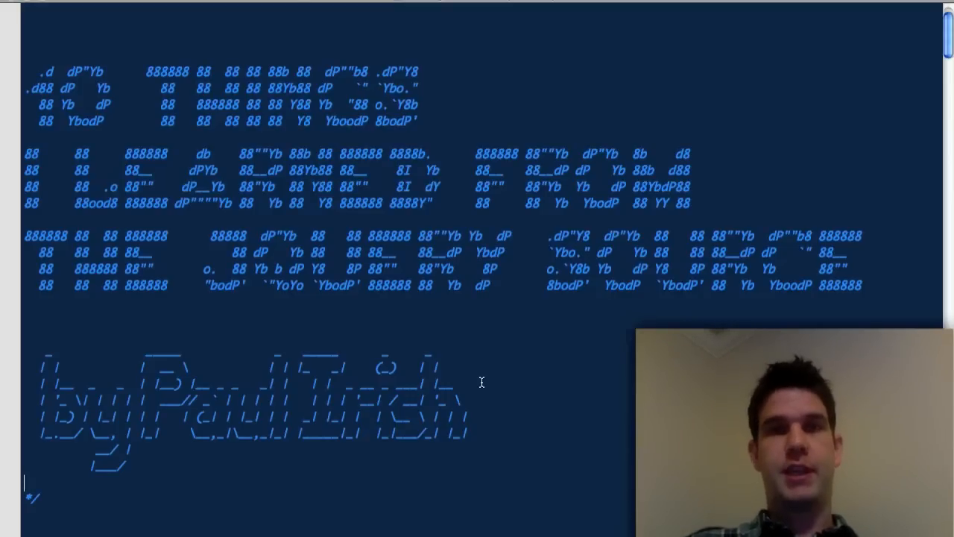
Scroll through the jQuery 1.4.2 source and highlight the window argument in its closing call.
scroll(down, 3)
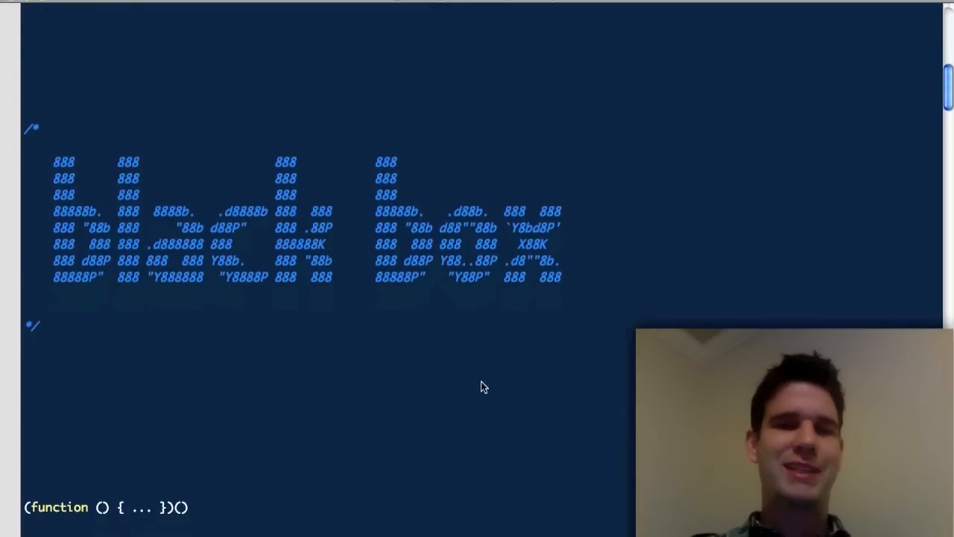
scroll(down, 3)
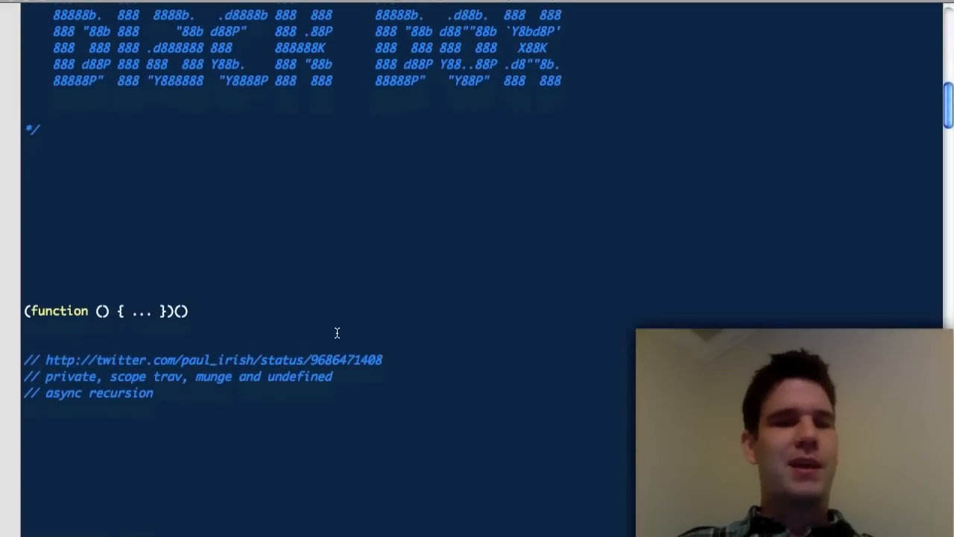
scroll(down, 3)
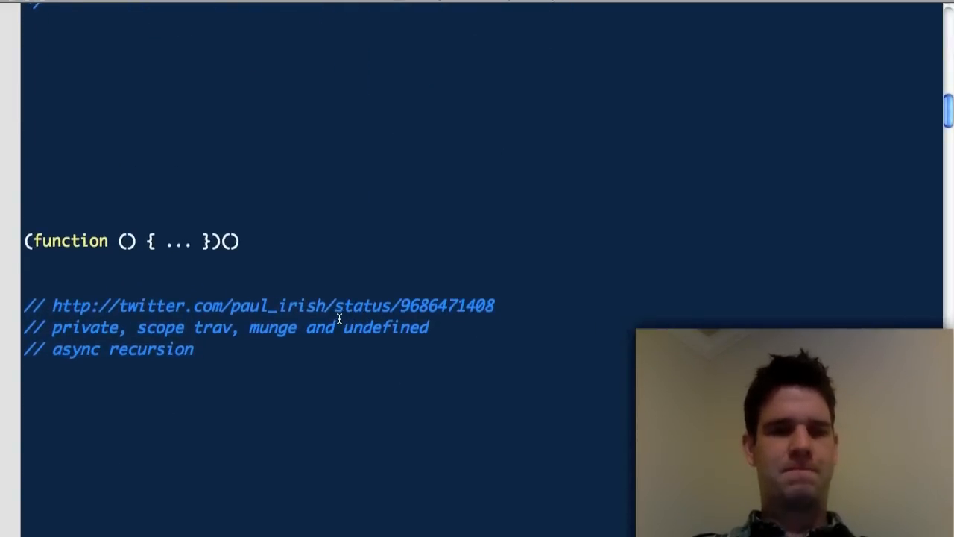
scroll(up, 3)
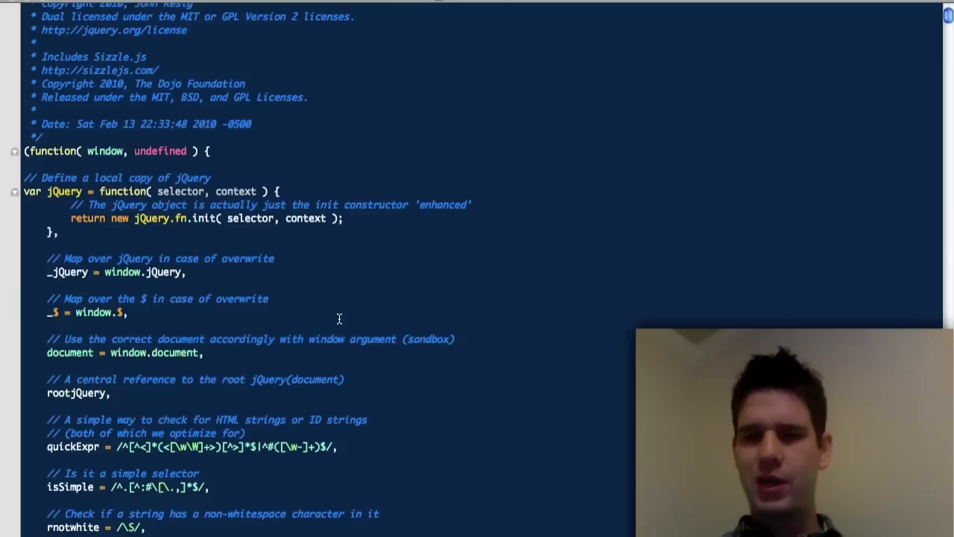
scroll(up, 3)
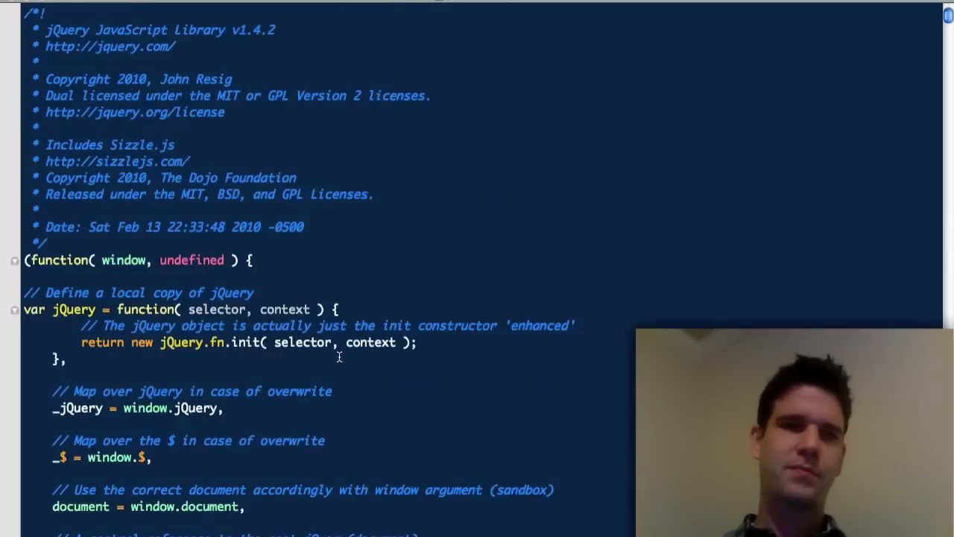
scroll(down, 3)
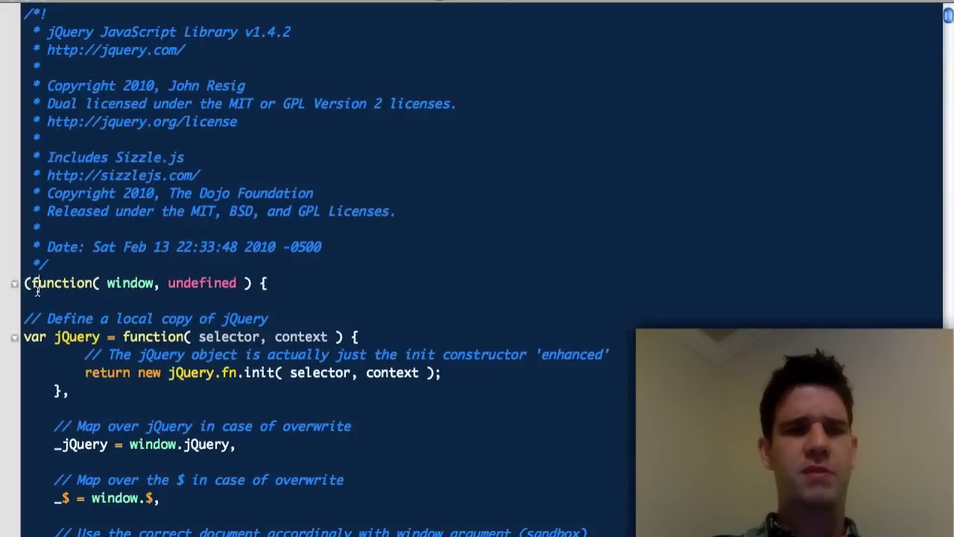
scroll(down, 3)
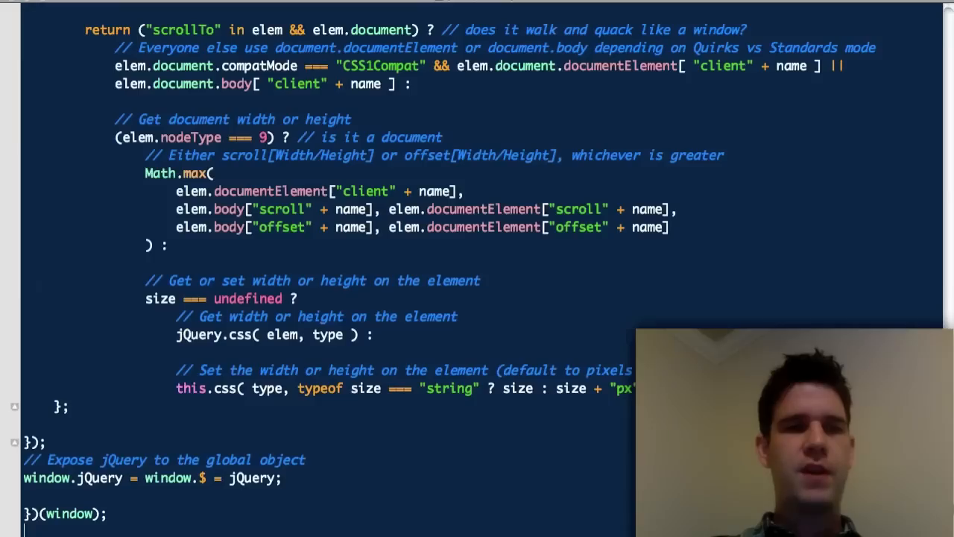
scroll(down, 3)
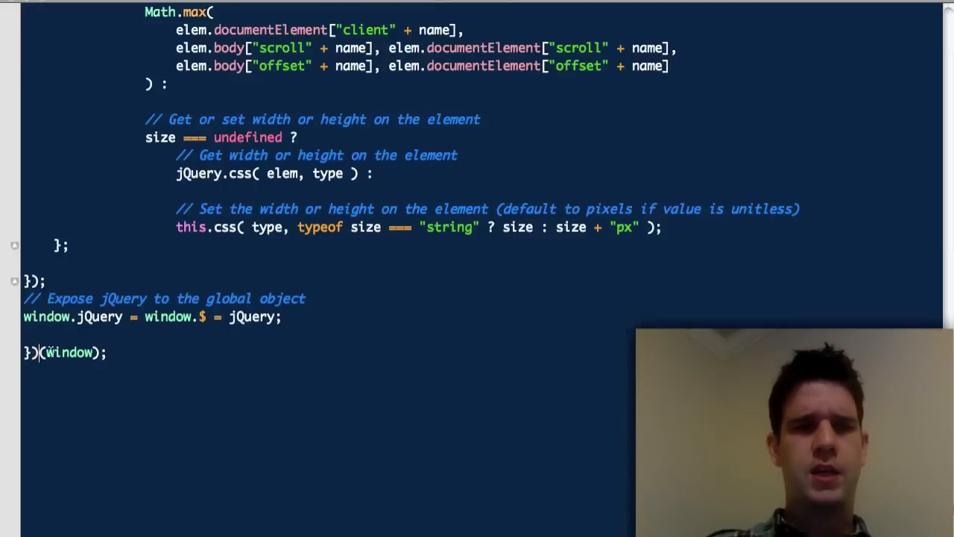
double_click(67, 352)
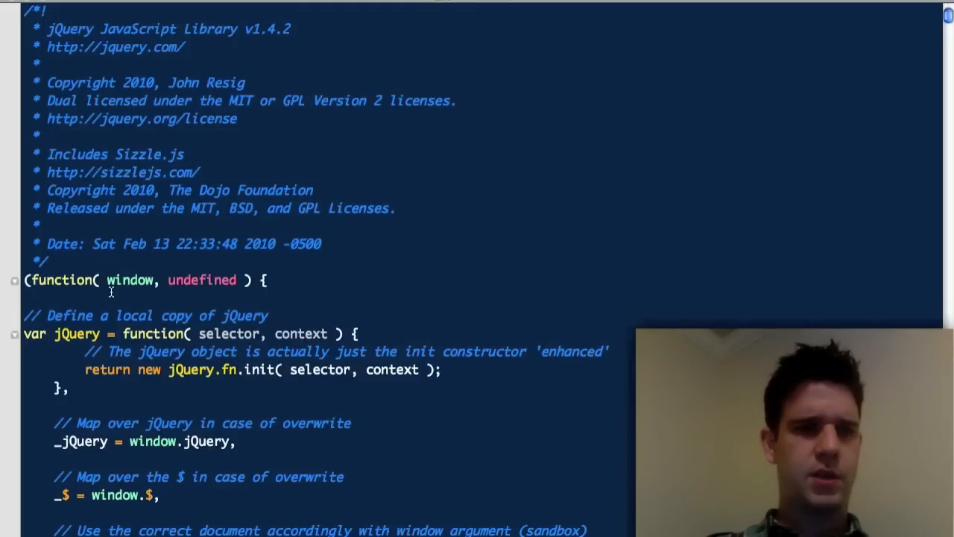
scroll(down, 3)
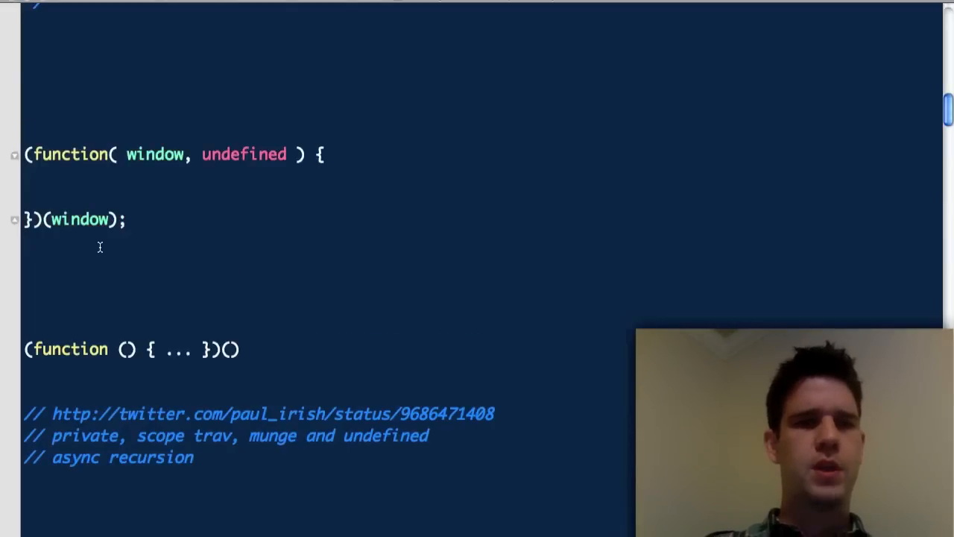
Unfold the collapsed anonymous function pattern and select its opening parenthesis.
double_click(177, 349)
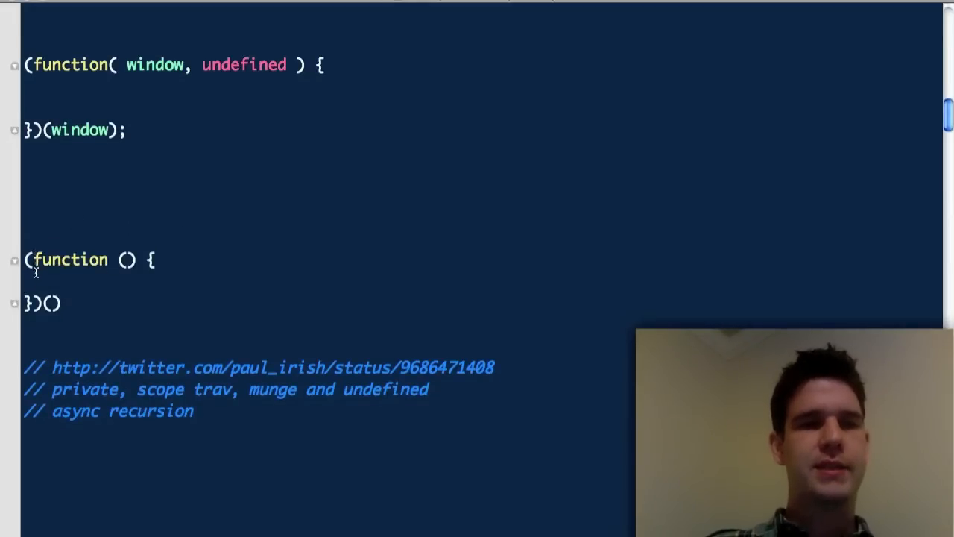
drag(26, 259, 60, 304)
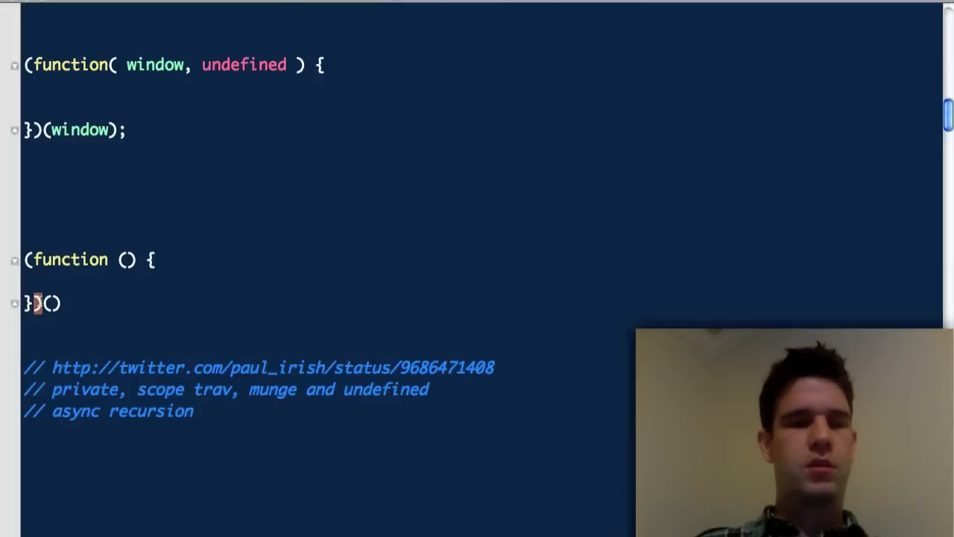
Delete the opening parenthesis in front of the anonymous function.
text())
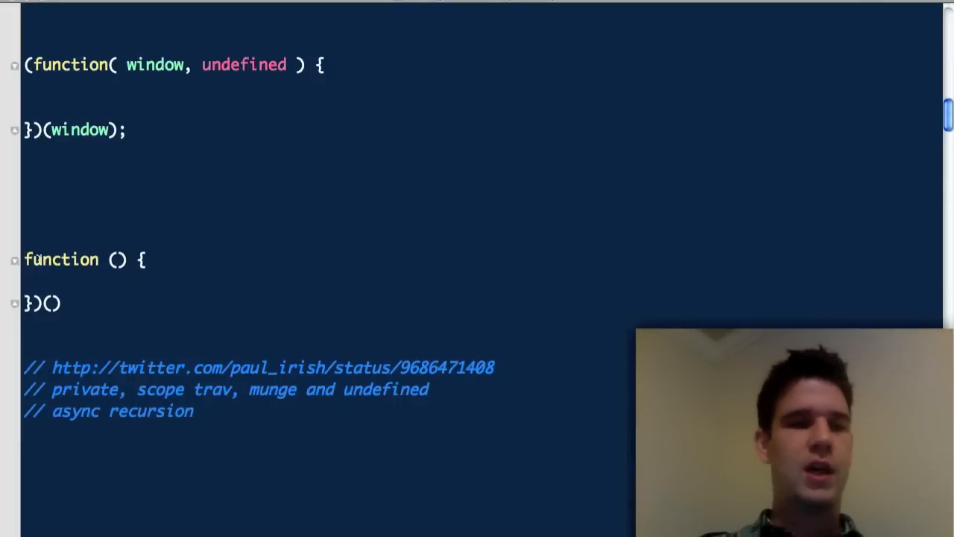
Prefix the anonymous function with '!', then select the bang-prefixed block for removal.
text(!)
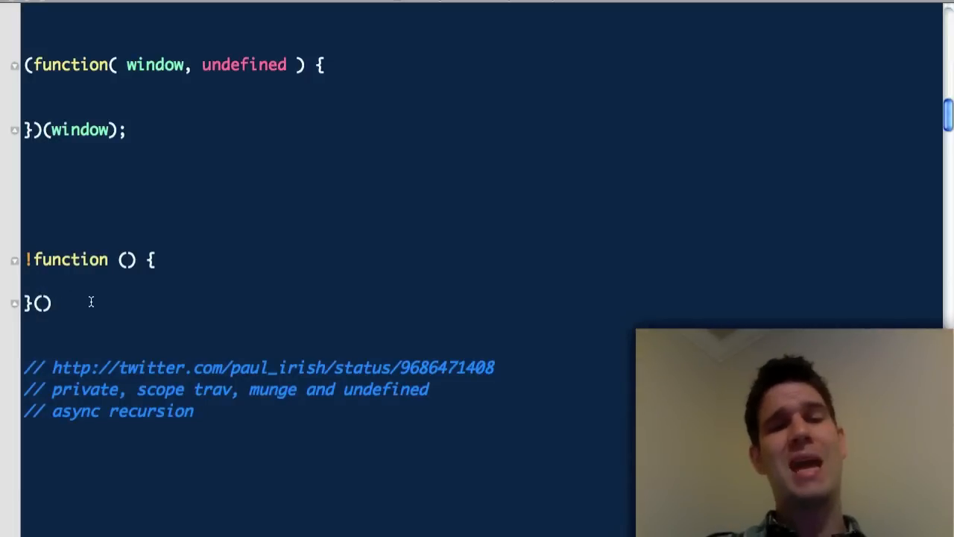
drag(44, 260, 52, 303)
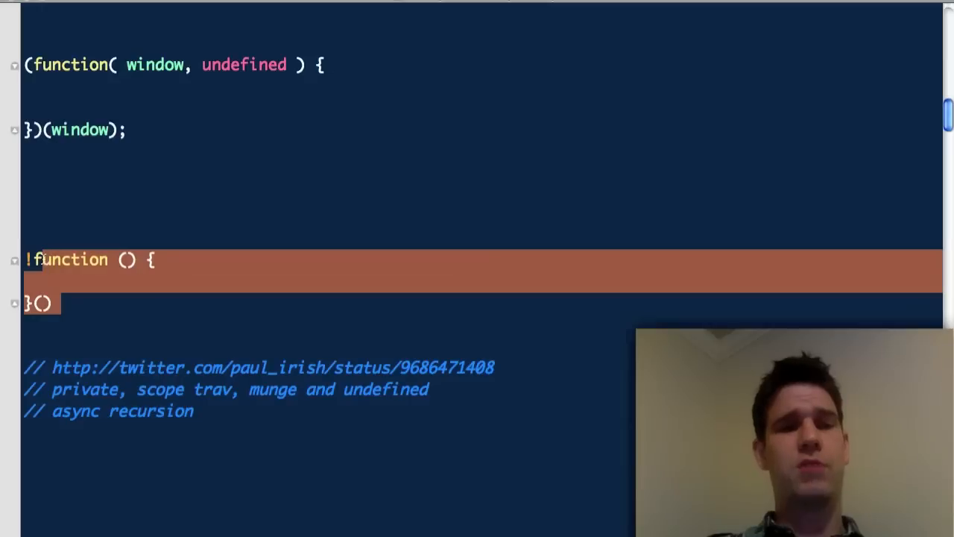
click(53, 232)
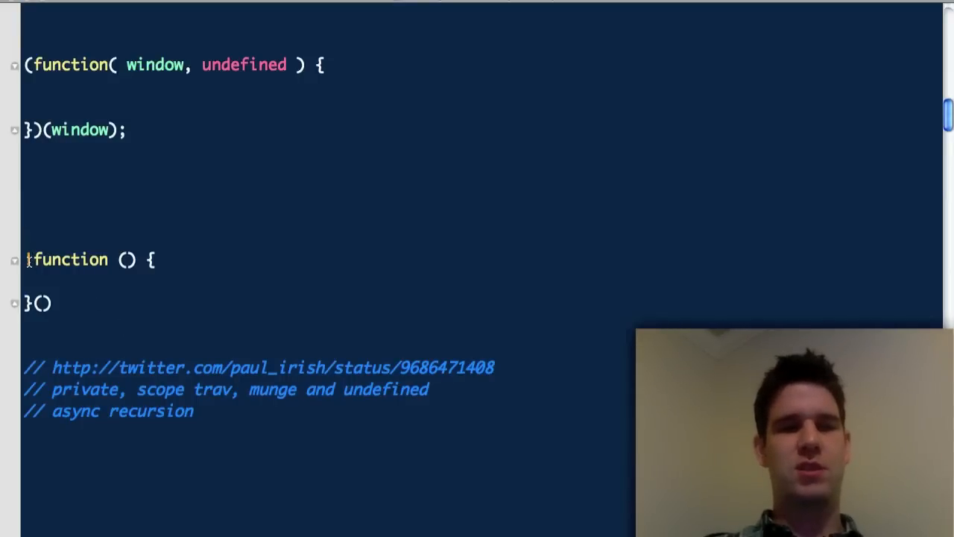
click(29, 260)
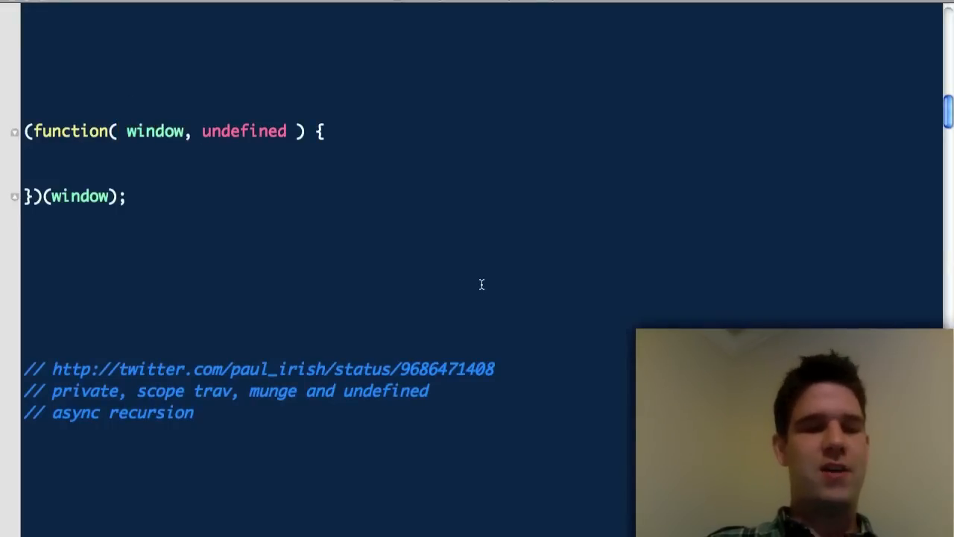
mouse_move(345, 233)
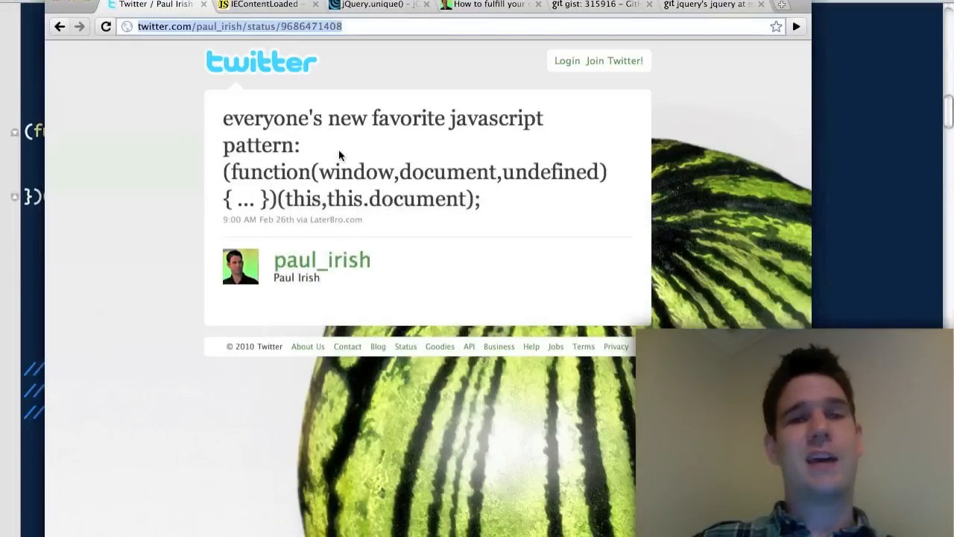
Copy Paul Irish's tweeted function pattern from Chrome into the notes below the wrapper.
drag(224, 172, 481, 199)
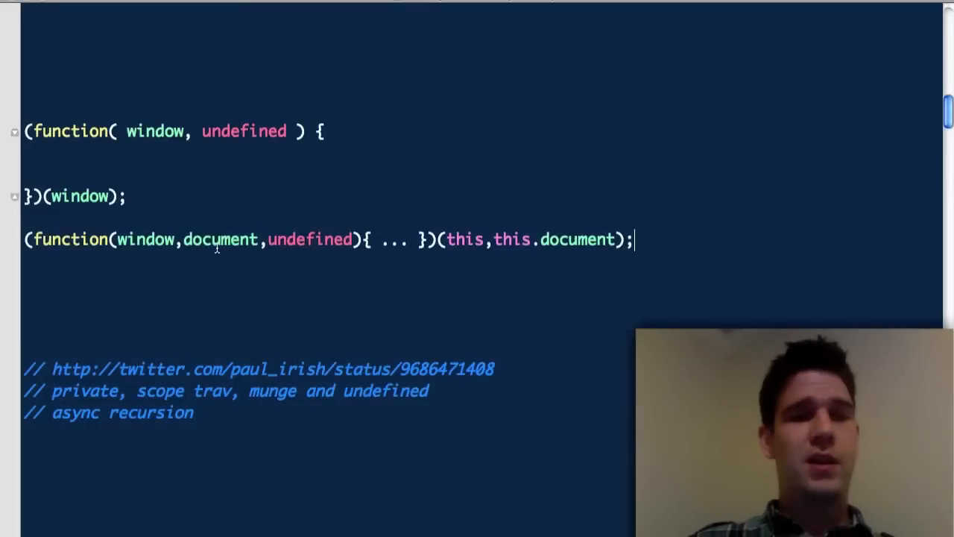
Empty the tweeted function's placeholder body and drop the extra this before document.
double_click(393, 240)
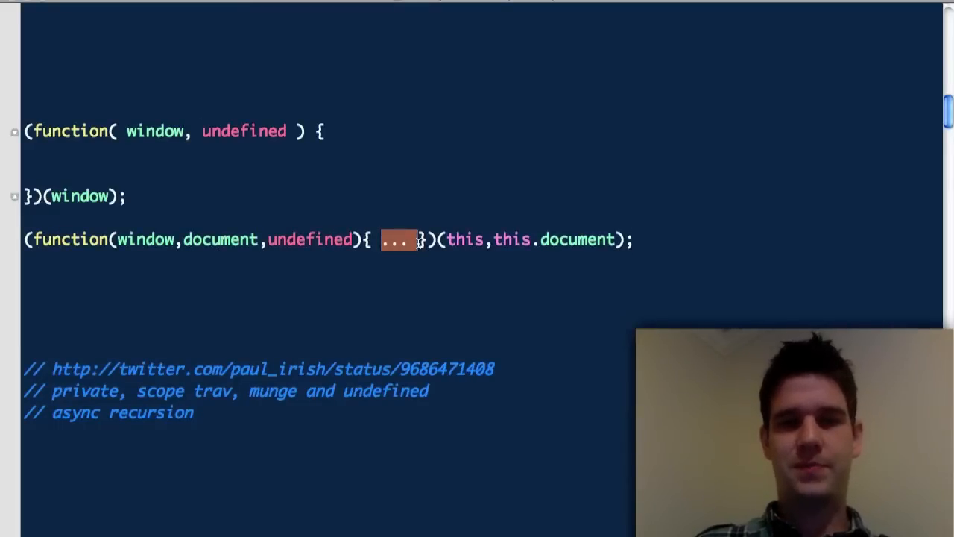
click(398, 239)
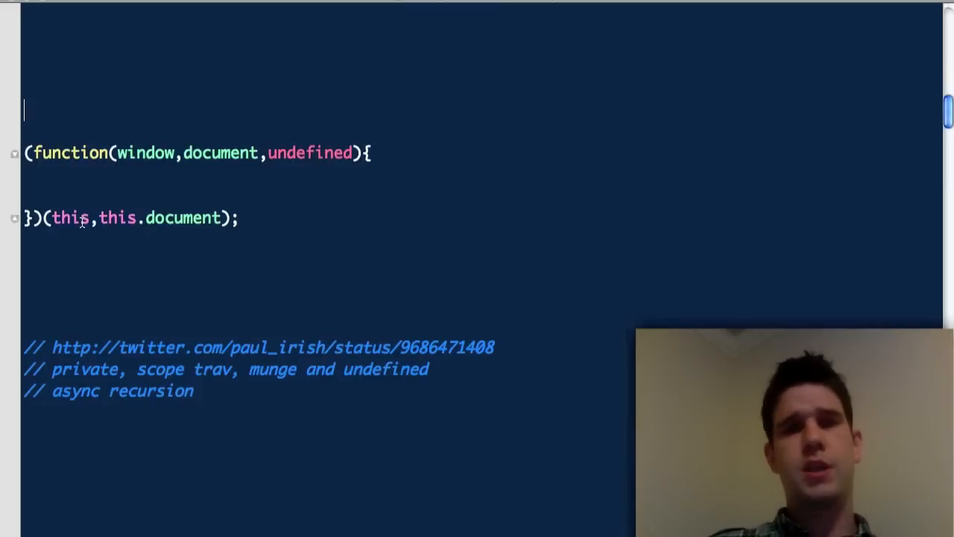
mouse_move(71, 134)
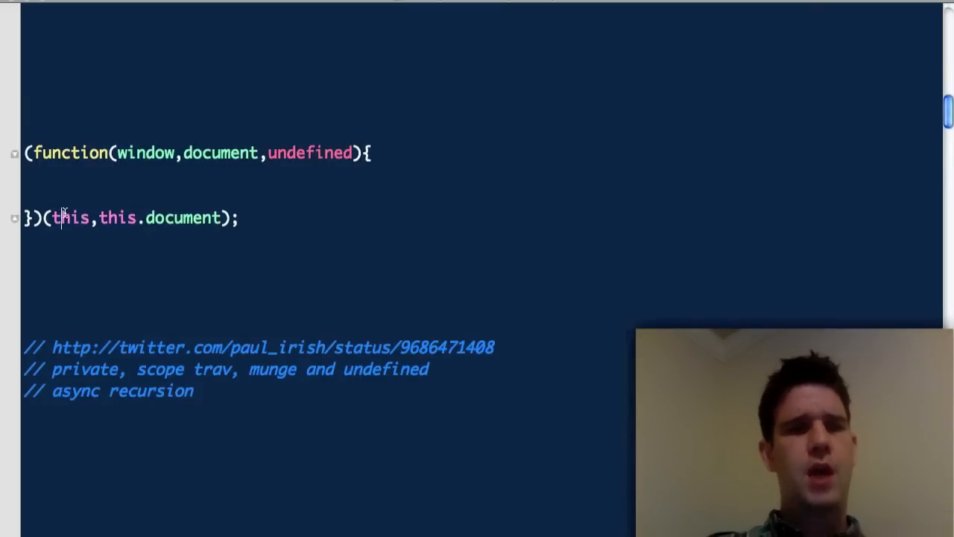
double_click(117, 217)
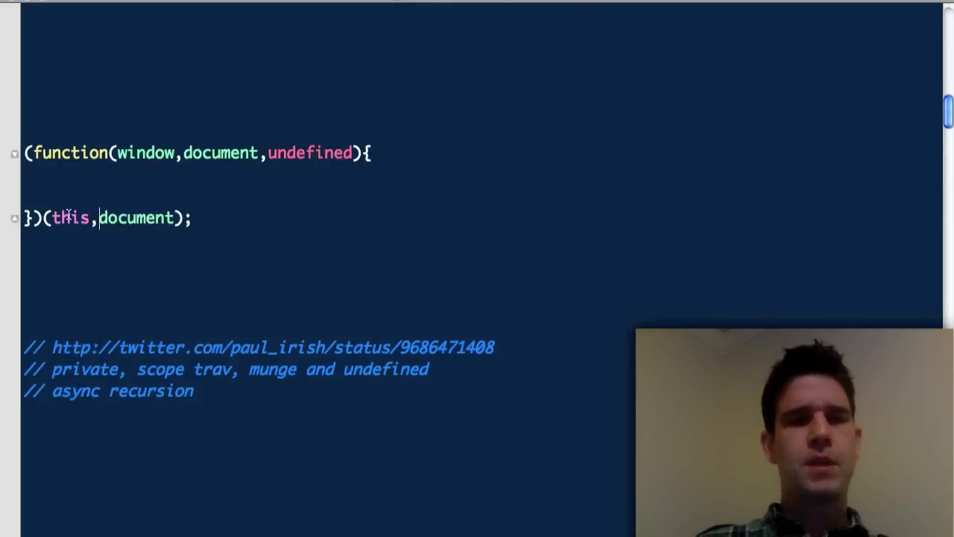
Highlight the window, document and undefined parameters, adding then undoing a ',undefined' argument.
double_click(71, 217)
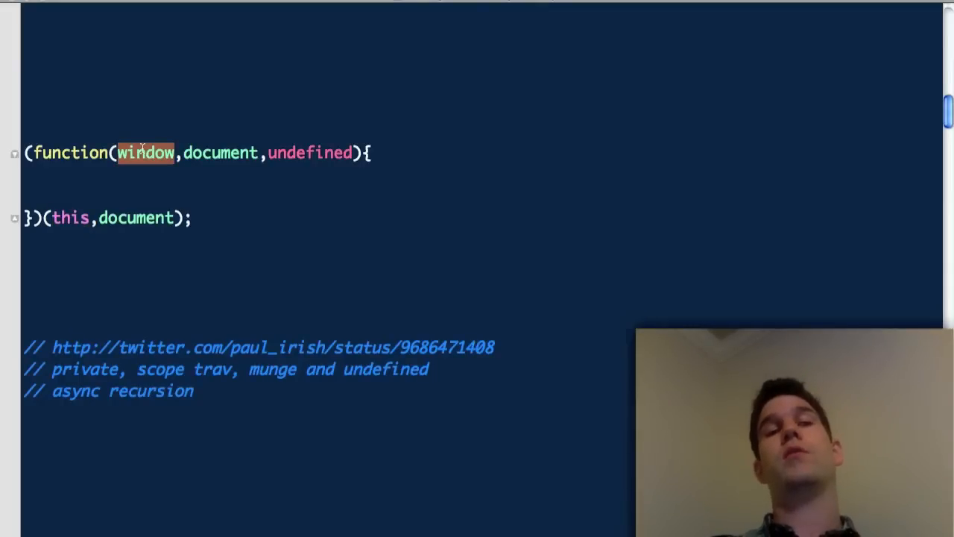
double_click(135, 217)
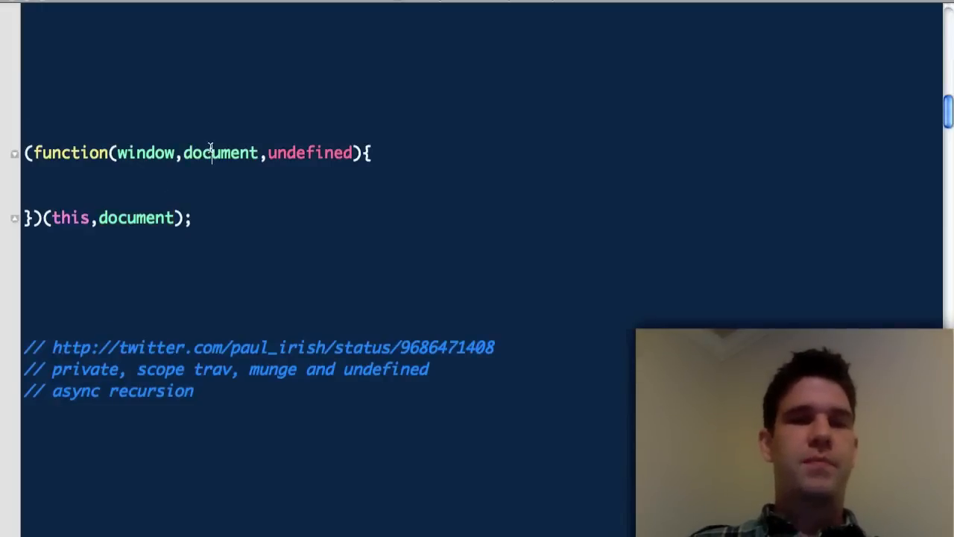
double_click(310, 153)
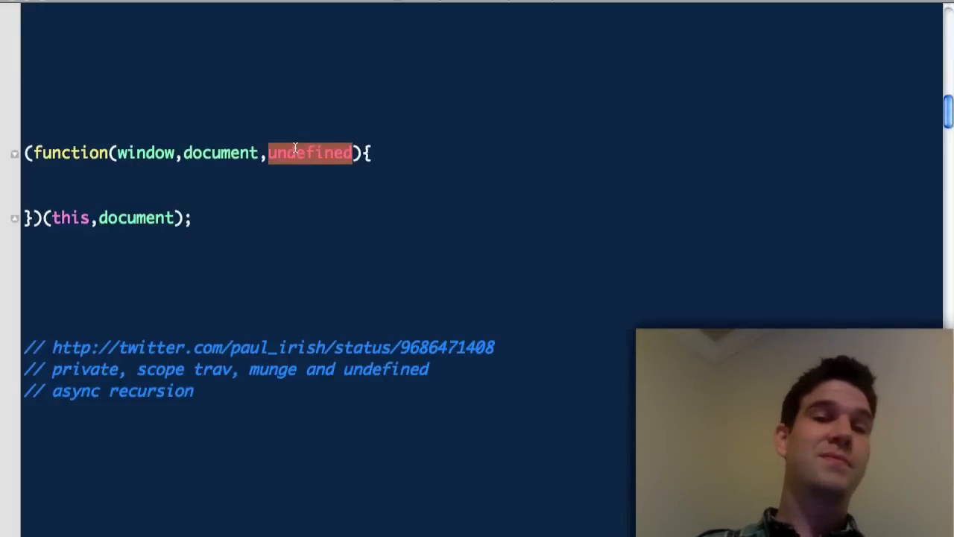
mouse_move(261, 129)
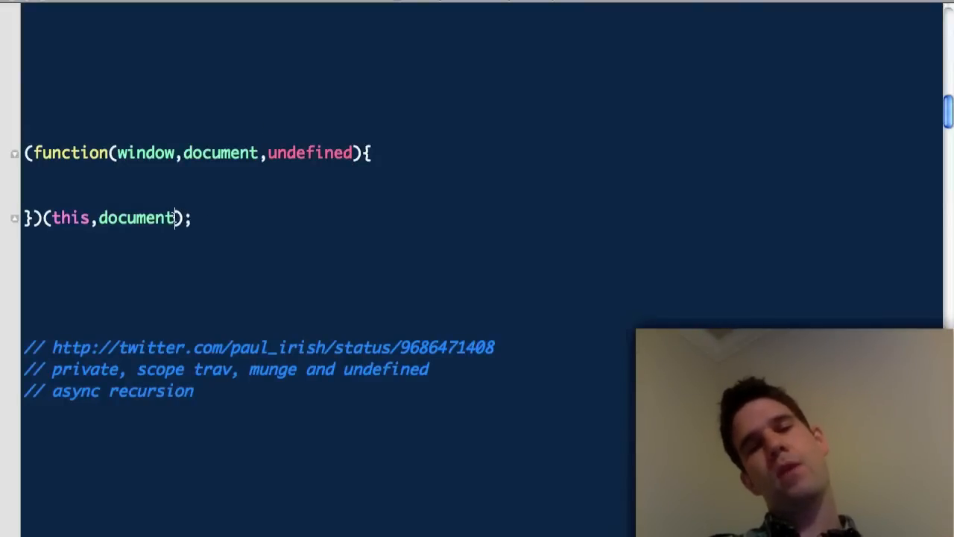
text(,undefined)
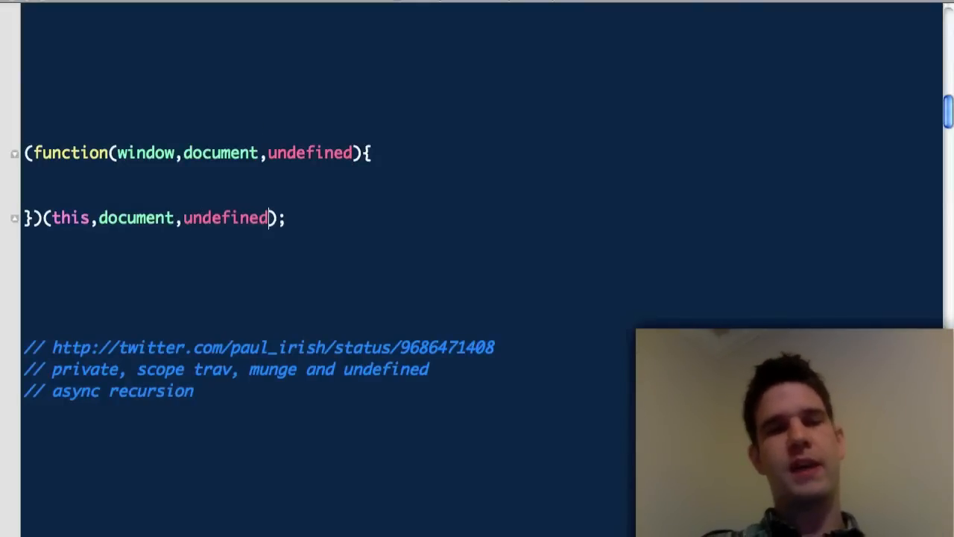
key(Backspace)
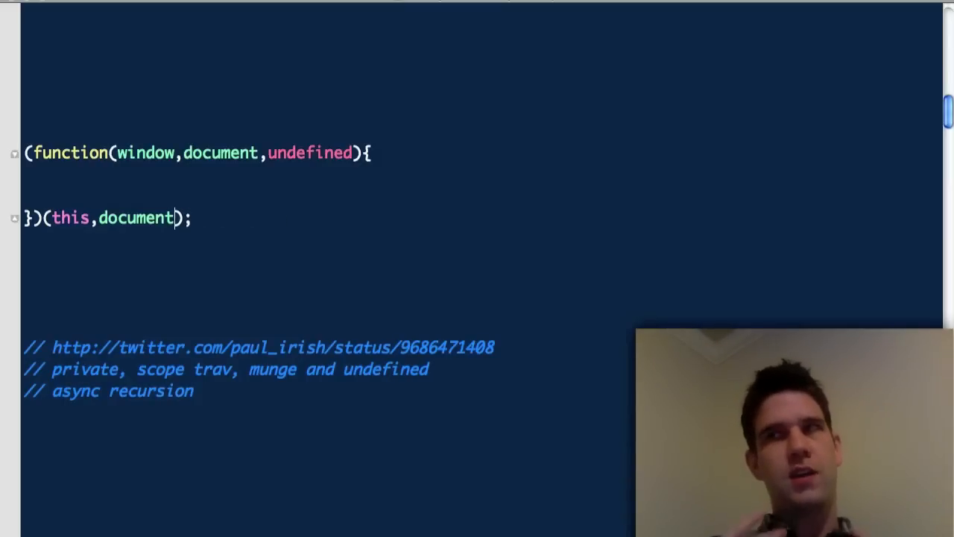
double_click(302, 152)
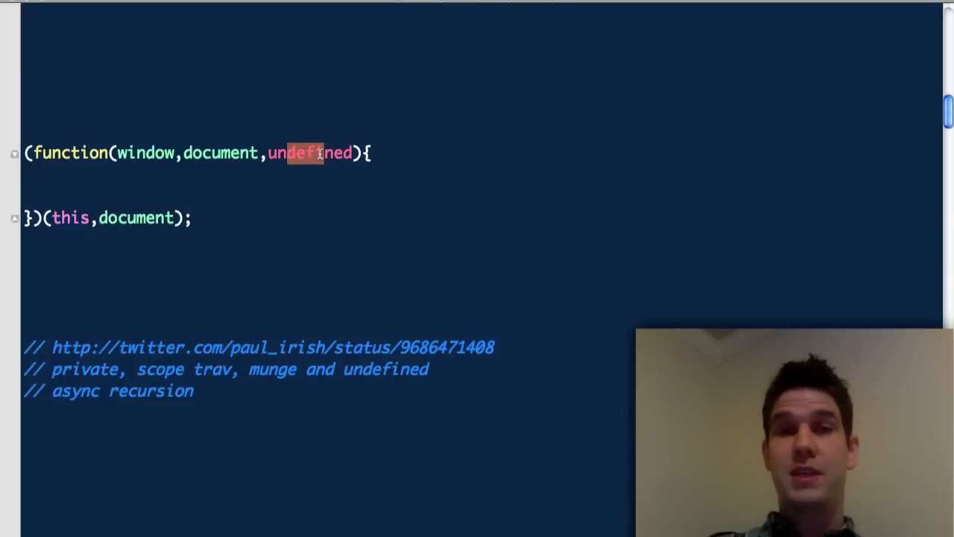
click(317, 152)
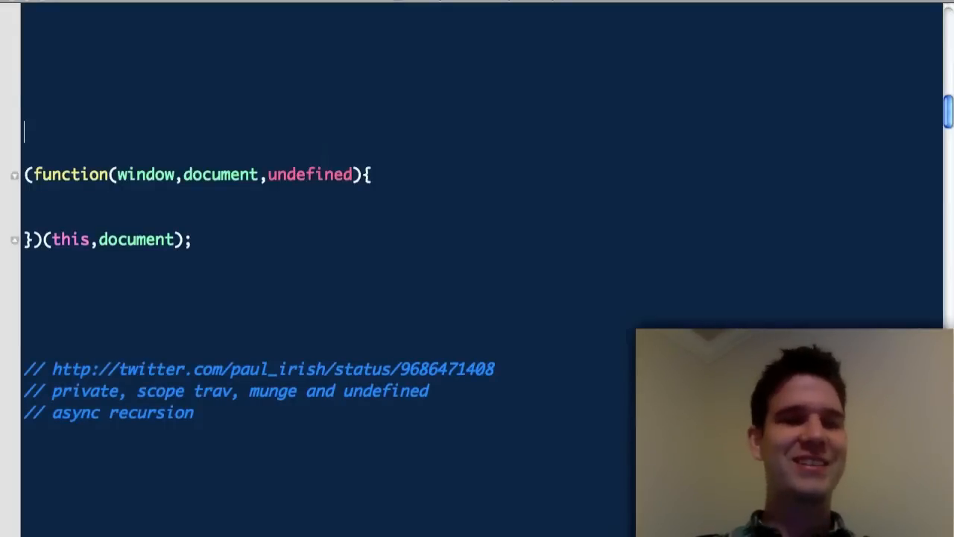
Type the demo line 'var undefined = true;'.
text(var)
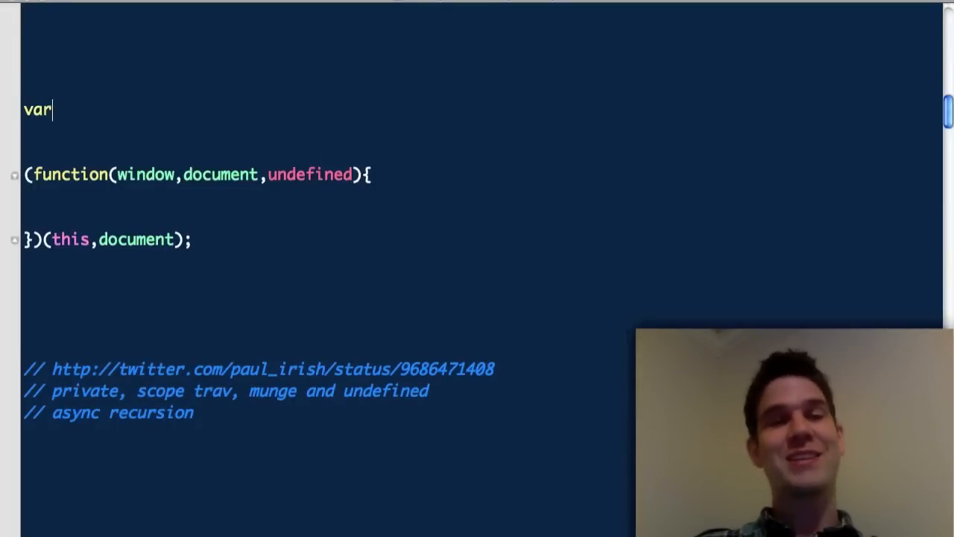
text(un)
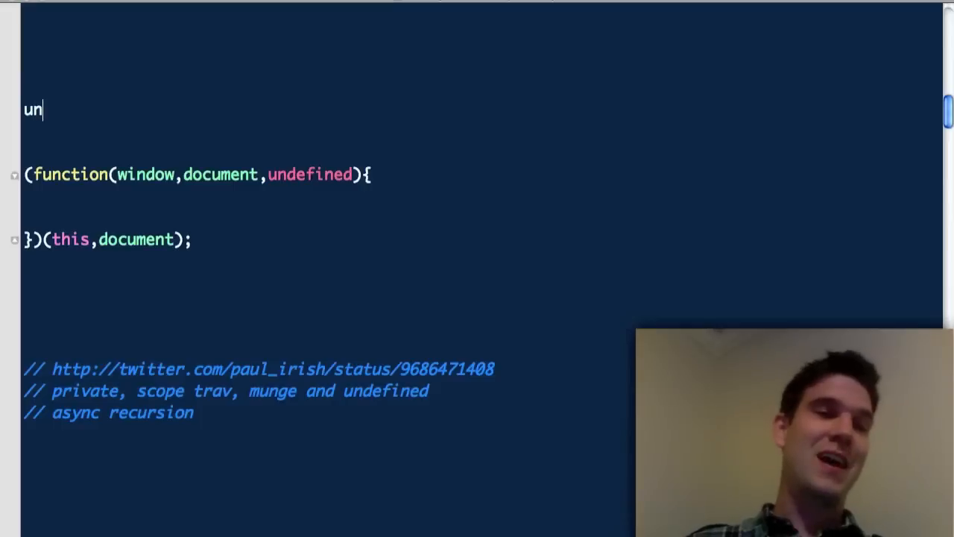
text(defined)
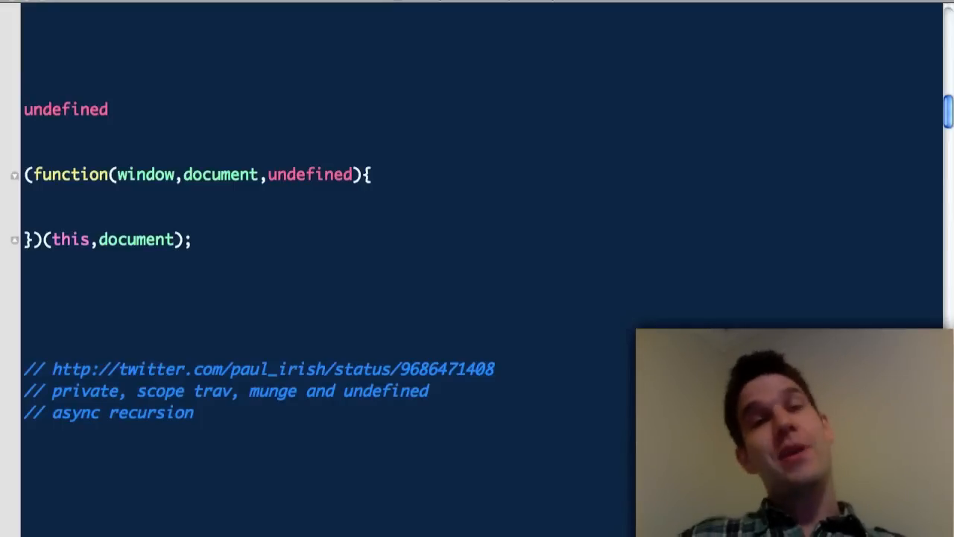
text(= tr)
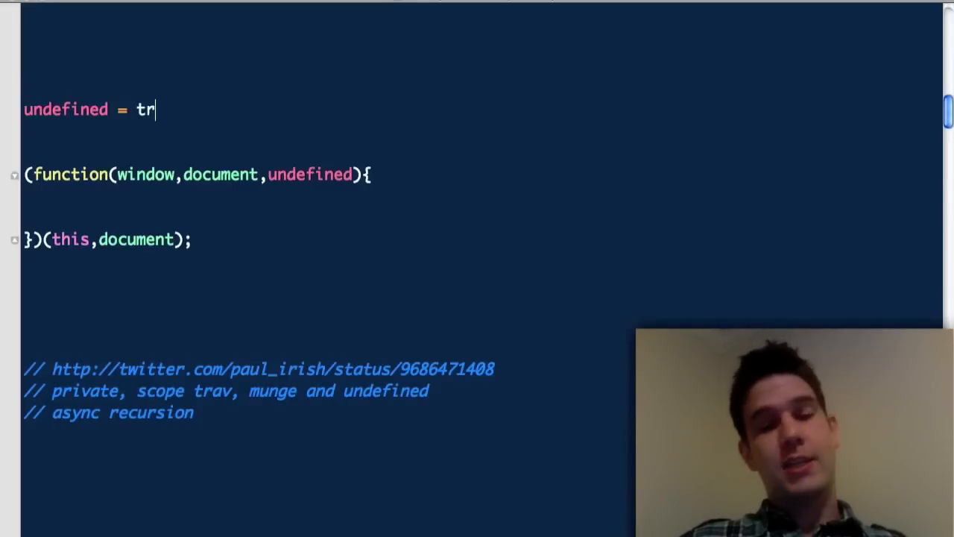
text(ue;)
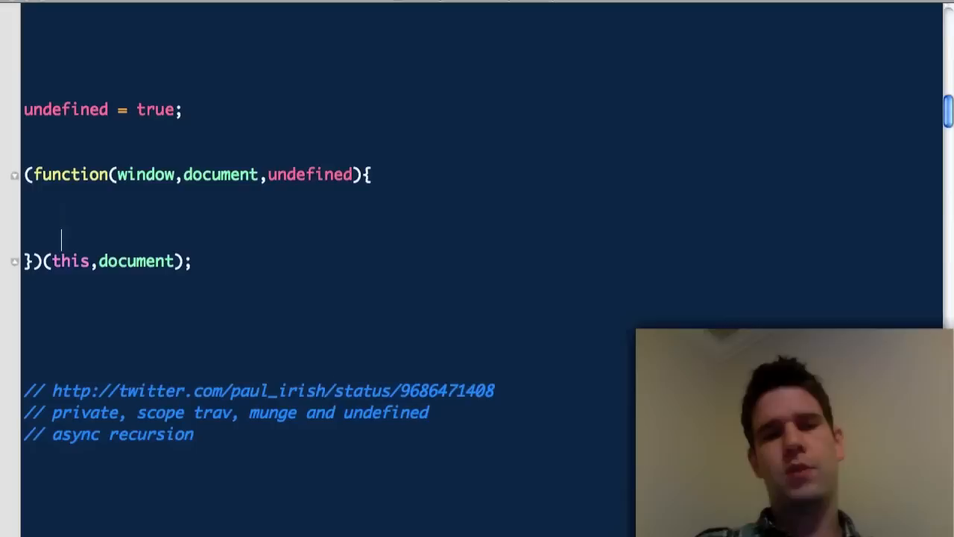
Add an 'if (foo === undefined) ...' check inside the wrapper function.
text(if (foo ))
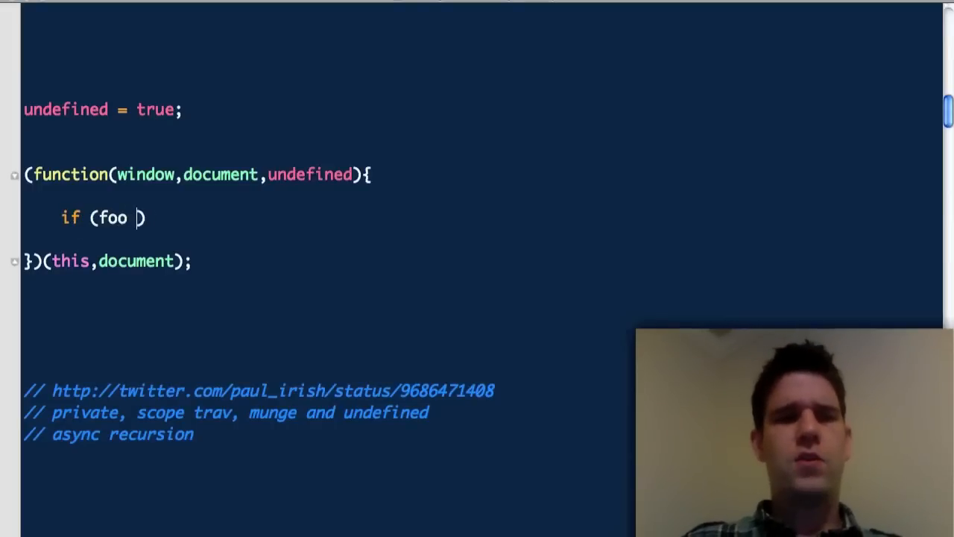
text(=== undefined)
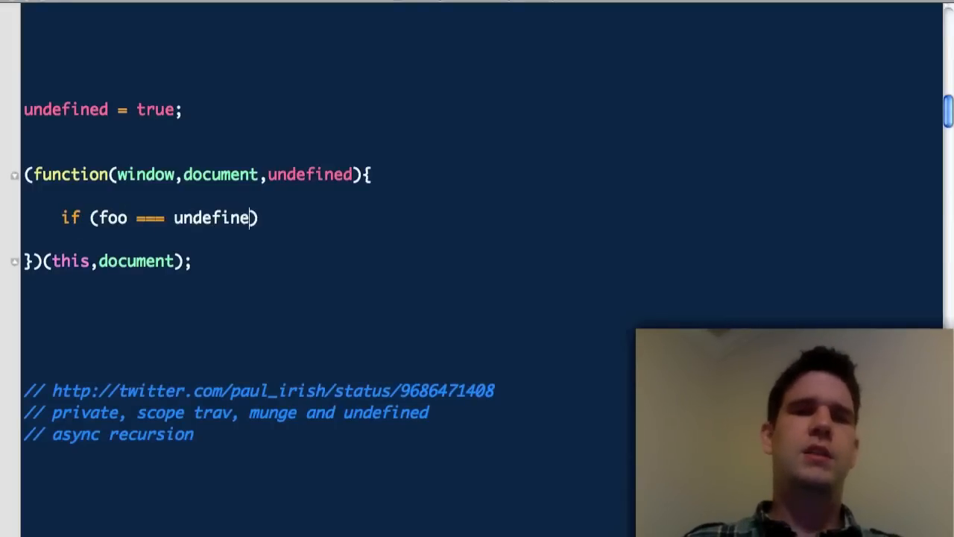
text(d)
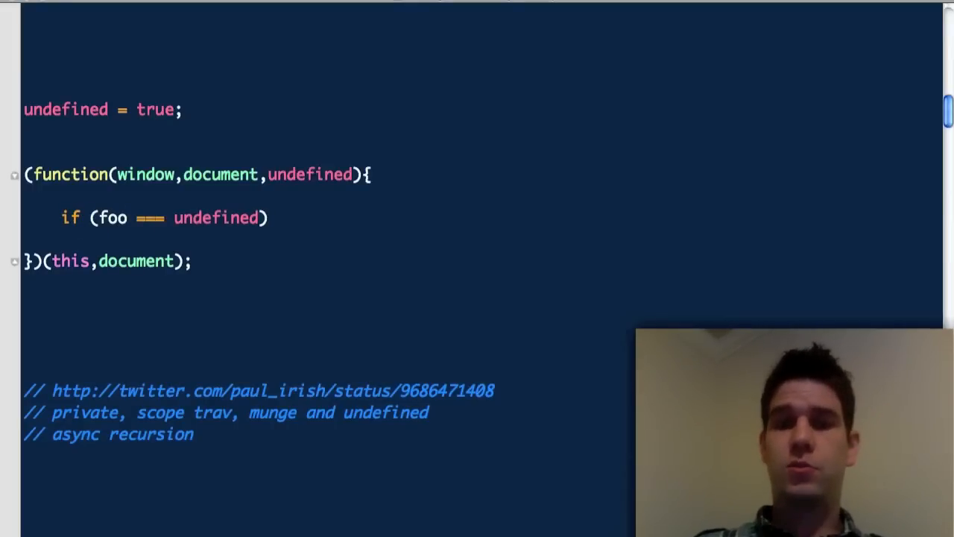
text(...)
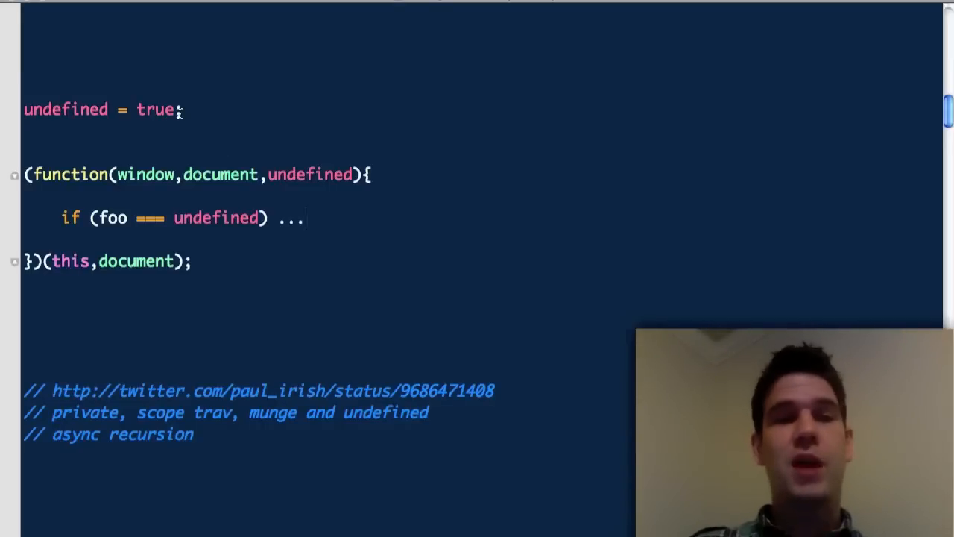
Edit the wrapper's parameter list and remove the 'undefined = true' line.
double_click(154, 109)
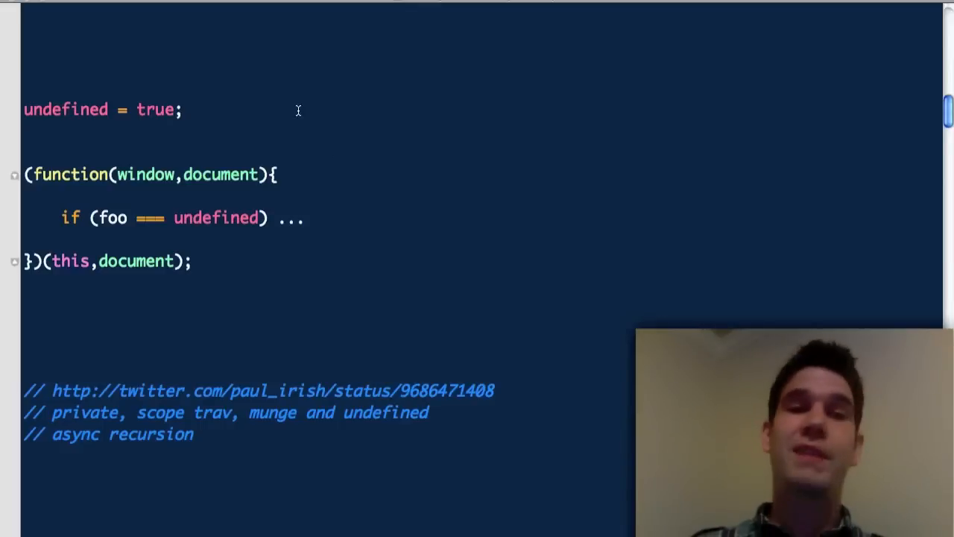
triple_click(102, 109)
text(,undefin)
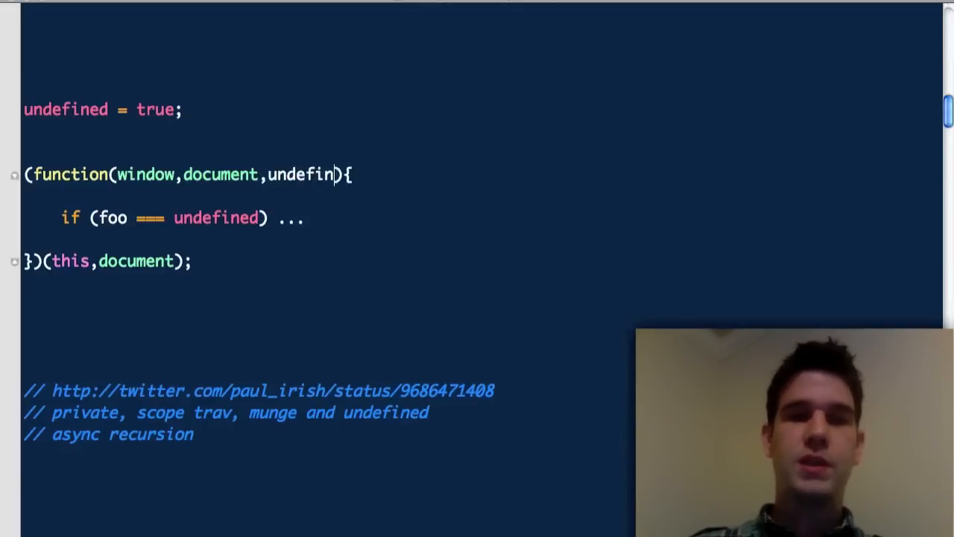
text(ed)
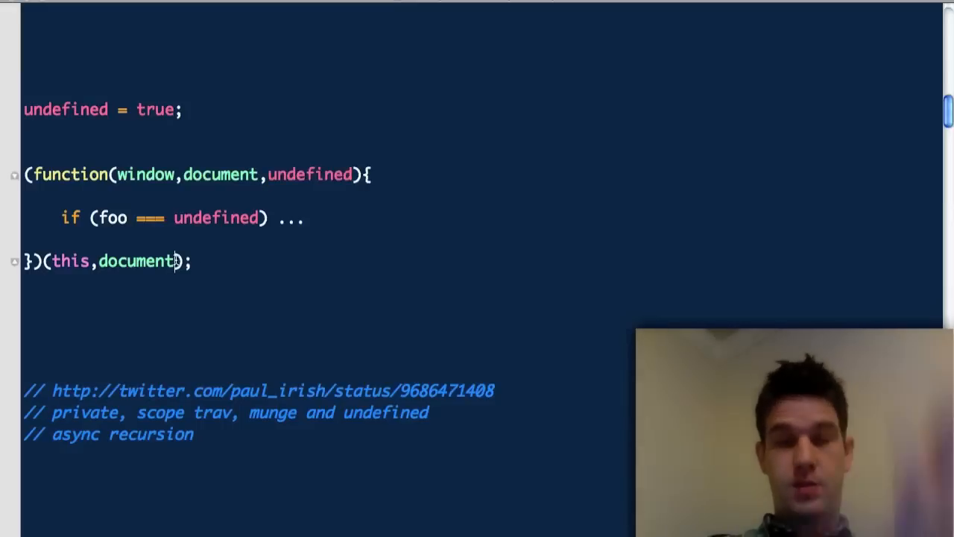
text(,)
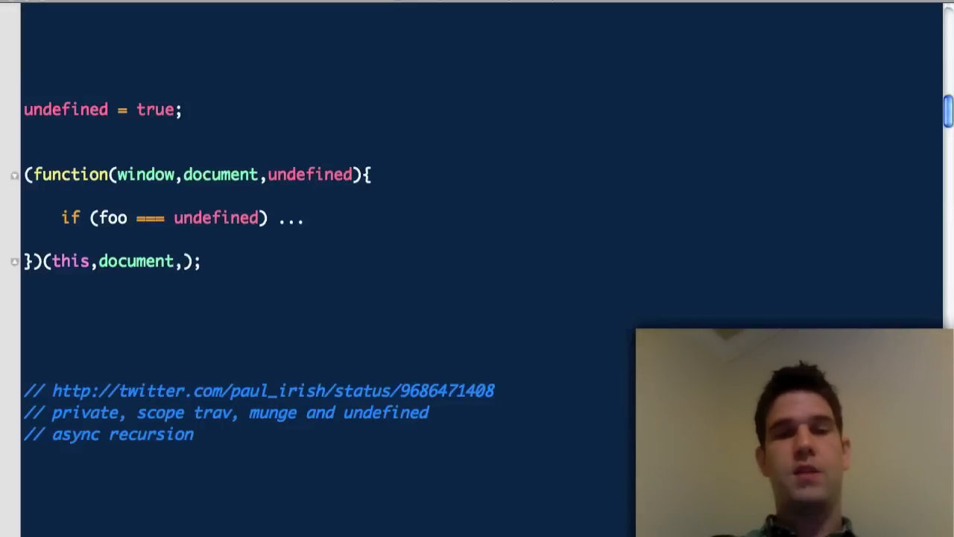
text(4sdlfj)
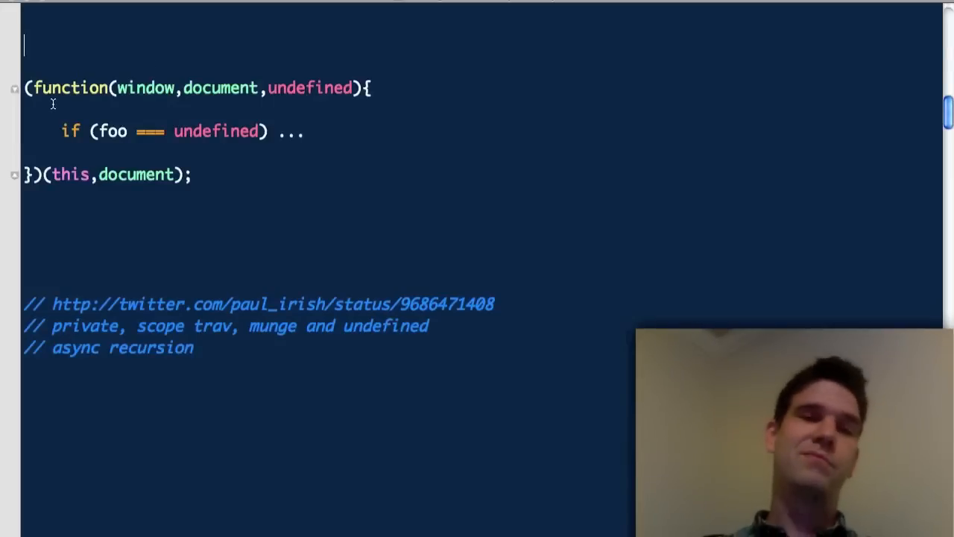
Replace the if check line, typing parameters A,B,C and document.getElementById('').
triple_click(179, 131)
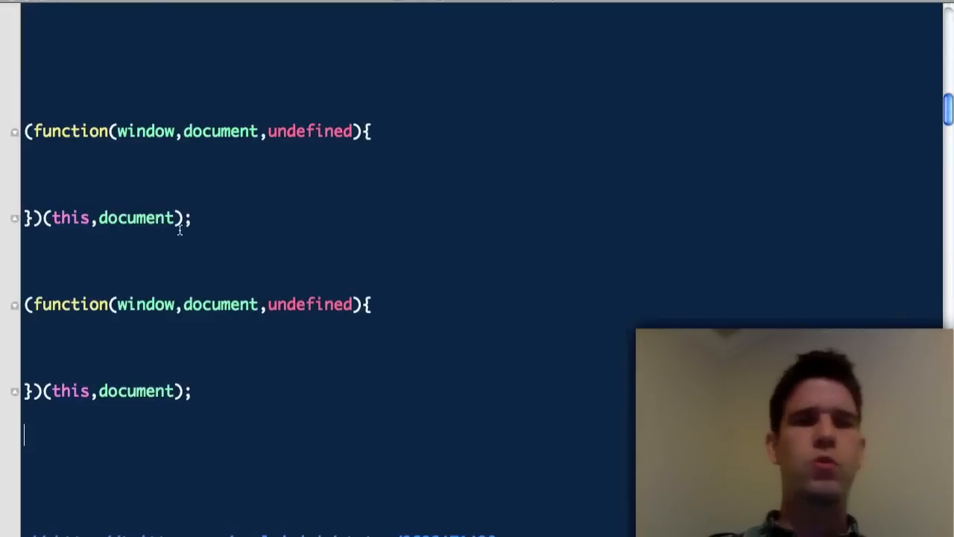
text(A)
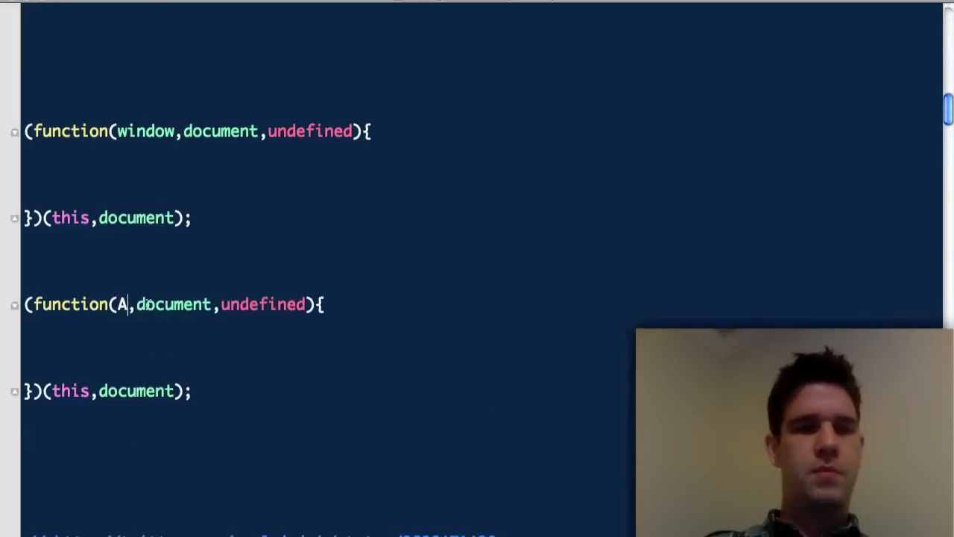
text(B,C){)
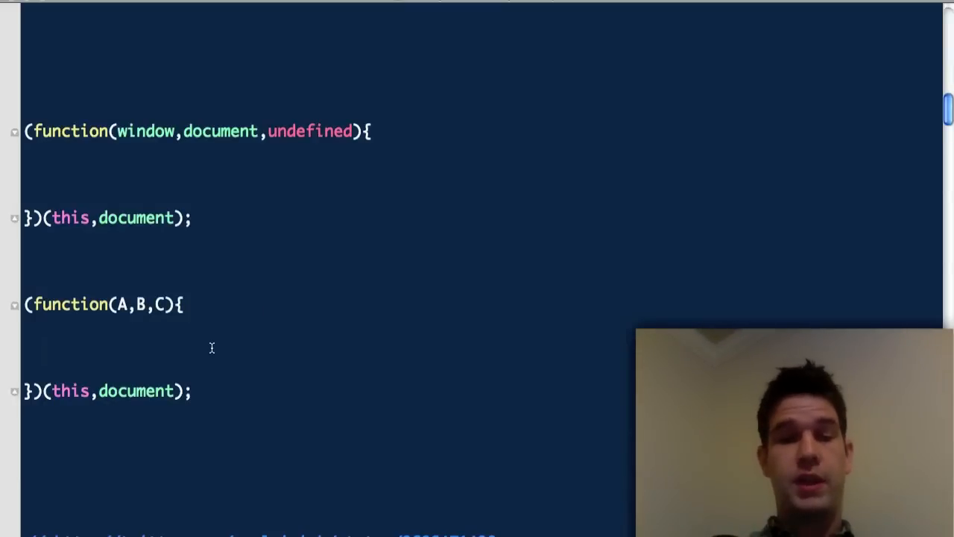
text(d)
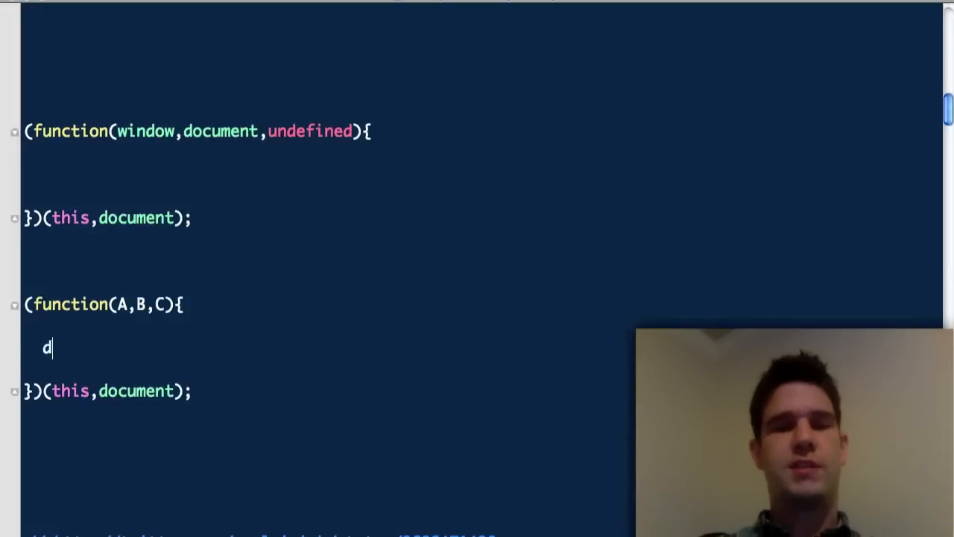
text(ocument.getE)
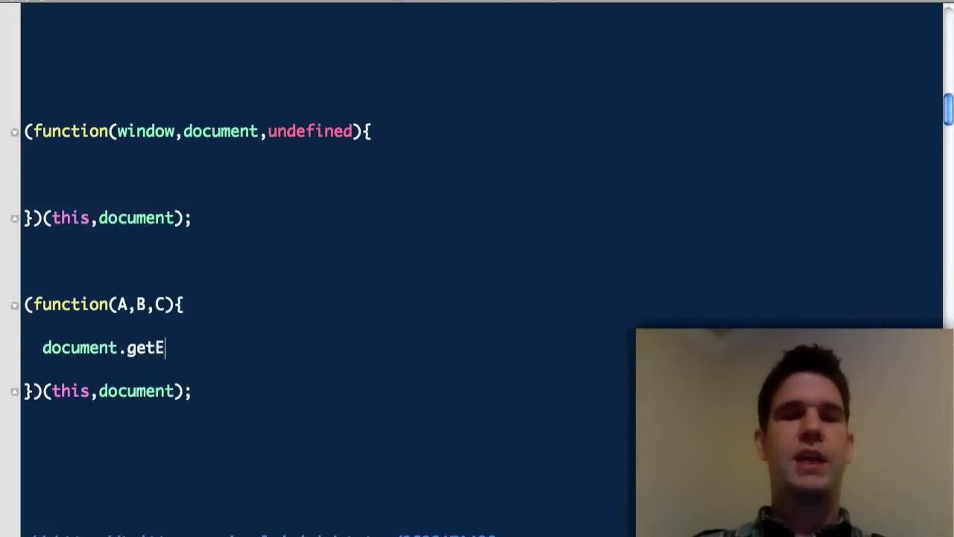
text(lementById(''))
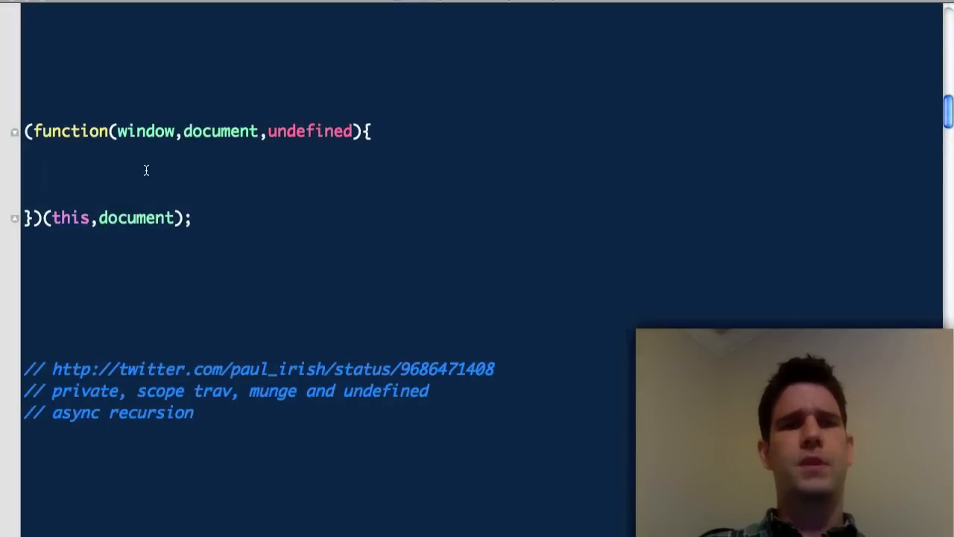
text(document.)
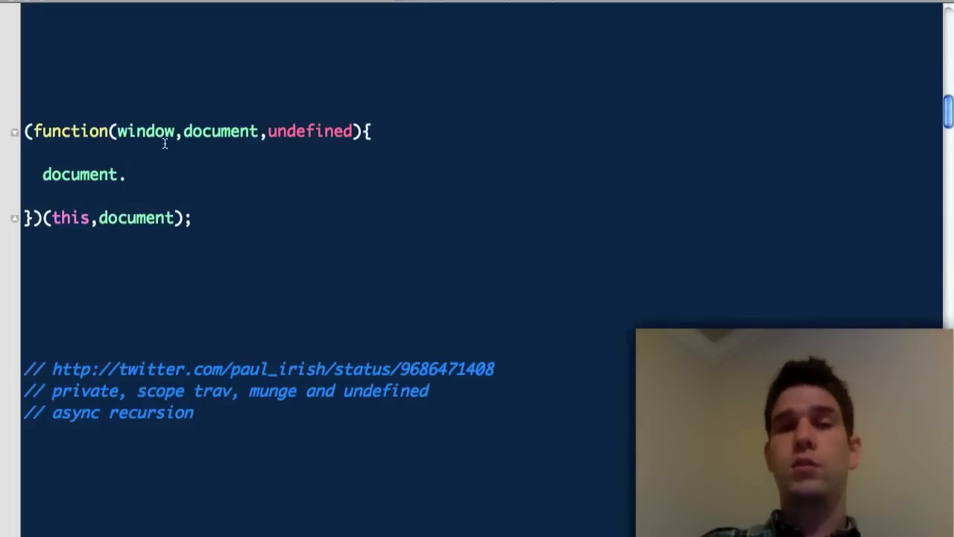
double_click(219, 131)
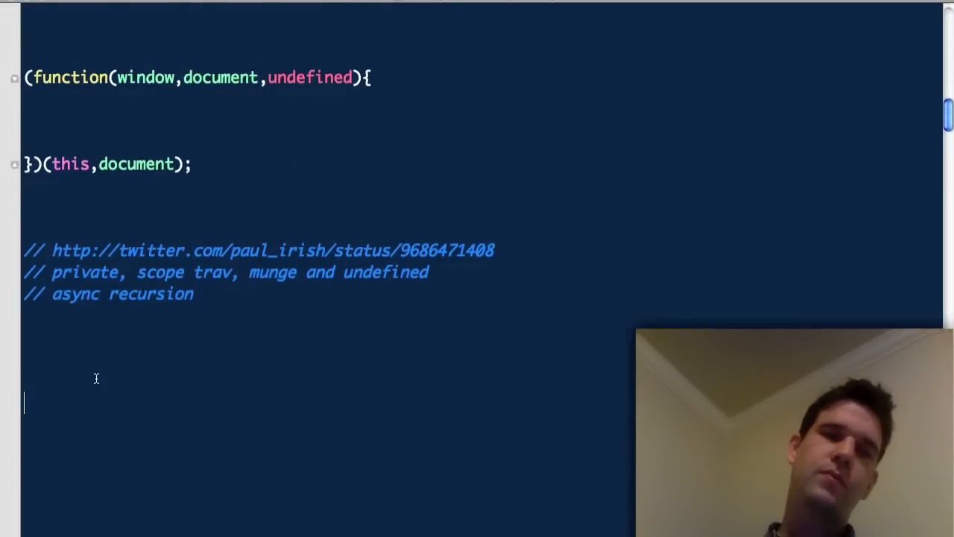
Type setInterval(function(){ doStuff(); },100); below the Paul Irish comments.
text(set)
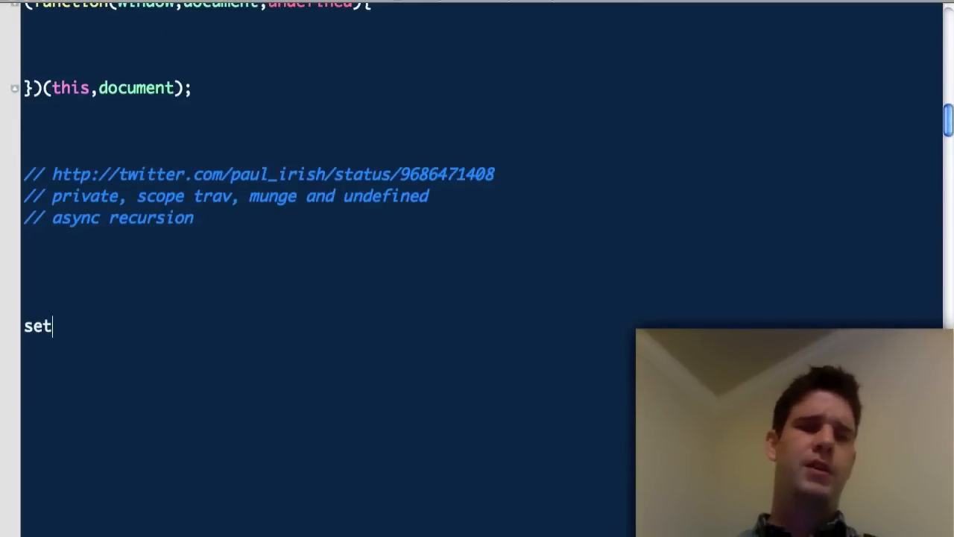
text(Interval)
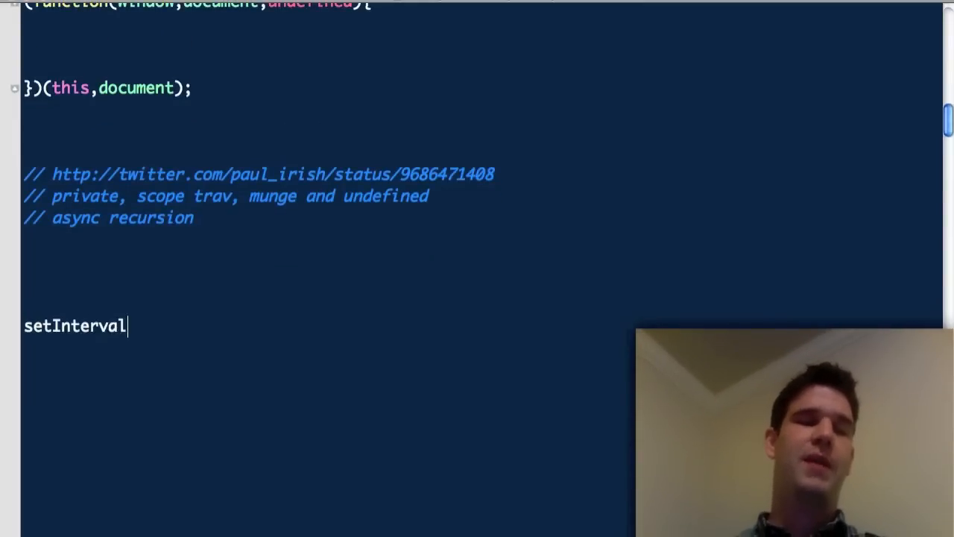
text((function(){}))
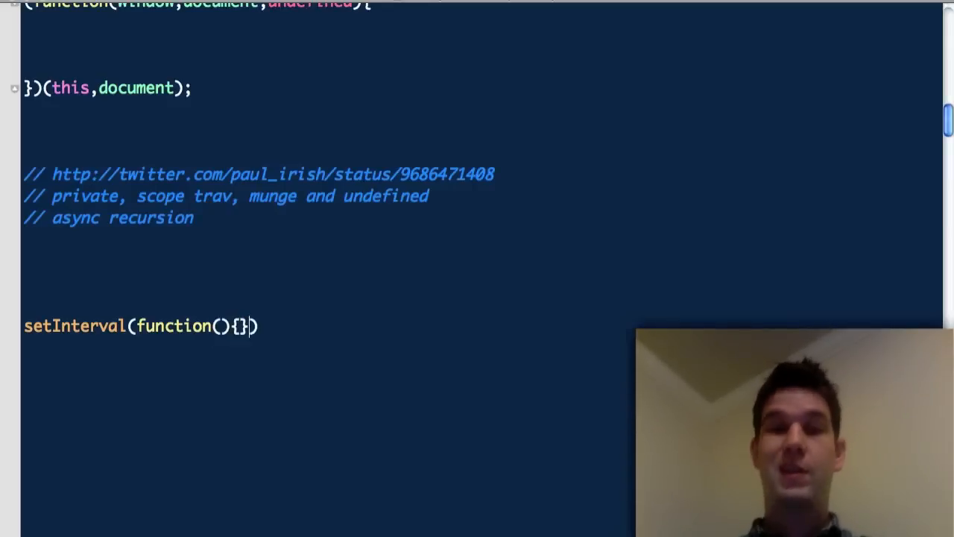
text(,100)
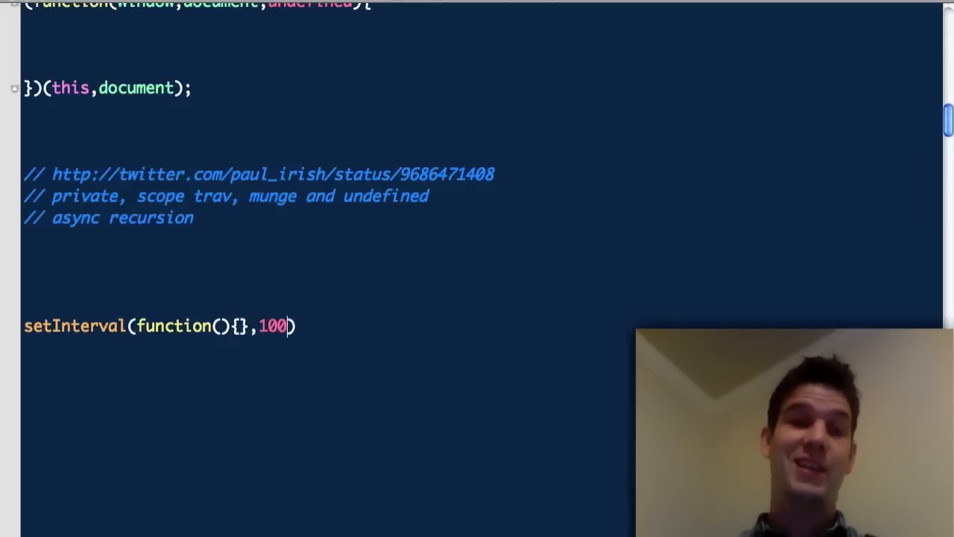
text(;)
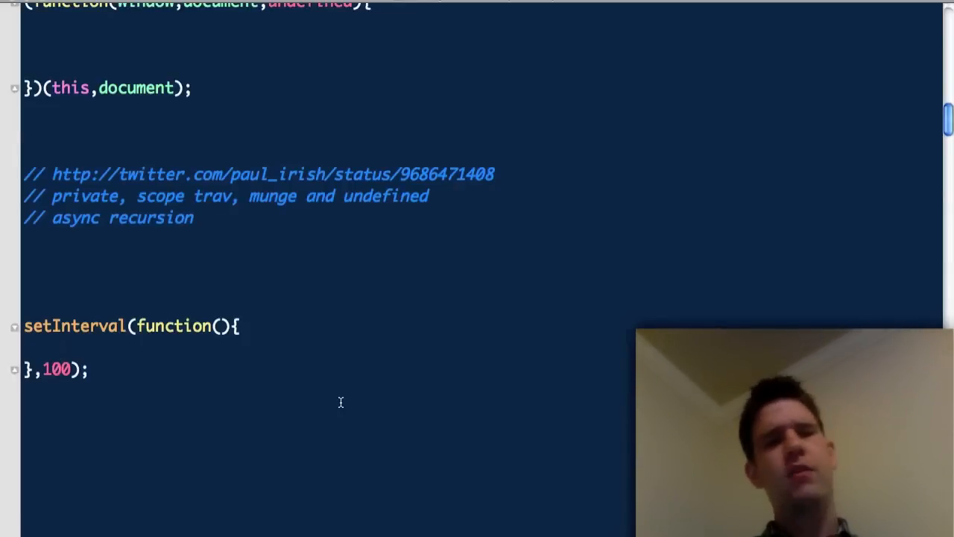
text(doSTuff();)
text(set)
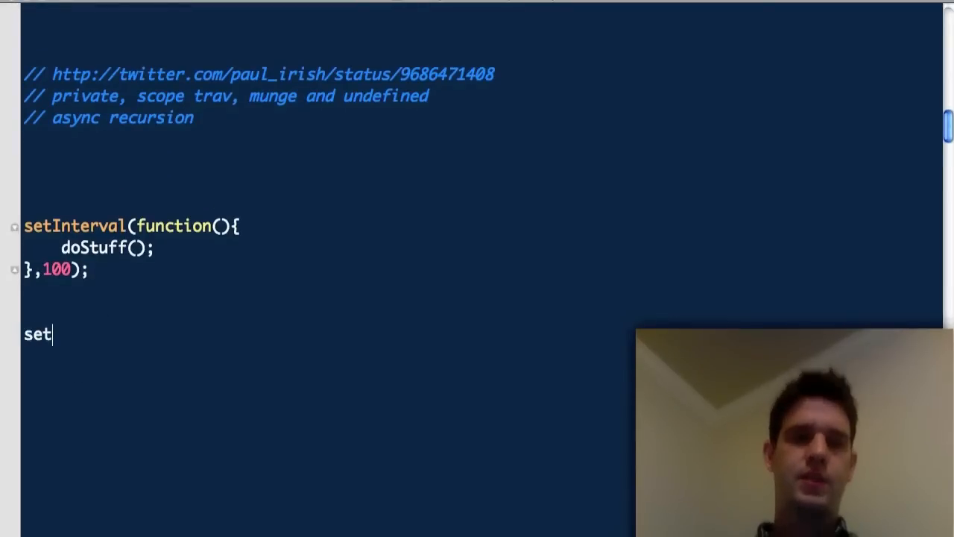
Write a self-invoking function calling doStuff(); and setTimeout(arguments.callee,100).
text(Timeto)
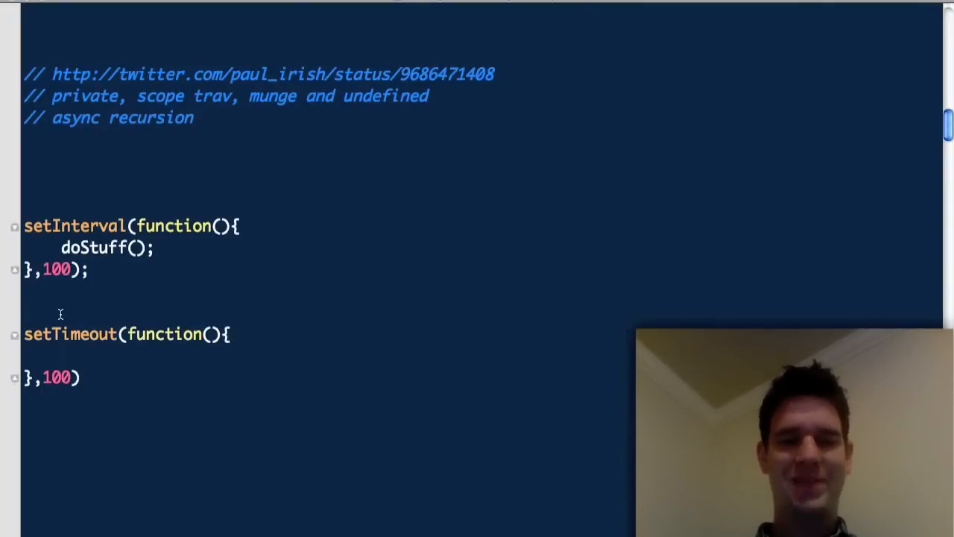
text((fun ct))
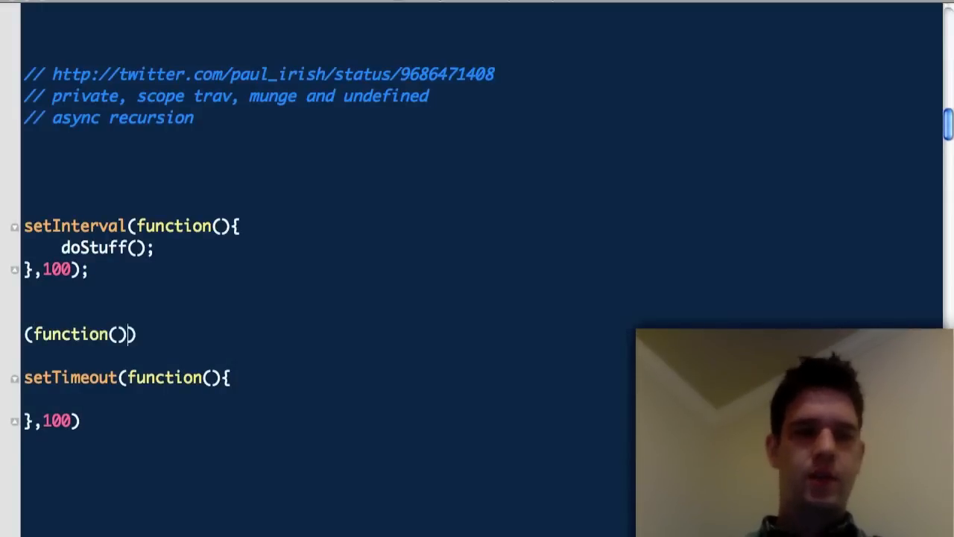
text({})
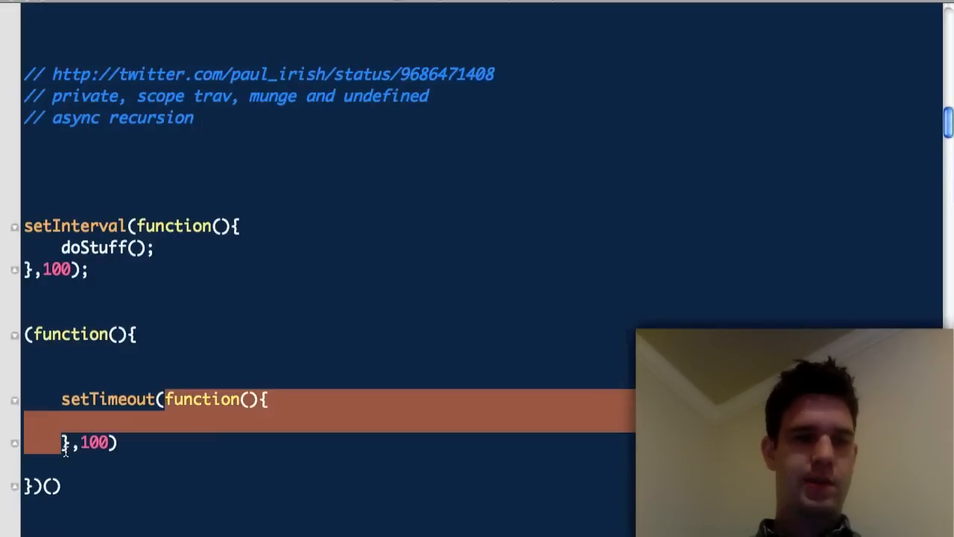
text(a,100)
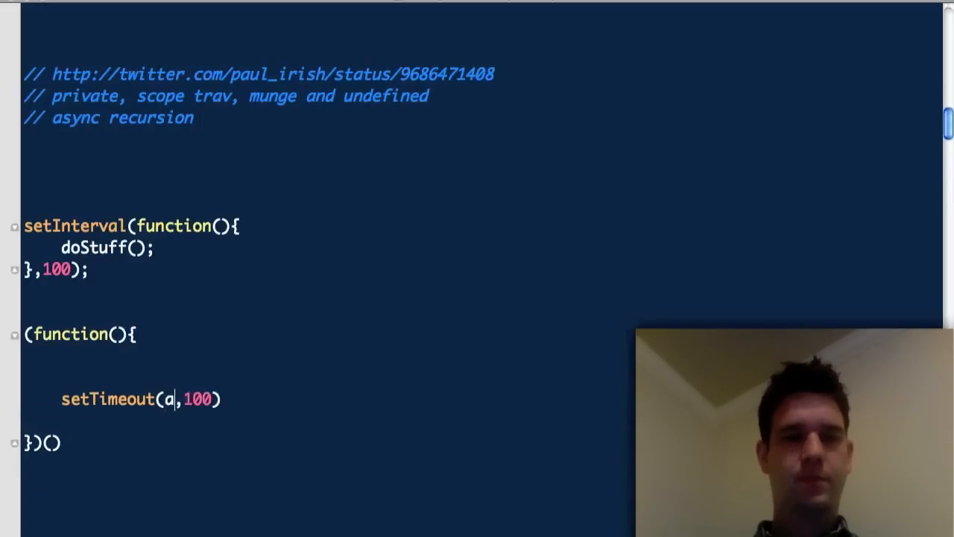
text(rgume)
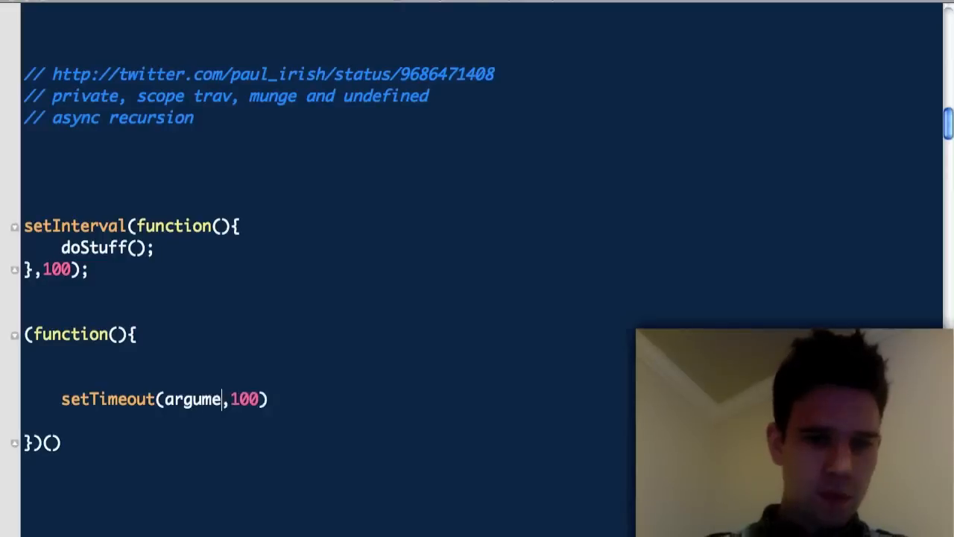
text(nts.calle)
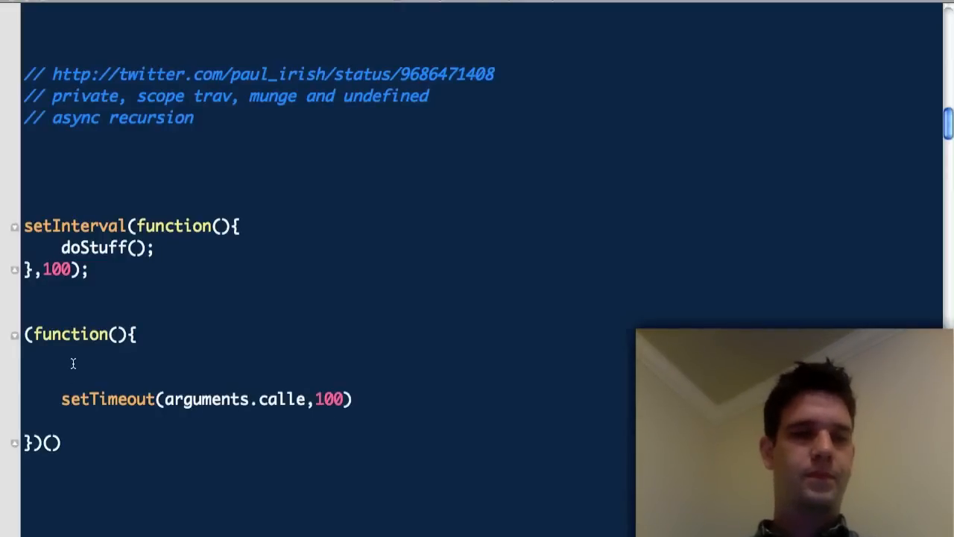
text(e)
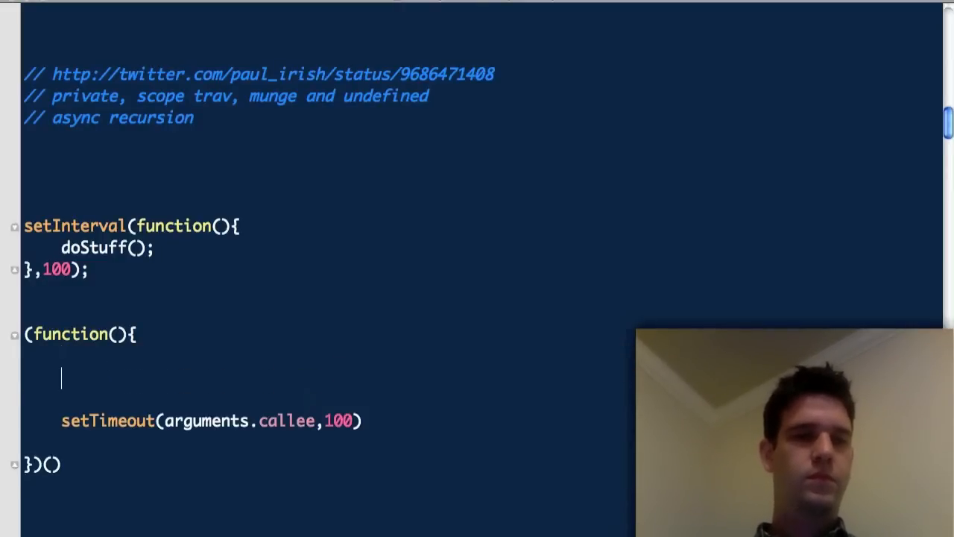
text(doS)
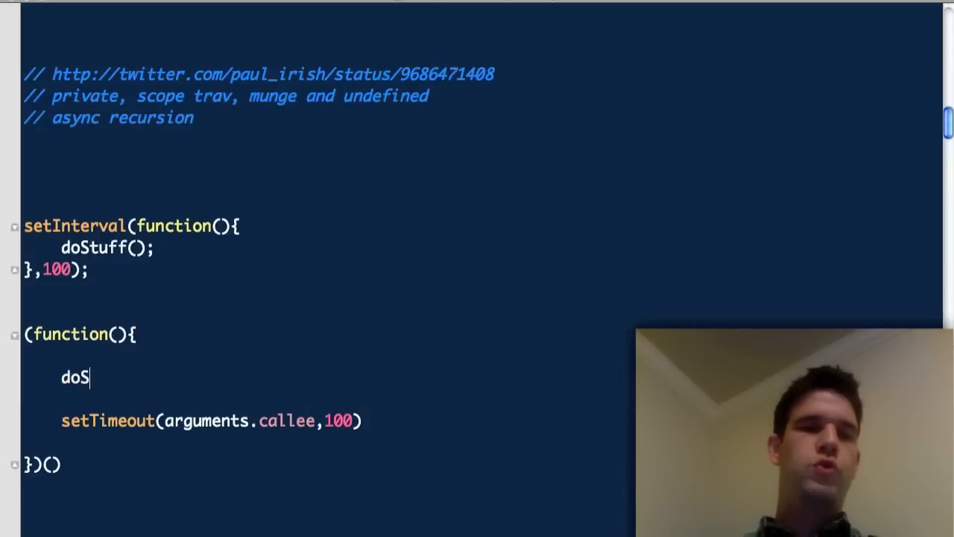
text(tuff();)
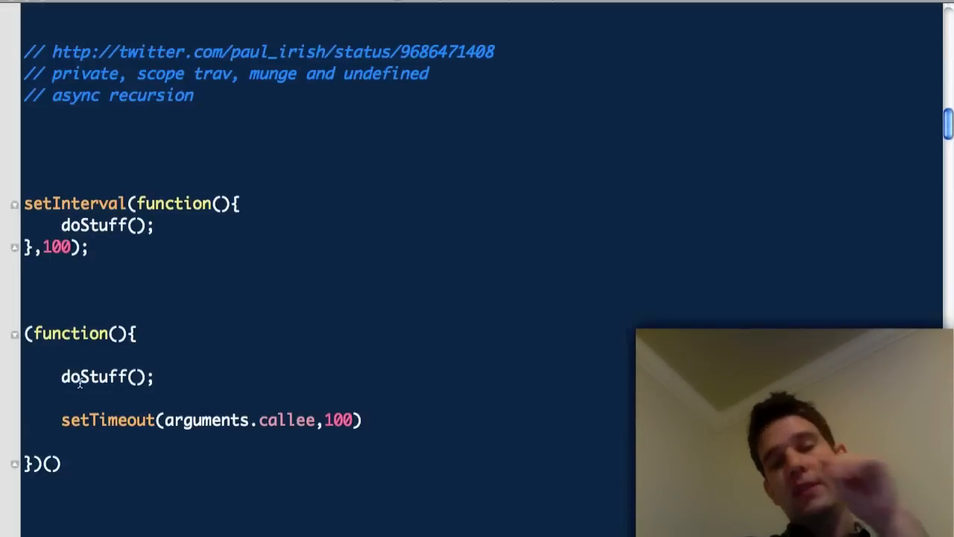
Name the IIFE loopsiloopsiloo, call it by that name in setTimeout, and add a semicolon.
double_click(104, 376)
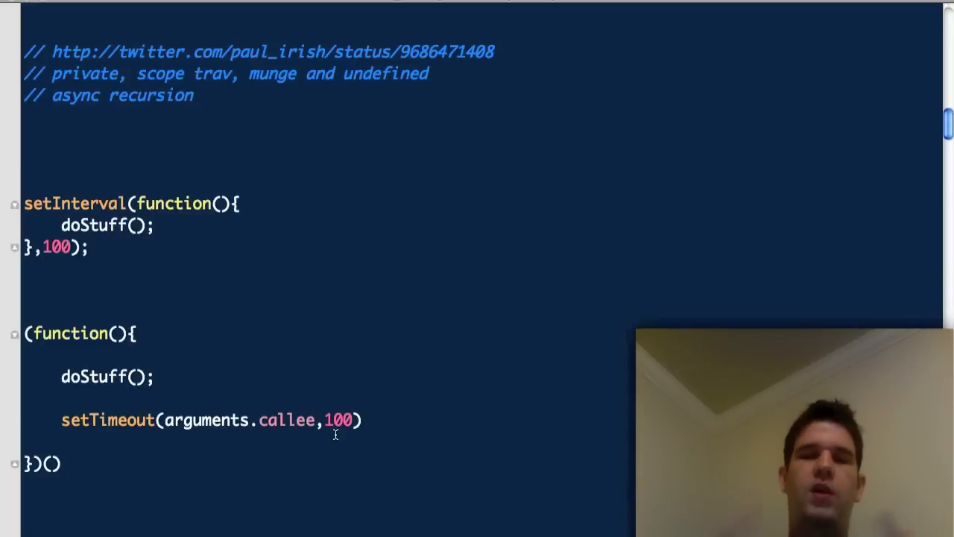
mouse_move(160, 362)
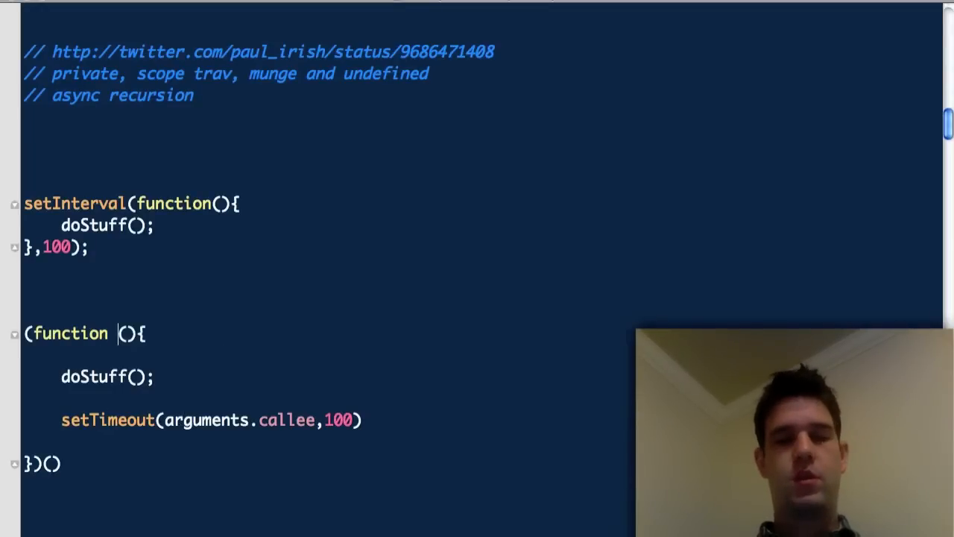
text(loopsiloopsiloo)
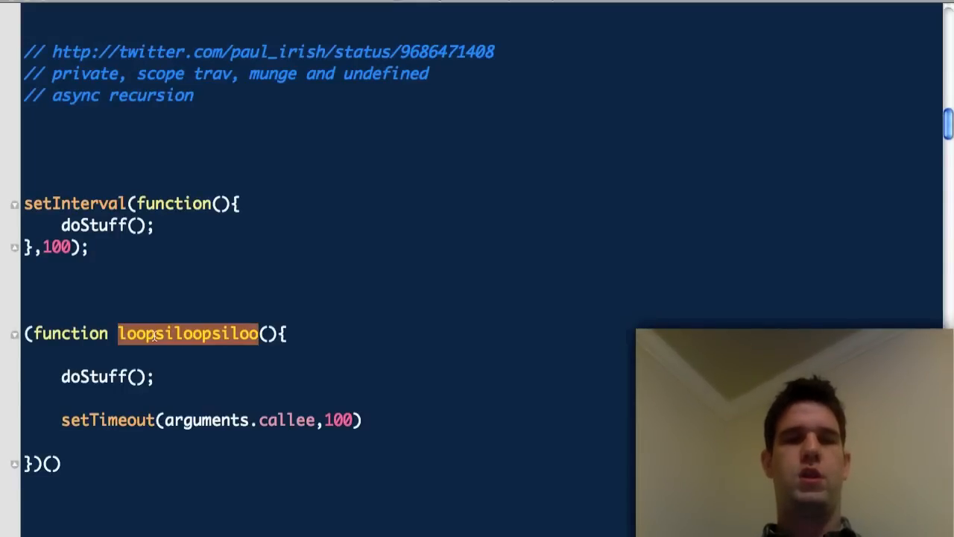
double_click(239, 420)
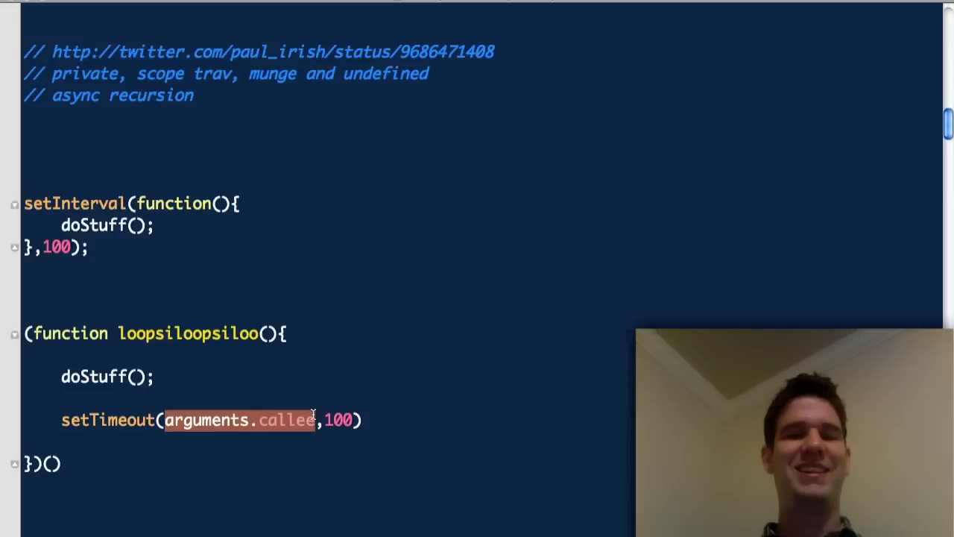
text(loopsiloopsiloo)
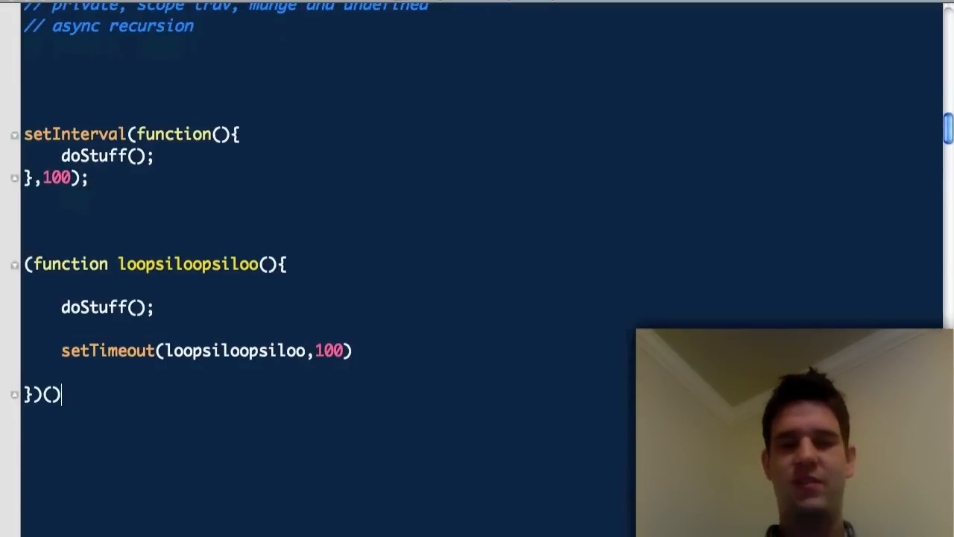
text(;)
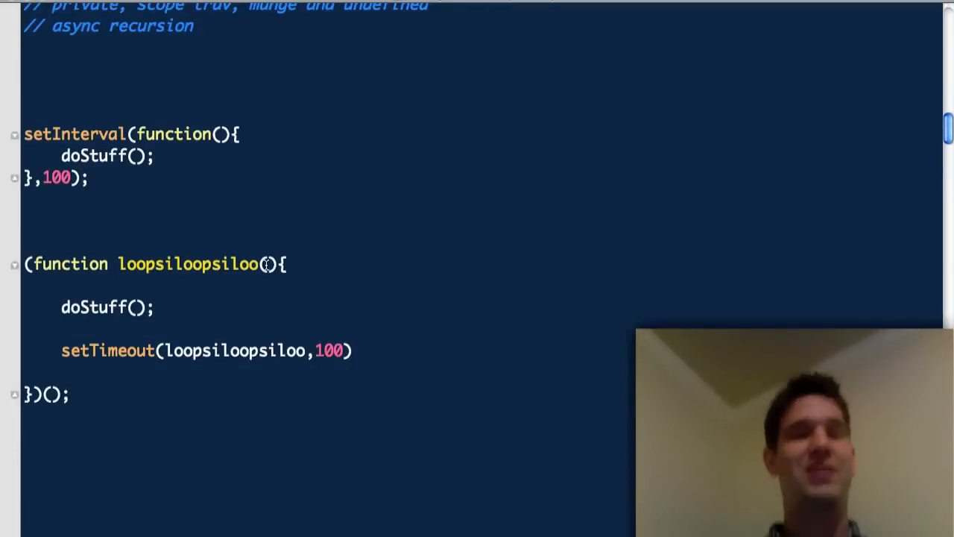
Reselect the function name inside the setTimeout call and begin retyping arguments.
double_click(235, 350)
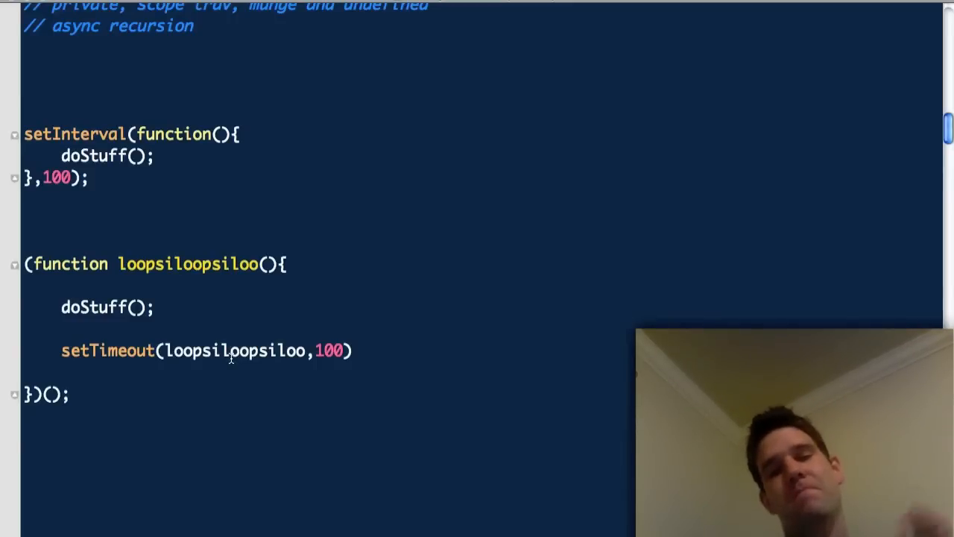
double_click(235, 351)
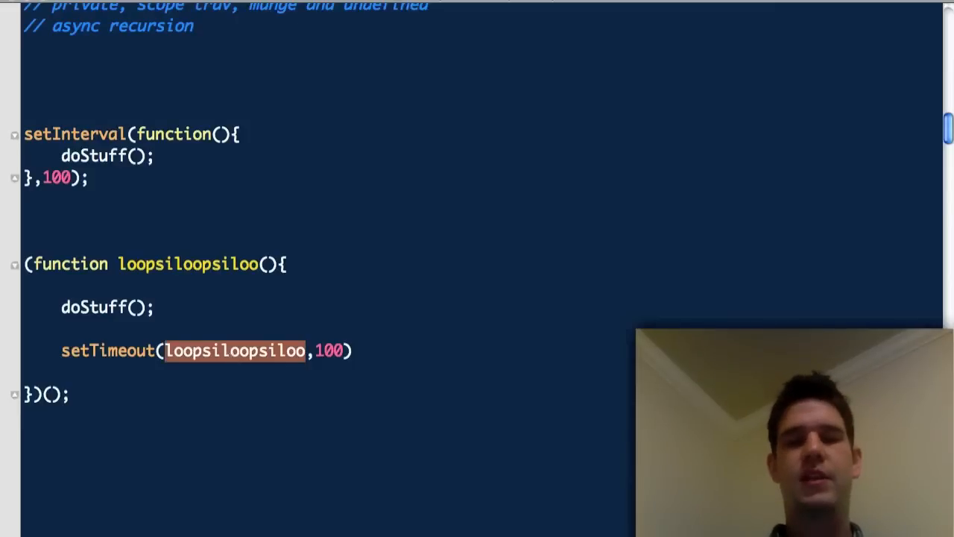
text(arugmen)
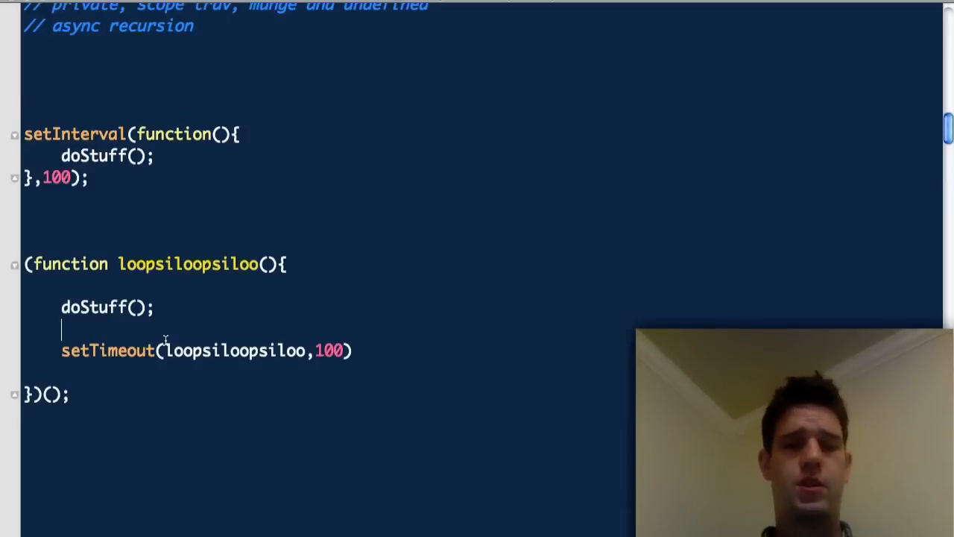
Draft a $.get('awesomething.php', function(){}) request in the loop.
text($.ajax)
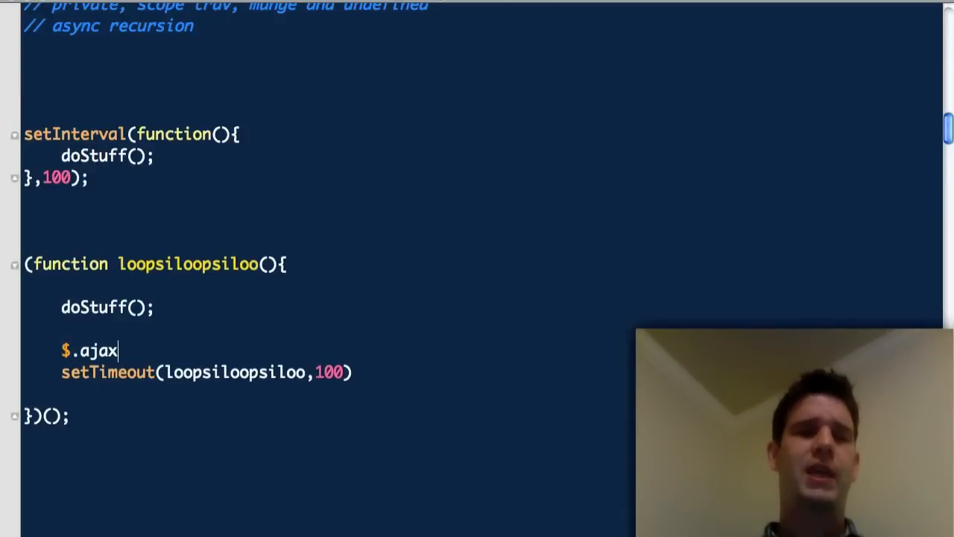
key(BackSpace)
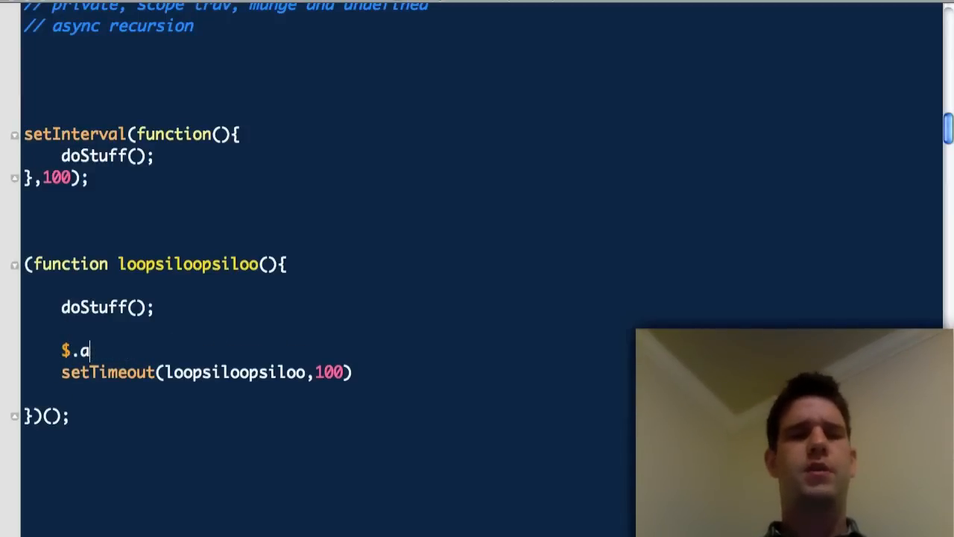
text(get(''))
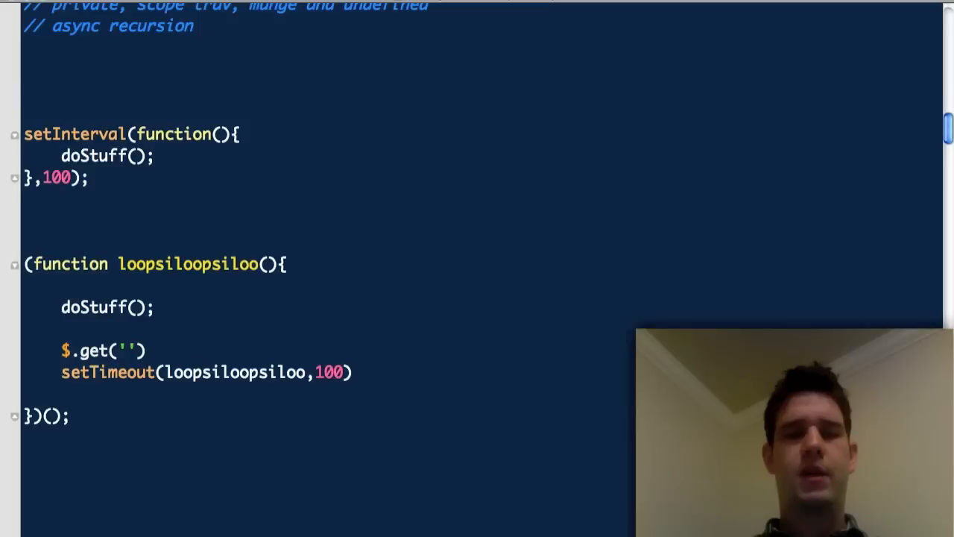
text(awesomet)
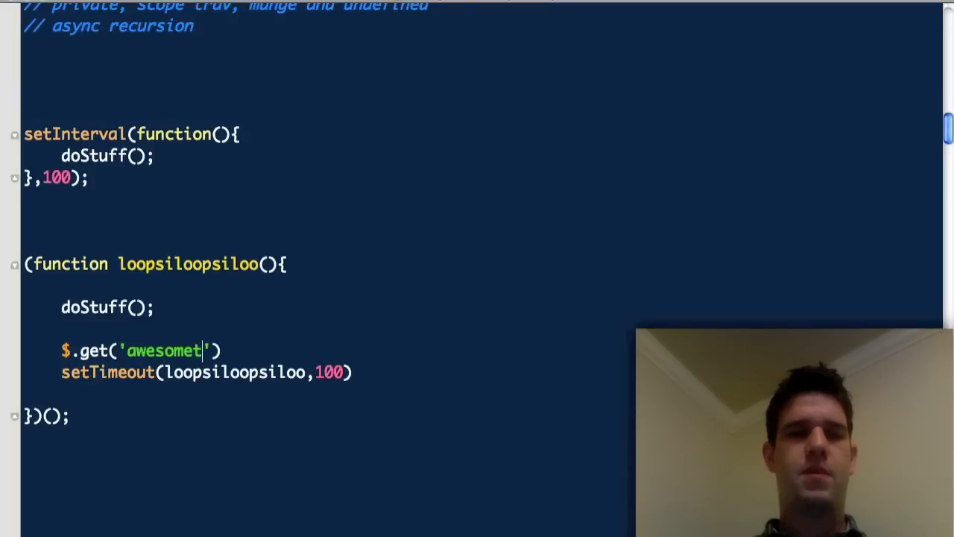
text(hing.php)
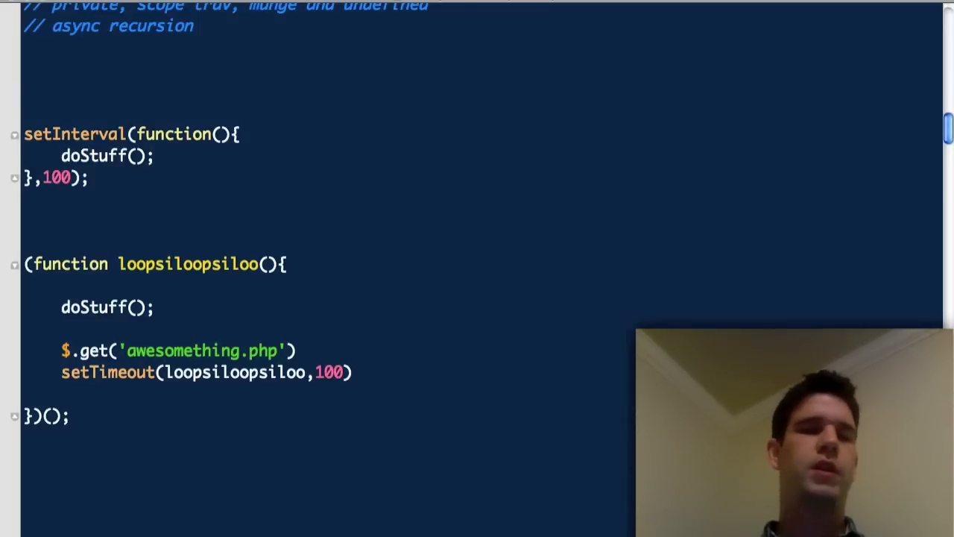
text(,funcito)
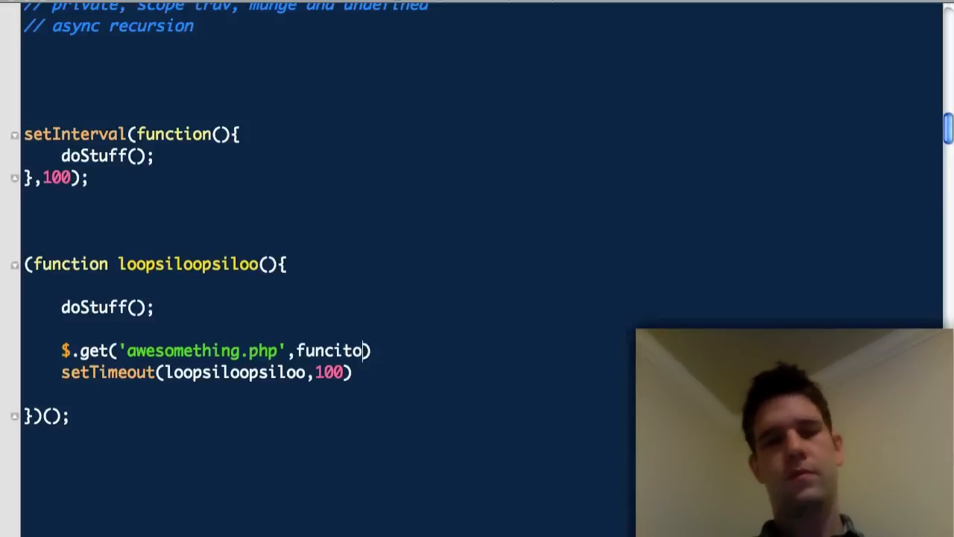
text(function(){})
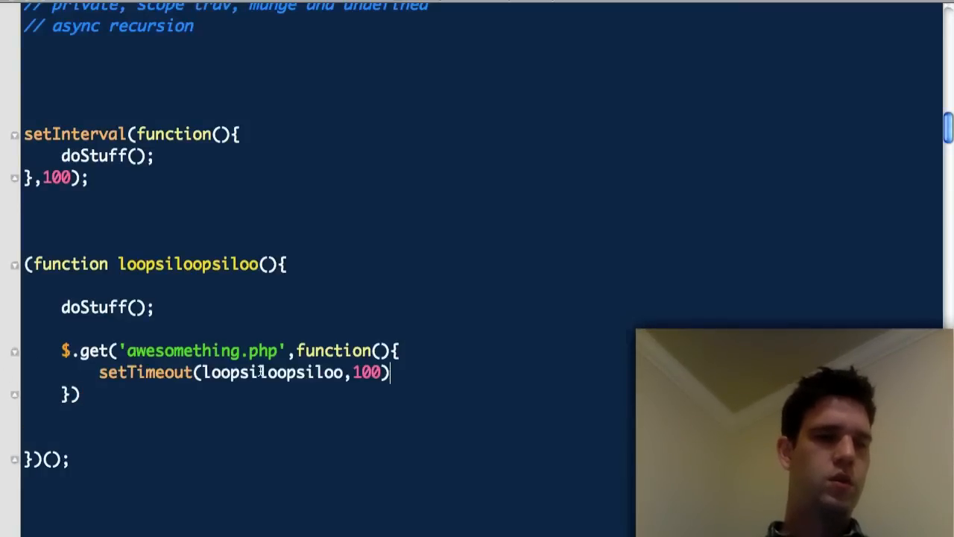
Replace the setTimeout call with a $('#update').load request.
double_click(145, 373)
text((')
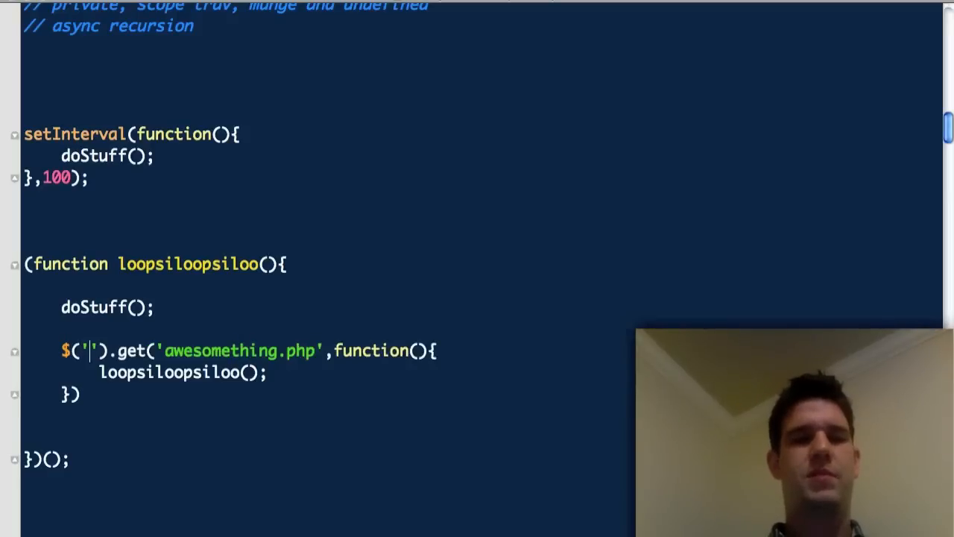
text(#update)
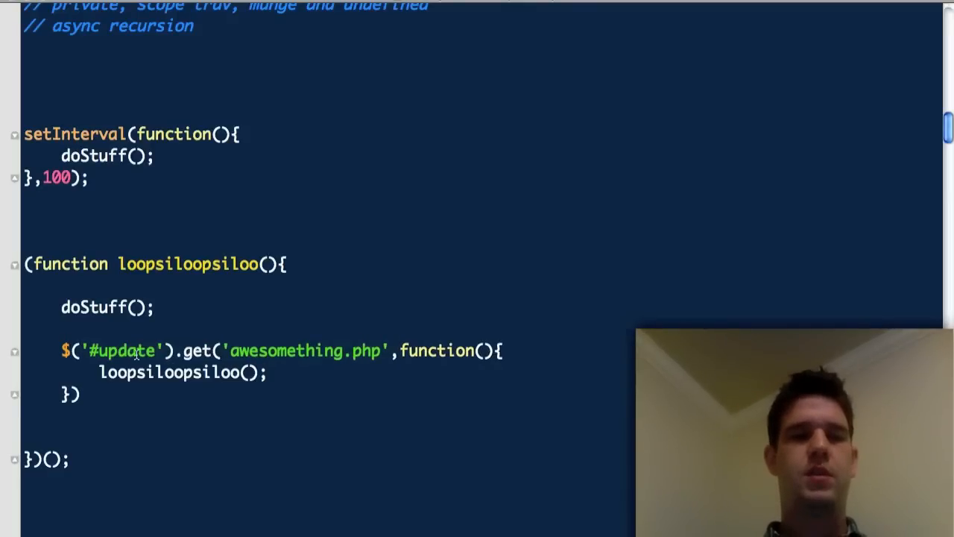
text(load)
text(;)
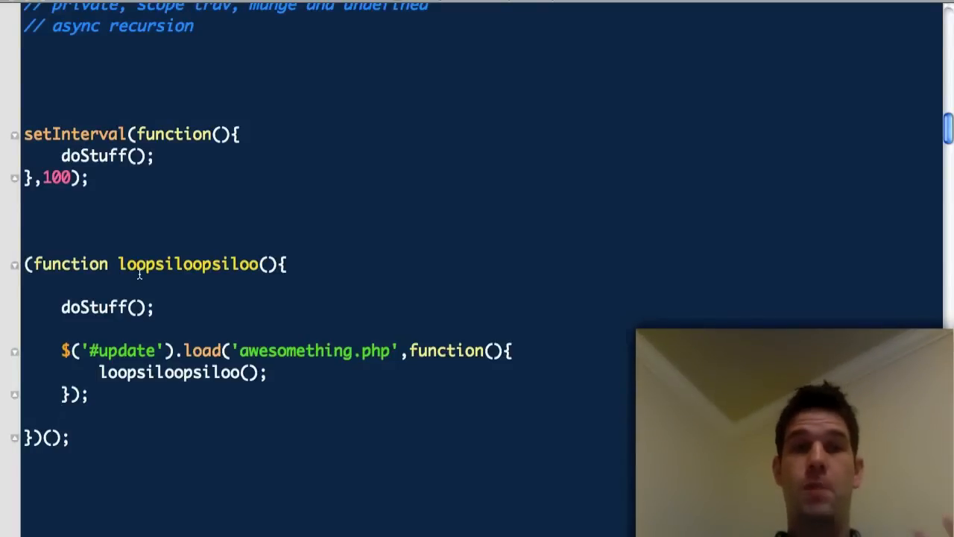
scroll(down, 3)
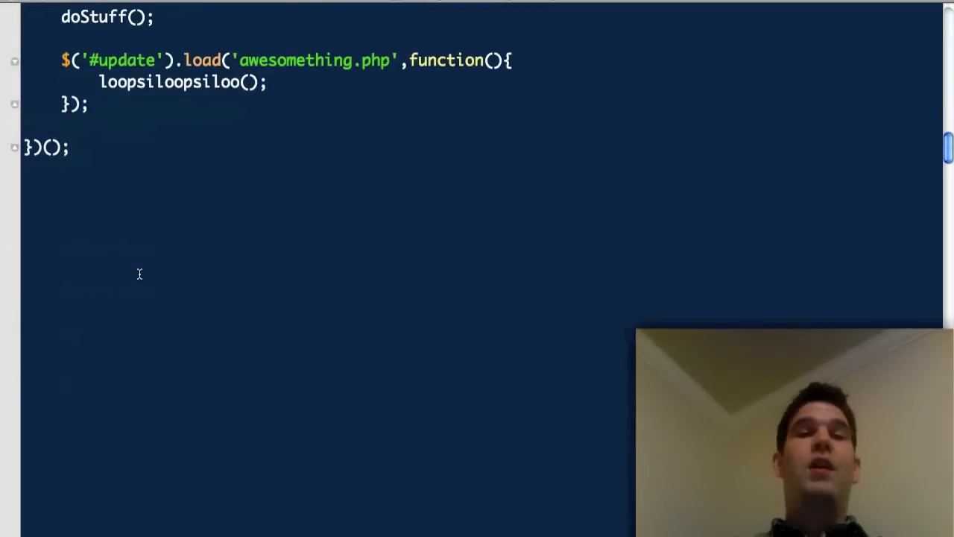
Search the jQuery 1.4.2 source for noConflict and view its definition.
scroll(down, 3)
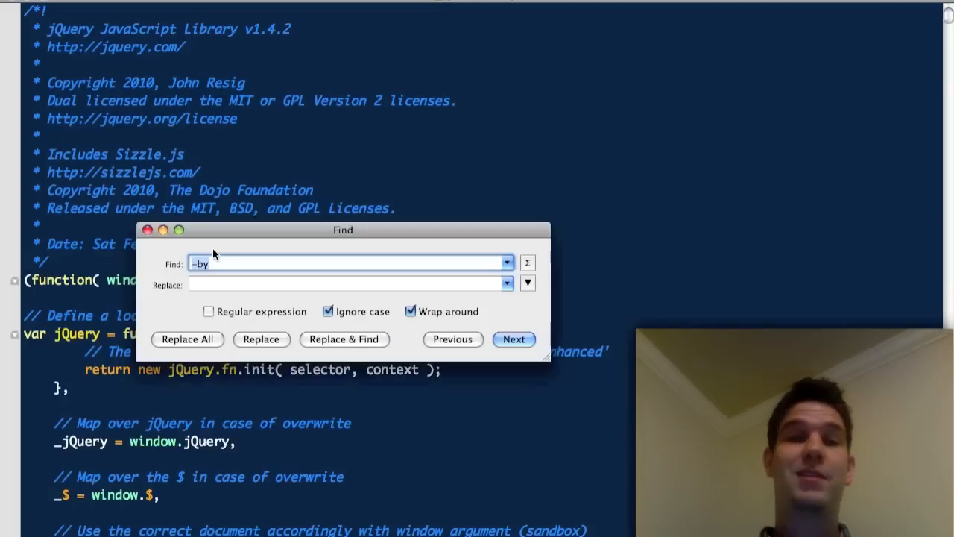
text(nof)
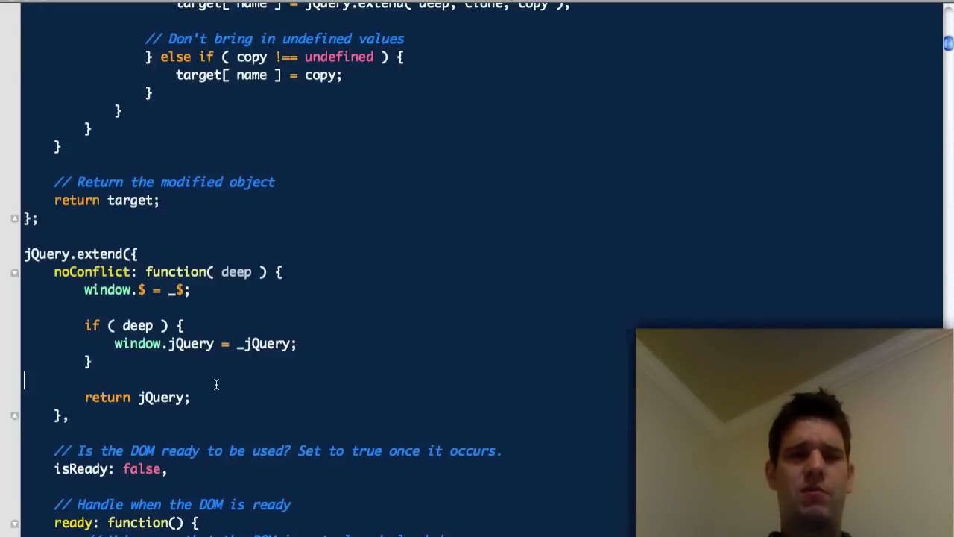
drag(85, 290, 90, 365)
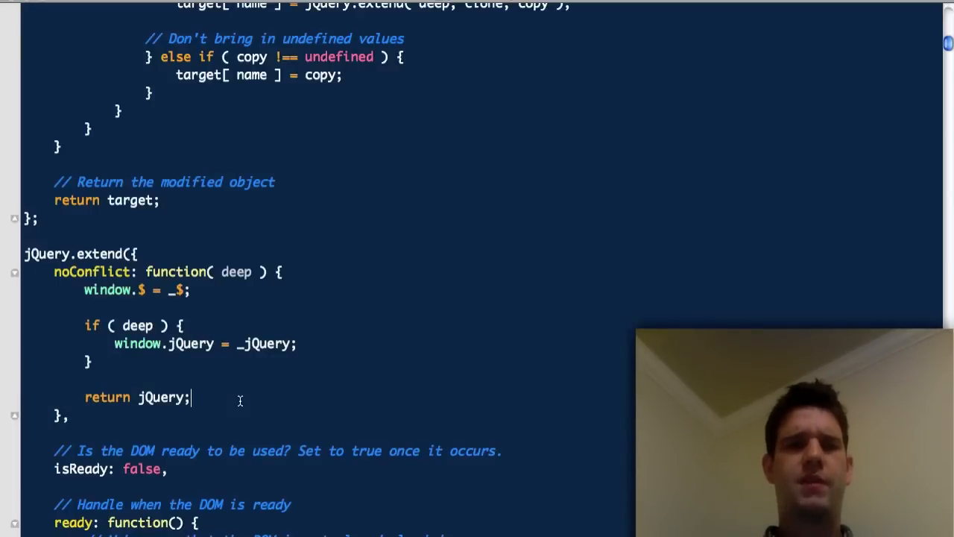
scroll(up, 3)
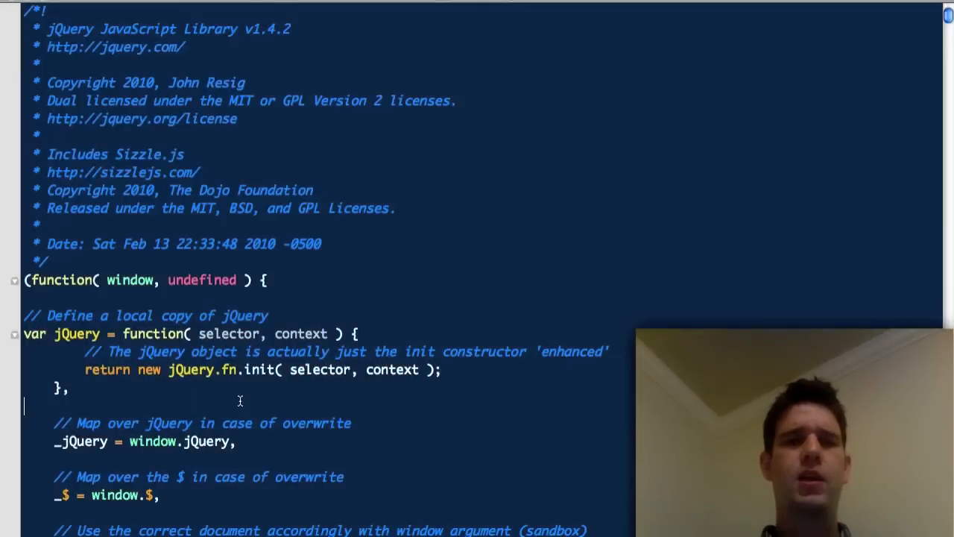
scroll(down, 3)
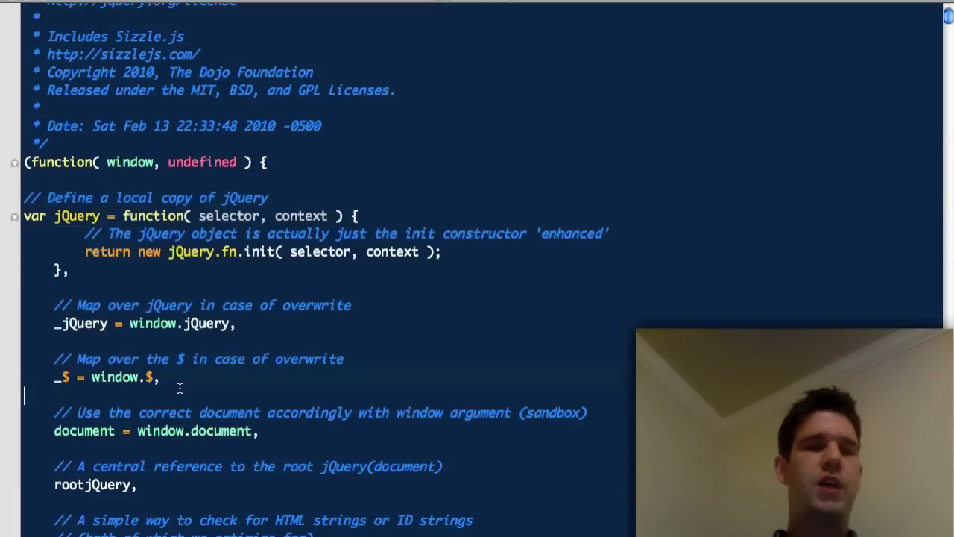
scroll(down, 3)
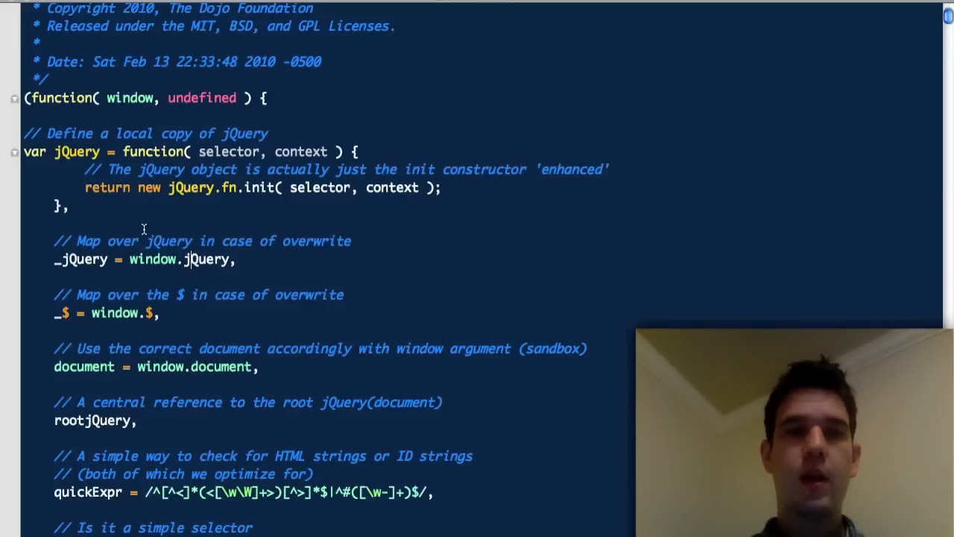
scroll(down, 3)
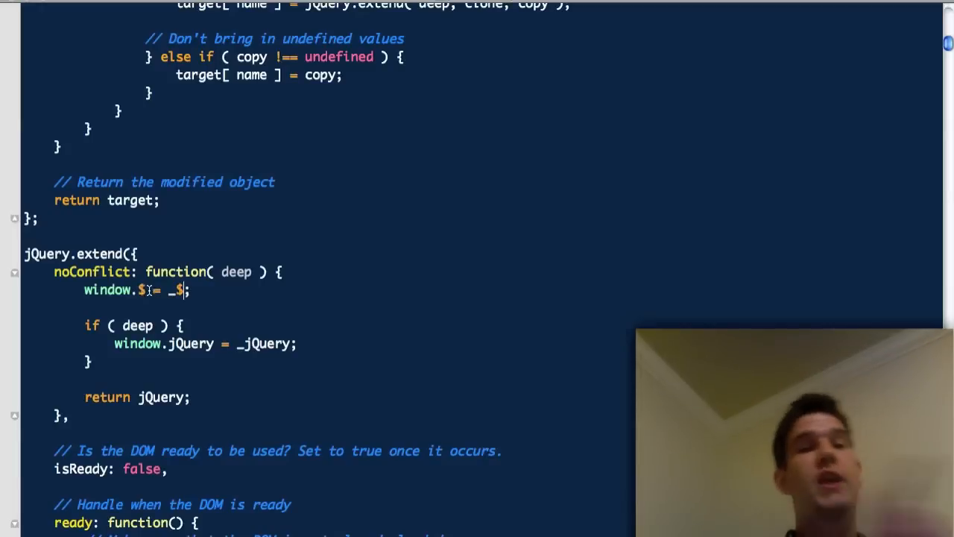
double_click(108, 290)
text(prop)
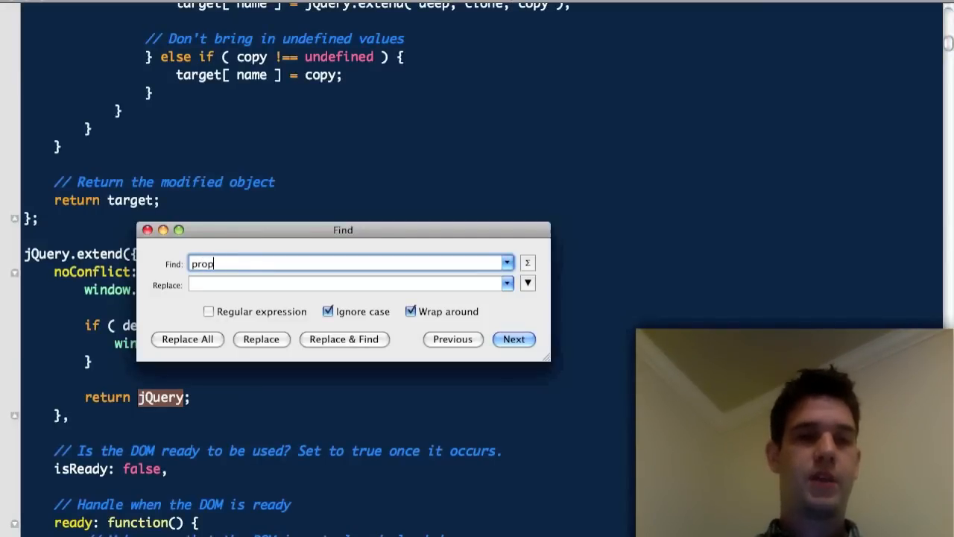
Find where jQuery.props is used in the jQuery source and inspect the attr function.
text(jquery.pro)
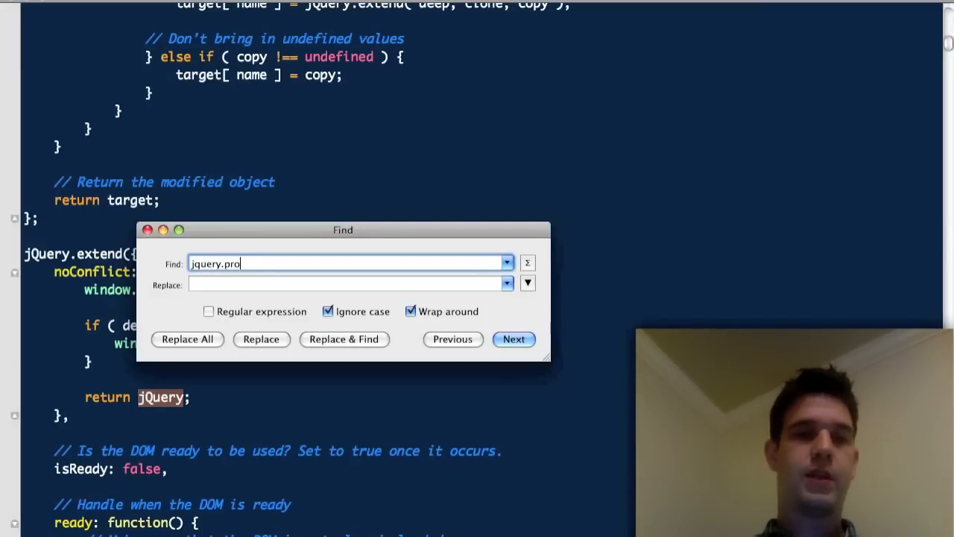
click(514, 339)
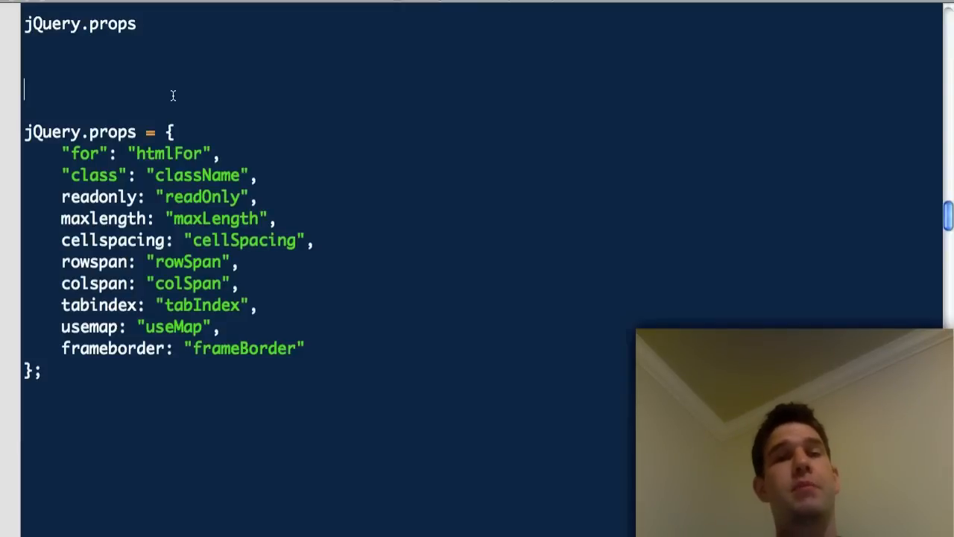
scroll(down, 3)
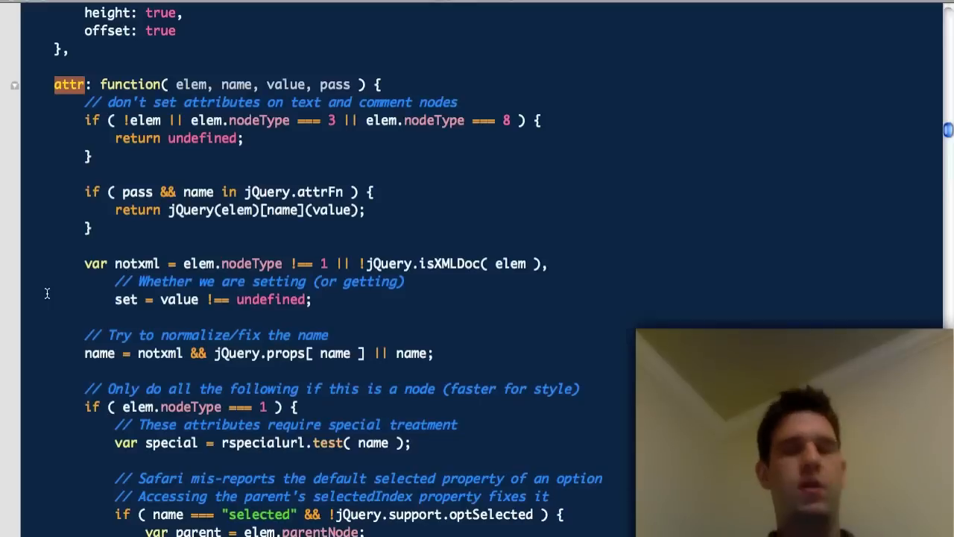
double_click(99, 353)
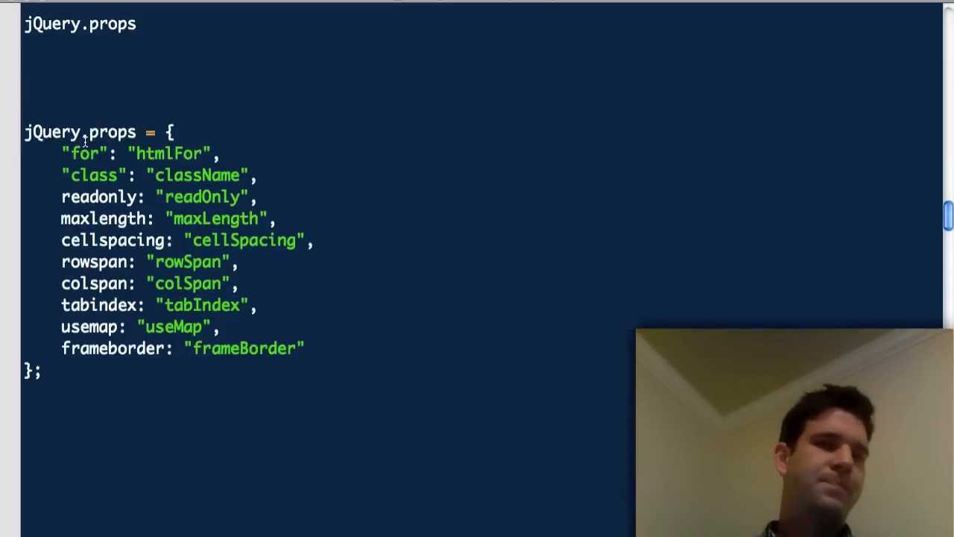
Type a jQuery(elem).attr('class').split example under the props map, then remove it.
text(jQ)
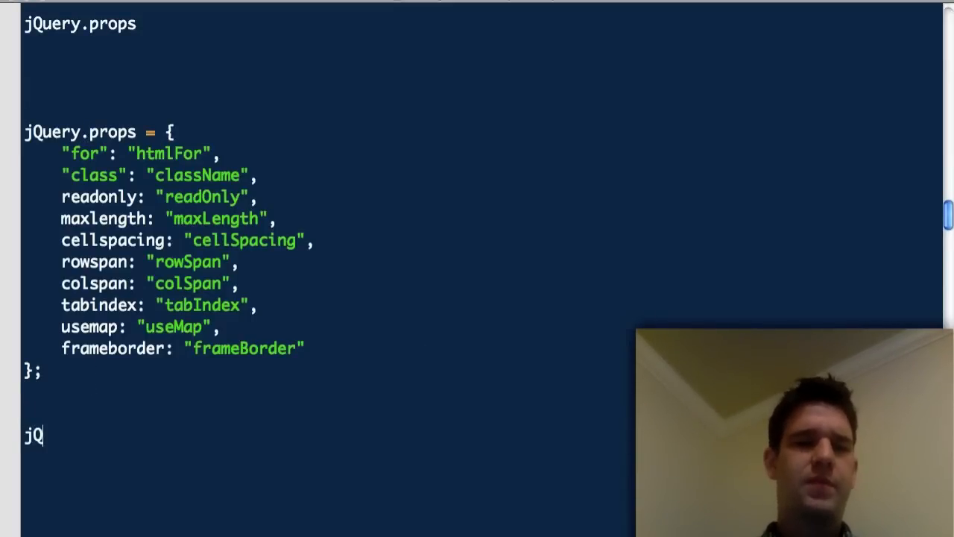
text(ueyry(elem)
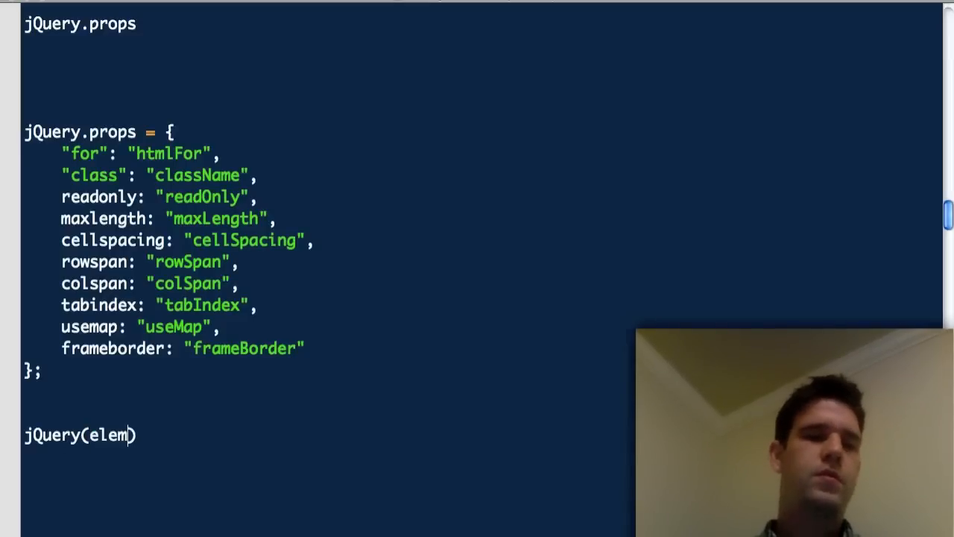
text().attr)
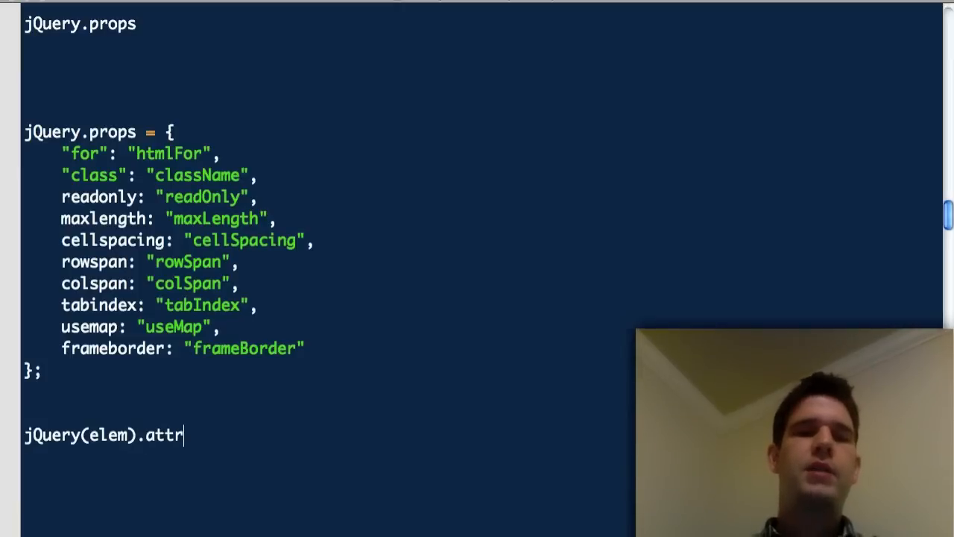
text(('class'))
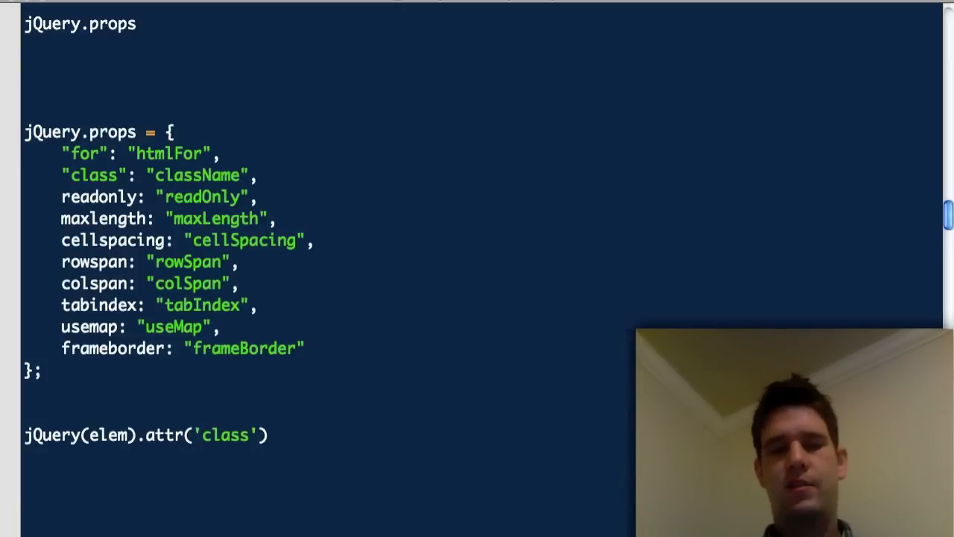
text(.split(/\s))
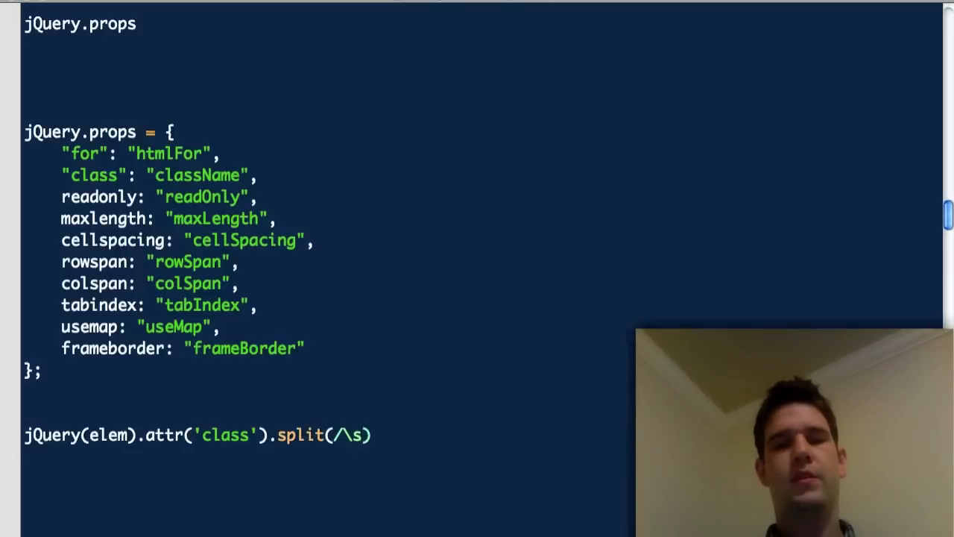
text(+/)
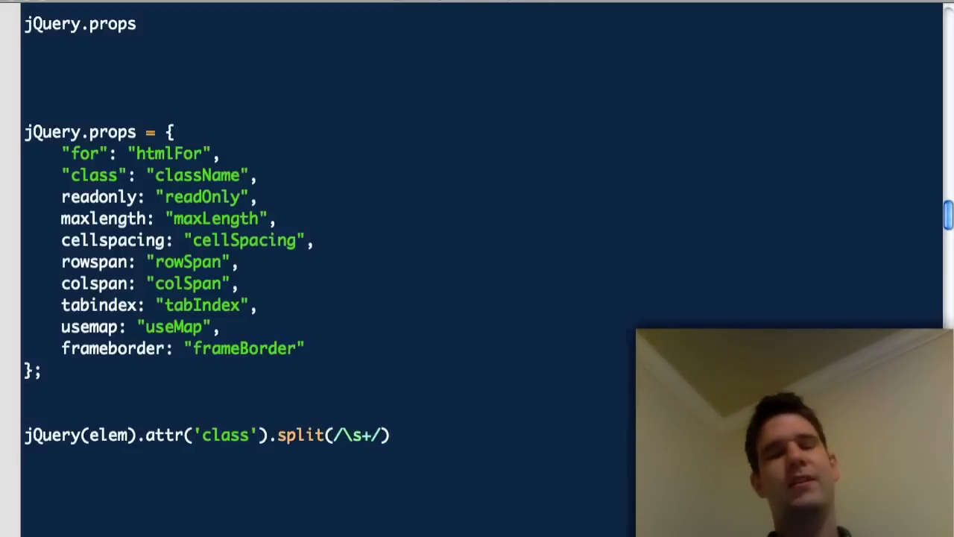
key(BackSpace)
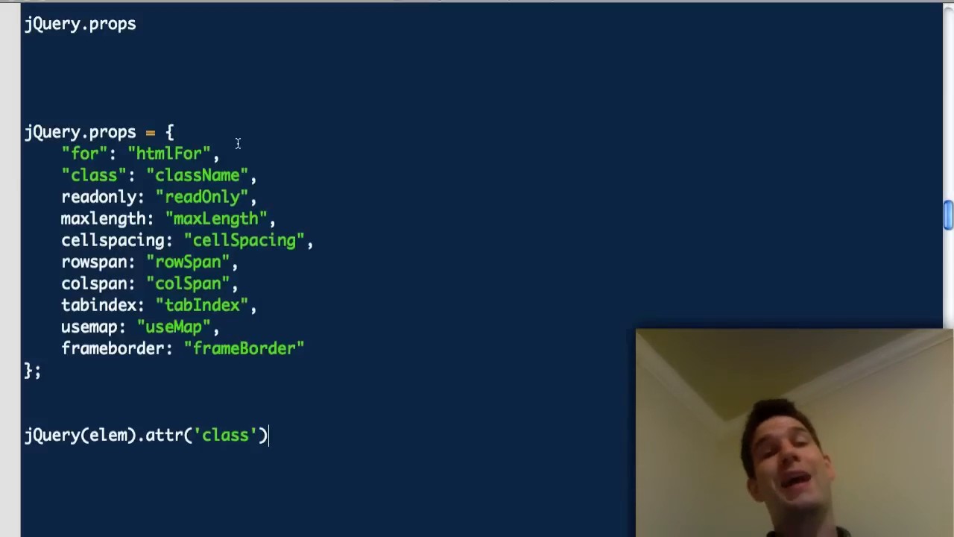
double_click(197, 175)
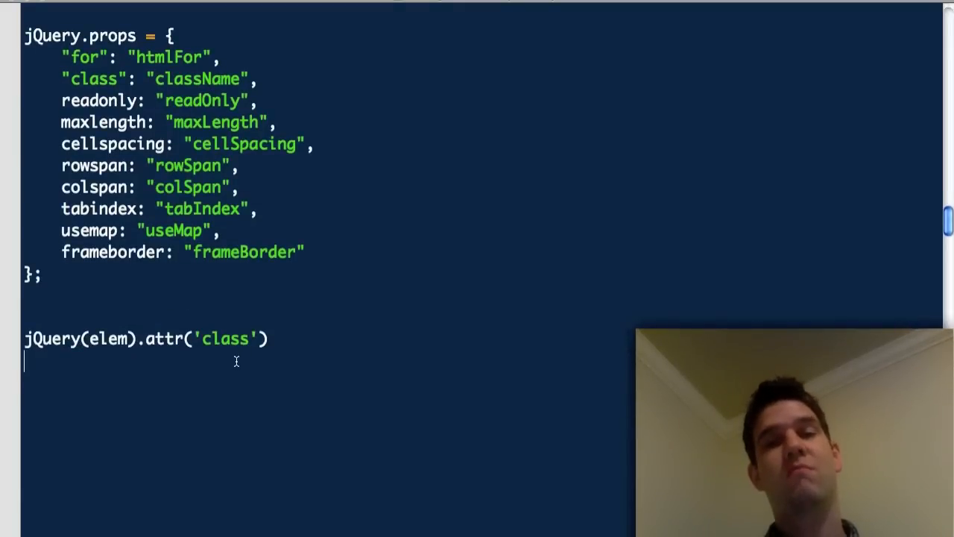
drag(149, 339, 269, 338)
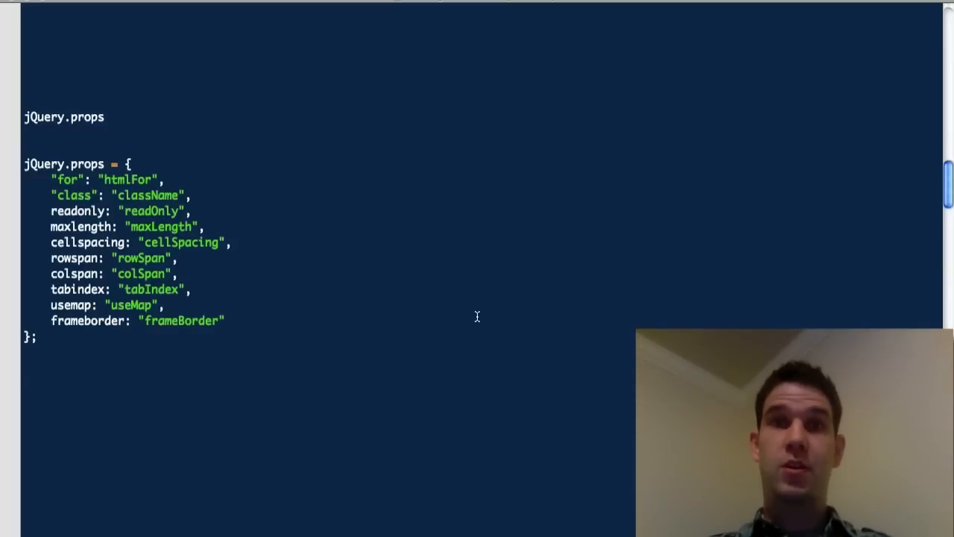
Add a WAI ARIA heading and draft an attr('aria-disabledby', …) call.
text(WAI ARIA)
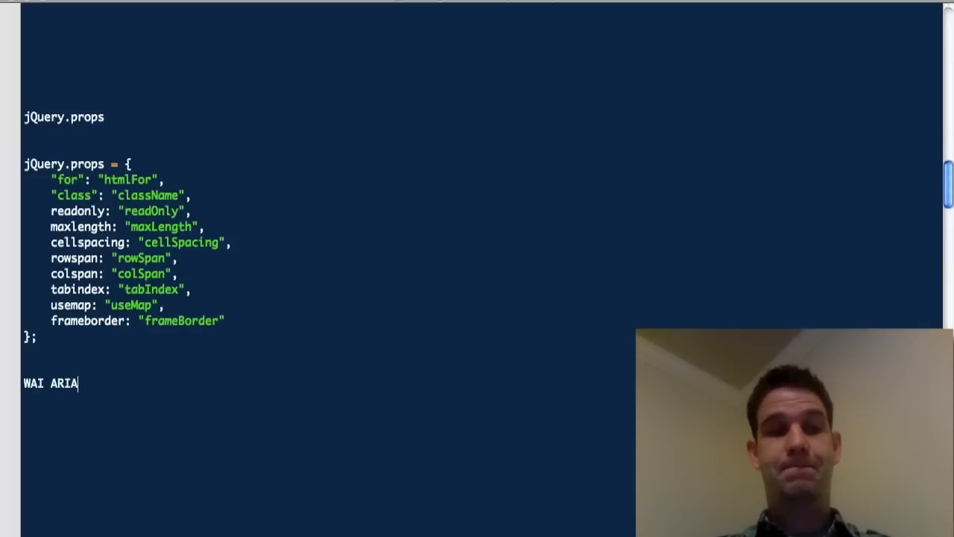
scroll(down, 3)
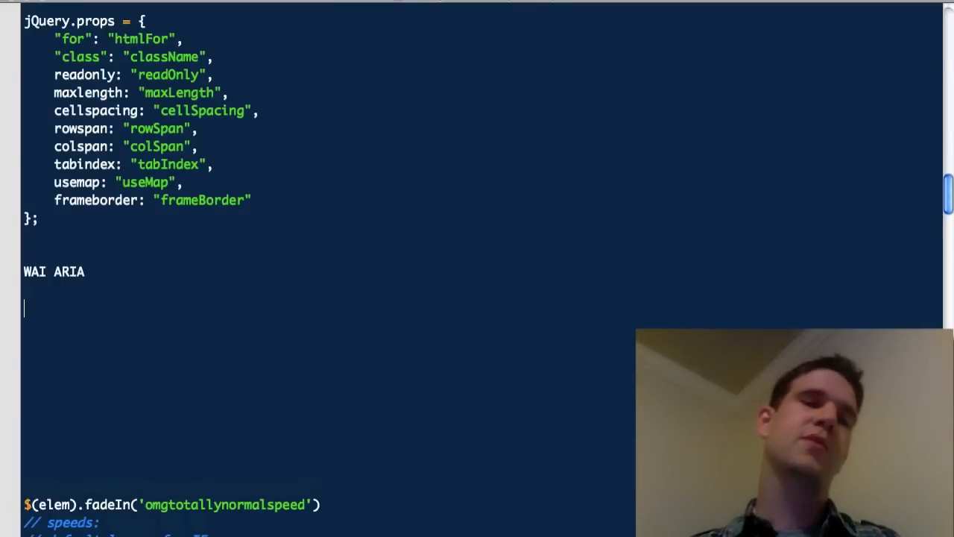
text($())
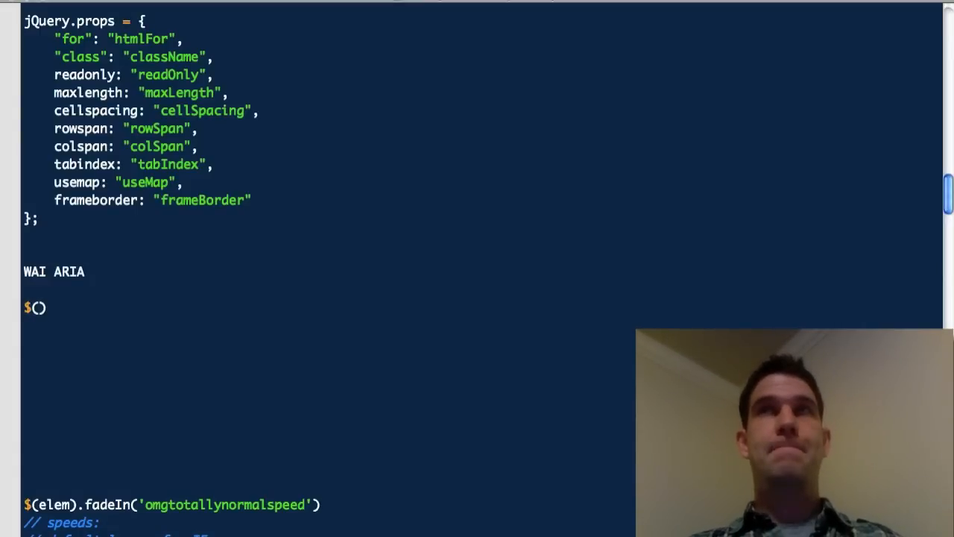
text((elem).attr)
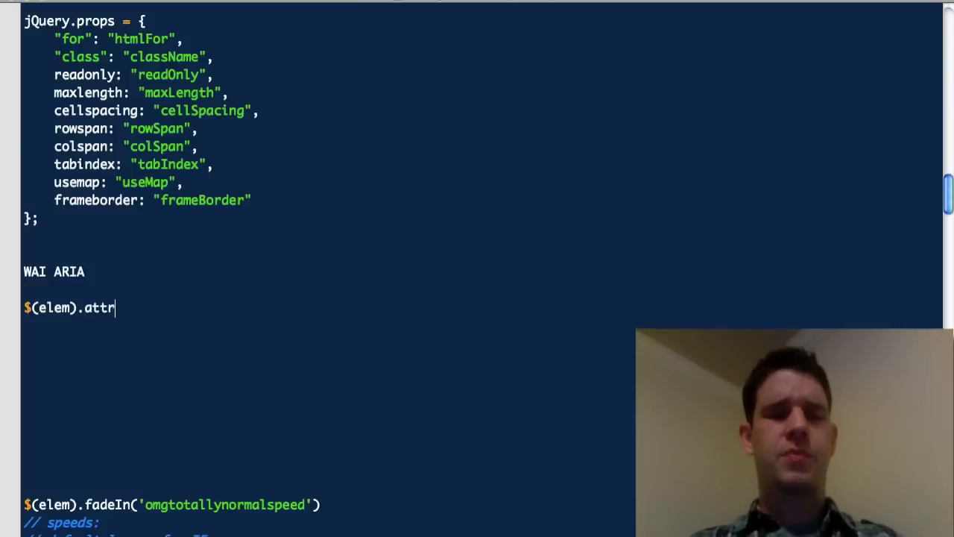
text(('ari')
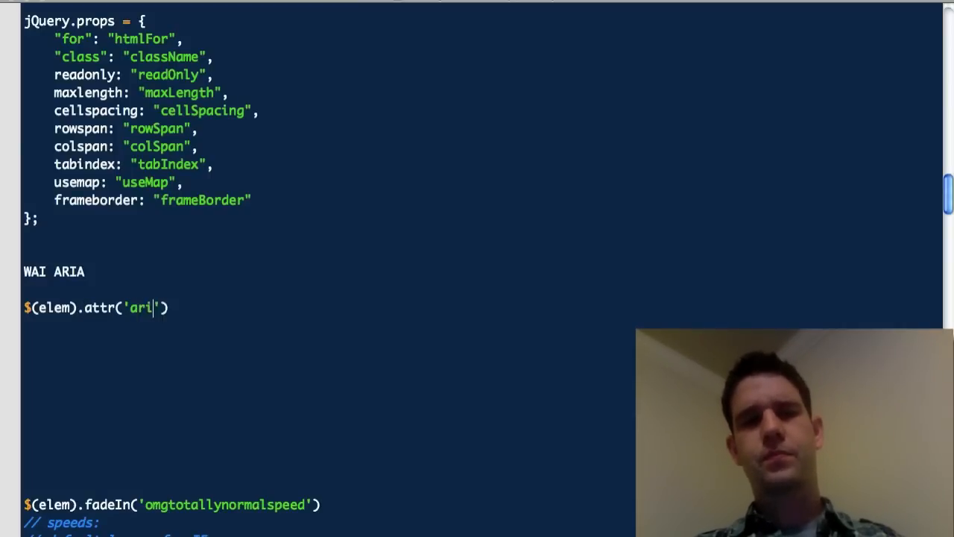
text(a-disabledby)
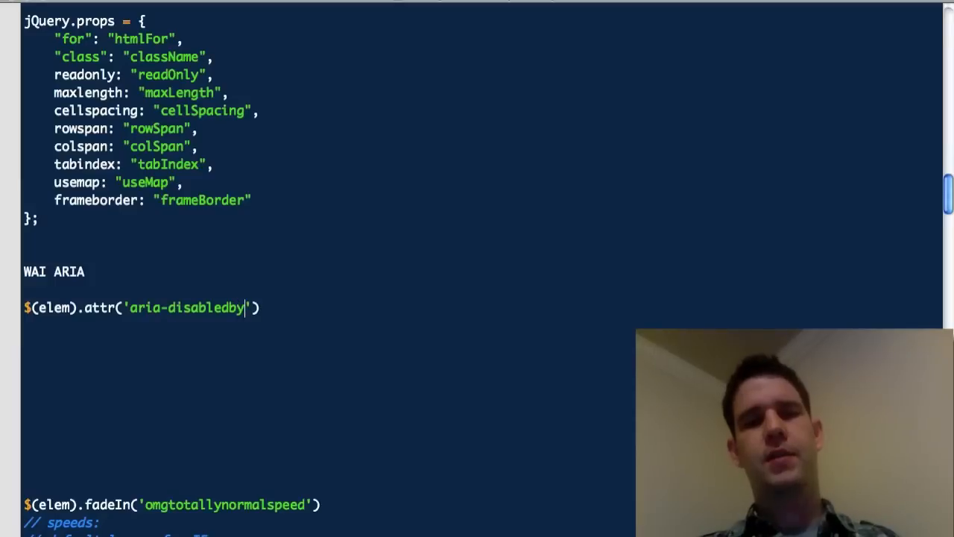
text(,'s;dlkfj')
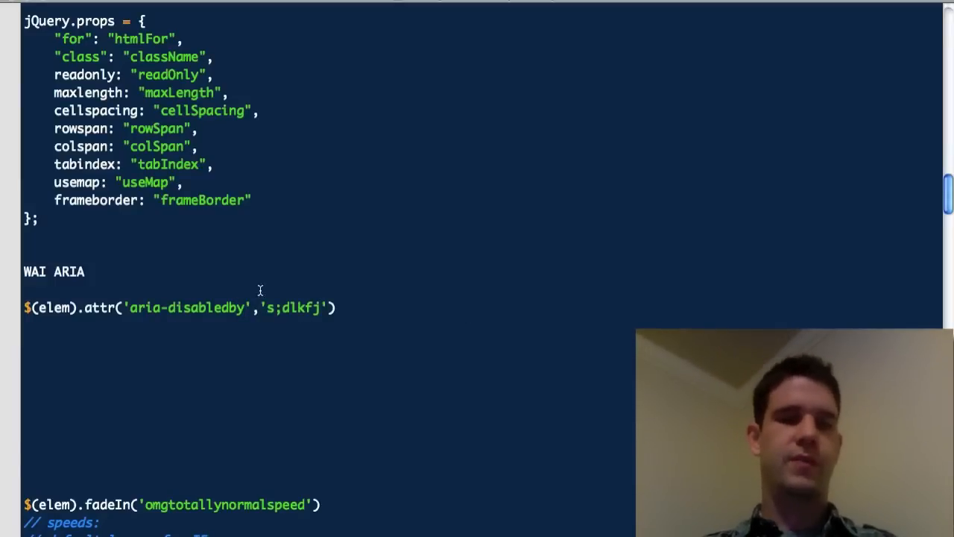
double_click(186, 308)
text(;)
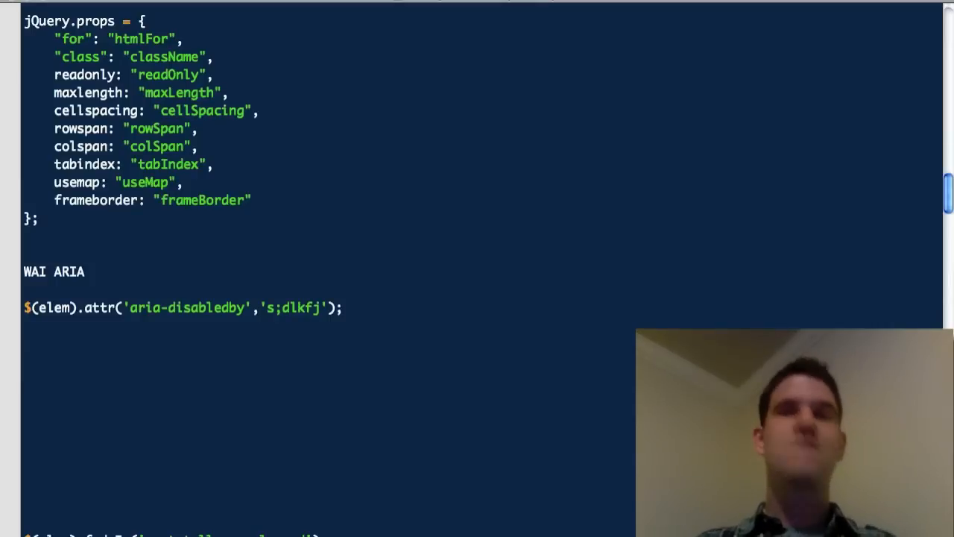
Map jQuery.props['adb'] to 'aria-disabledby'.
text(Jquery)
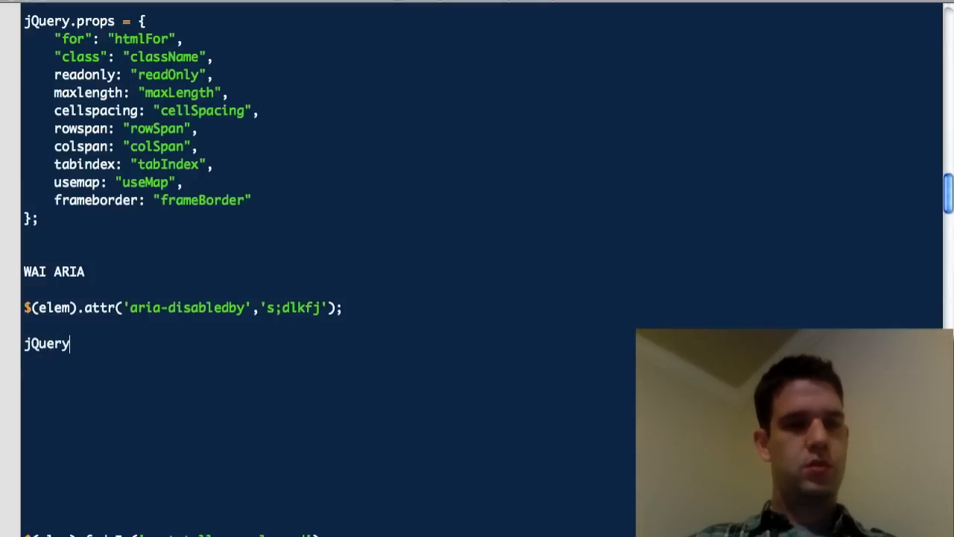
text(.props)
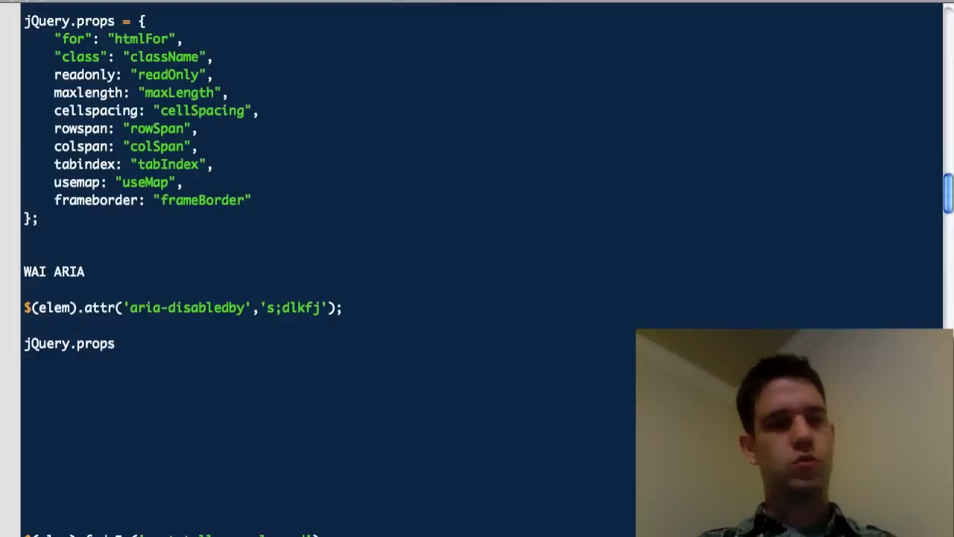
text([''])
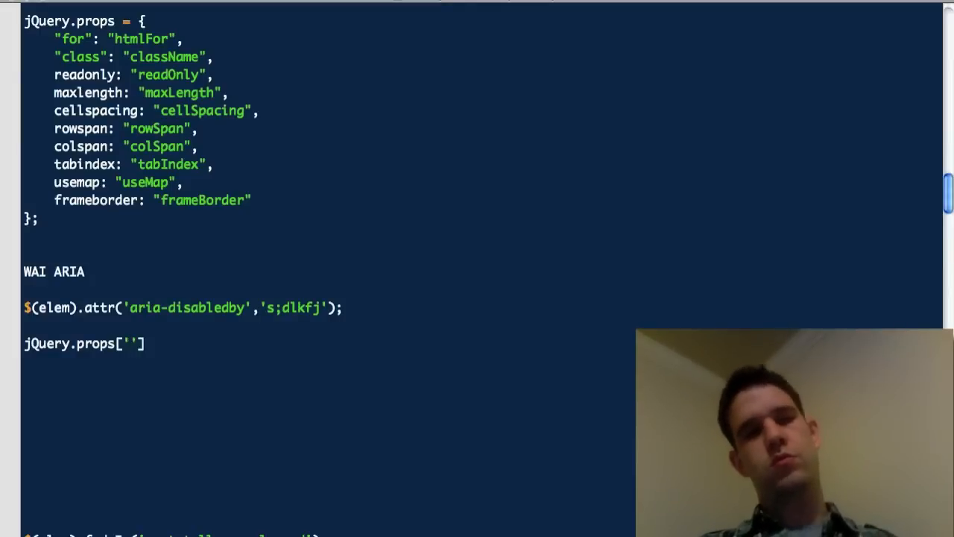
text(a)
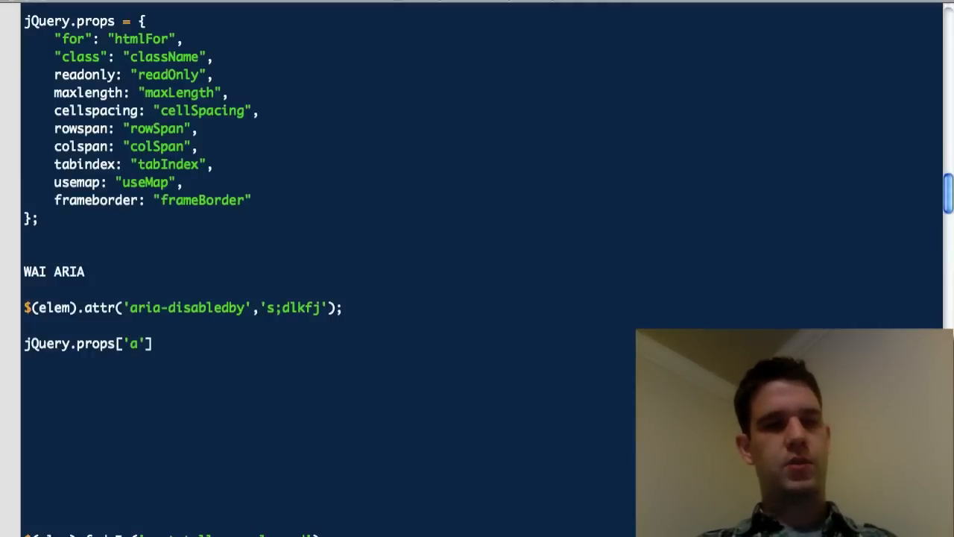
text(db)
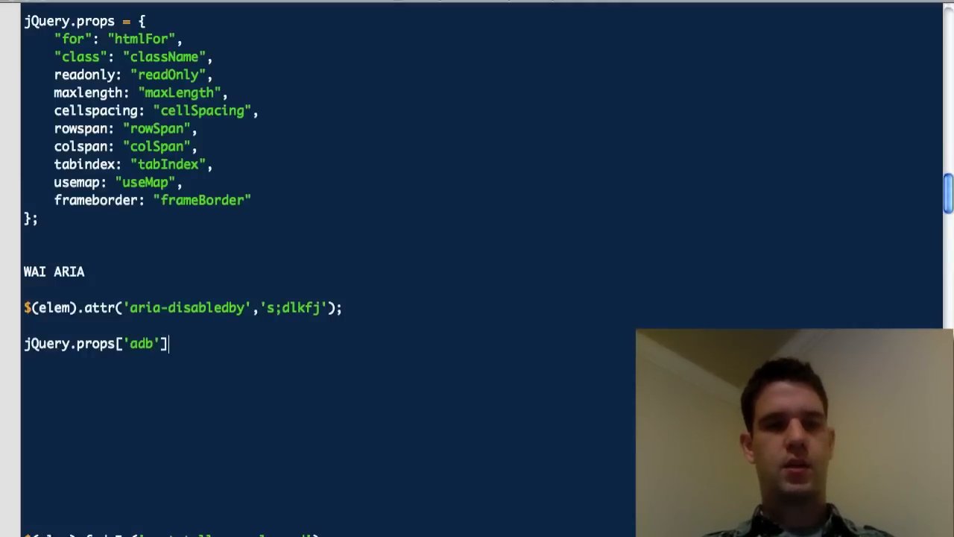
text(= ')
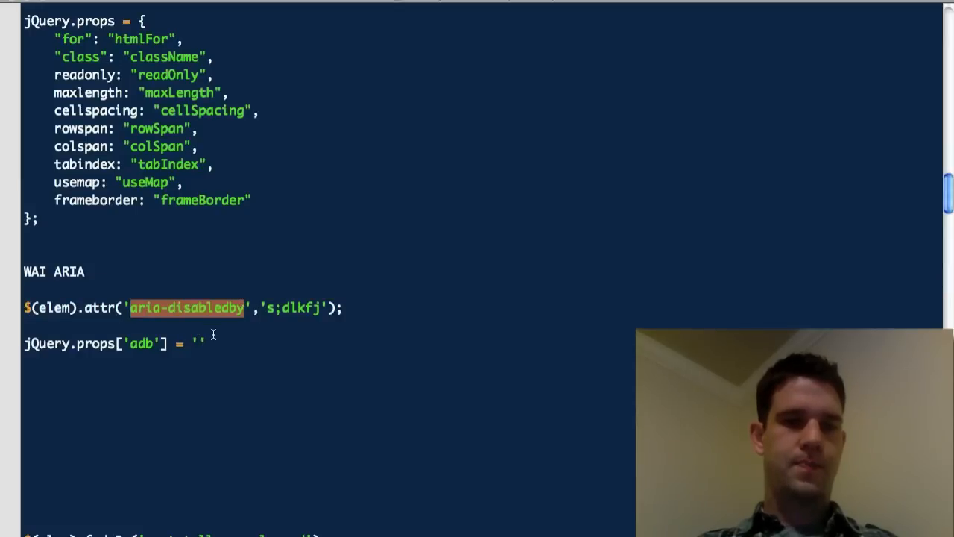
text(aria-disabledby)
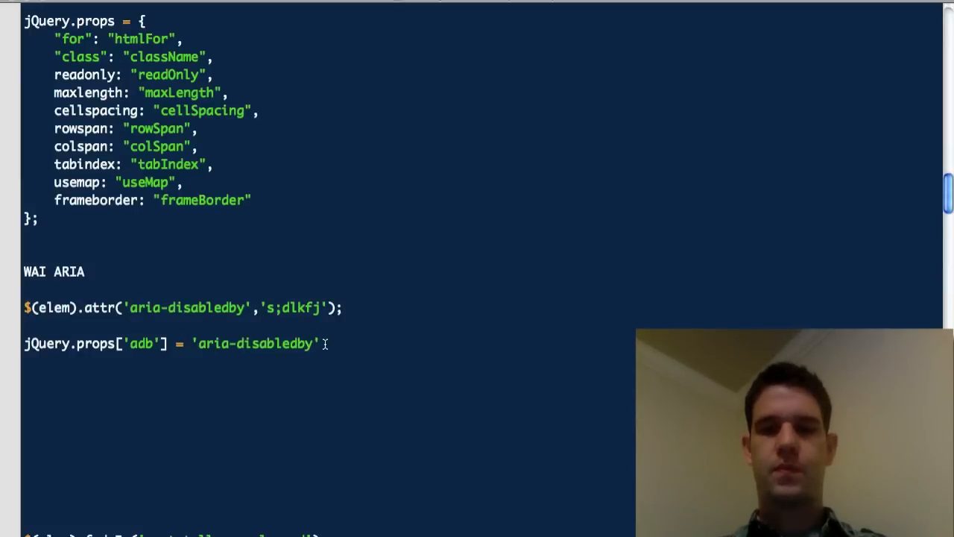
Write jQuery(elem).attr('adb') with a trial second argument and a placeholder comment.
text(jQuery)
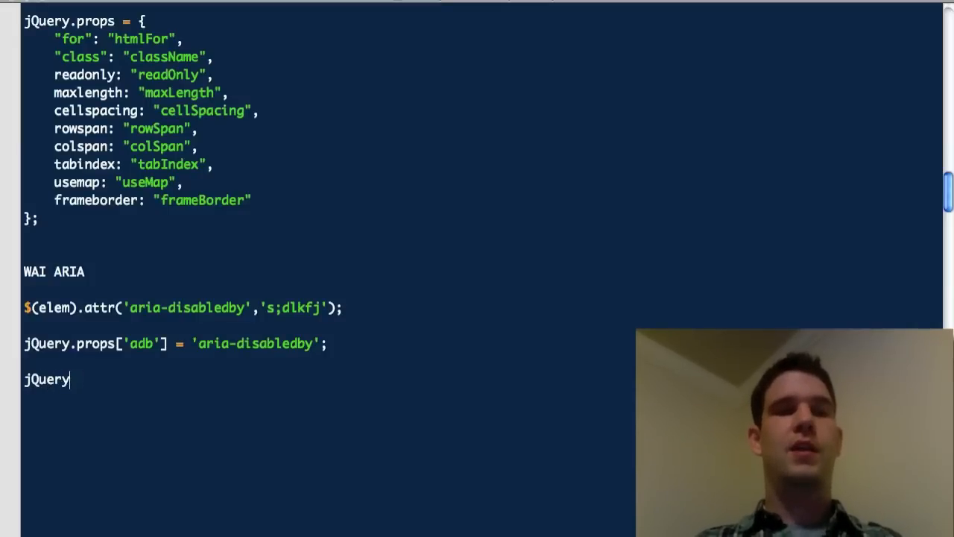
text((elem))
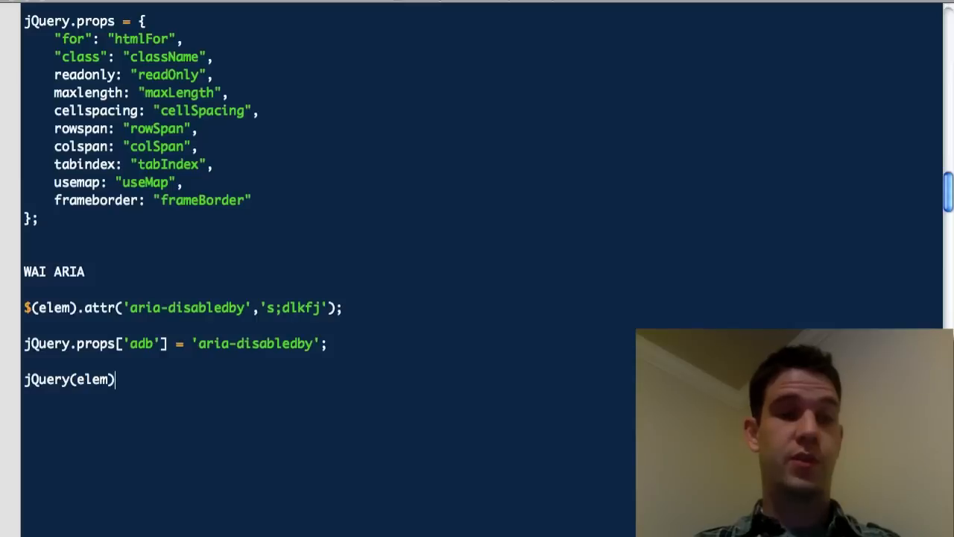
text(.attr(''))
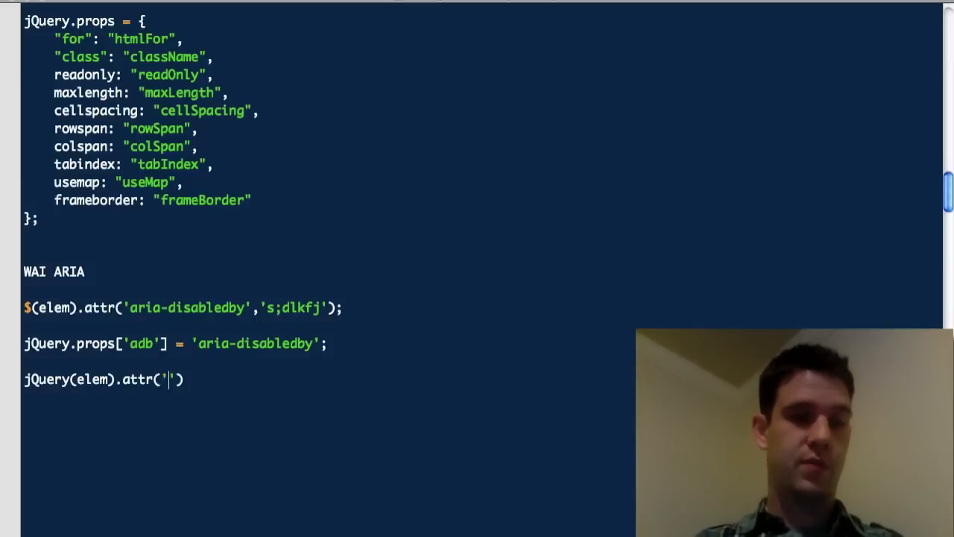
text(adb)
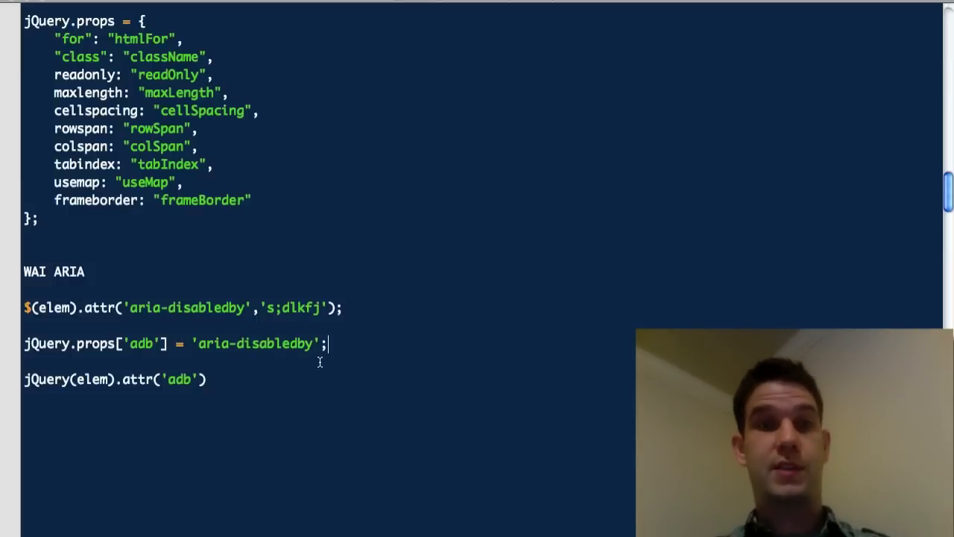
text(,'')
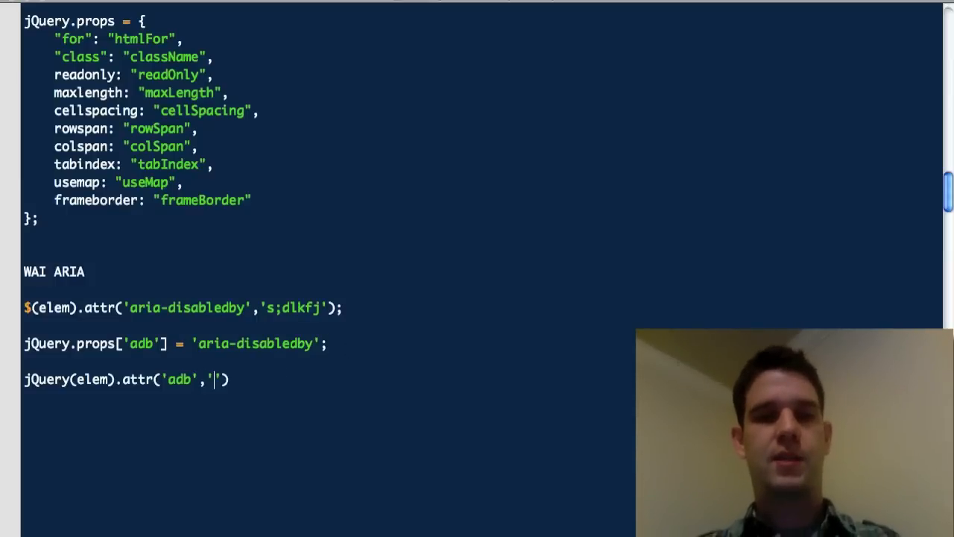
text(sdlkfj;lsd)
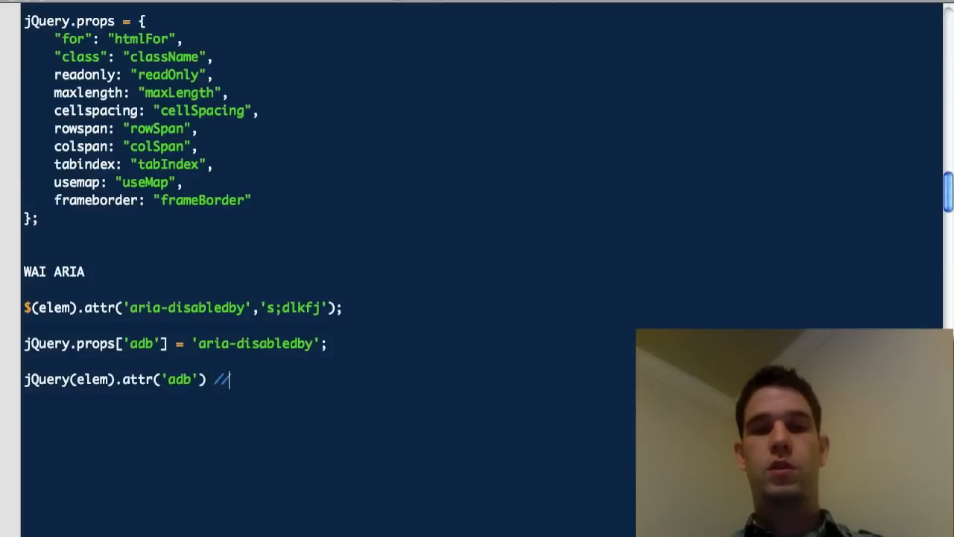
text(sldkflsdk)
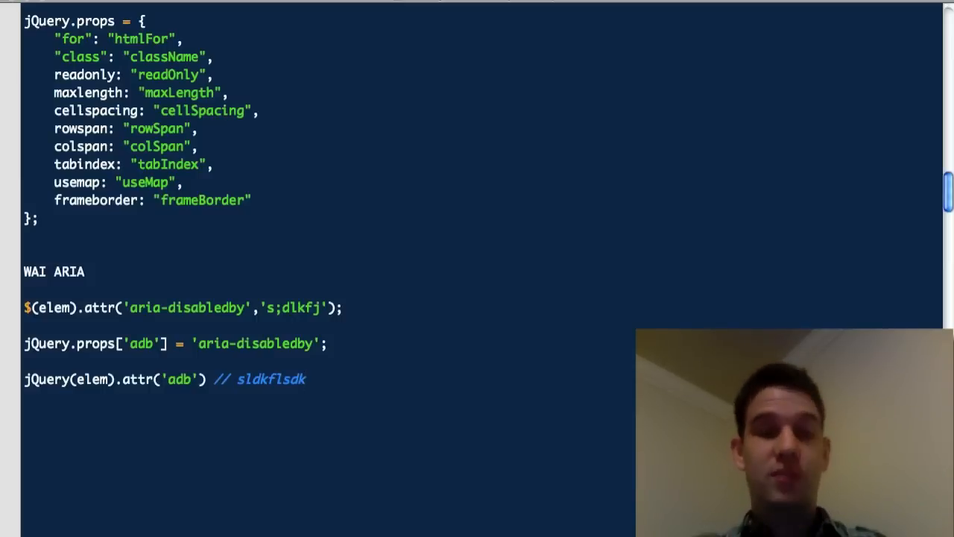
scroll(down, 3)
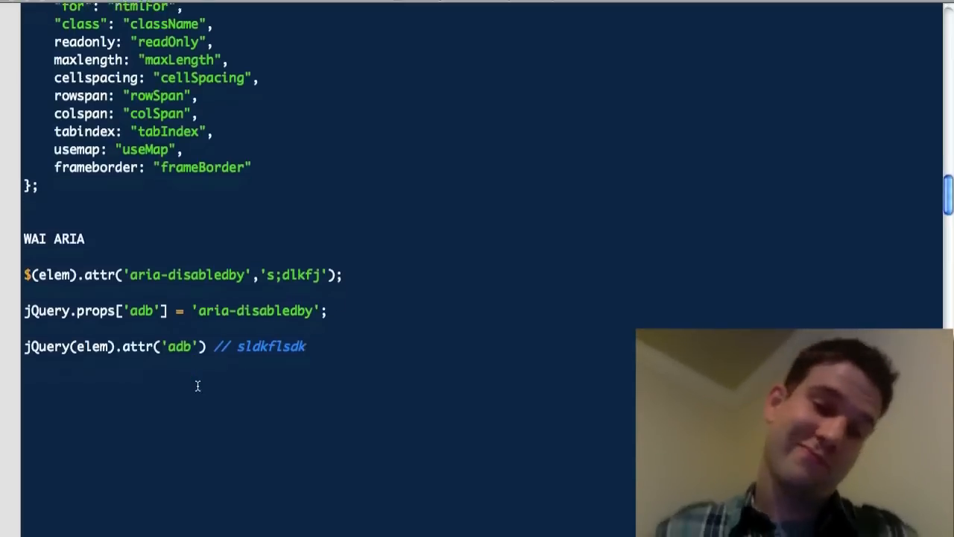
scroll(down, 3)
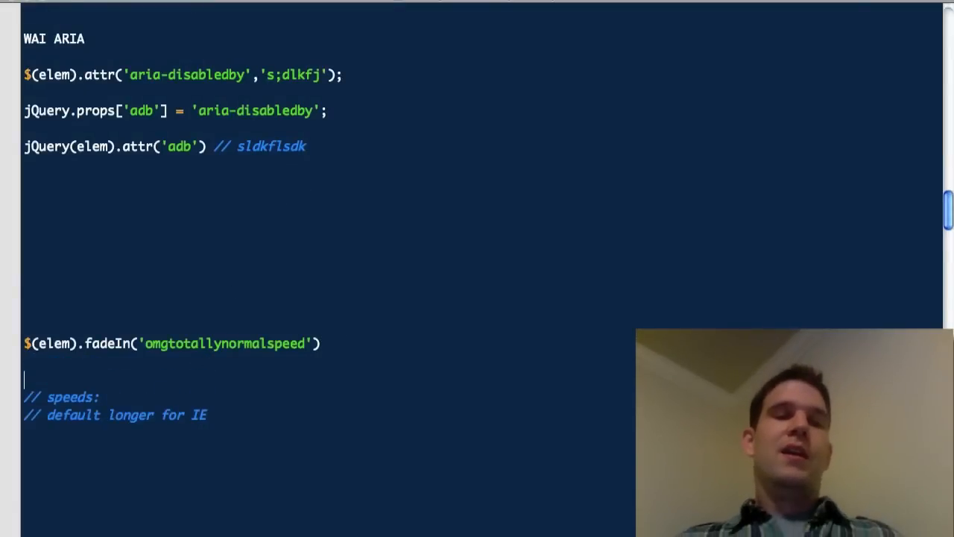
Retype the fadeIn speed as sl, fast, normal, regul, then notsoslowbutnotsofast.
double_click(224, 344)
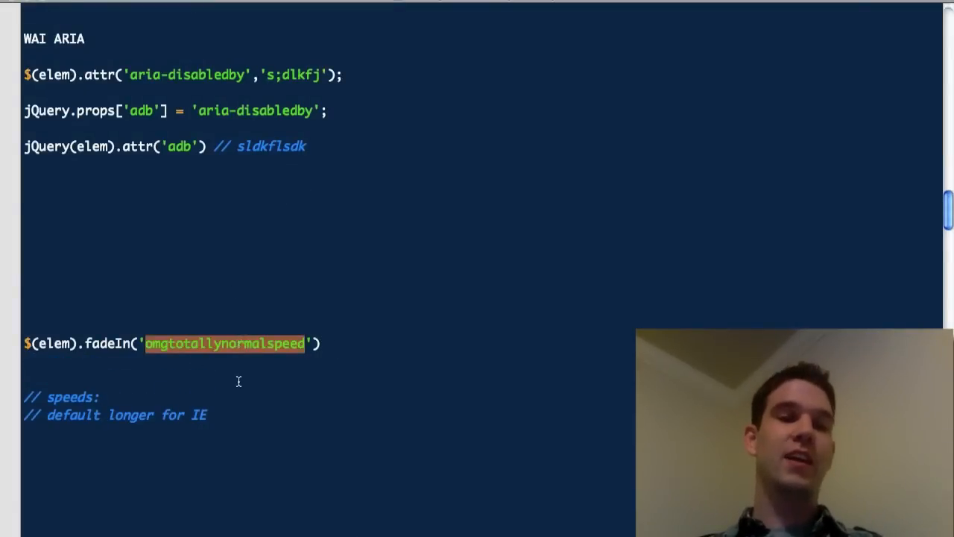
scroll(down, 3)
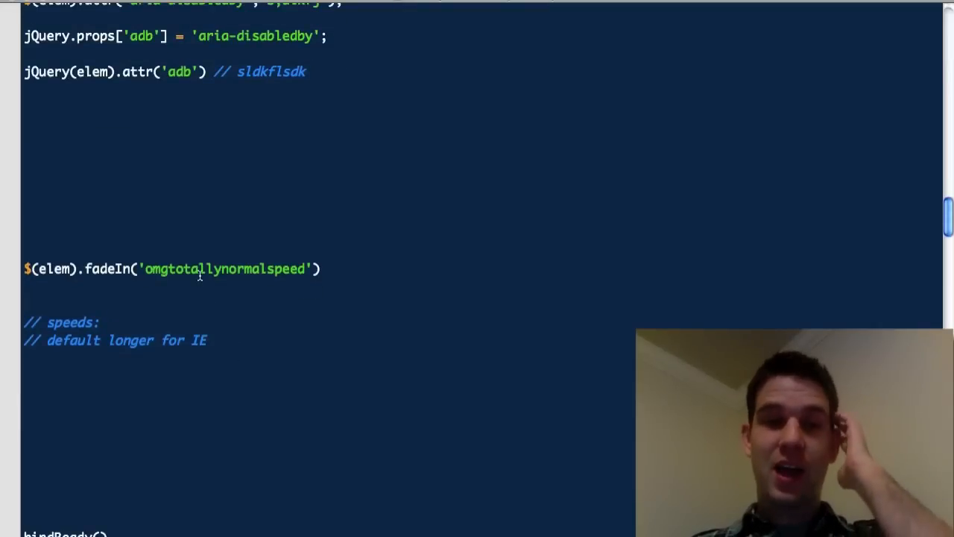
double_click(223, 269)
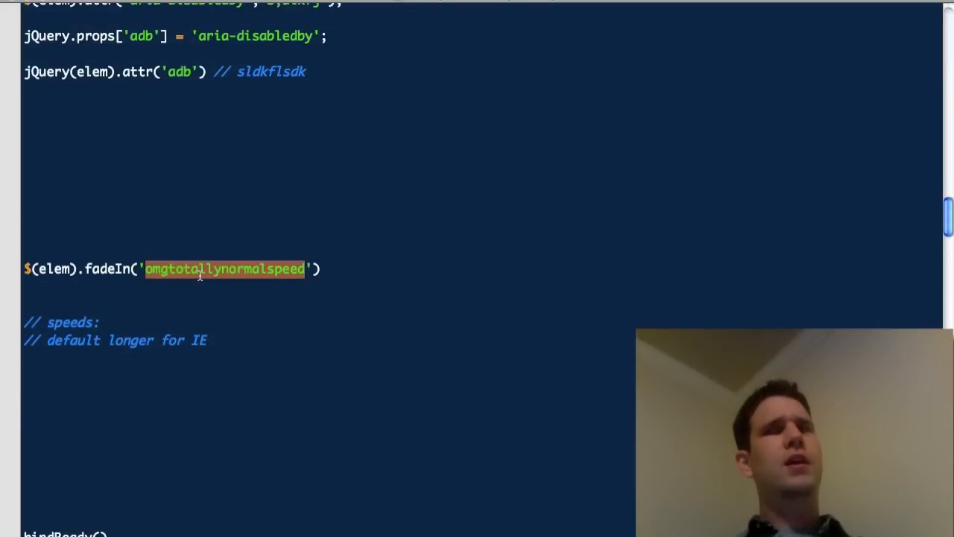
text(sl'))
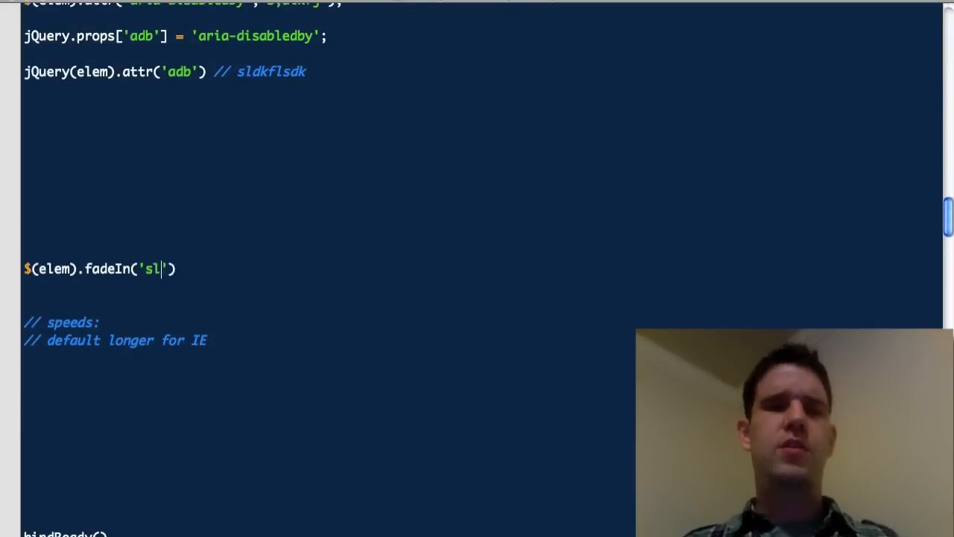
text(fast)
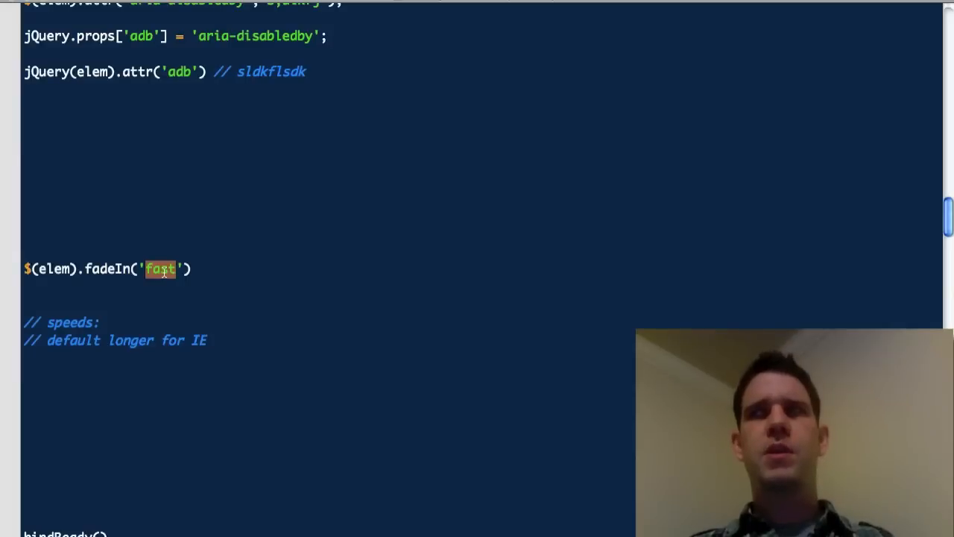
text(normal)
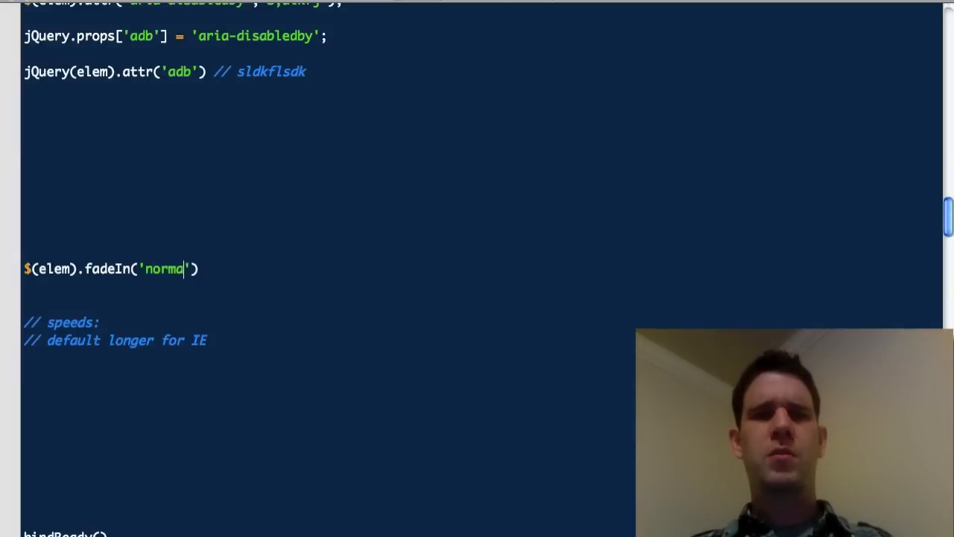
text(regul)
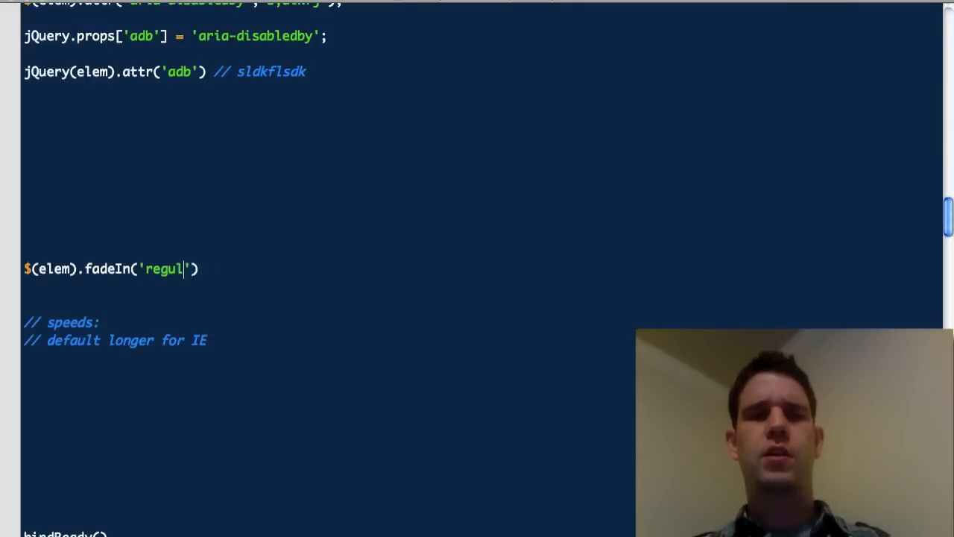
text(notso)
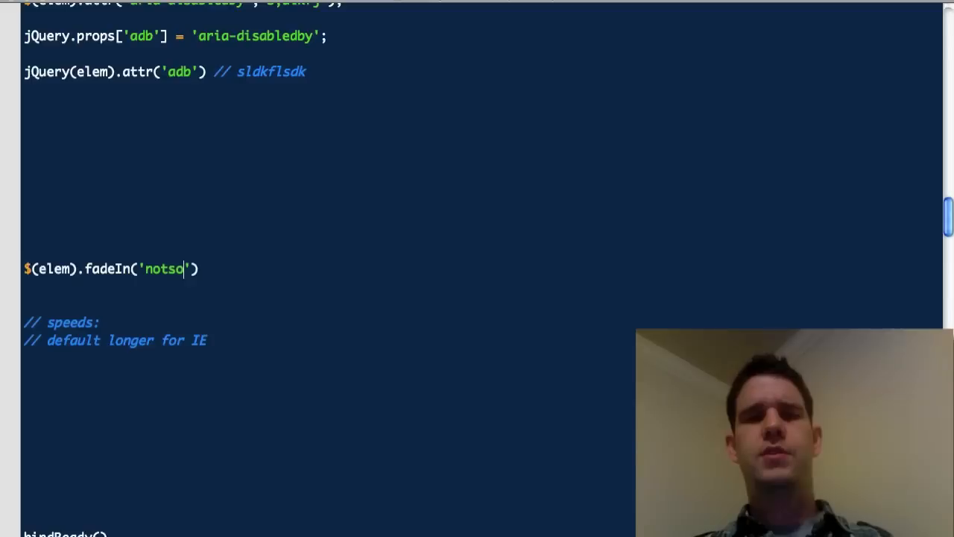
text(slowbutnots)
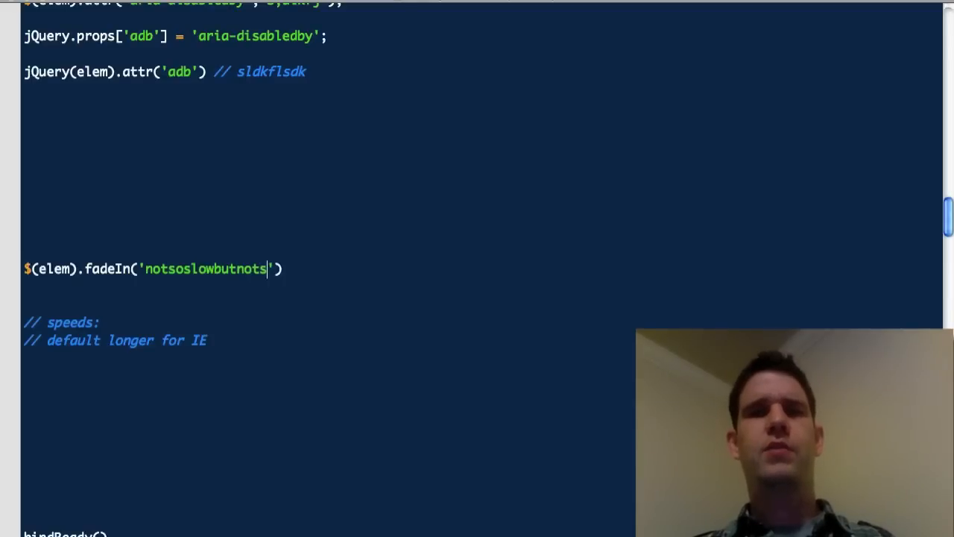
text(ofast)
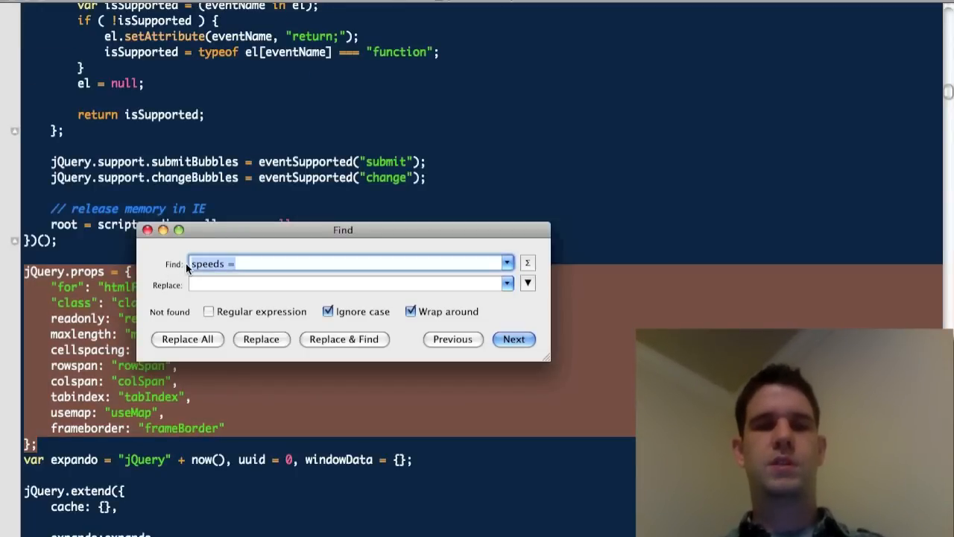
Search the source for jquery.speeds and highlight the _default speed value.
text(jquery.speeds)
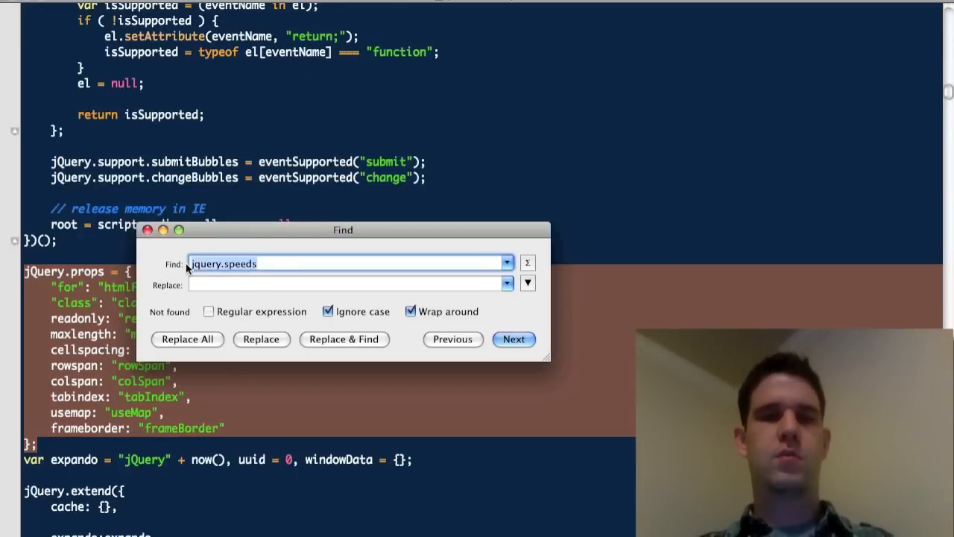
click(514, 339)
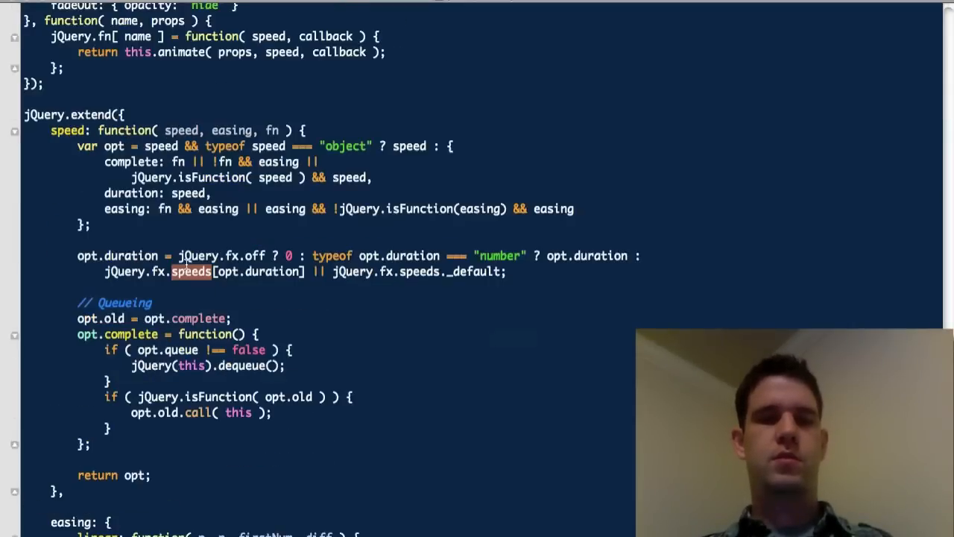
scroll(down, 3)
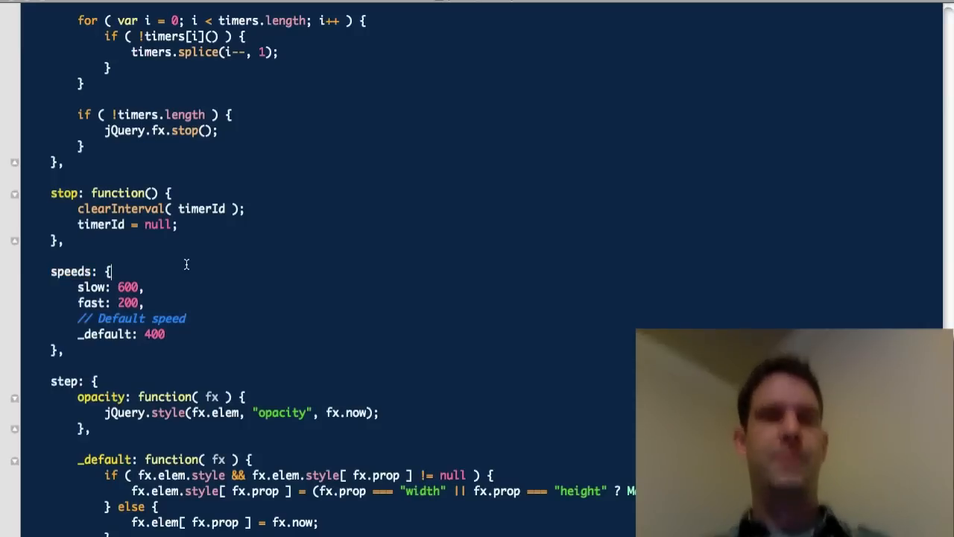
scroll(down, 3)
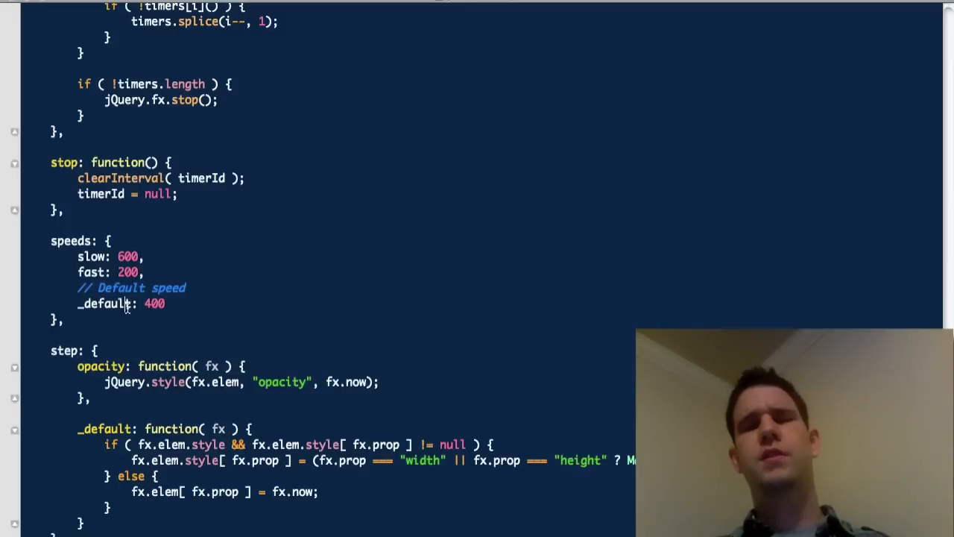
double_click(102, 303)
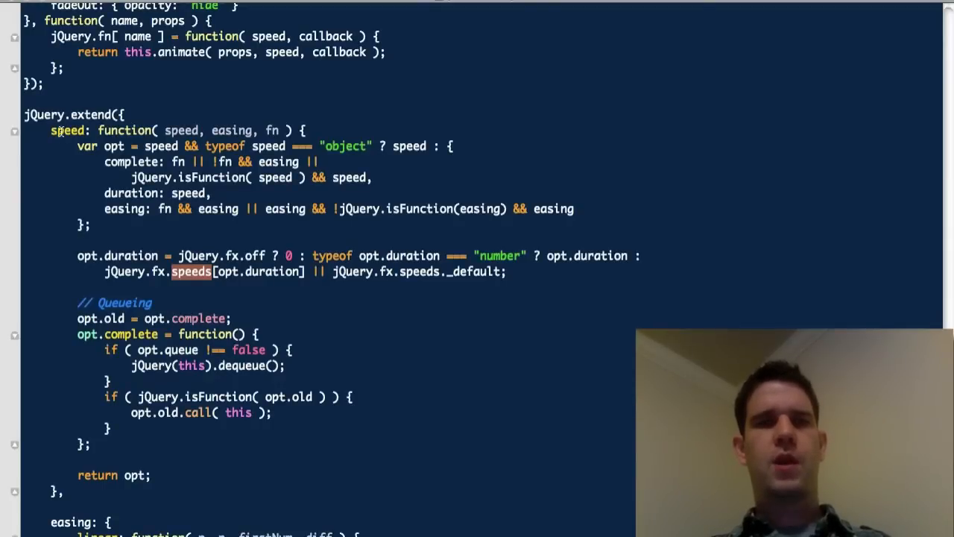
Highlight opt.duration and the jQuery.fx.speeds._default fallback in jQuery.speed.
scroll(down, 3)
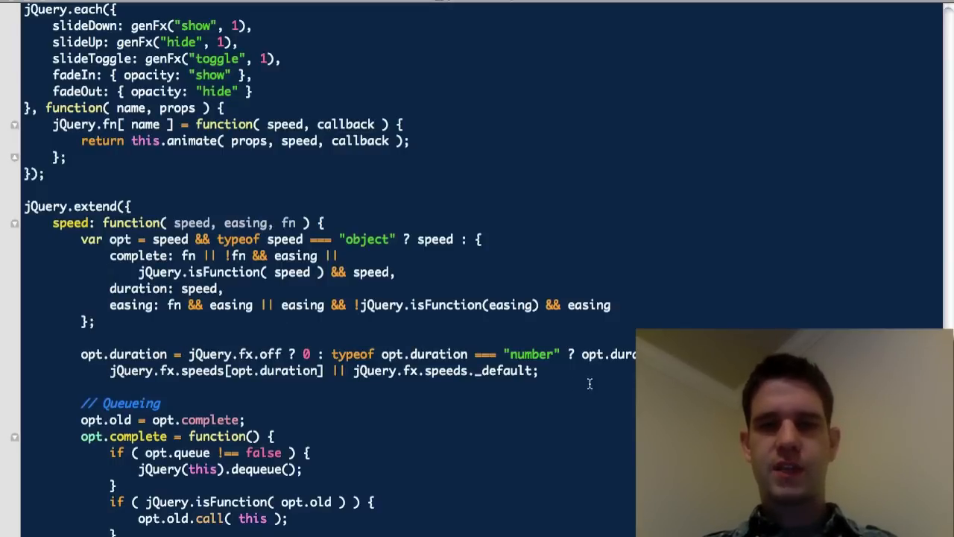
double_click(612, 355)
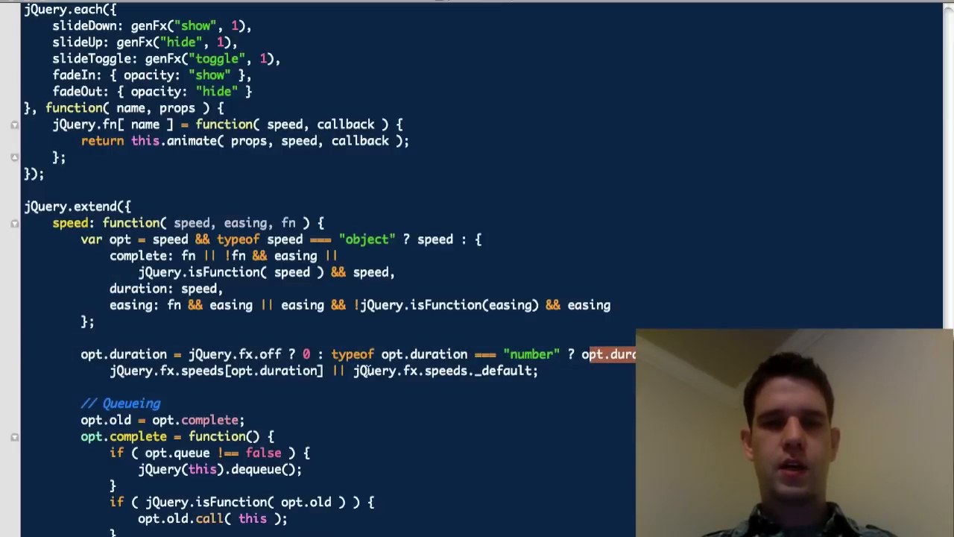
double_click(202, 370)
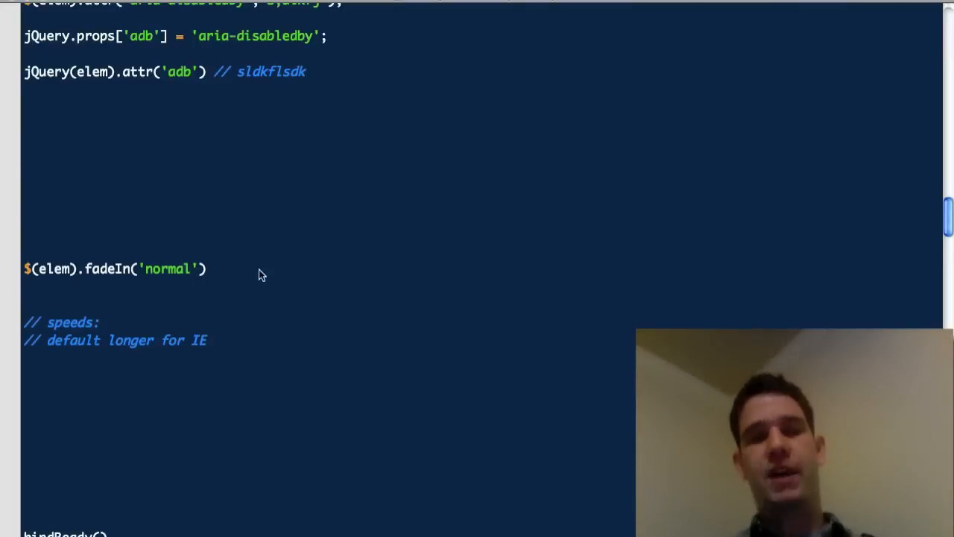
Type jQuery.fx.speeds._default beneath the 'default longer for IE' comment.
scroll(down, 3)
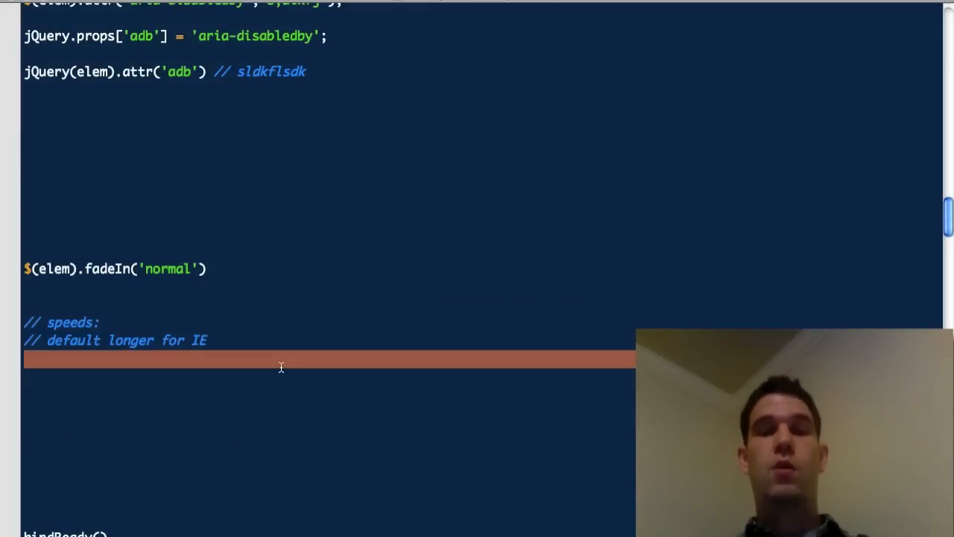
text(jQuery.fx.speeds._default)
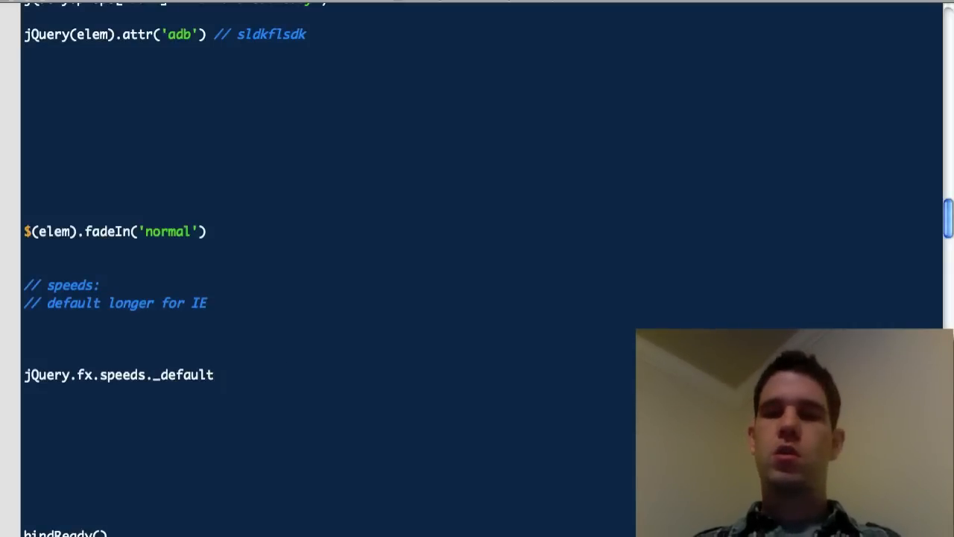
Assign the speed a ternary on $.browser.msie and version, otherwise 400.
text(=)
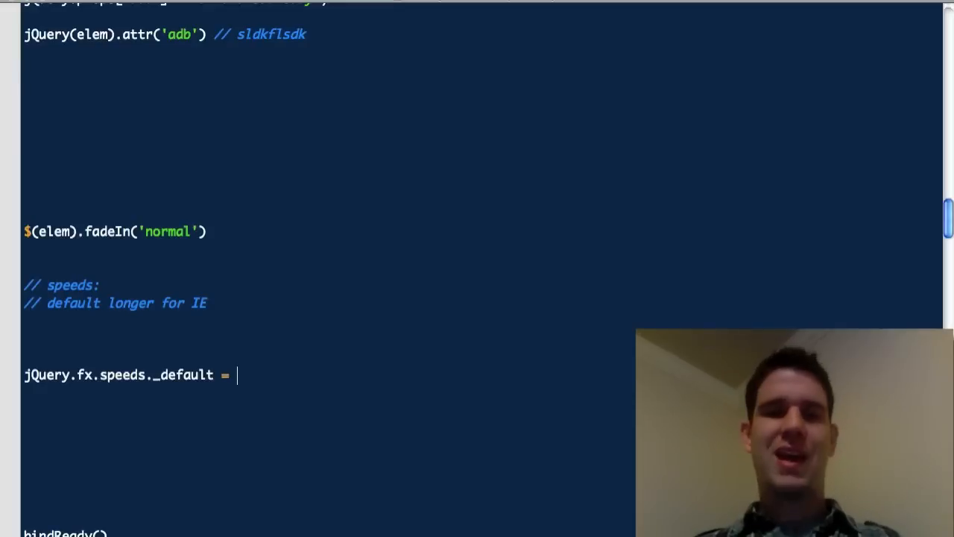
text(())
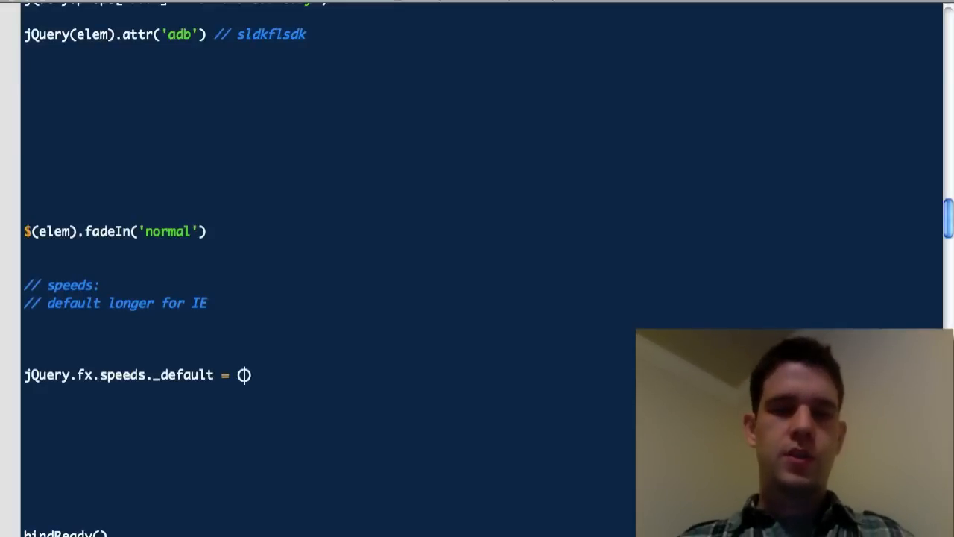
text($.broswer)
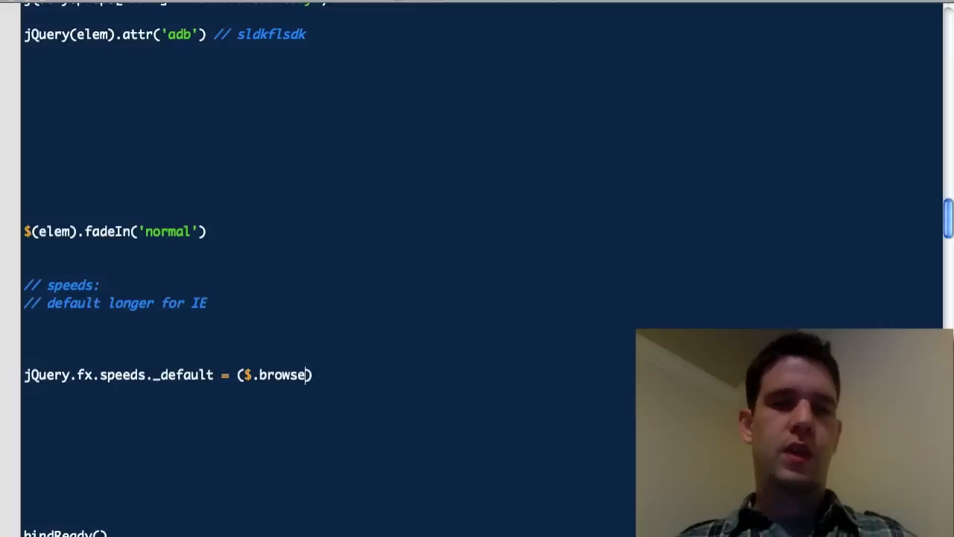
text(.msie &&)
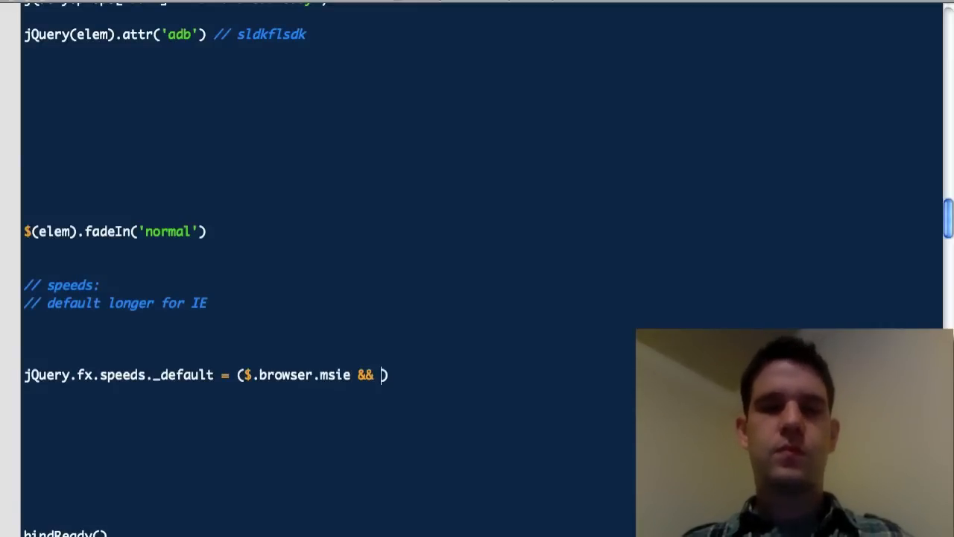
text($.broser)
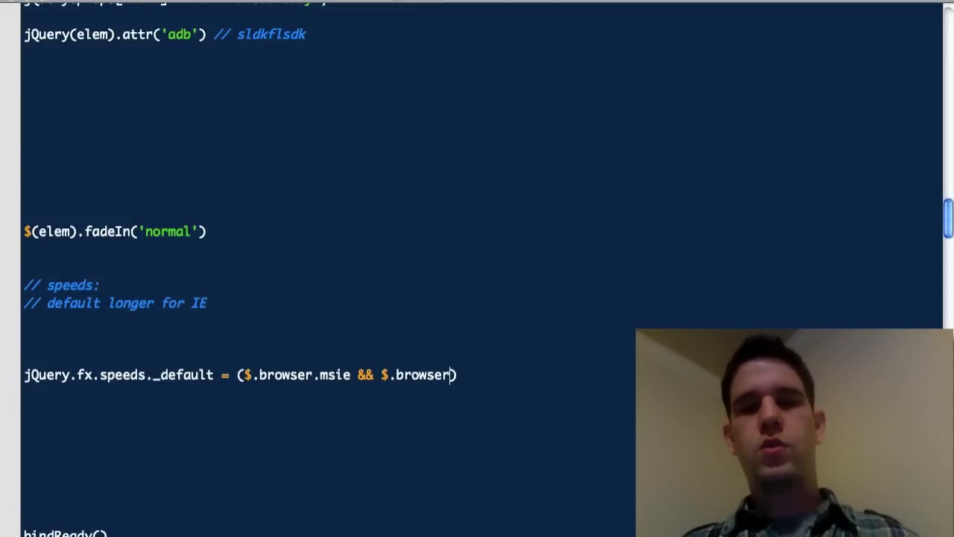
text(.version < 8)
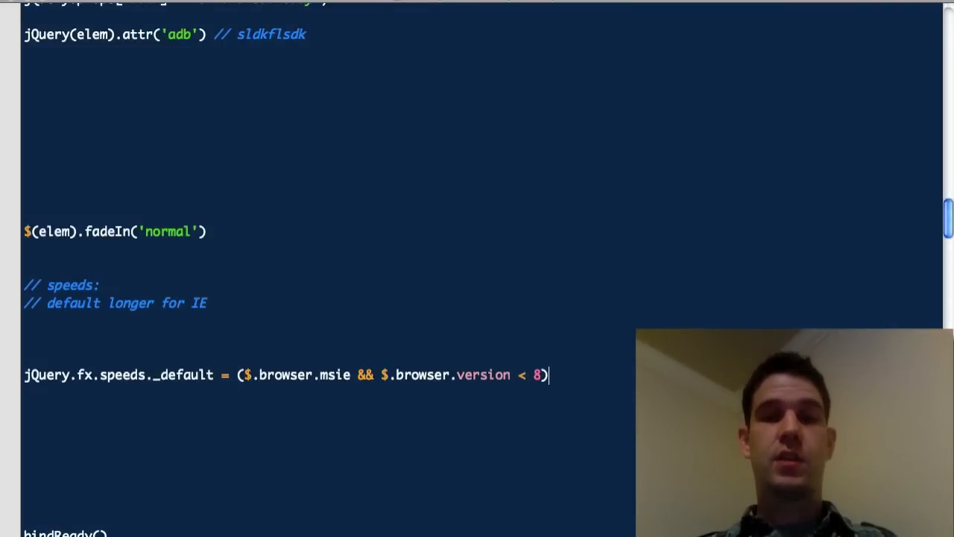
text(?)
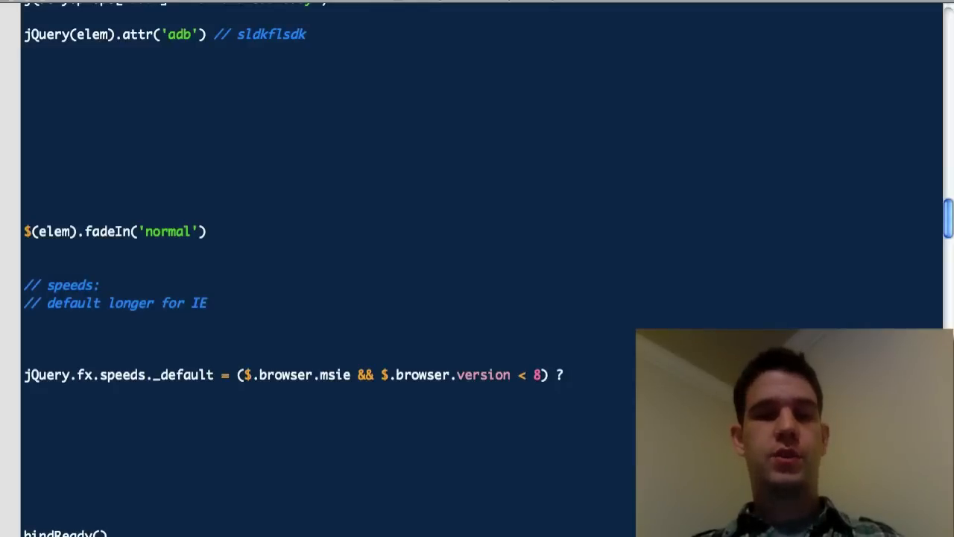
text(60)
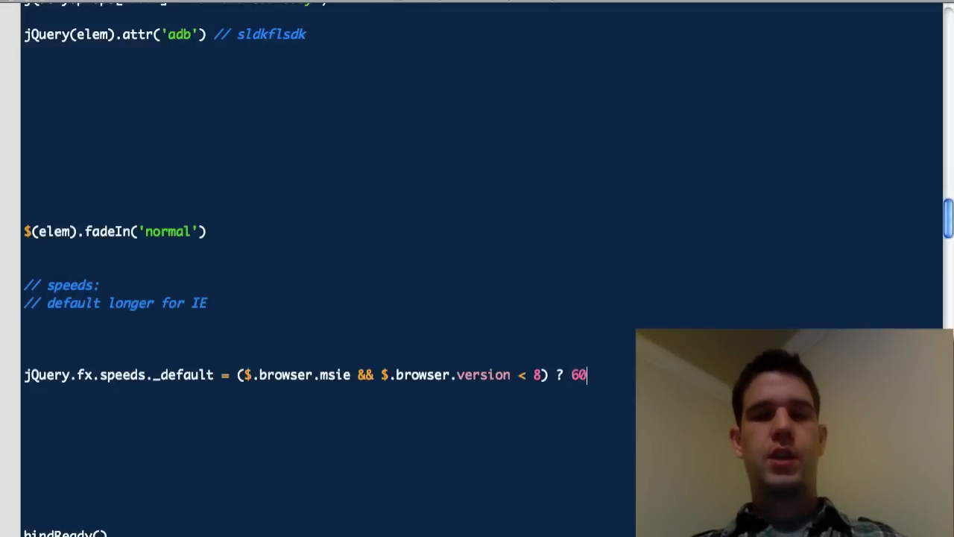
text(00)
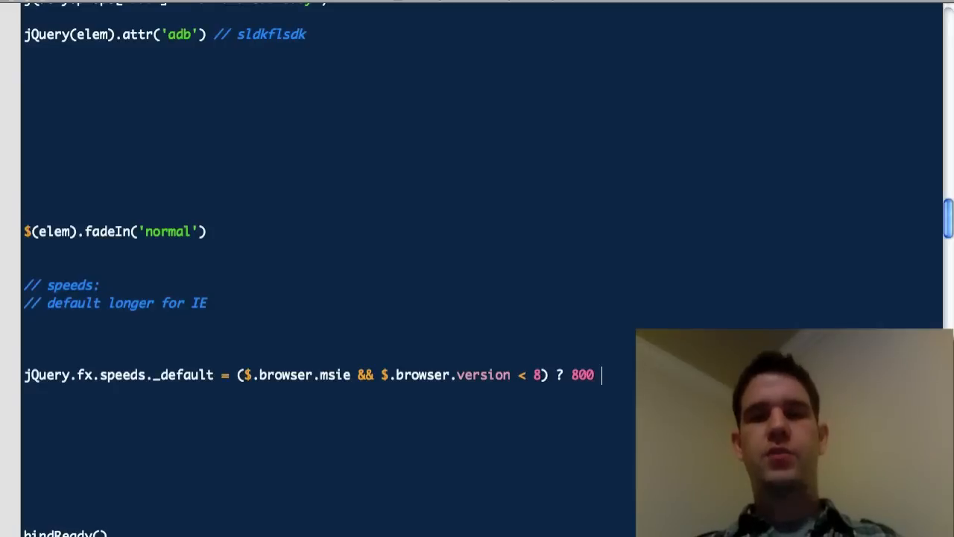
text(: 400)
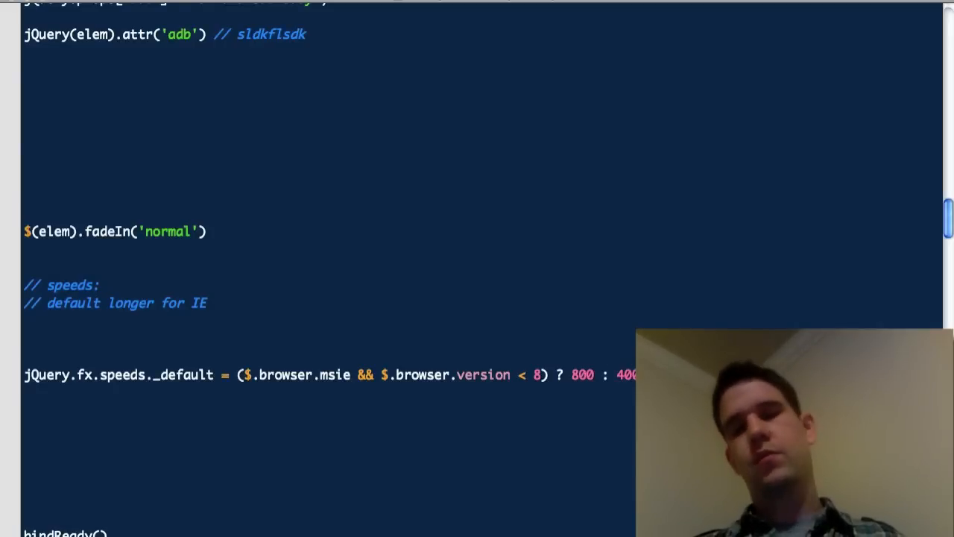
Rename _default to fastopen and start a $('') call below.
scroll(down, 3)
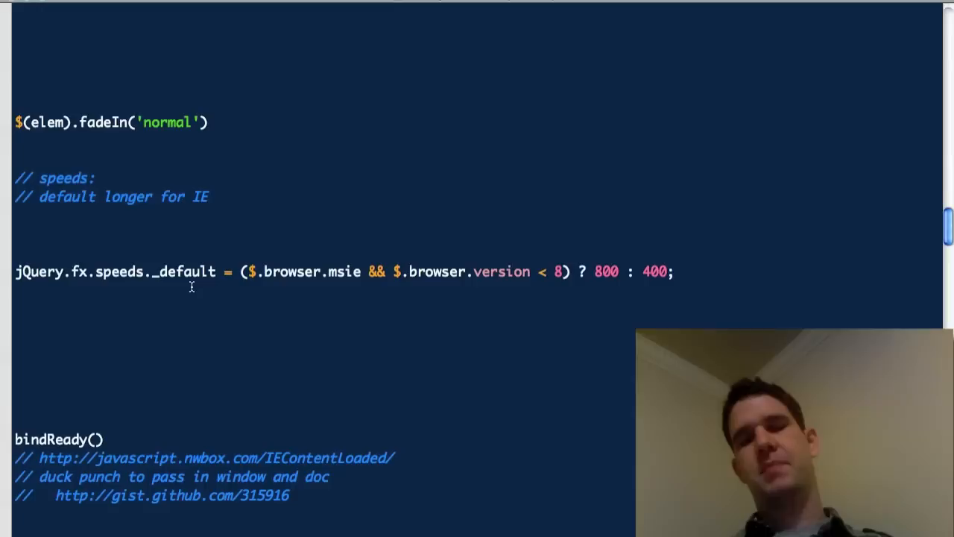
double_click(184, 271)
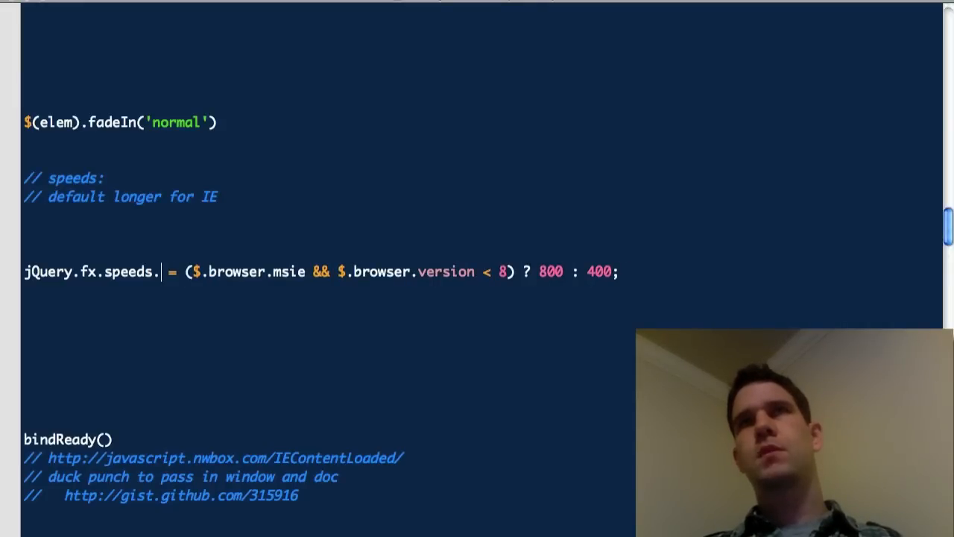
text(fastope)
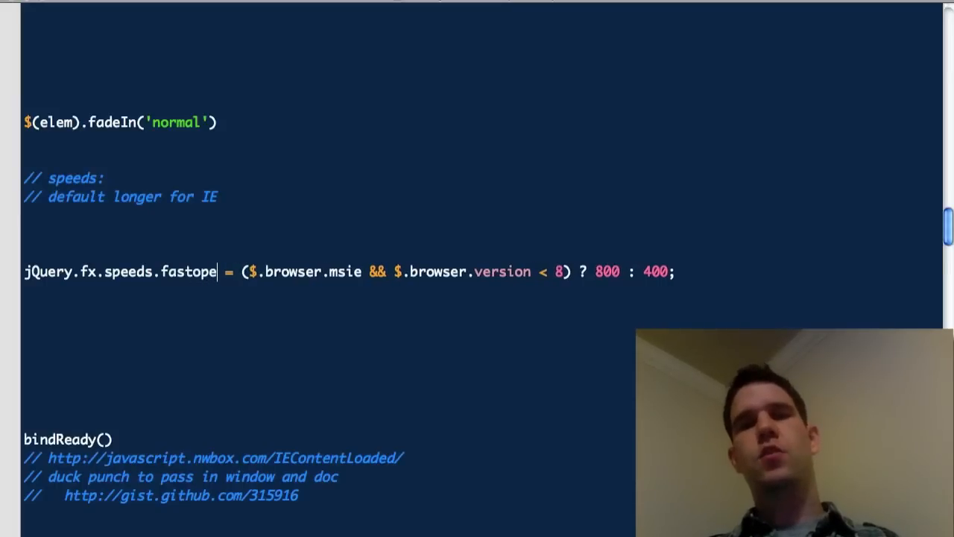
text(n)
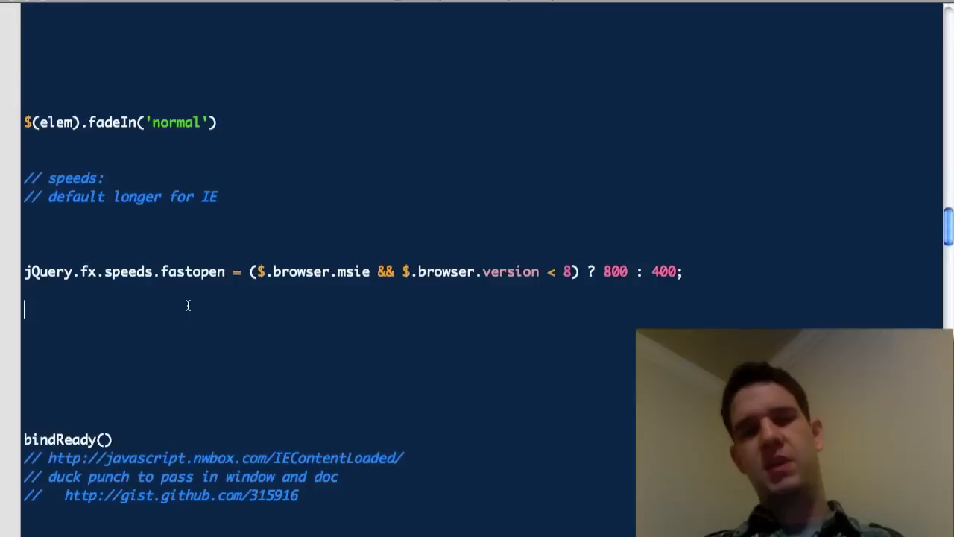
text($(''))
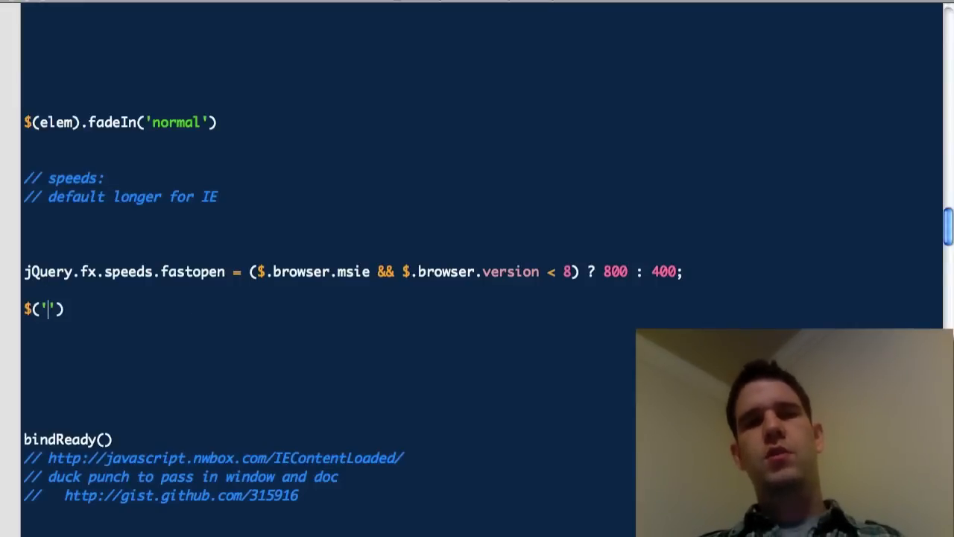
Add the example $('#stuff').fadeIn('fastopen') under the speed line in the notes.
text(#)
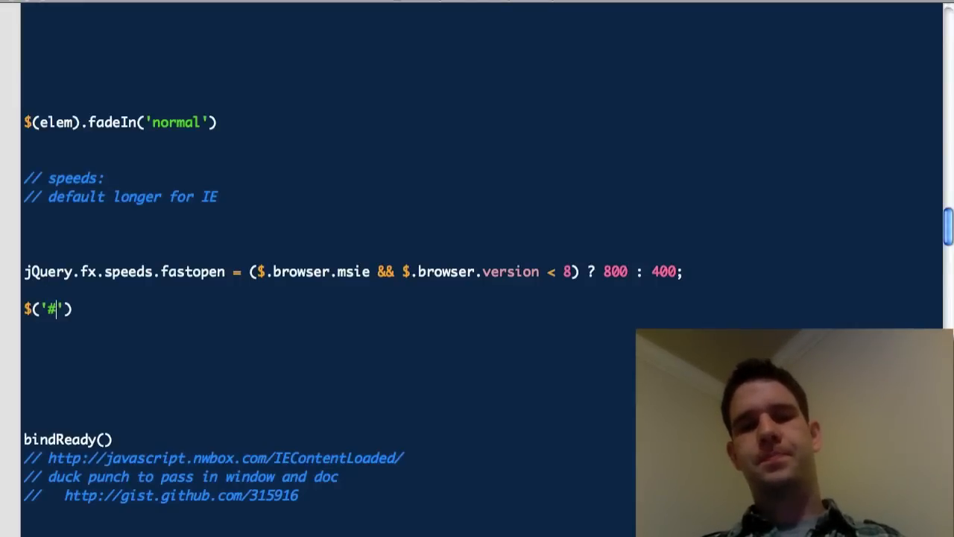
text(stuff').fade)
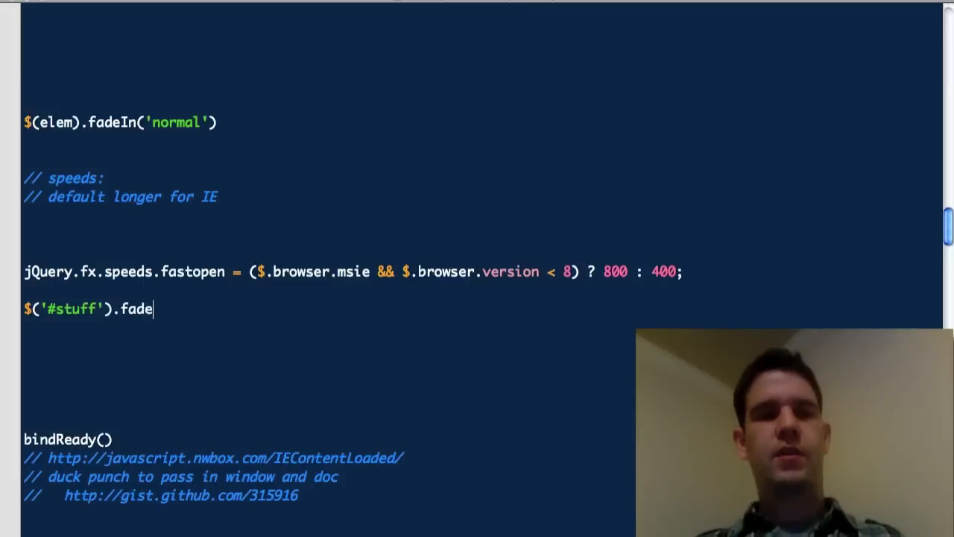
text(In('fas'))
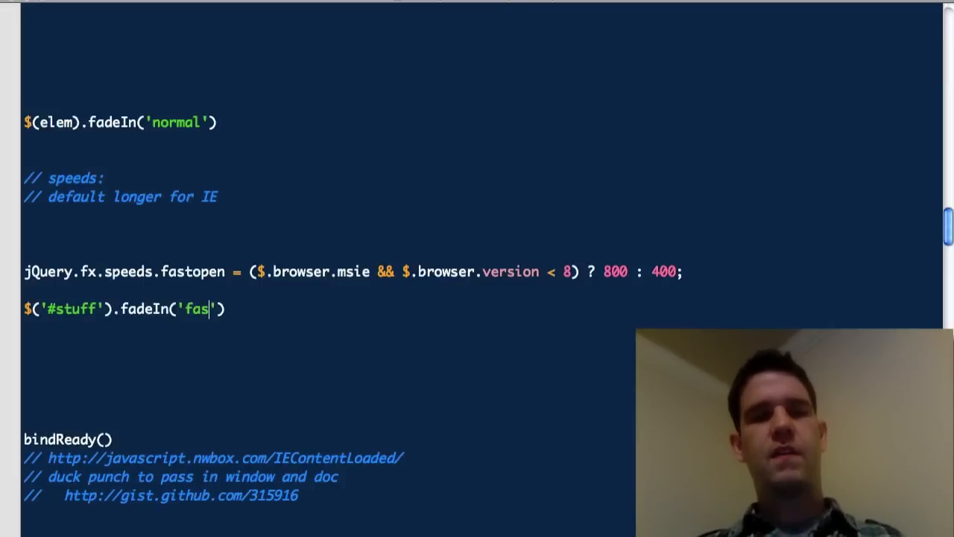
text(topen)
text($()
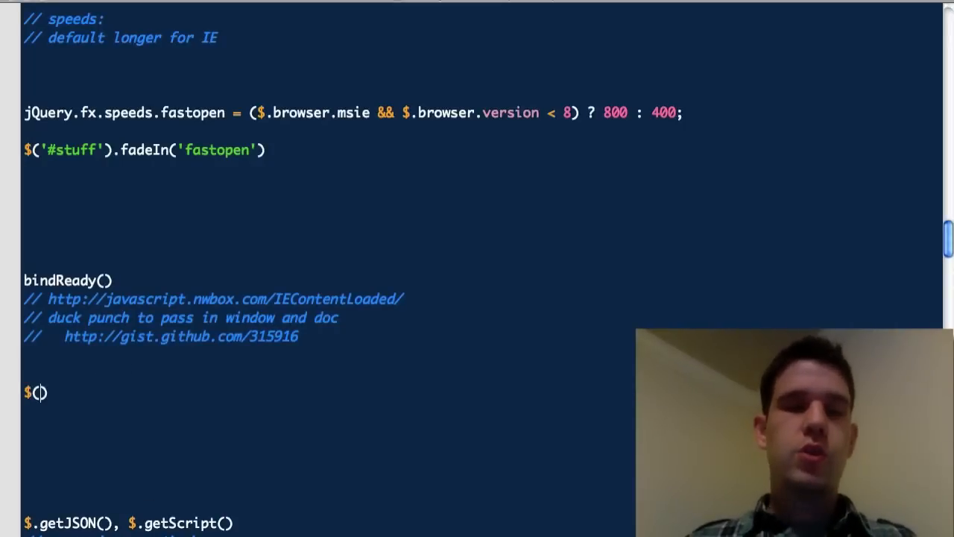
Write $(document).ready(function(){ }) in the notes and start searching the jQuery source for 'r'.
text(document).ready)
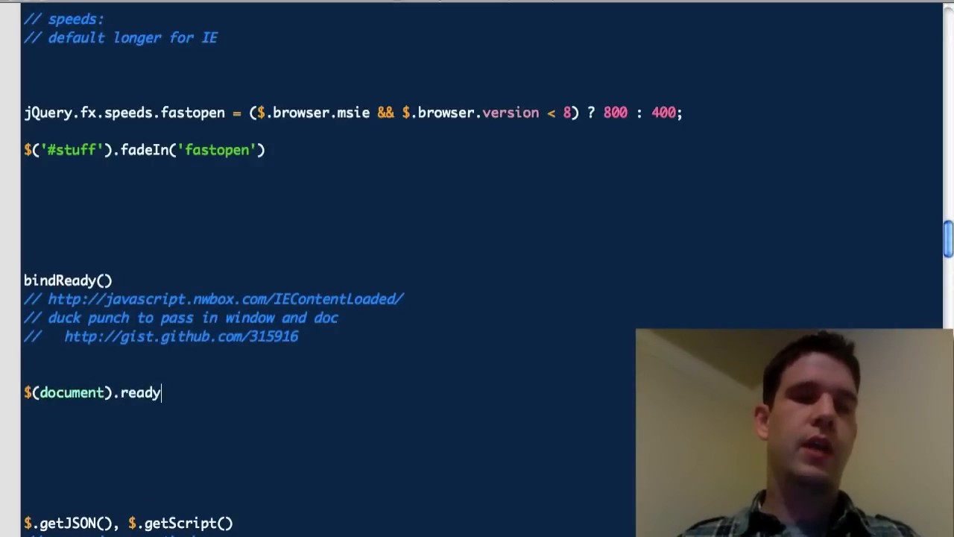
text((fuc)
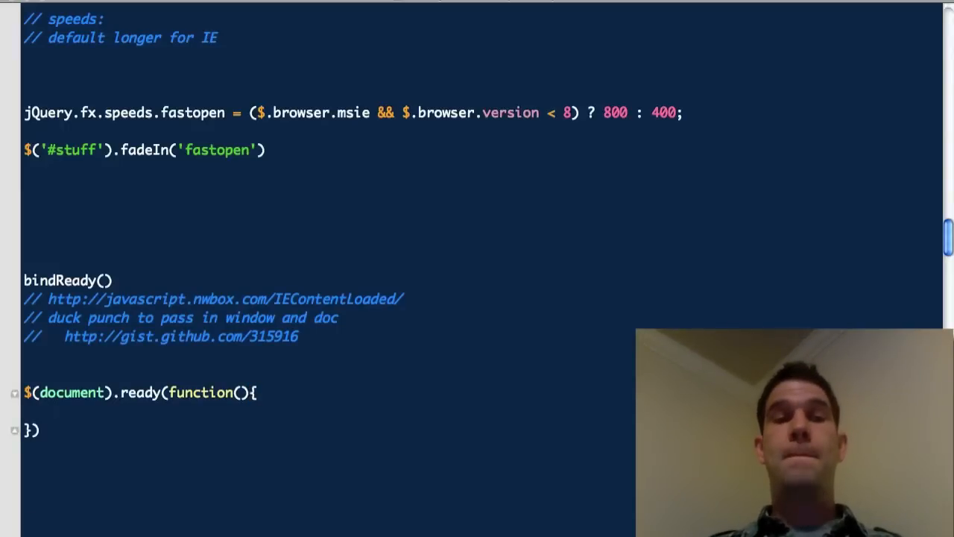
text(r)
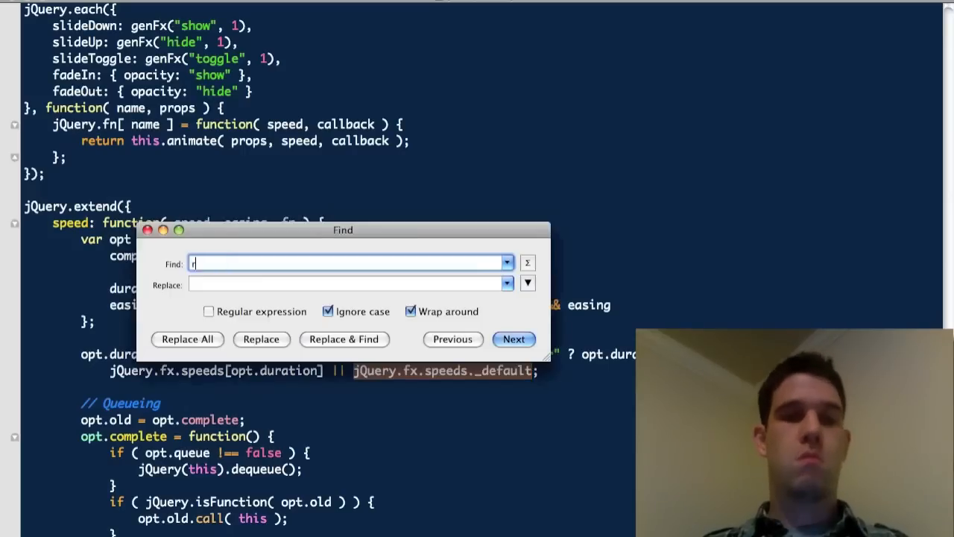
Jump to jQuery's ready: definition and look up the bindReady function.
click(514, 340)
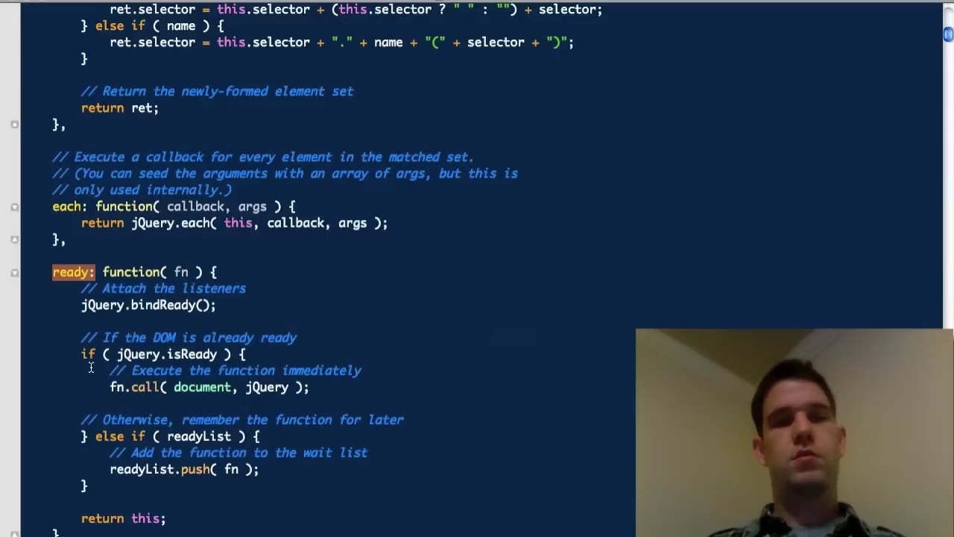
scroll(down, 3)
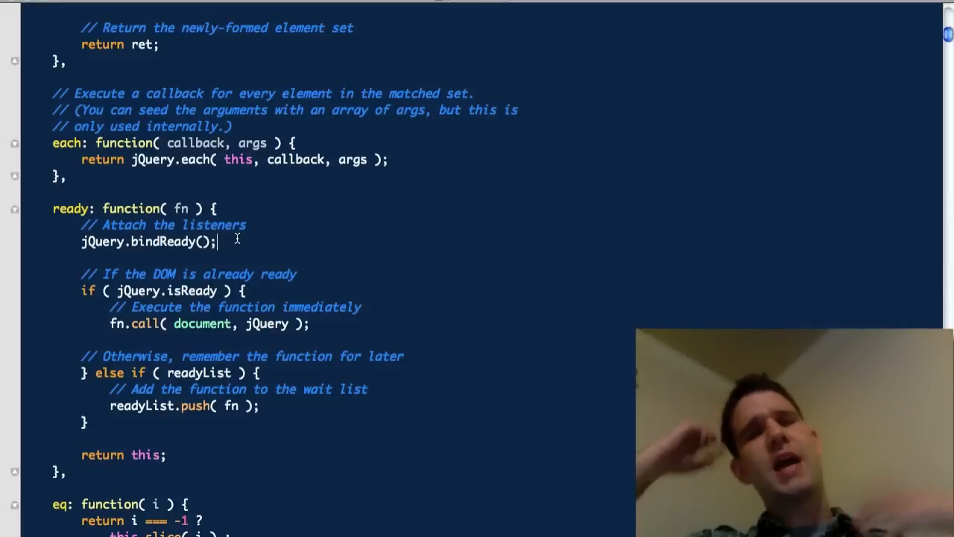
double_click(161, 242)
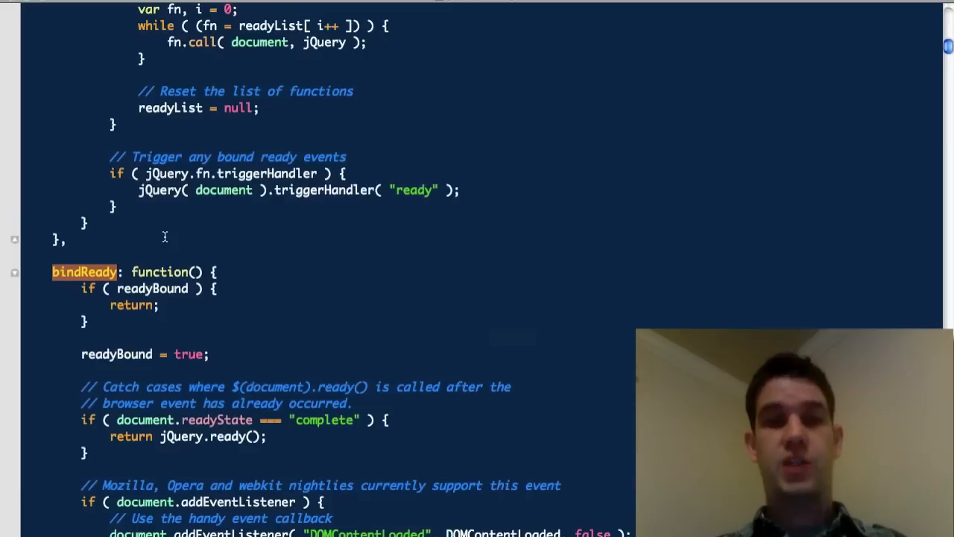
scroll(down, 3)
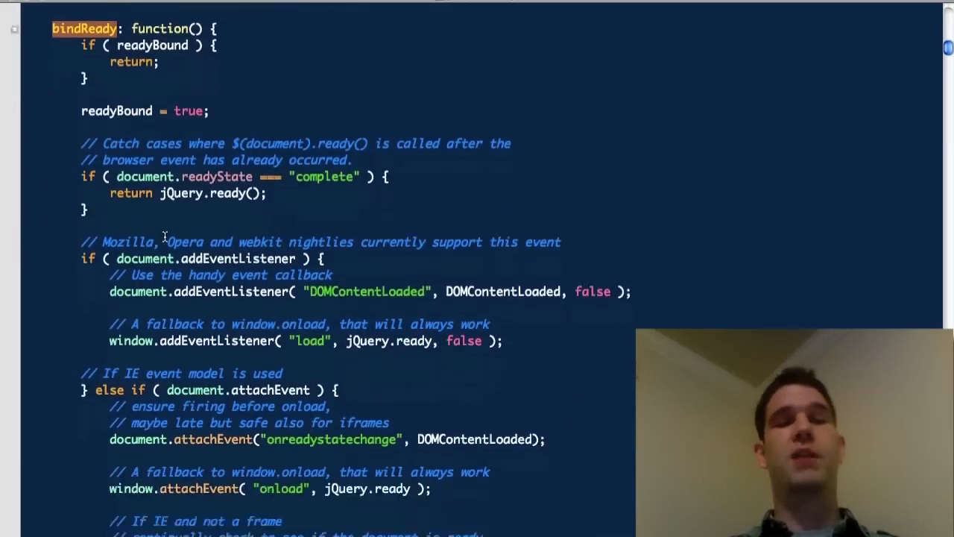
scroll(down, 3)
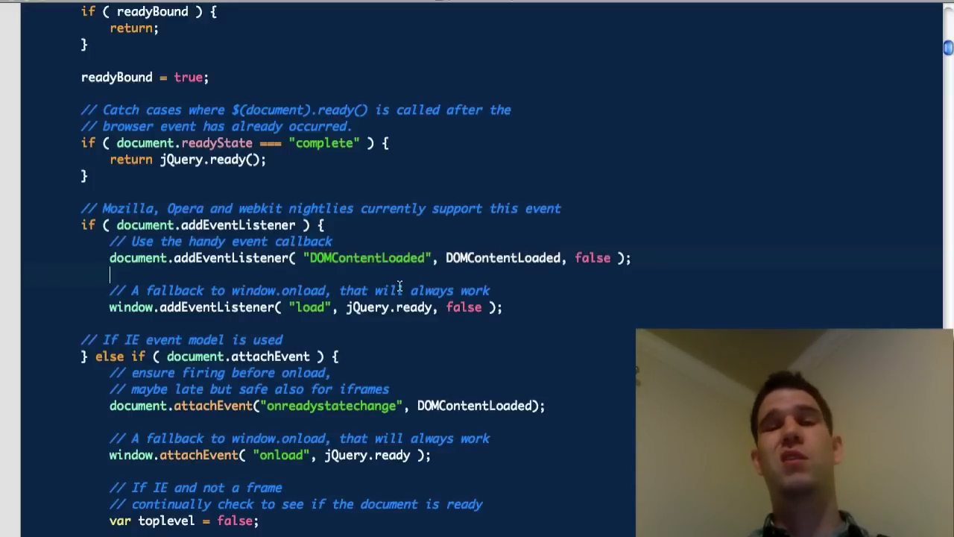
scroll(down, 3)
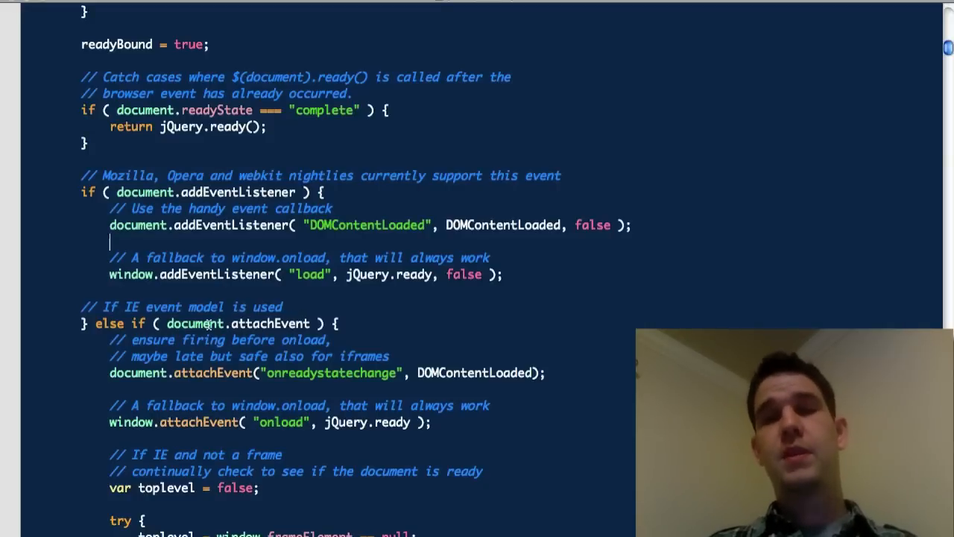
Inspect bindReady's addEventListener, onreadystatechange and documentElement doScrollCheck code.
drag(110, 226, 503, 274)
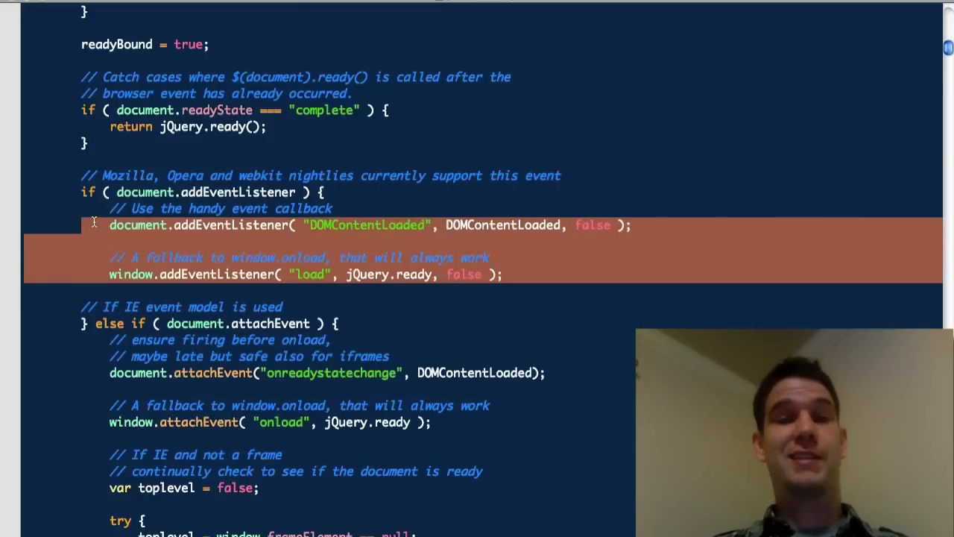
scroll(down, 3)
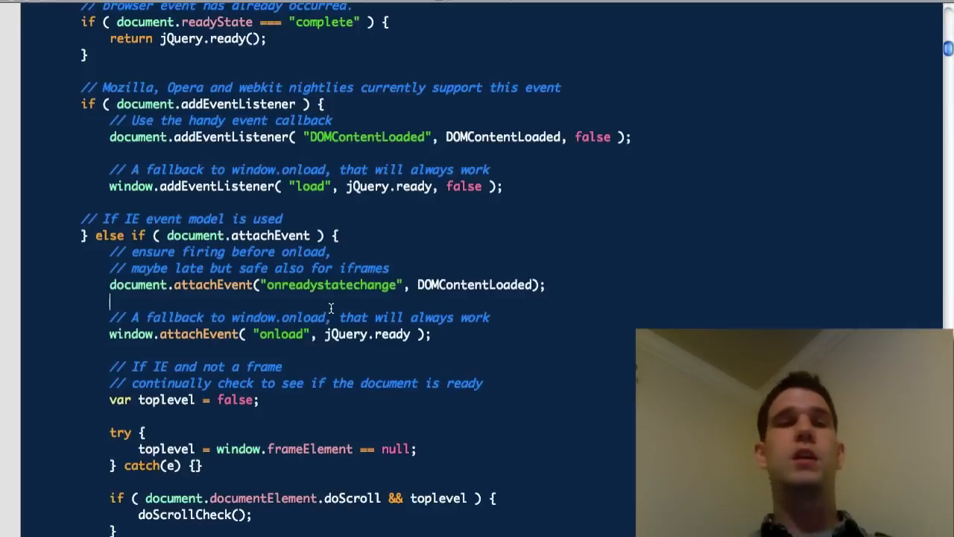
double_click(331, 285)
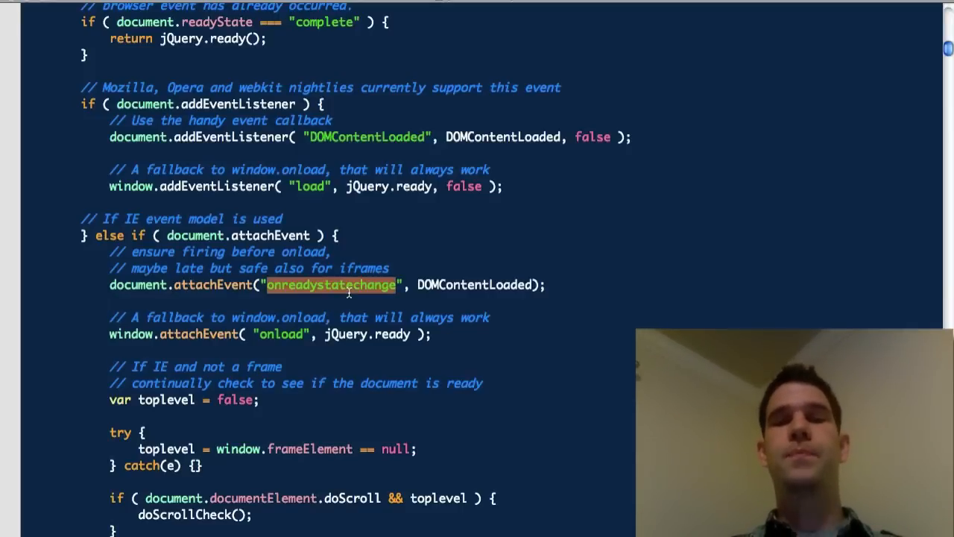
click(333, 285)
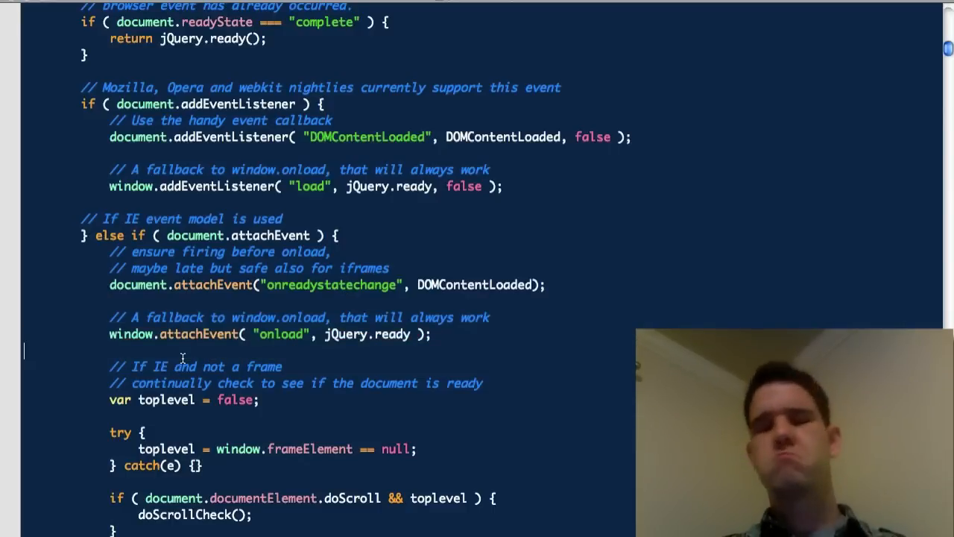
scroll(down, 3)
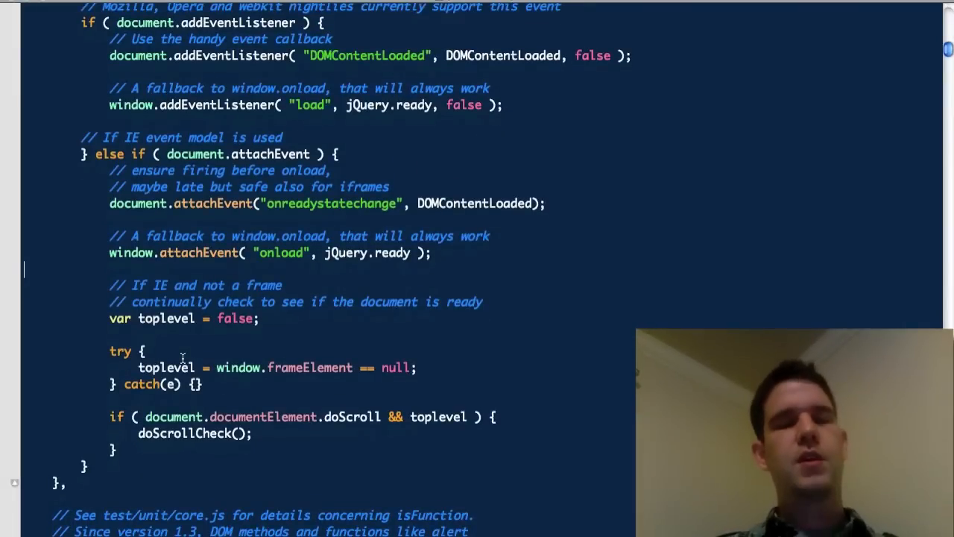
scroll(down, 3)
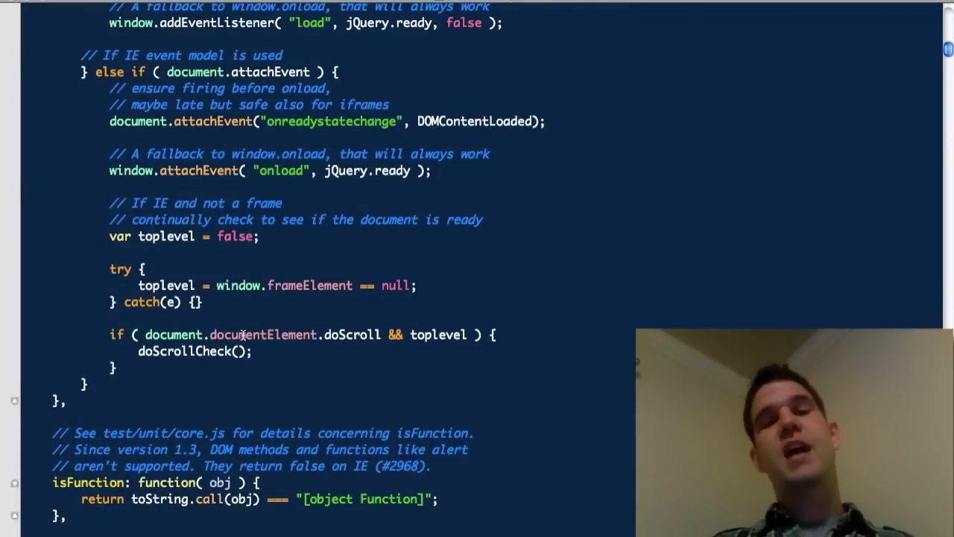
double_click(261, 334)
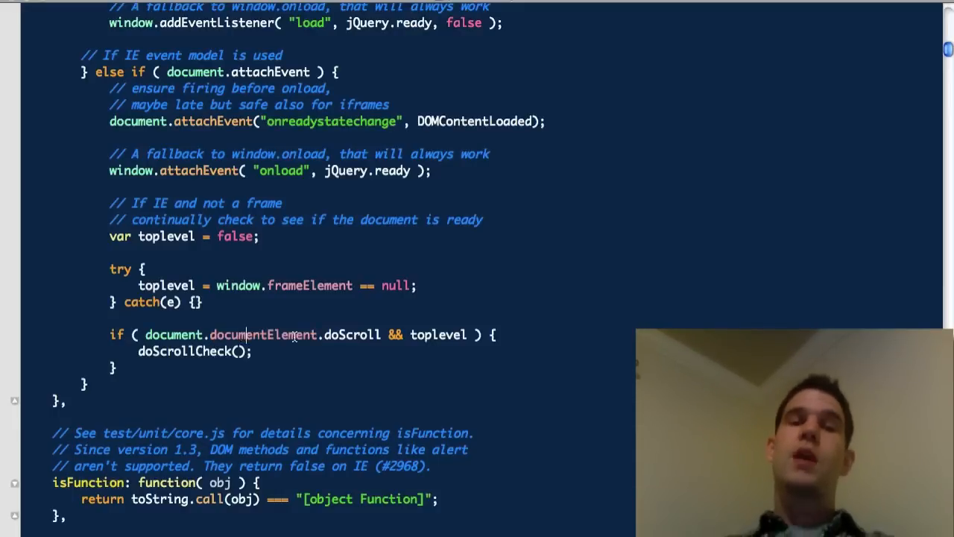
double_click(351, 334)
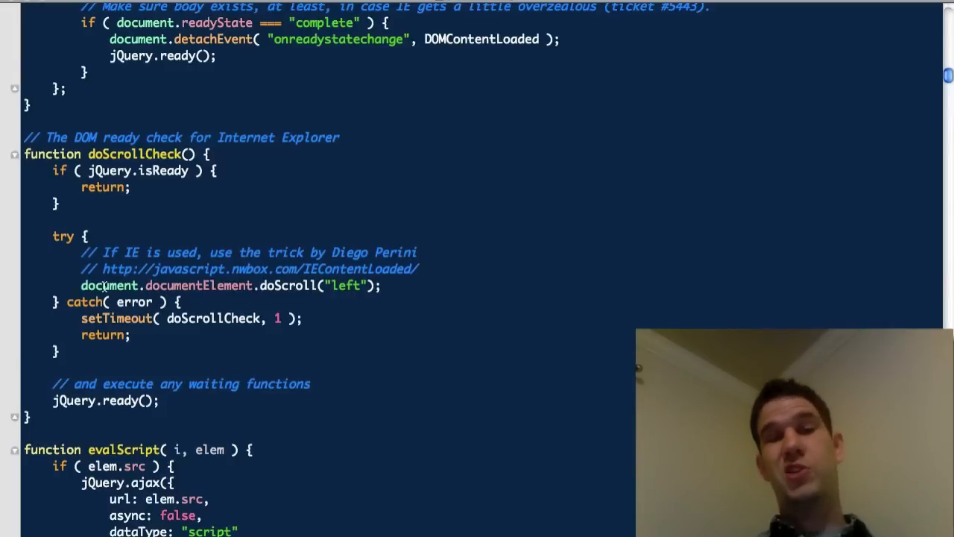
Highlight the doScroll('left') call line in doScrollCheck and select nearby code.
triple_click(224, 286)
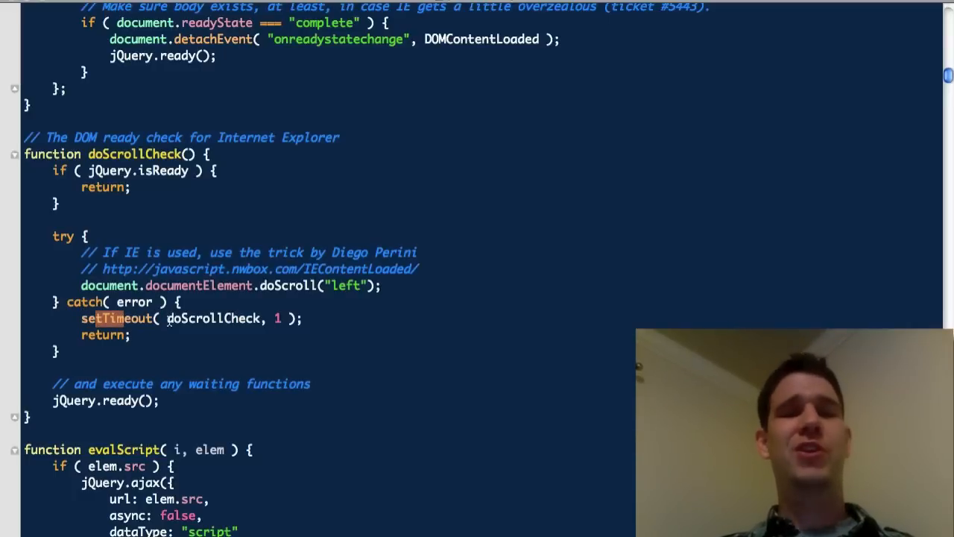
click(191, 319)
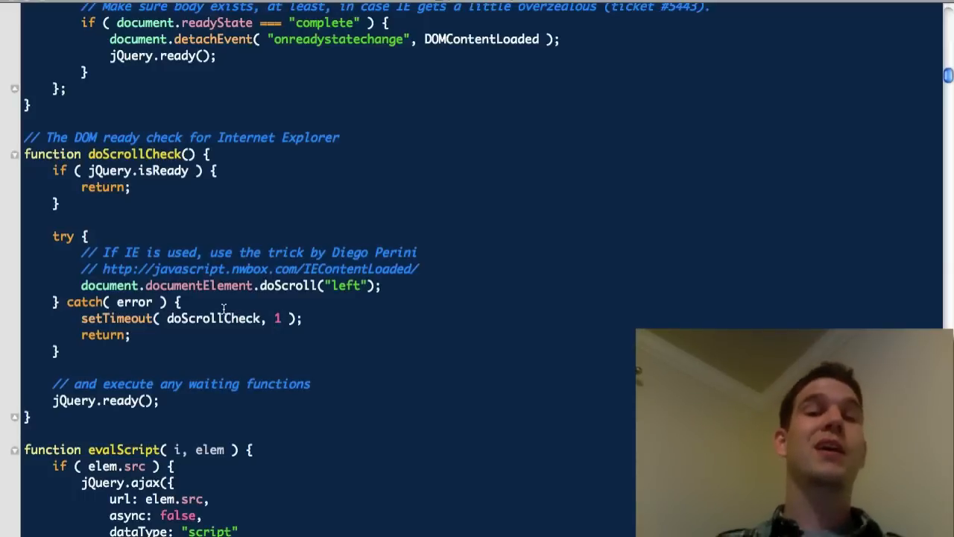
double_click(287, 286)
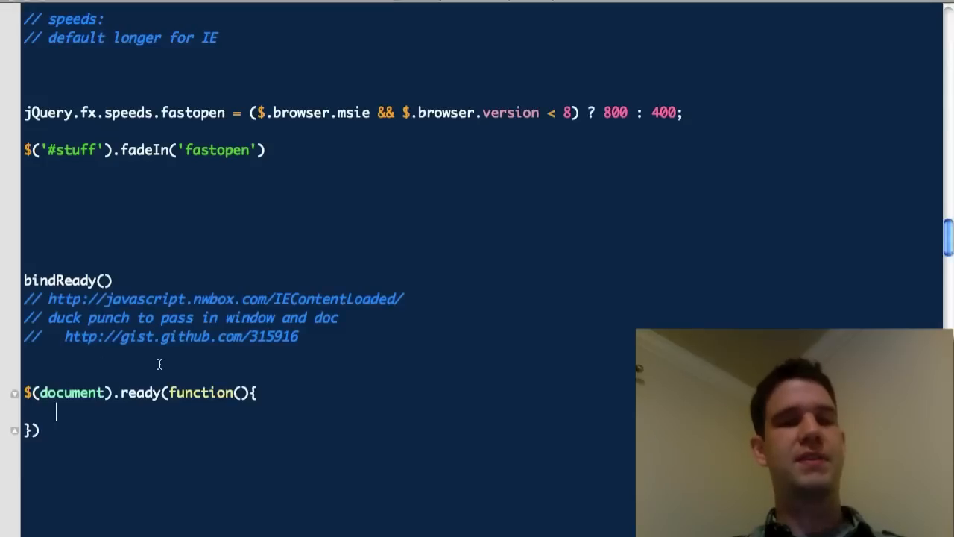
Scroll to the $.getJSON(), $.getScript() convenience methods notes and highlight 'methods'.
text(sd)
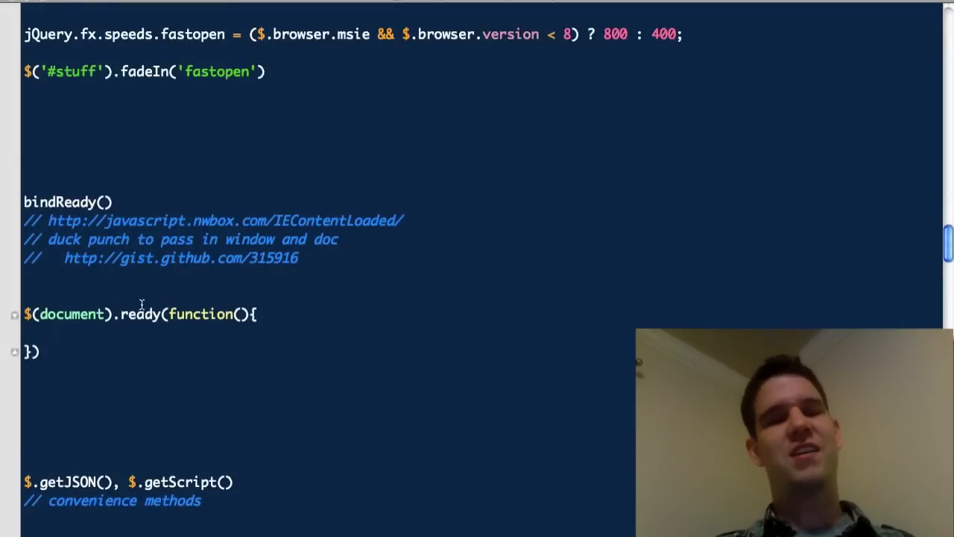
scroll(down, 3)
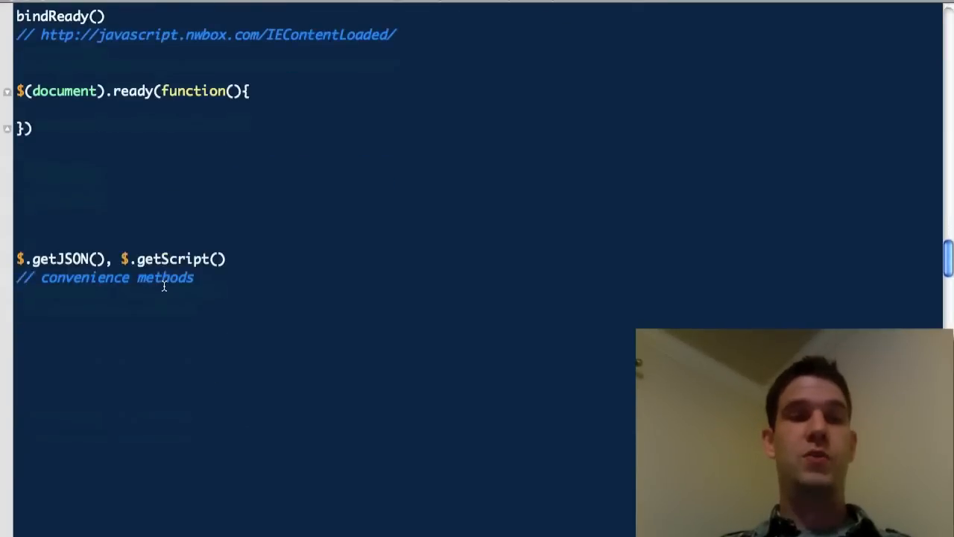
double_click(59, 259)
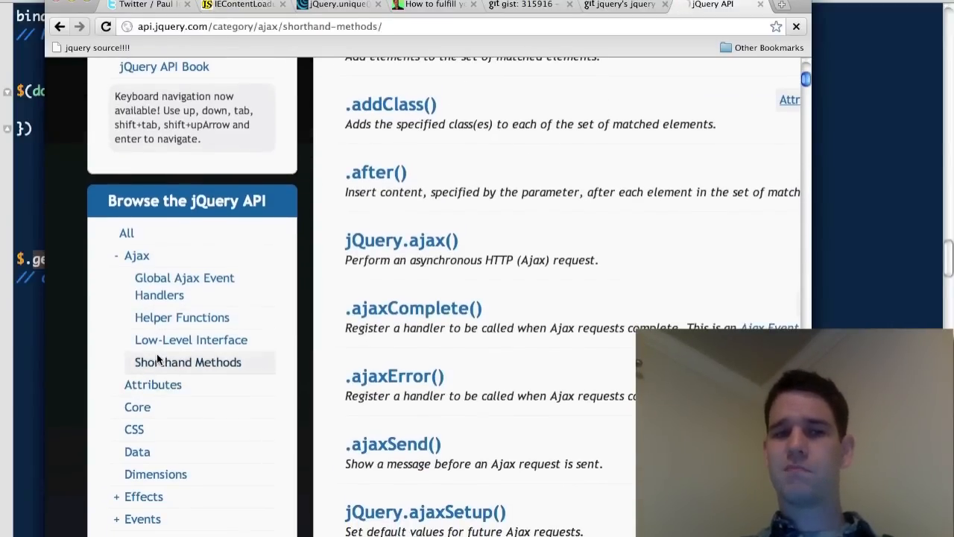
Browse the Ajax Shorthand Methods listing in Chrome's jQuery API docs.
click(187, 361)
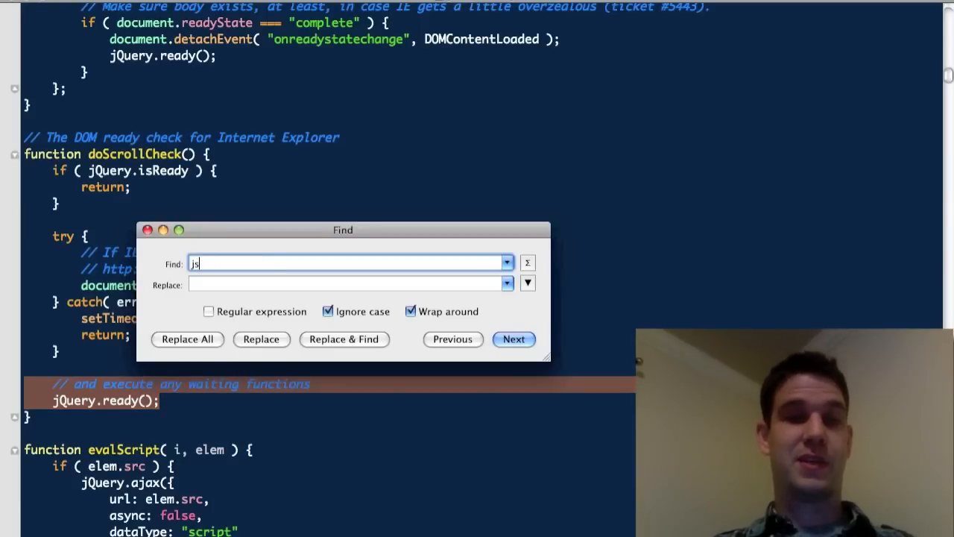
Find the next match and inspect get, getScript and getJSON inside jQuery.extend.
click(514, 339)
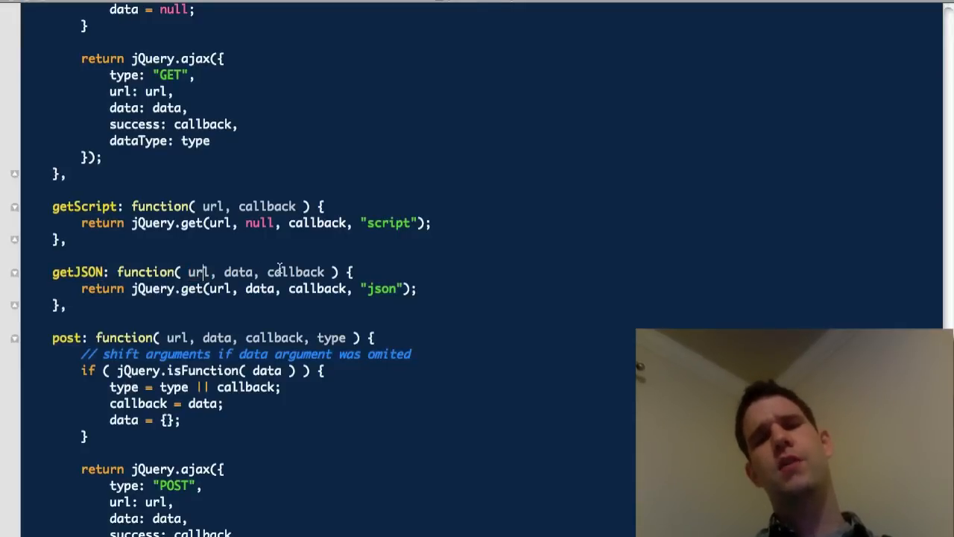
double_click(296, 271)
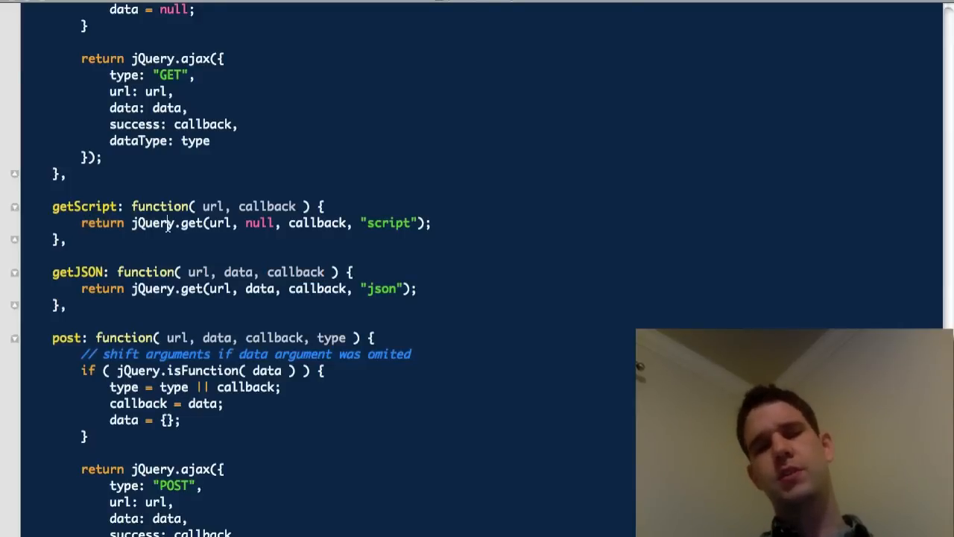
double_click(191, 222)
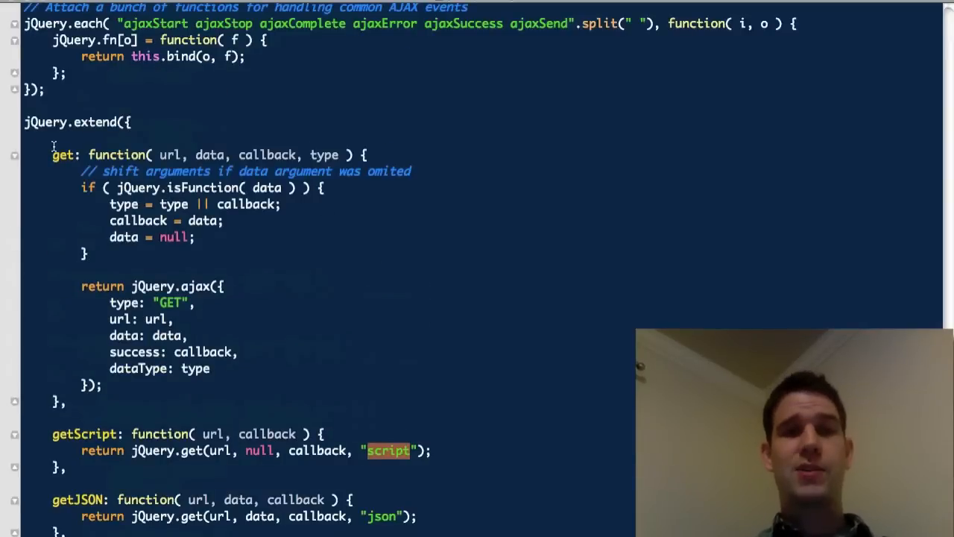
drag(81, 171, 85, 254)
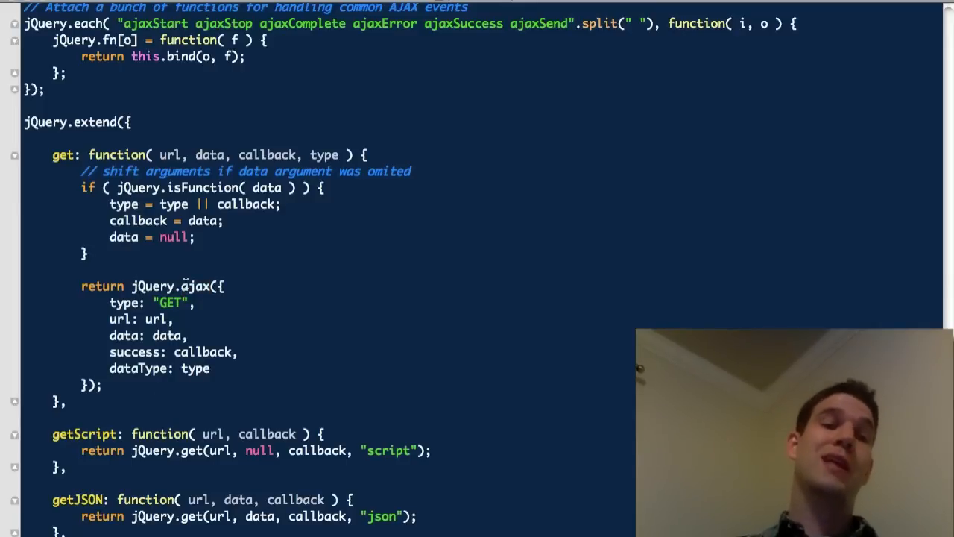
scroll(down, 3)
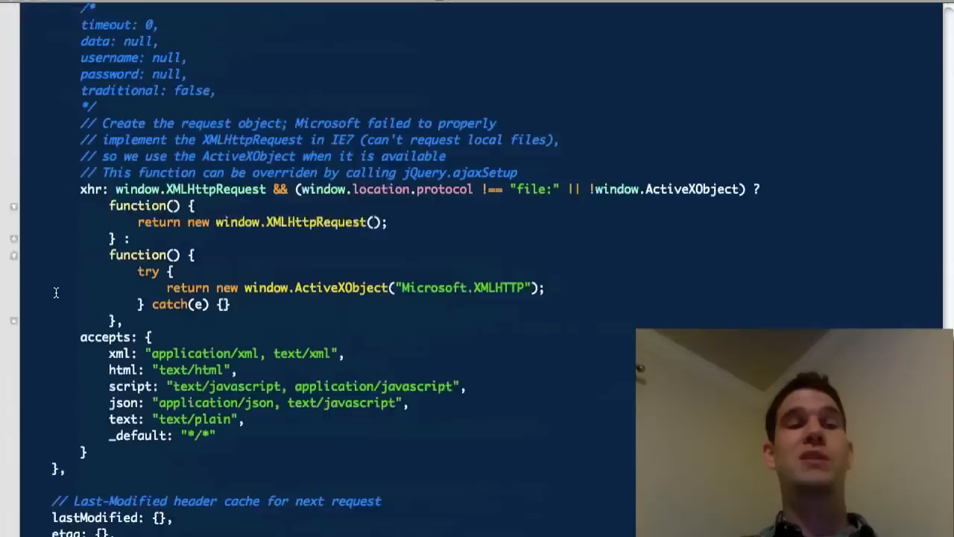
Scroll through jQuery's ajax function source, past the return xhr lines.
scroll(down, 3)
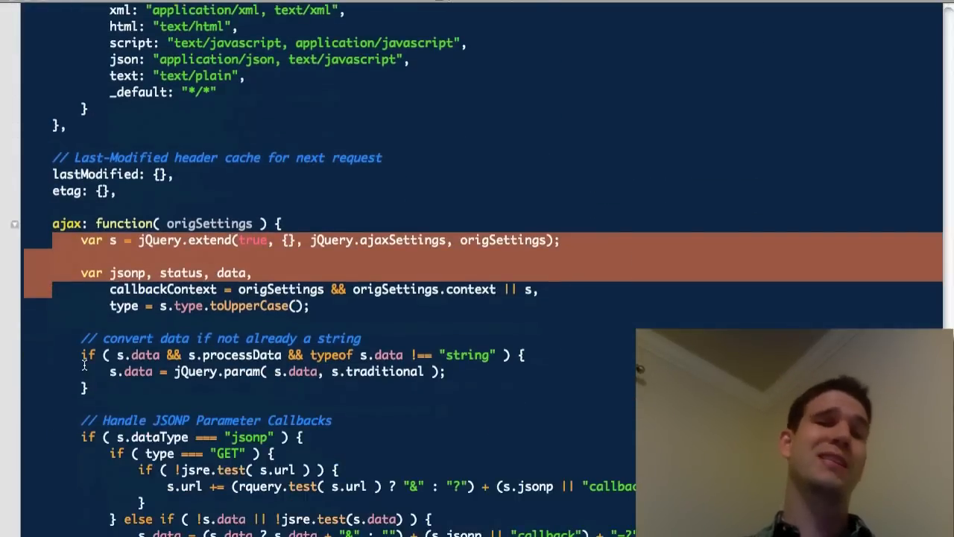
scroll(down, 3)
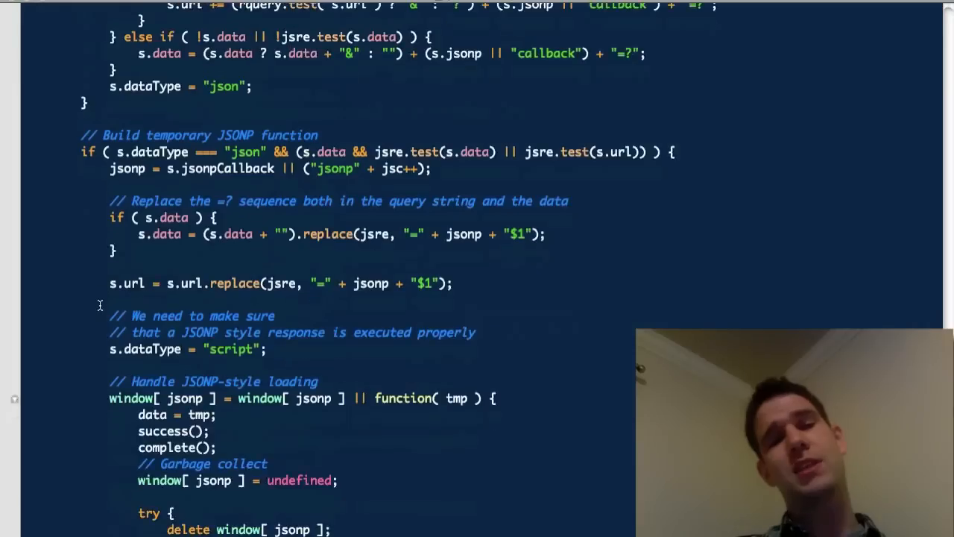
scroll(down, 3)
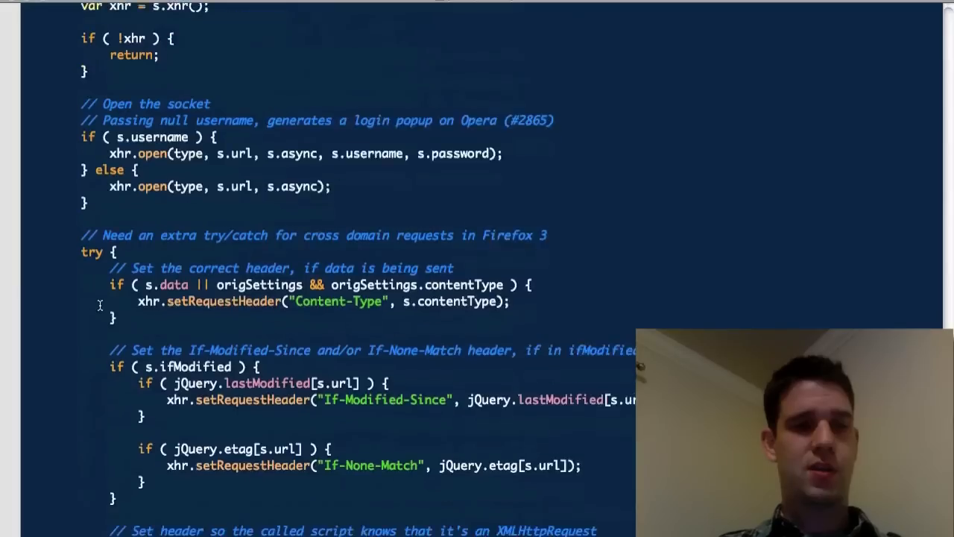
scroll(down, 3)
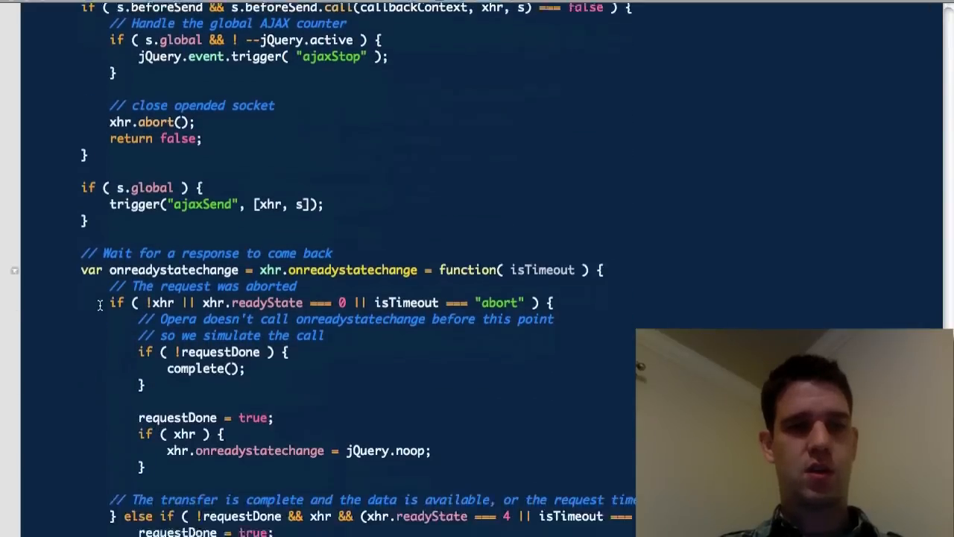
scroll(down, 3)
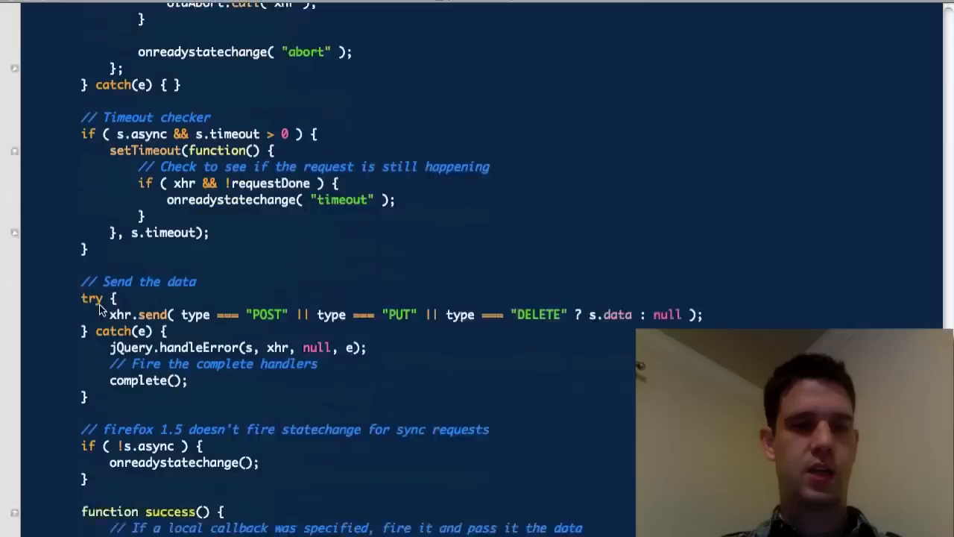
scroll(down, 3)
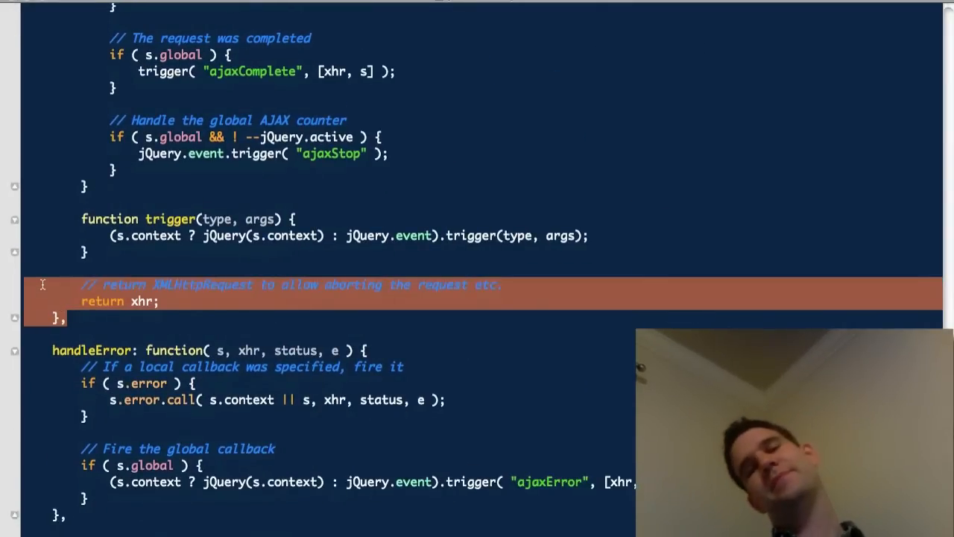
click(74, 318)
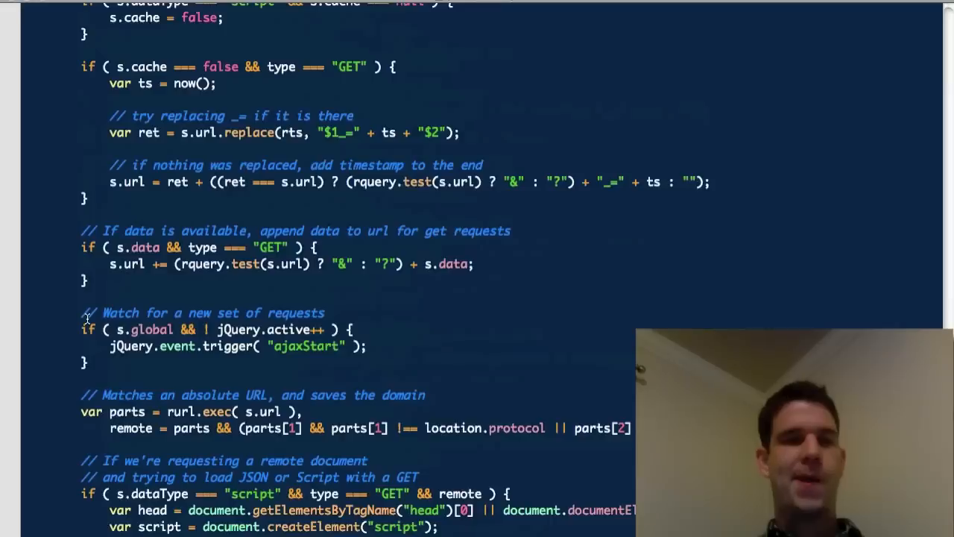
scroll(down, 3)
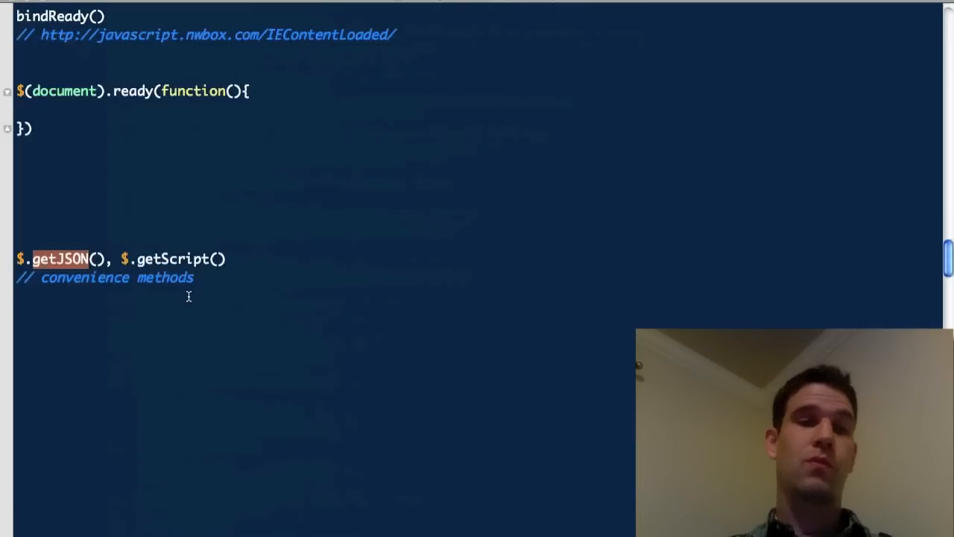
Type the getScript(url,callback); line beneath the convenience methods notes.
scroll(down, 3)
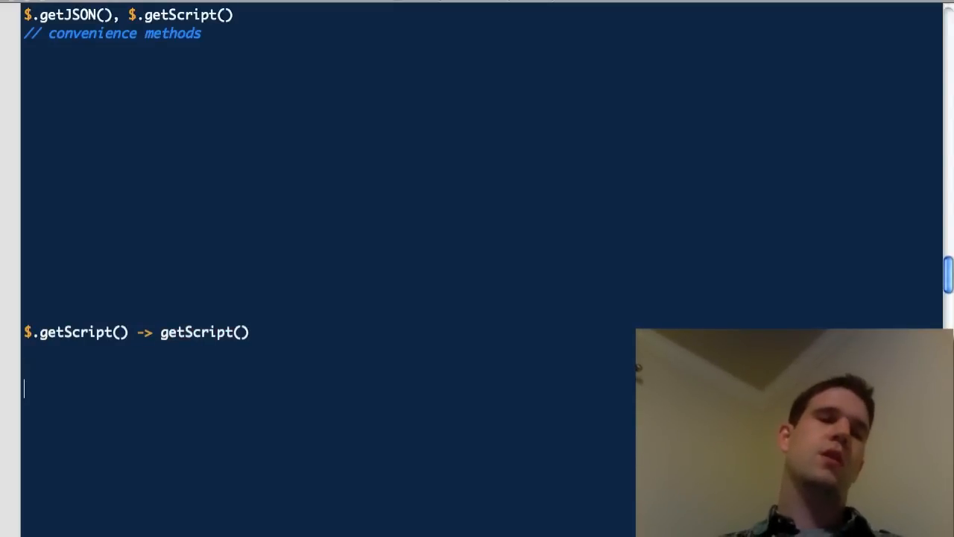
text(getScript)
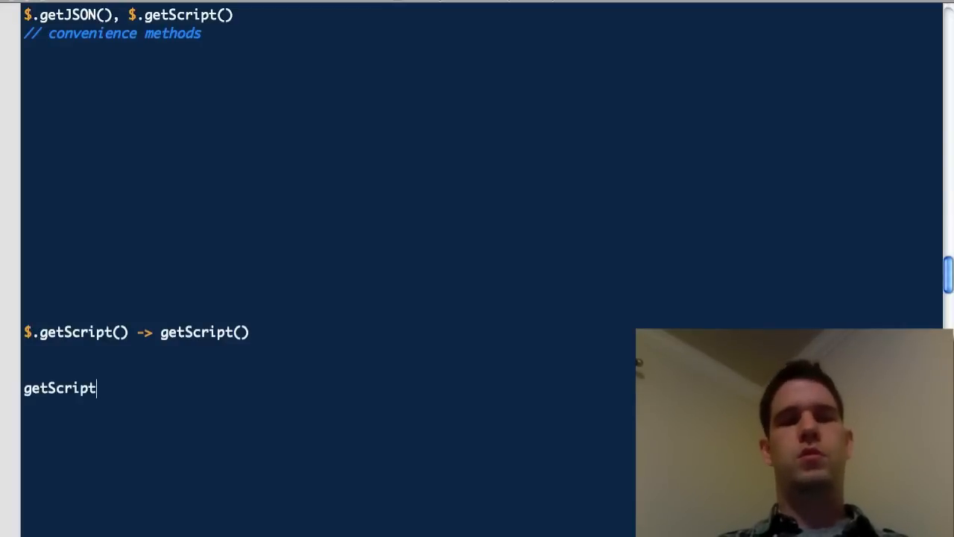
text((url,cal)
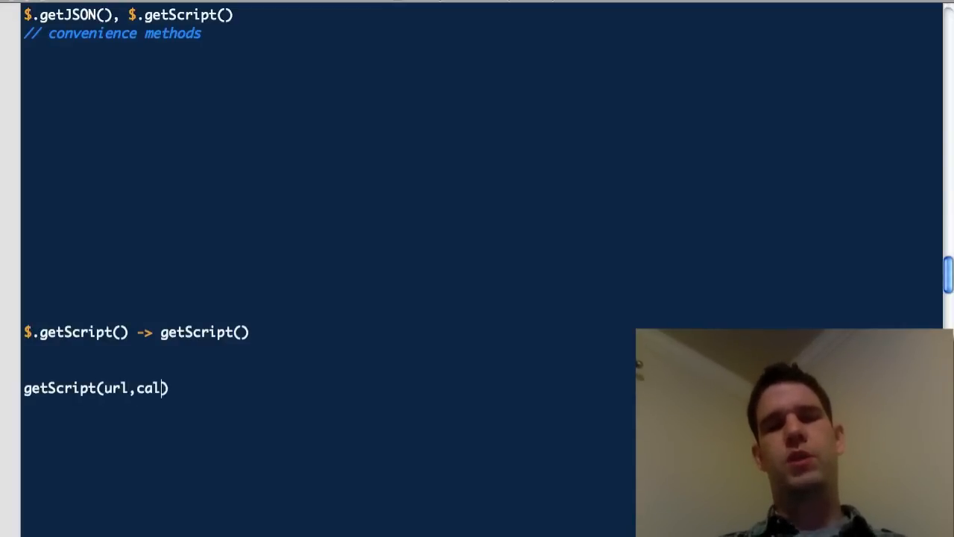
text(lback);)
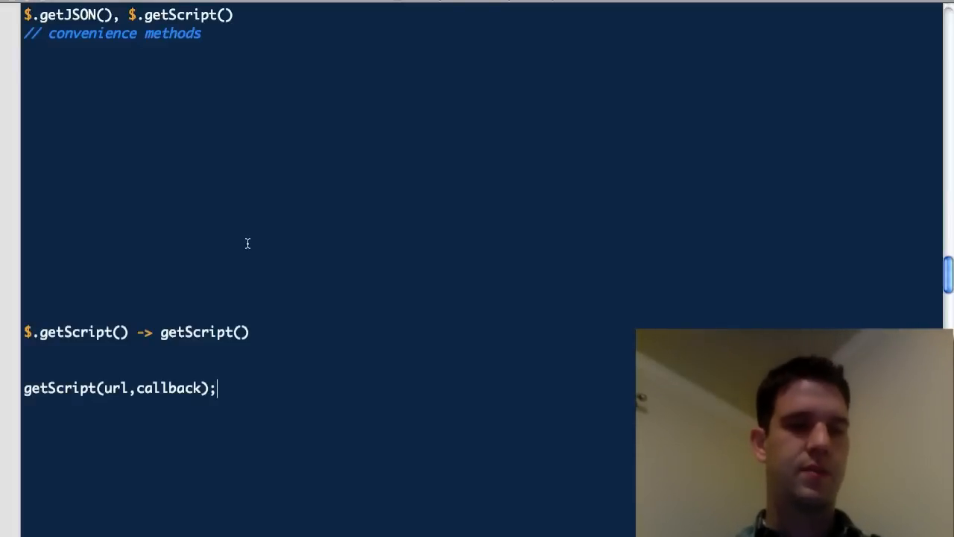
scroll(down, 3)
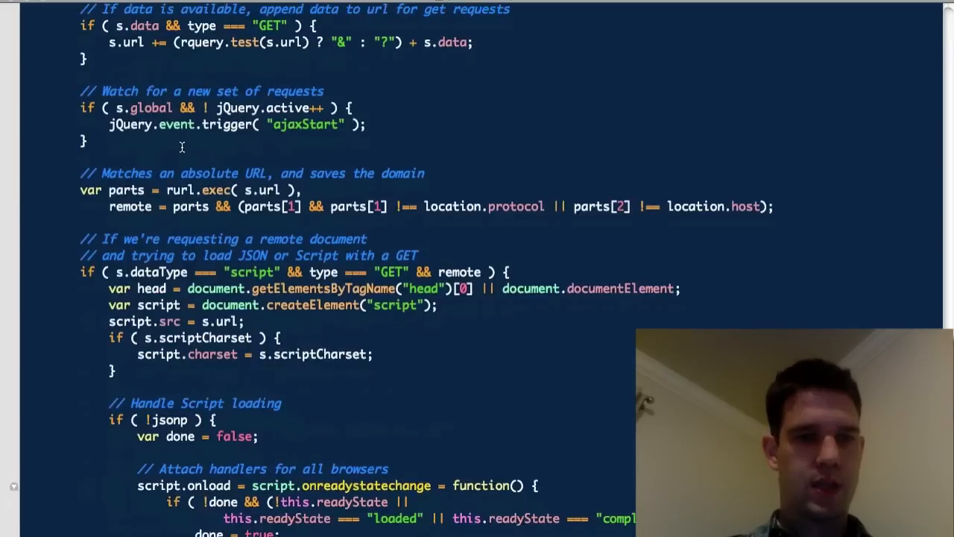
scroll(down, 3)
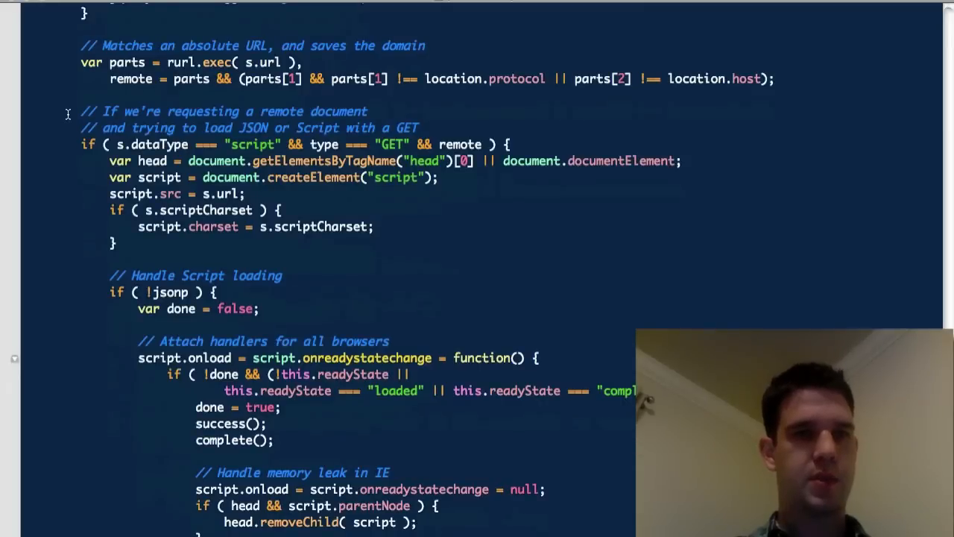
scroll(down, 3)
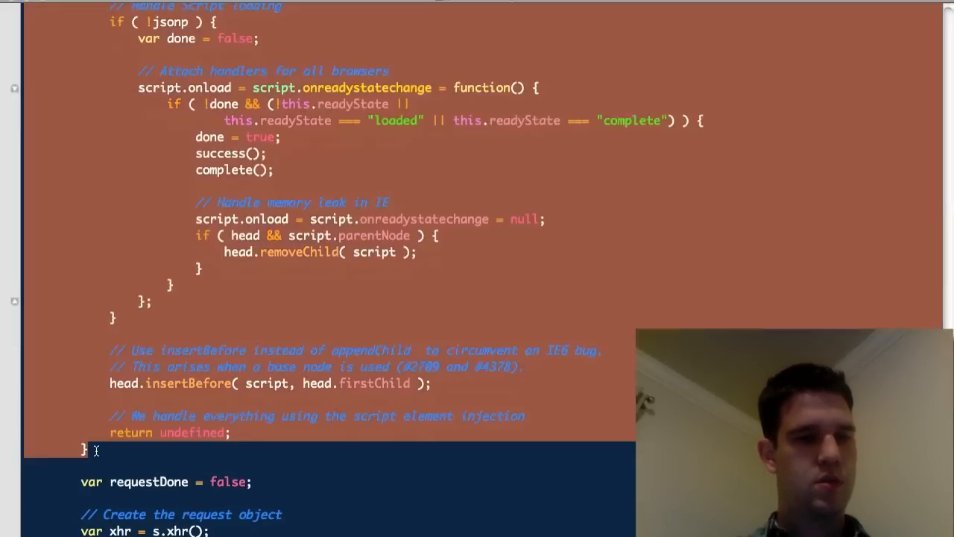
scroll(down, 3)
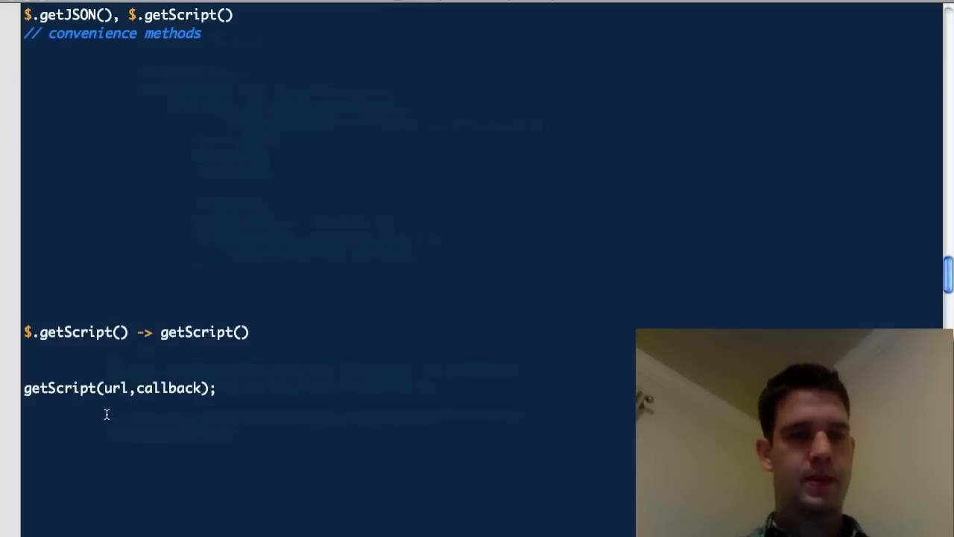
scroll(down, 3)
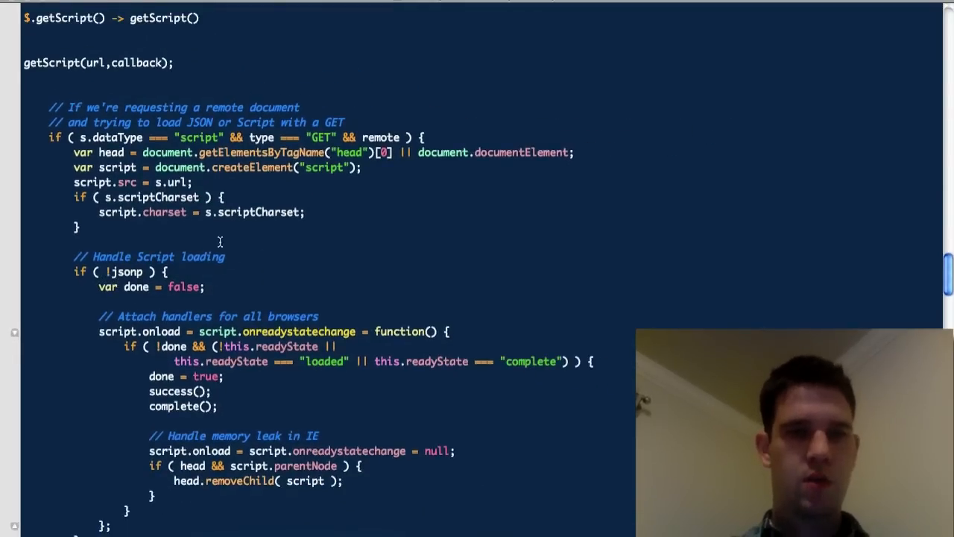
mouse_move(459, 134)
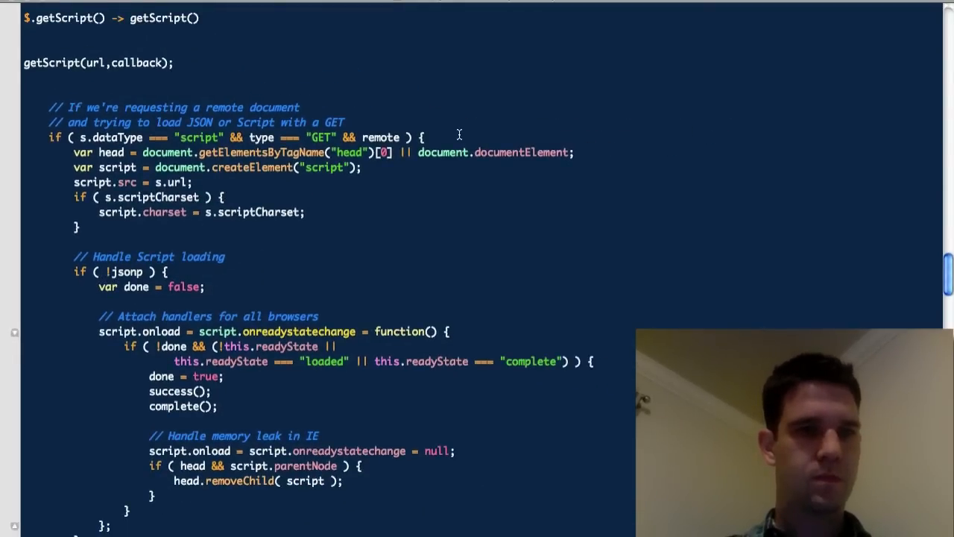
text(f)
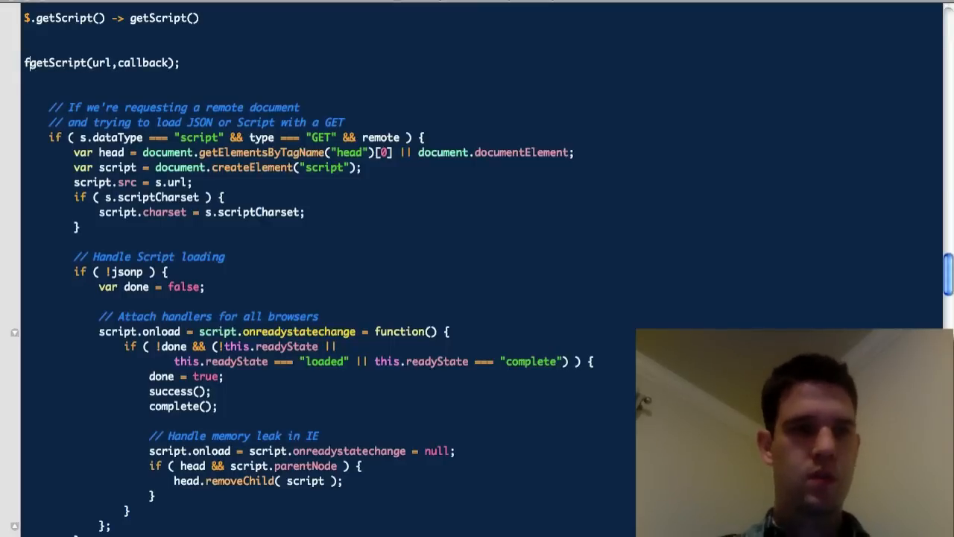
text(unction)
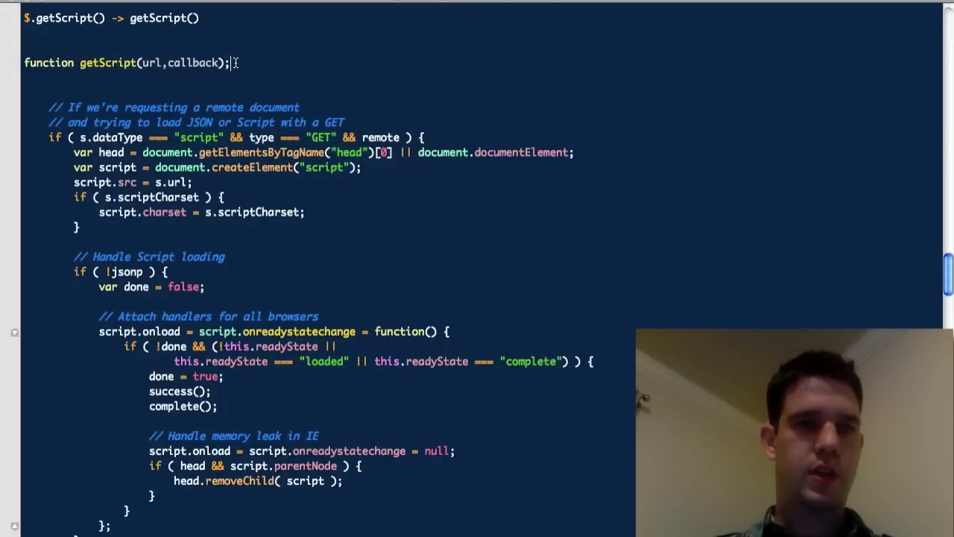
text({)
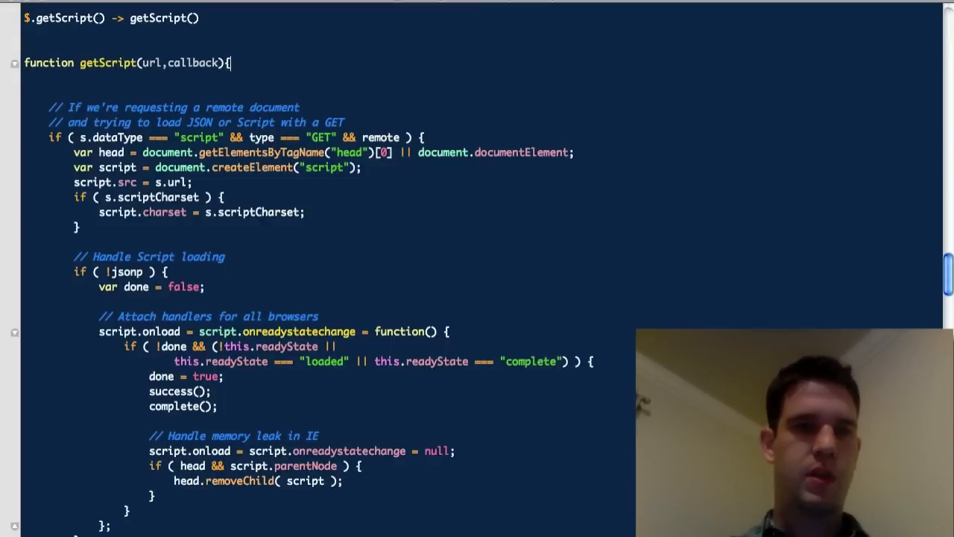
scroll(down, 3)
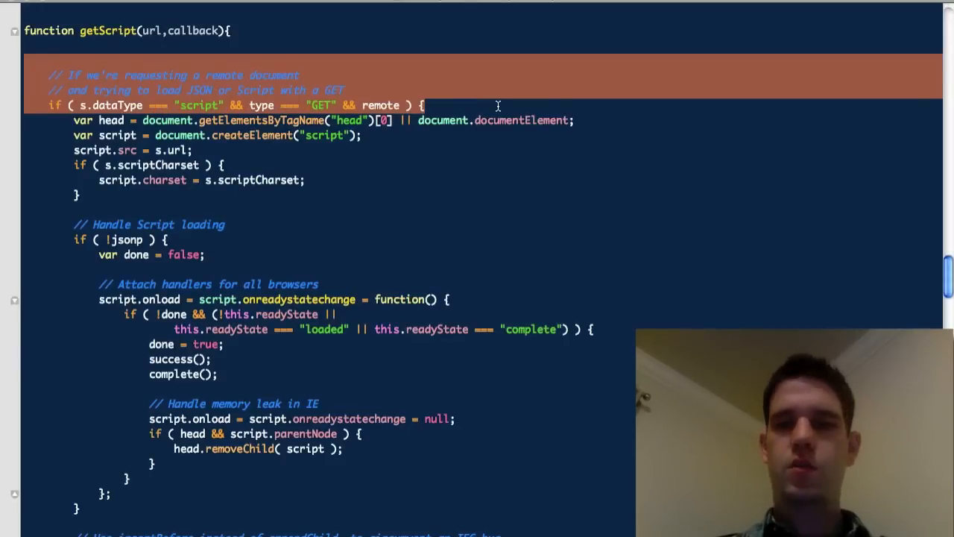
scroll(down, 3)
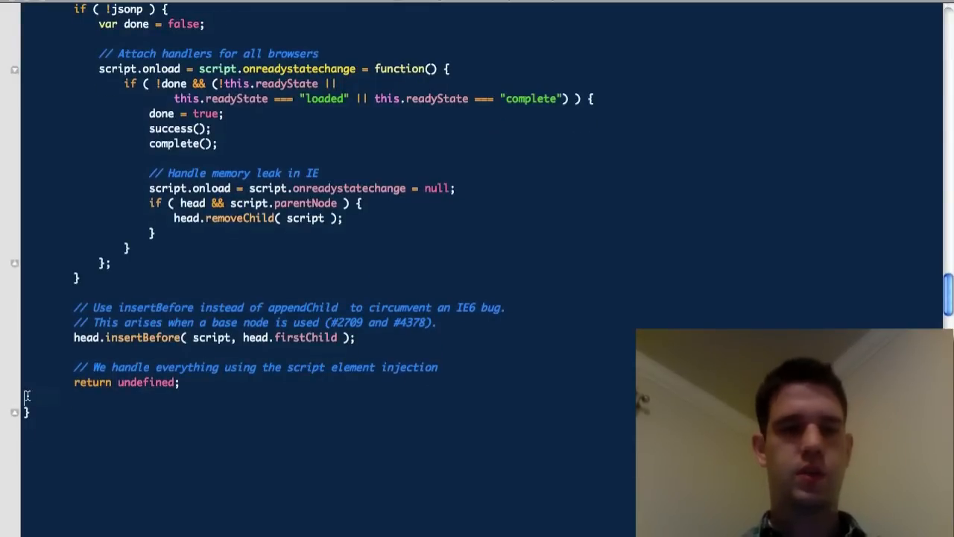
scroll(down, 3)
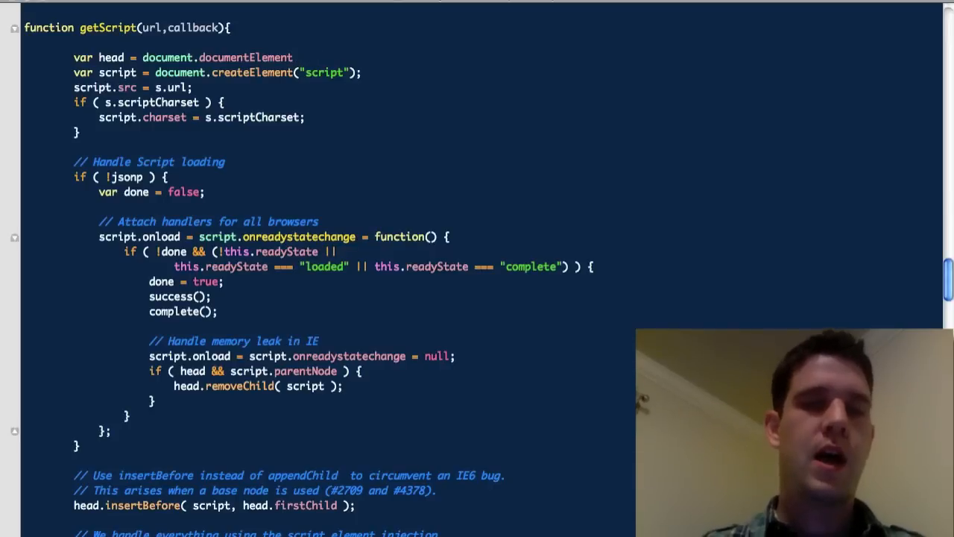
Merge the head and script var lines with a comma, replace s.url with url, and select code to remove.
text(,)
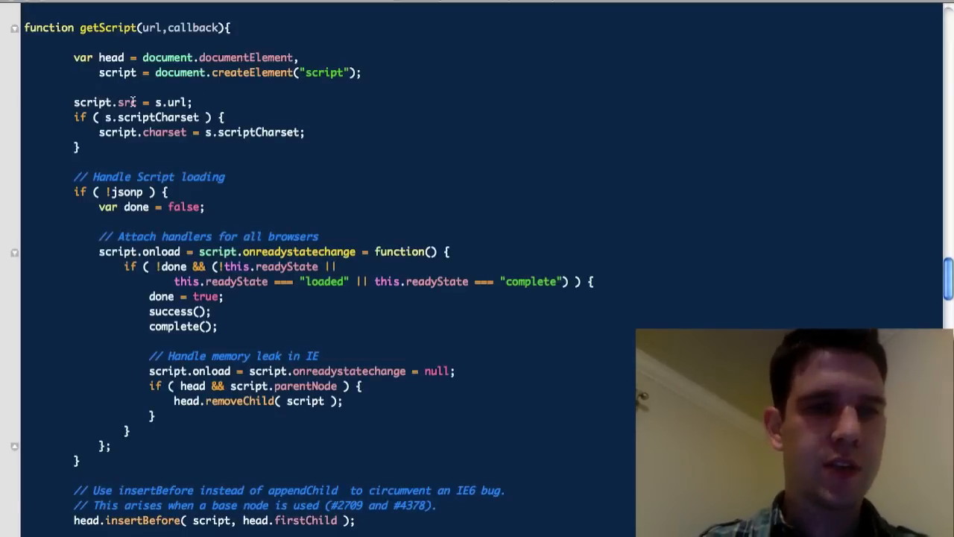
double_click(159, 103)
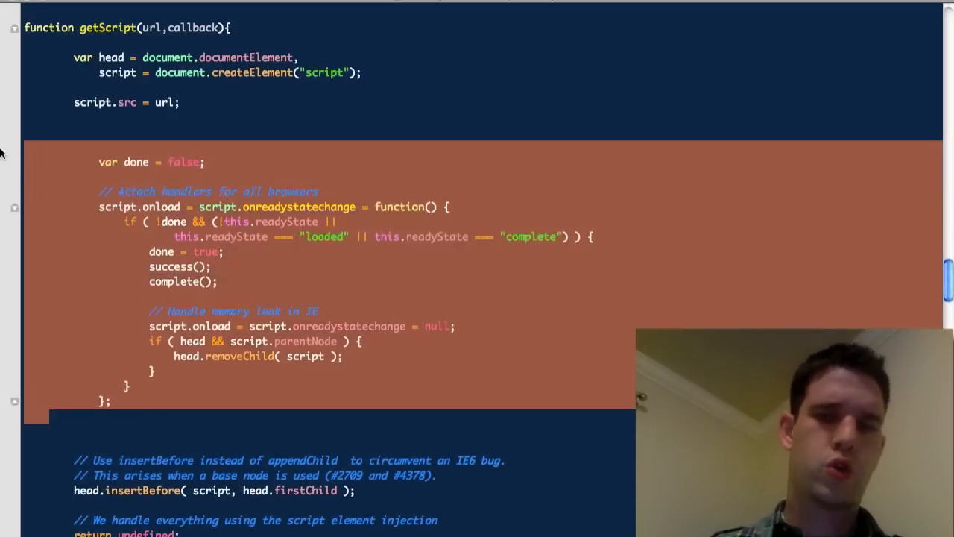
click(126, 147)
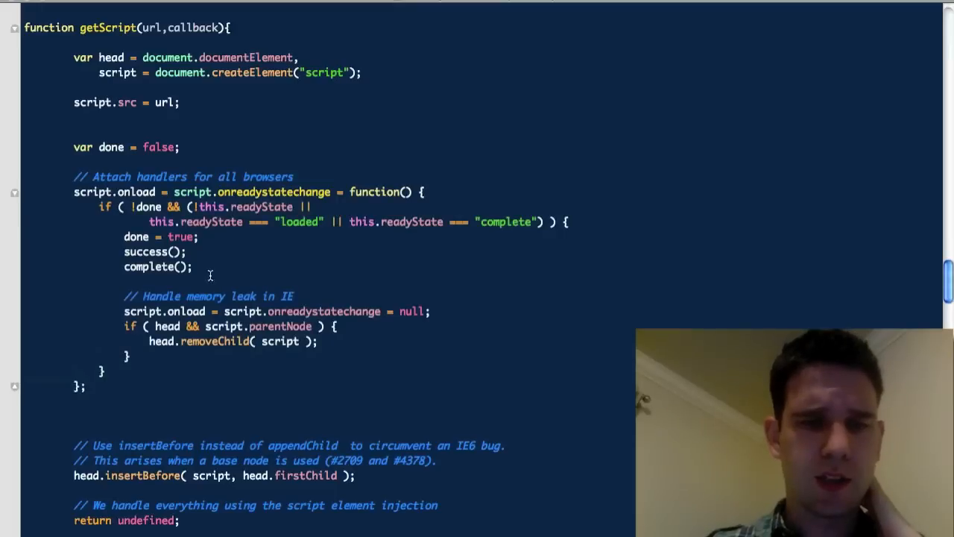
double_click(135, 192)
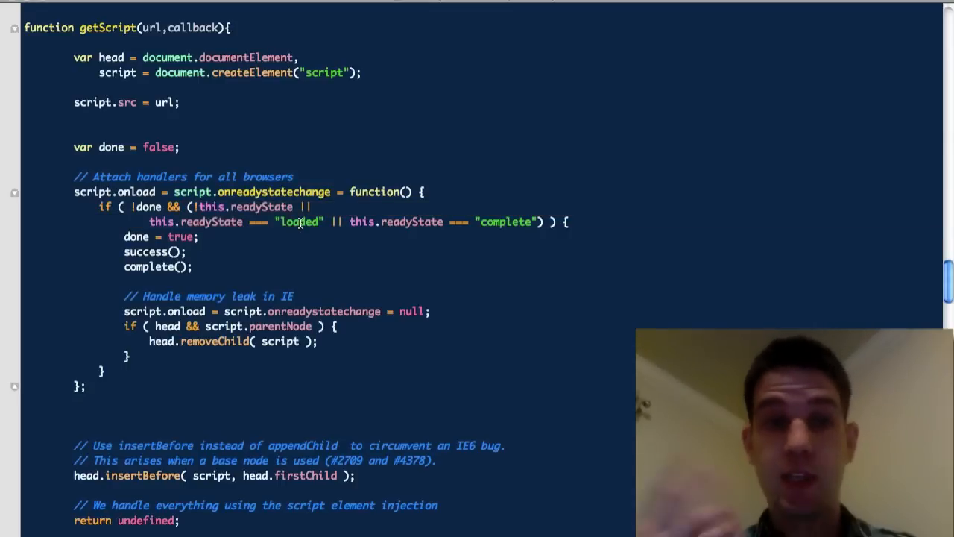
double_click(273, 191)
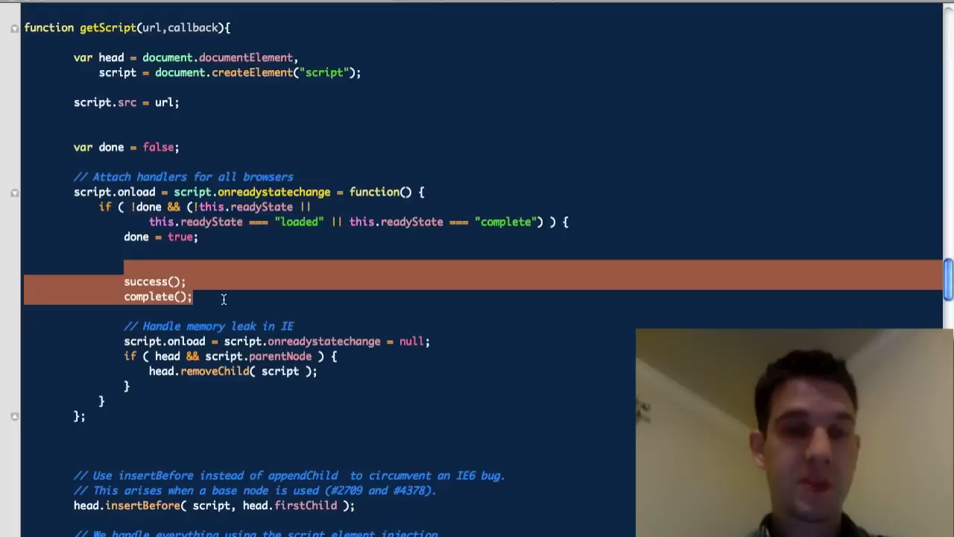
Make the loader call callback() and return 'jqueryscreencastsarethebest!!!!LOL' instead of undefined.
text(cal)
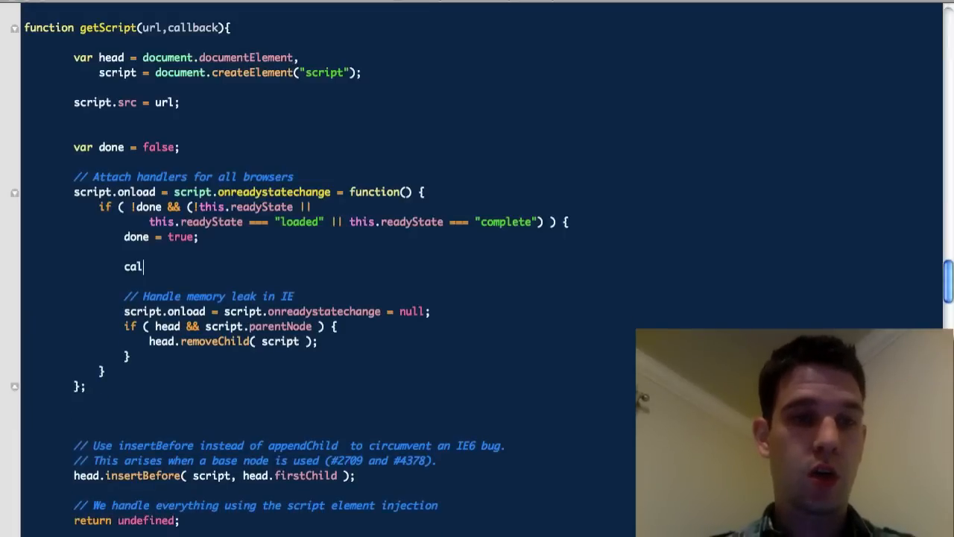
text(lback();)
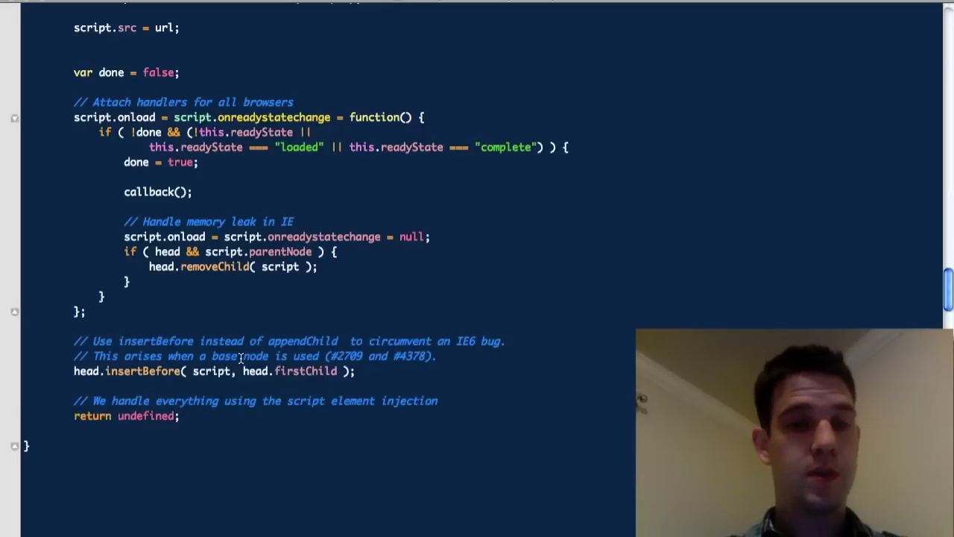
double_click(255, 371)
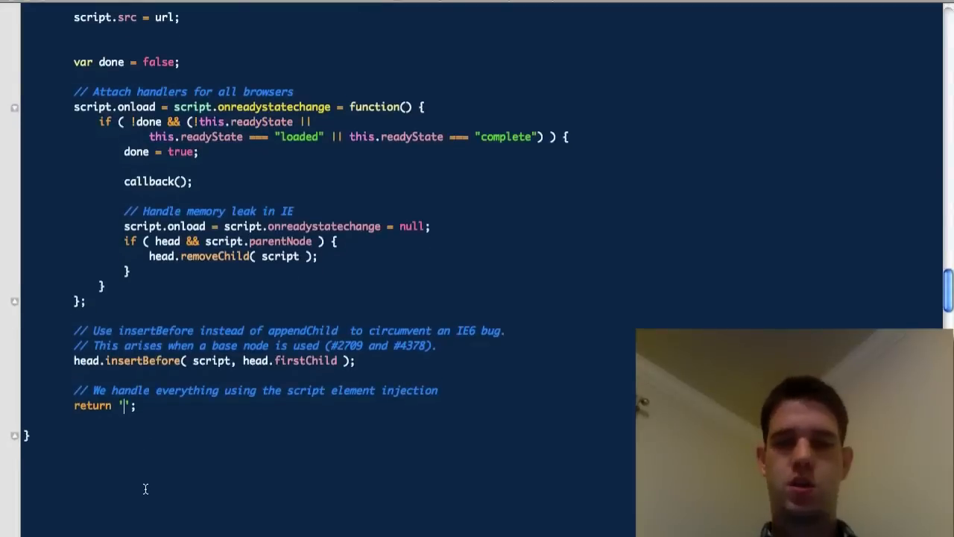
scroll(down, 3)
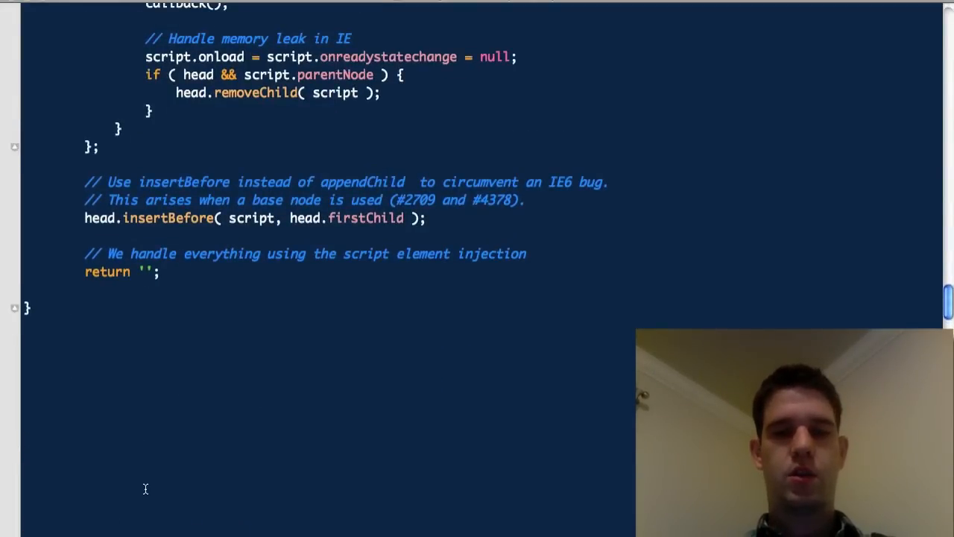
text(jqueryscreencast)
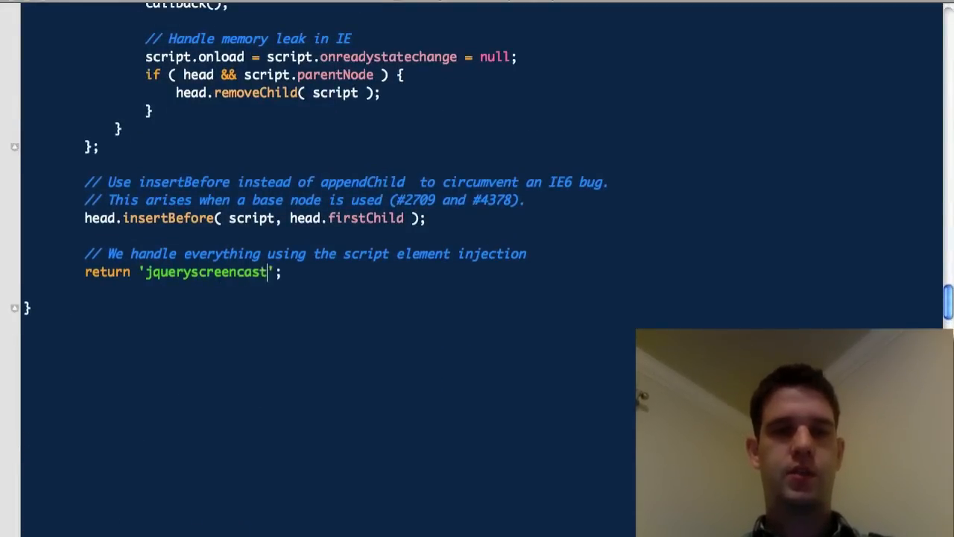
text(sarethebest)
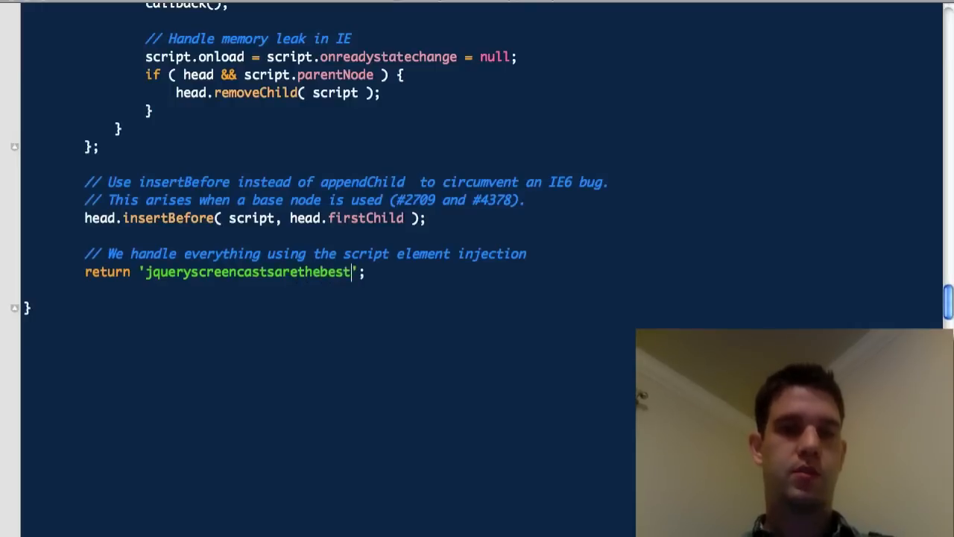
text(!!!!LO)
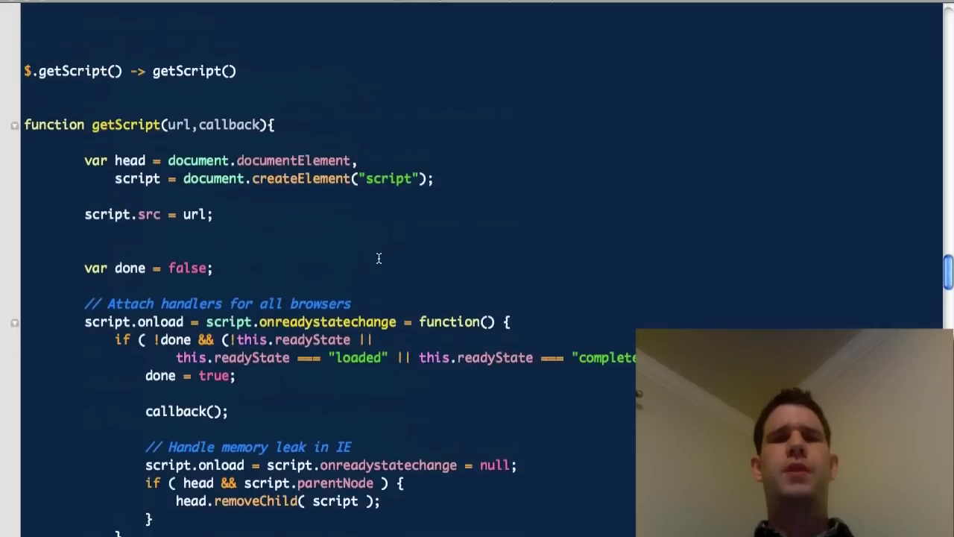
Begin a getScript('') call below the function.
scroll(down, 3)
text(g)
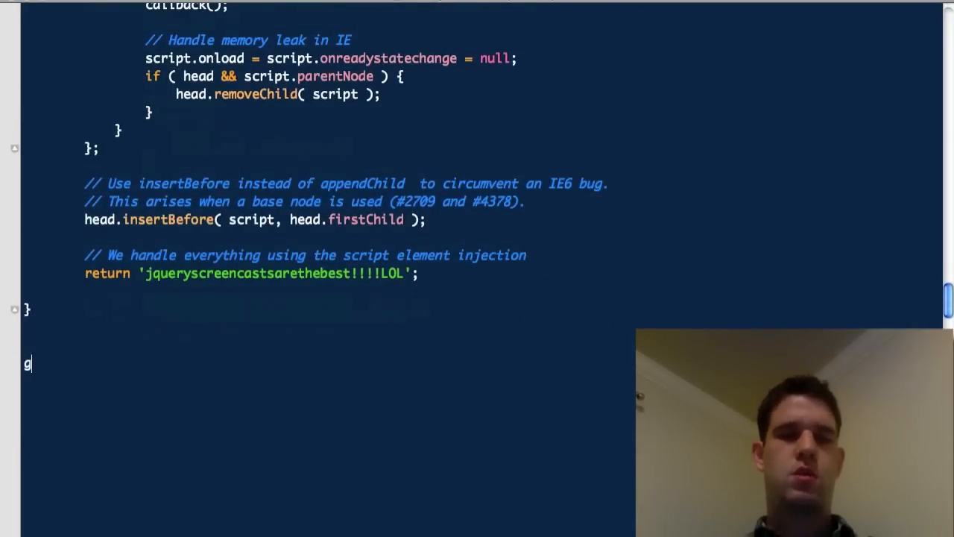
text(etScript())
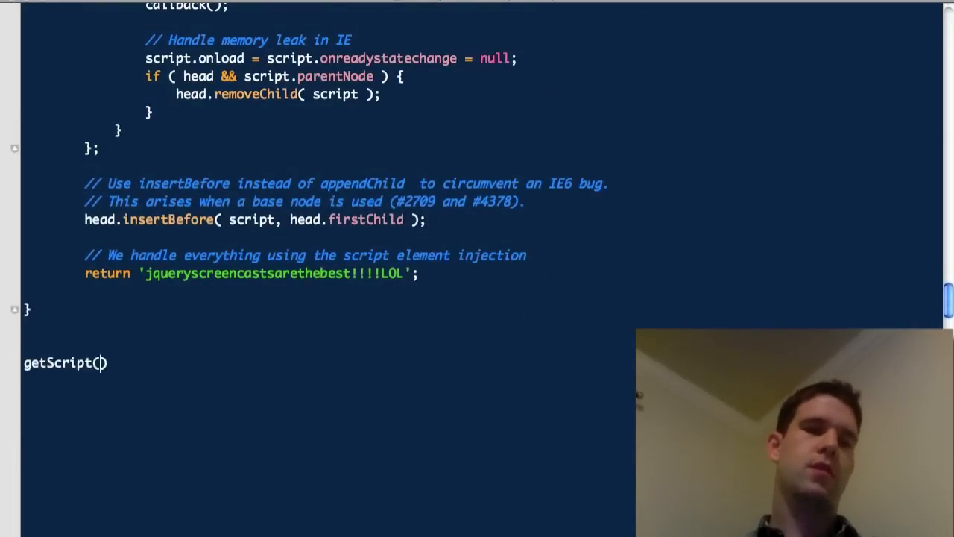
text('')
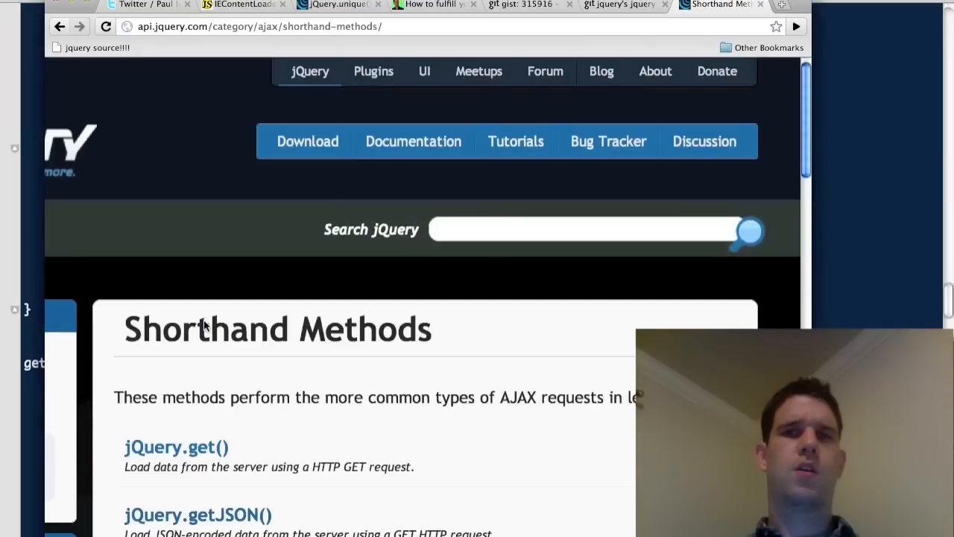
Find Paul Irish's Cornify easter egg post via 'paulirish korn' and select its cornify.js snippet.
text(paulirish k)
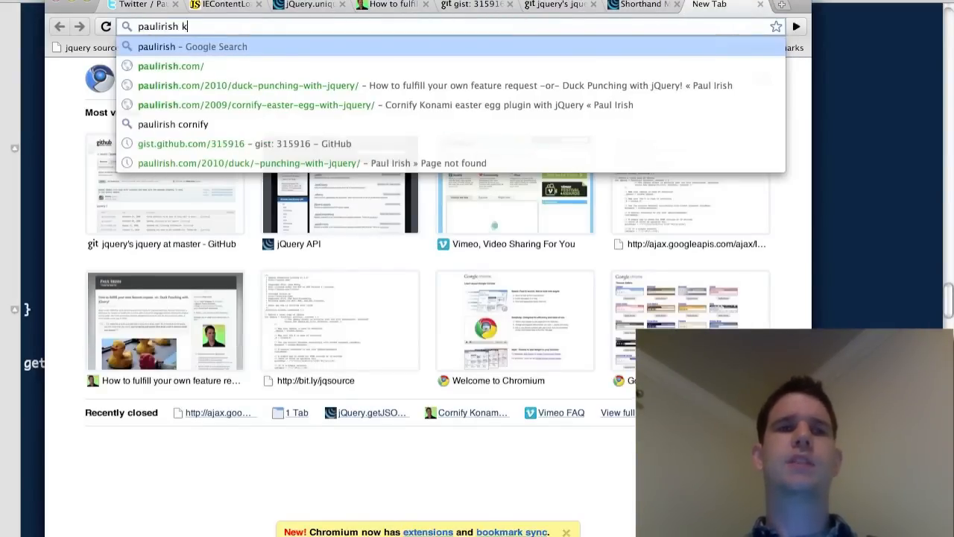
text(orn)
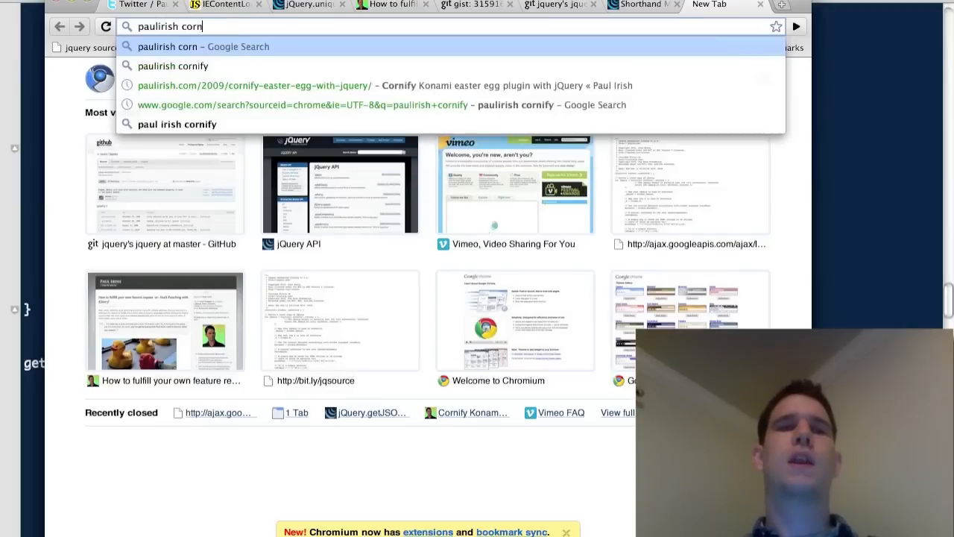
click(253, 85)
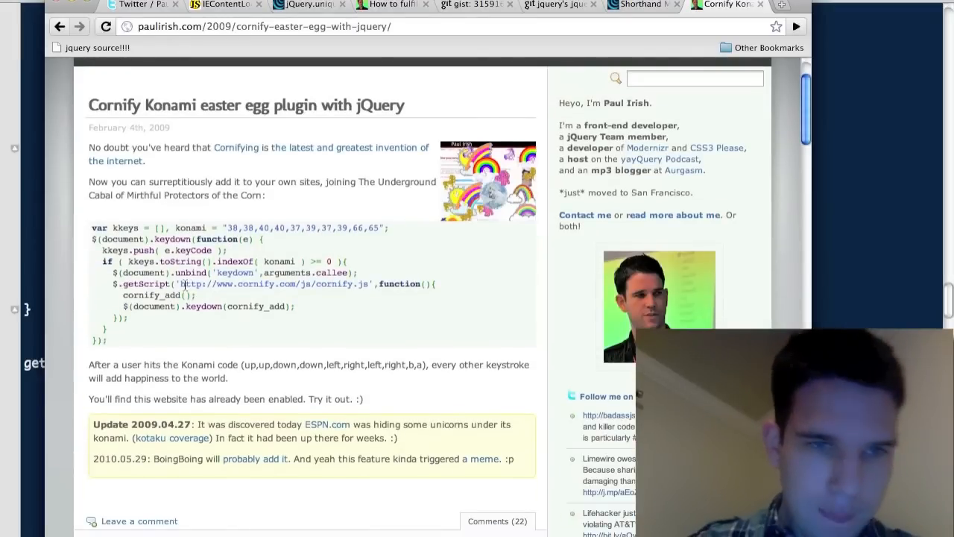
drag(180, 284, 365, 284)
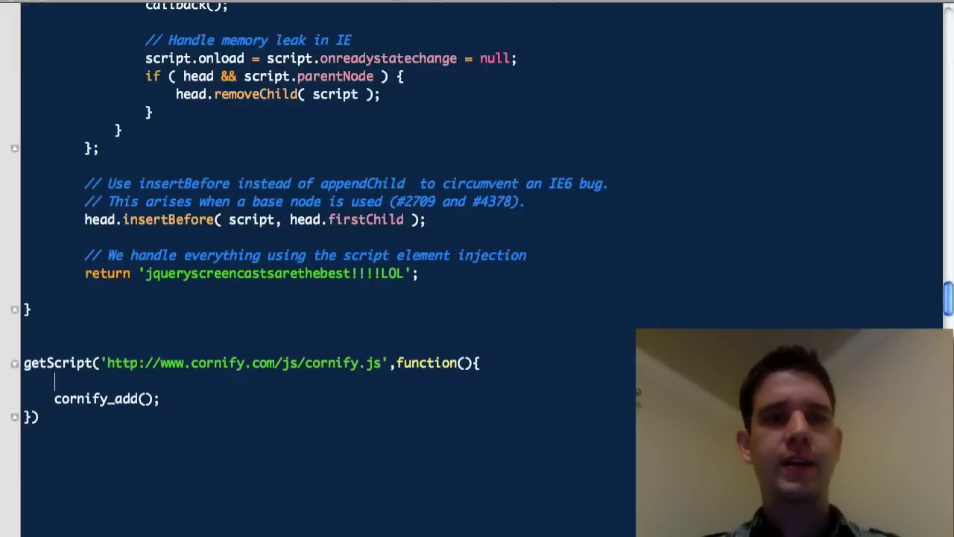
Declare var times = [42, 28, 75, 50, 62] in the cornify callback.
text(v)
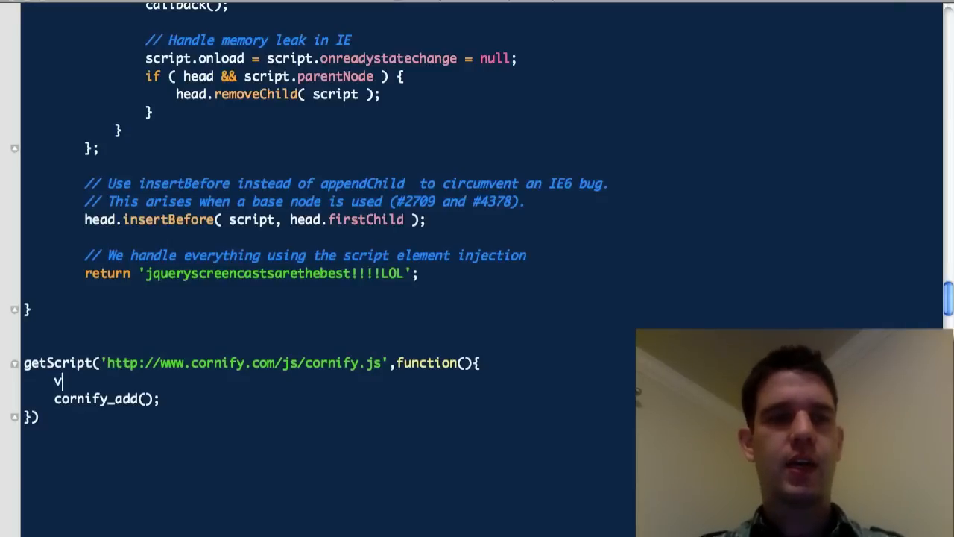
text(ar times = [)
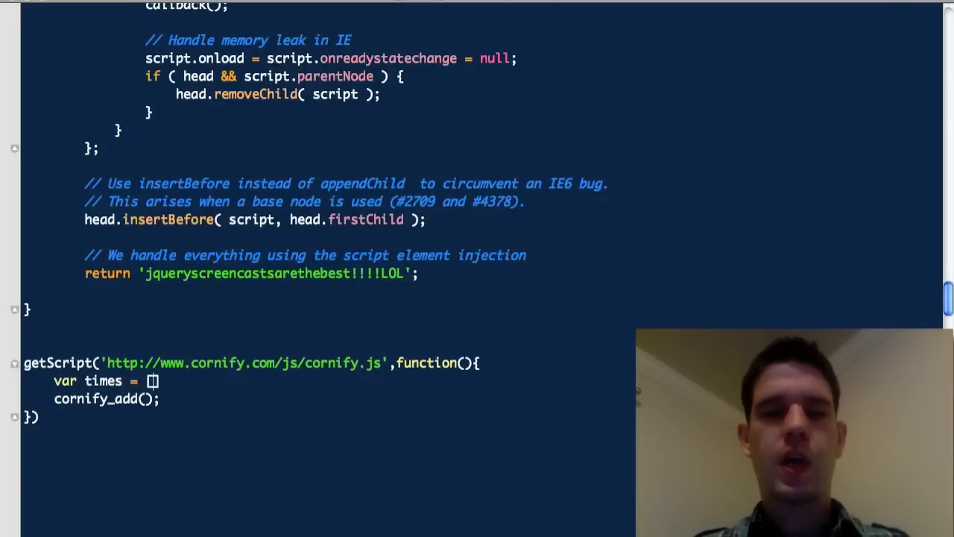
text([42, ])
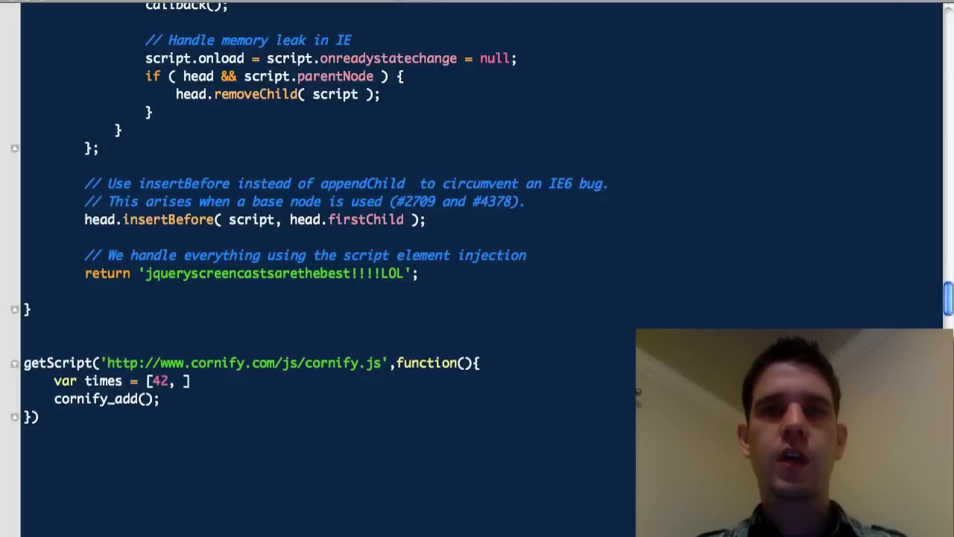
text(18)
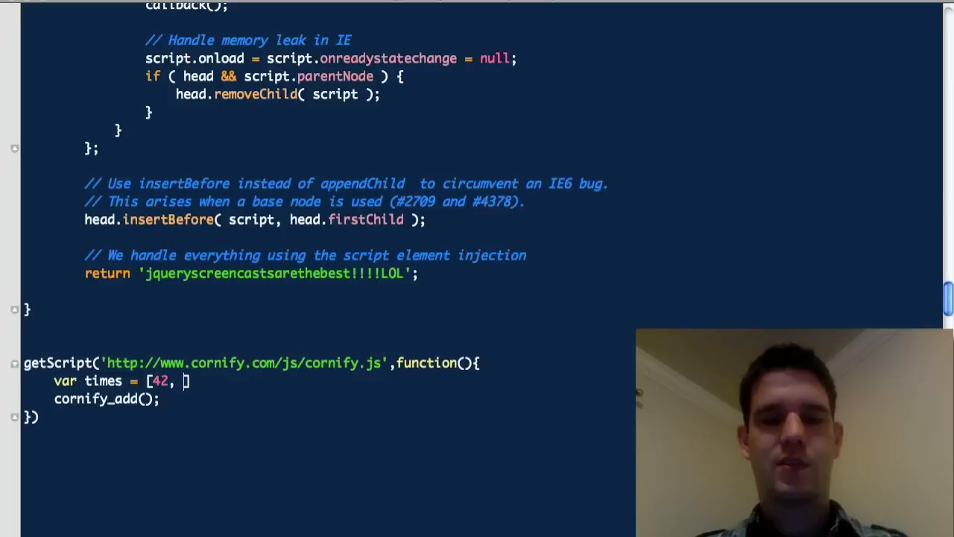
text(28,)
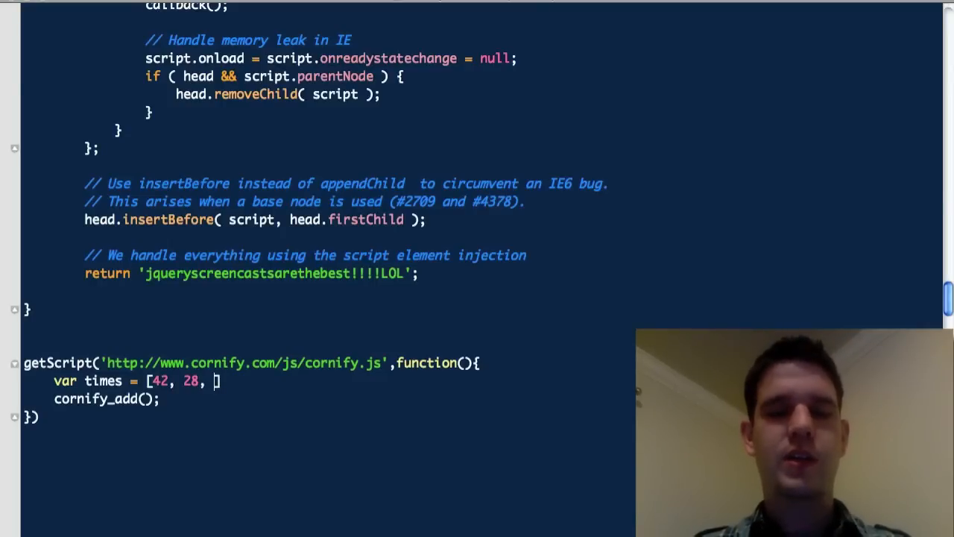
text(75,)
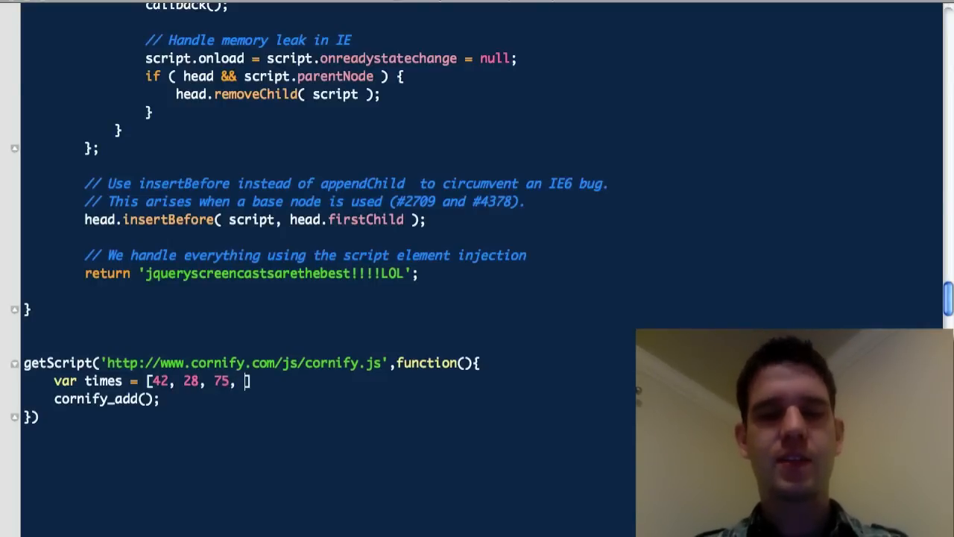
text(50, 64)
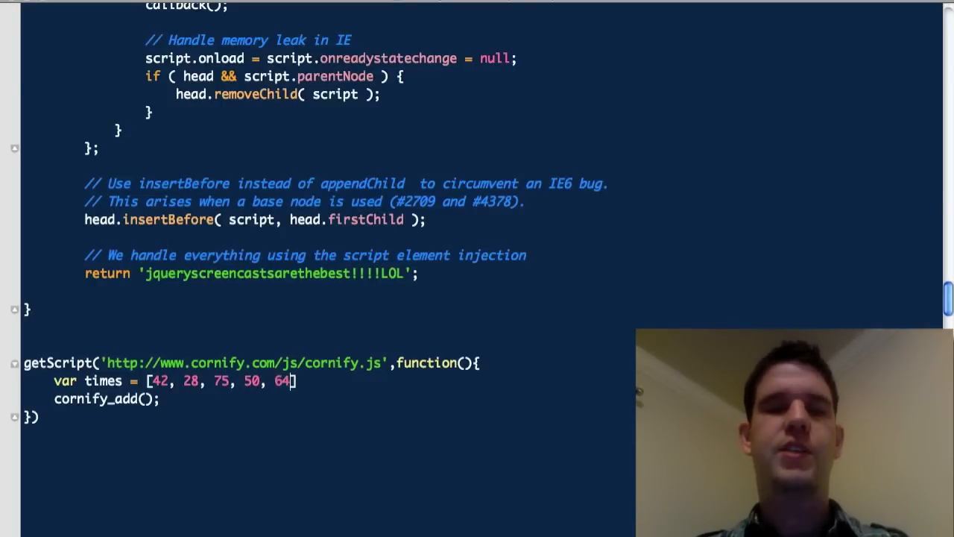
text(2)
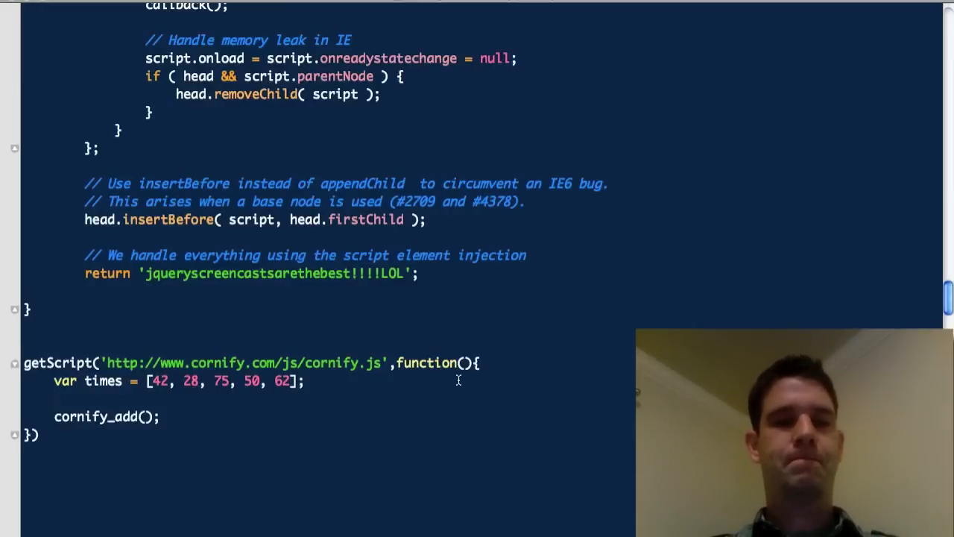
Set times = times[Math.floor(Math.random()*times.length)] and loop cornify_add with while (--times).
text(times = times)
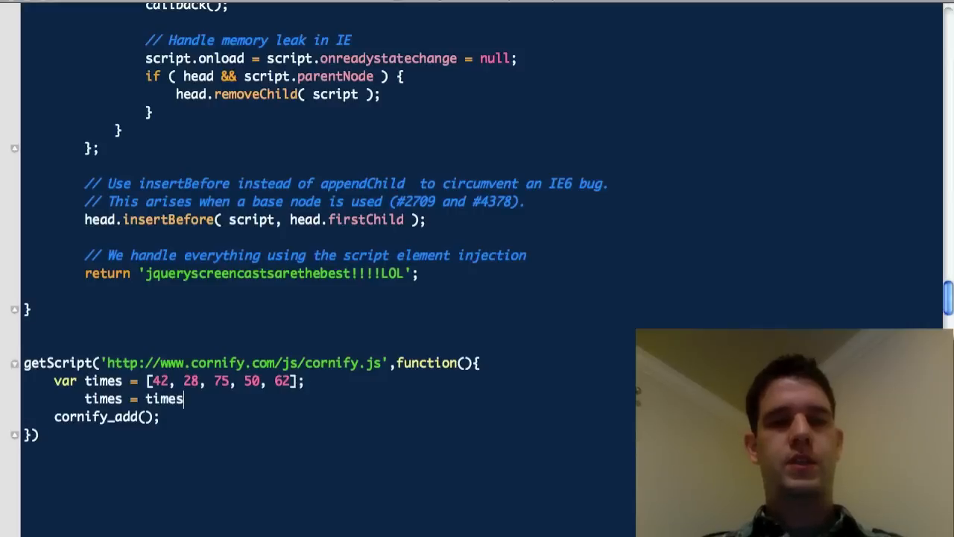
key(Backspace)
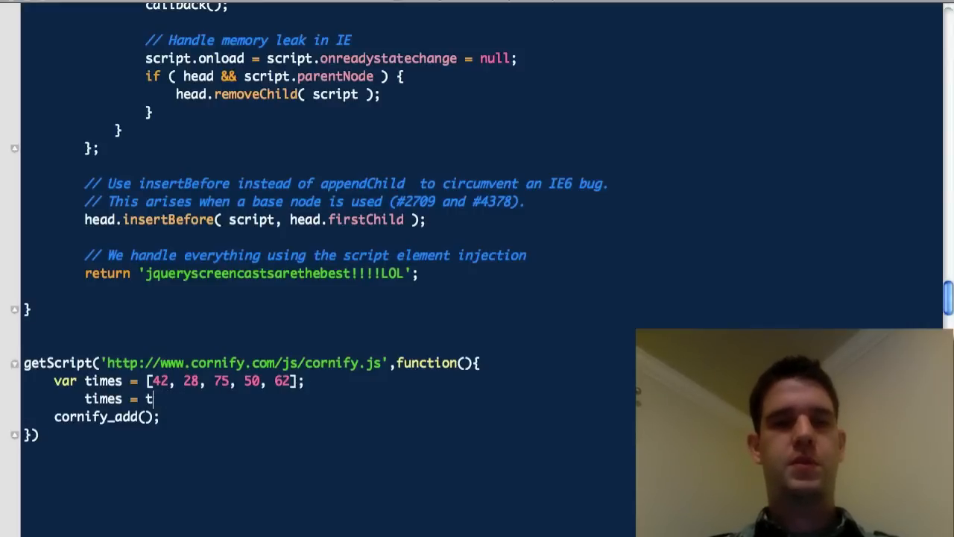
text(imes)
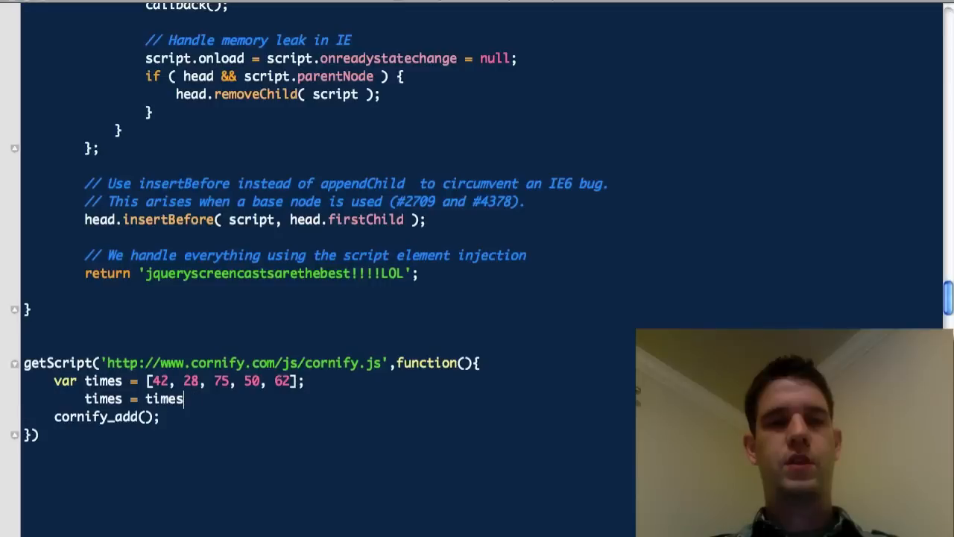
text([Math])
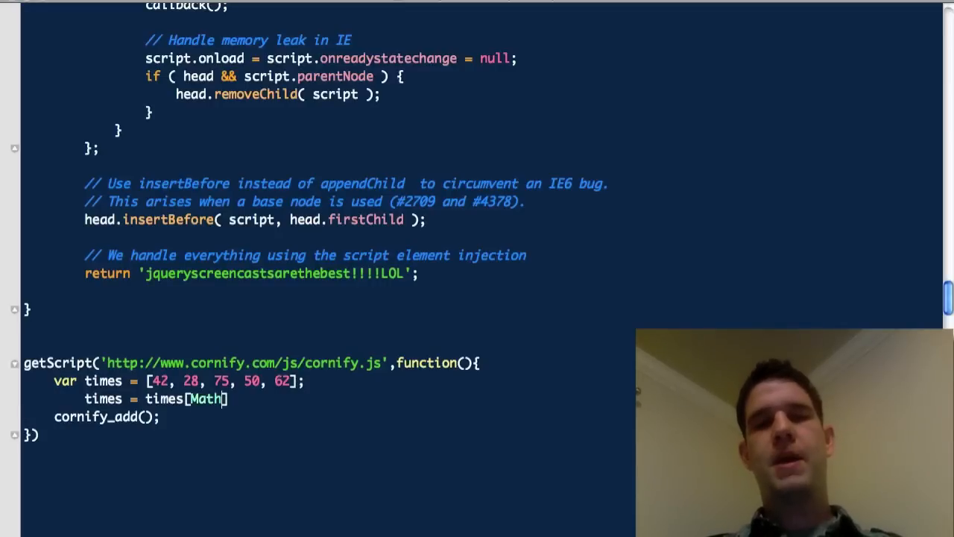
text(.random())
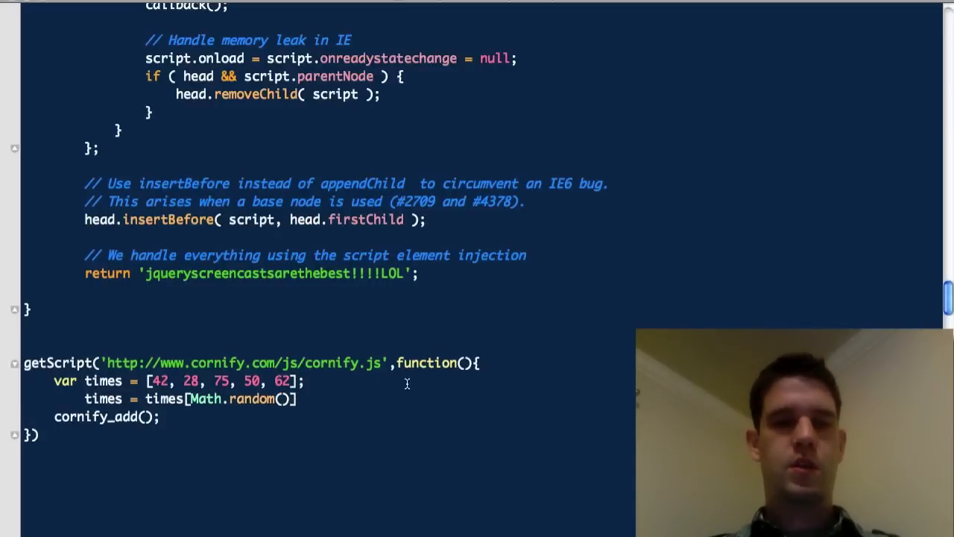
text(Math)
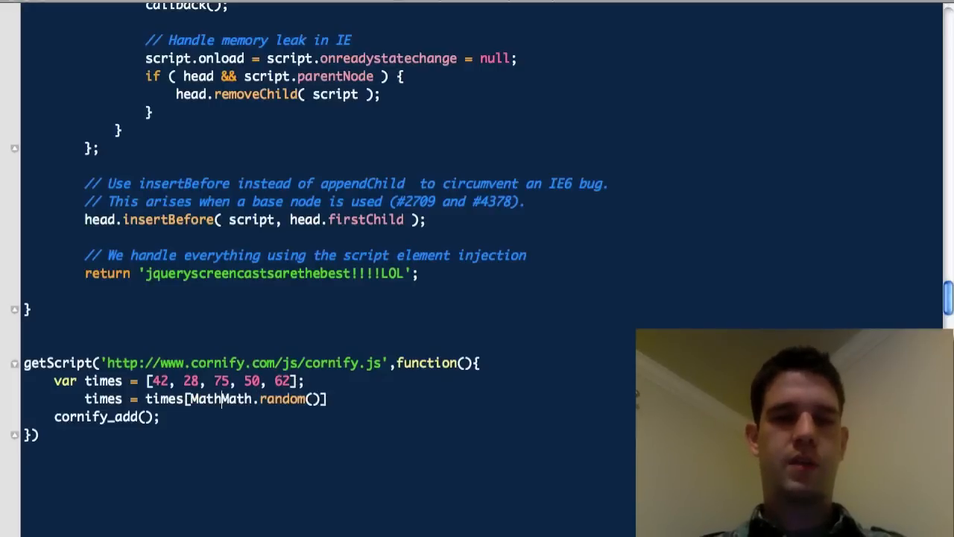
text(.floor()
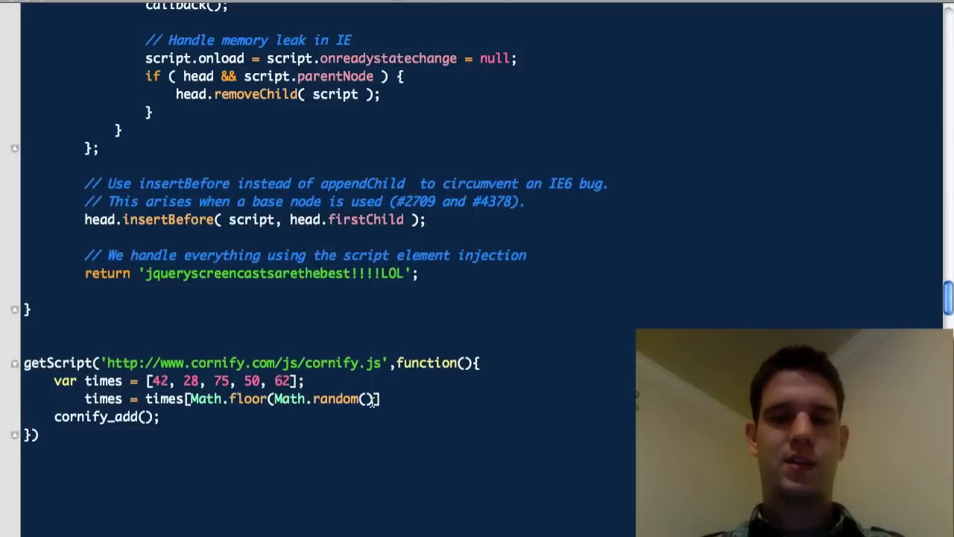
text(*times.lenght)
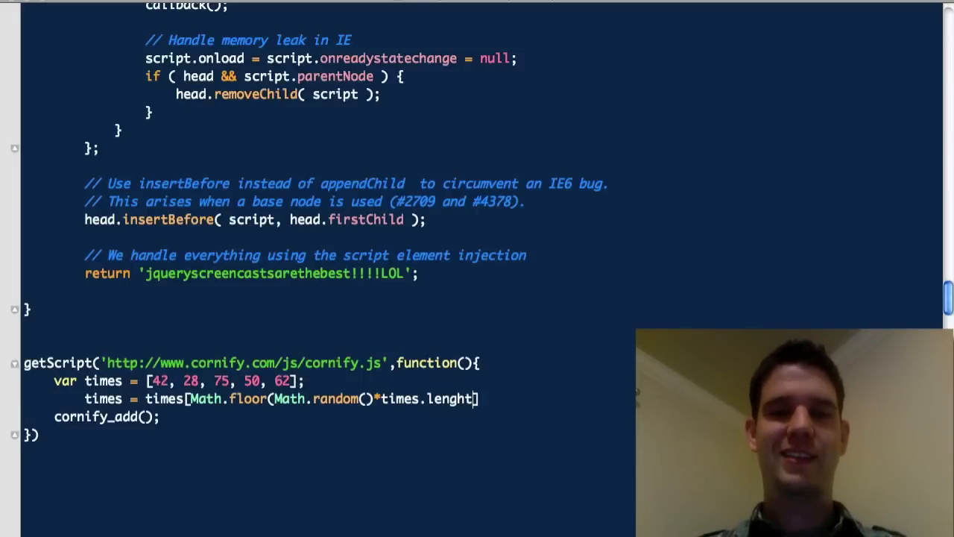
text(length)
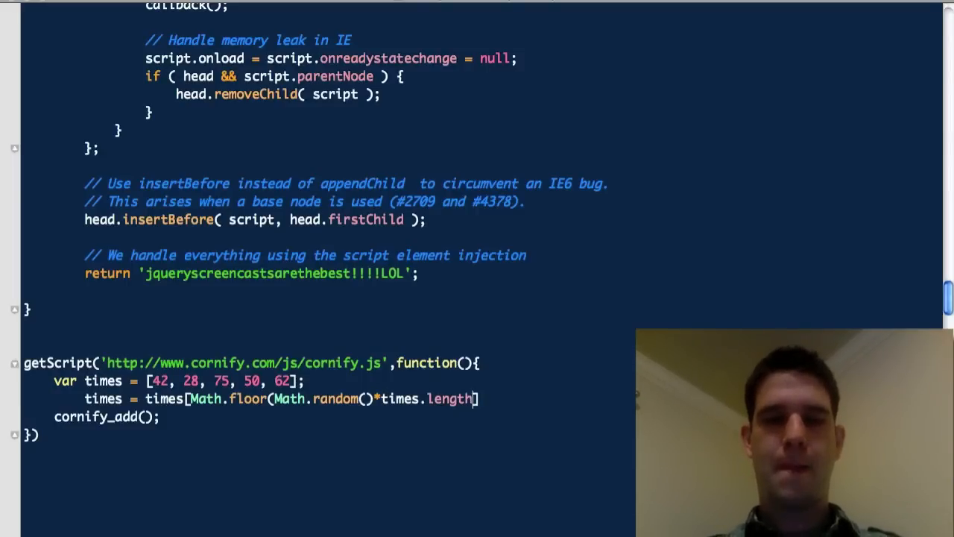
text())
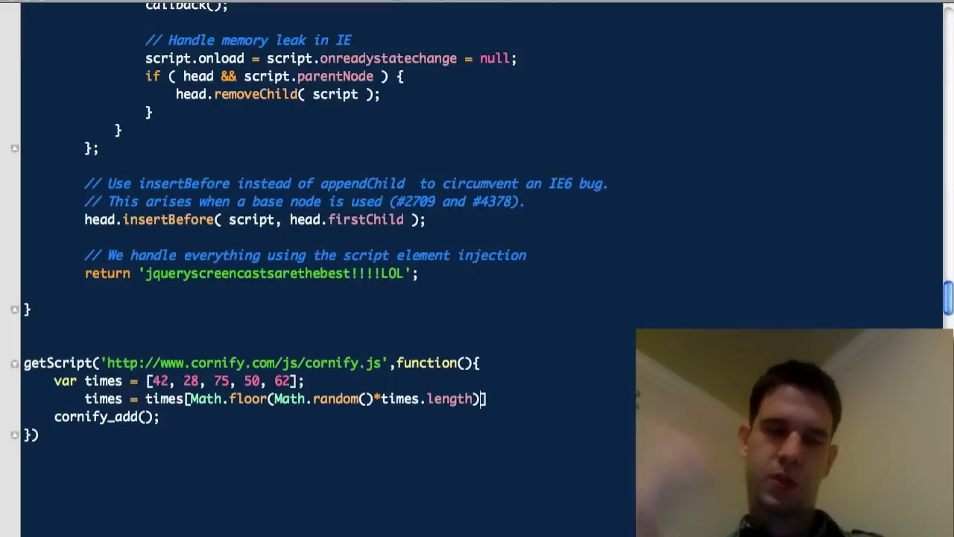
text(;)
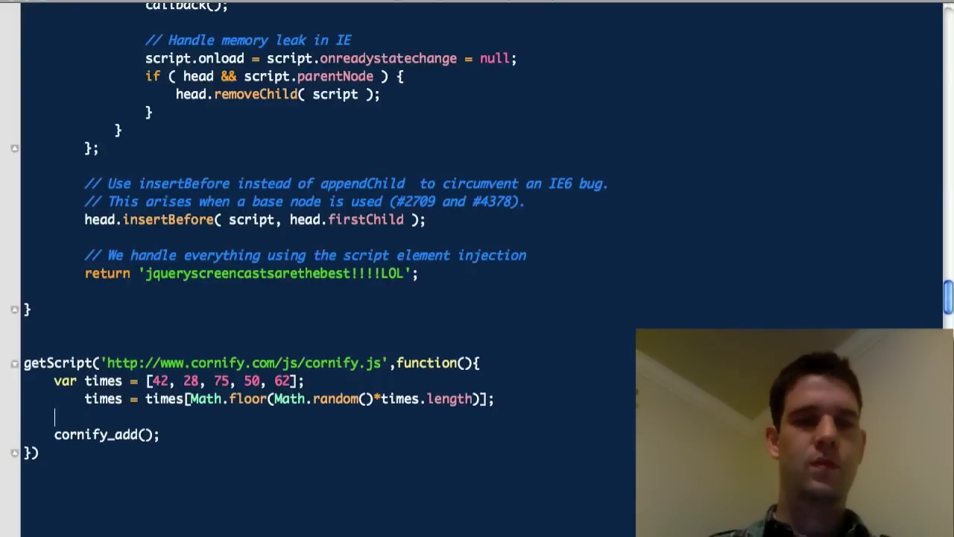
text(())
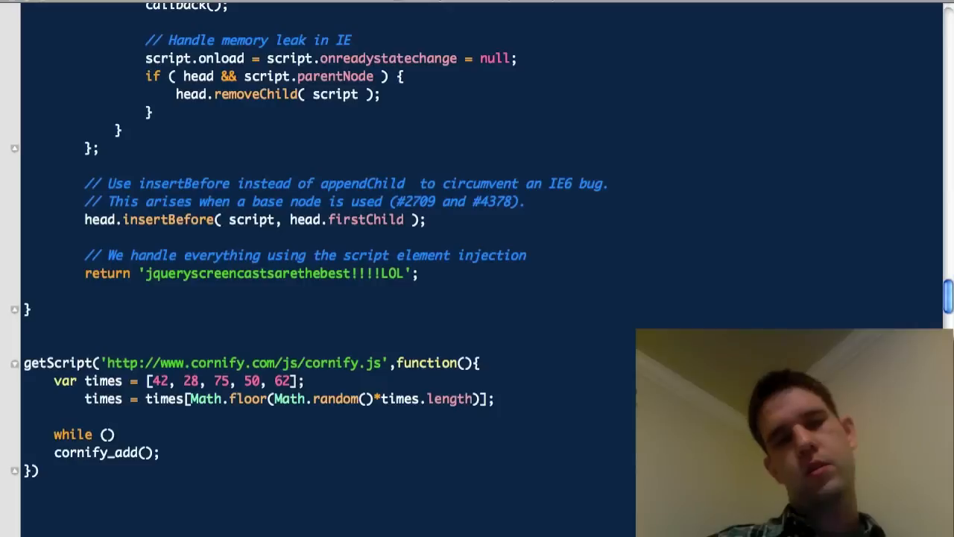
text(--times)
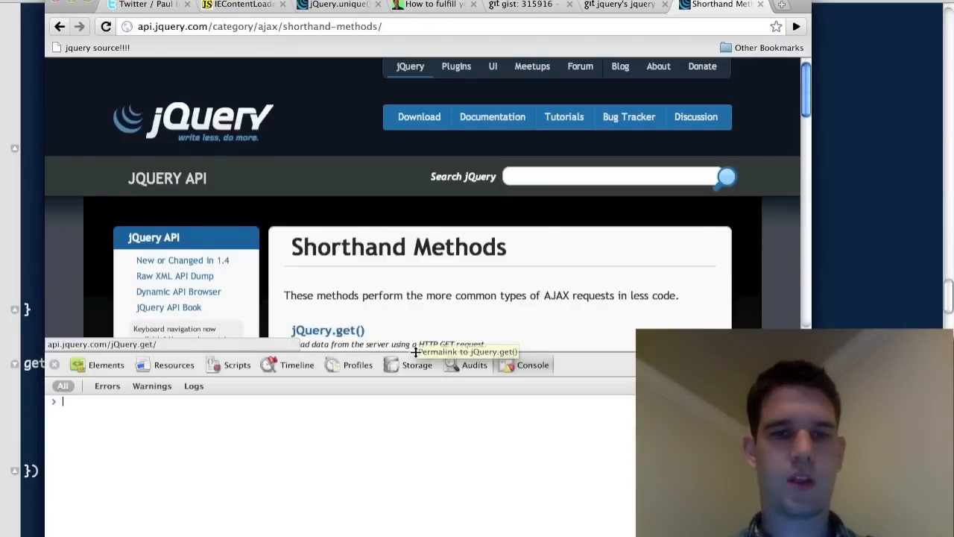
Scroll through the unicorn-covered jQuery Shorthand Methods page, then return to the notes.
scroll(down, 3)
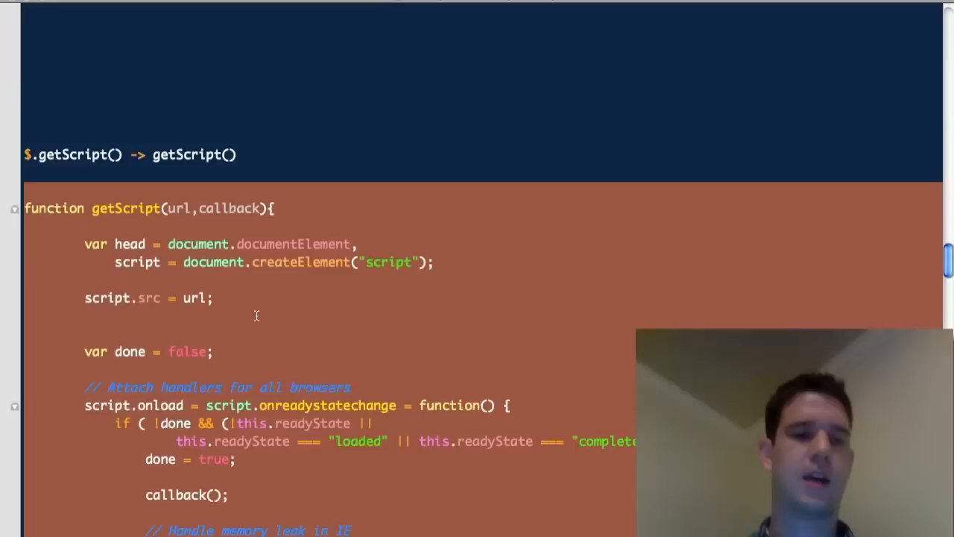
scroll(down, 3)
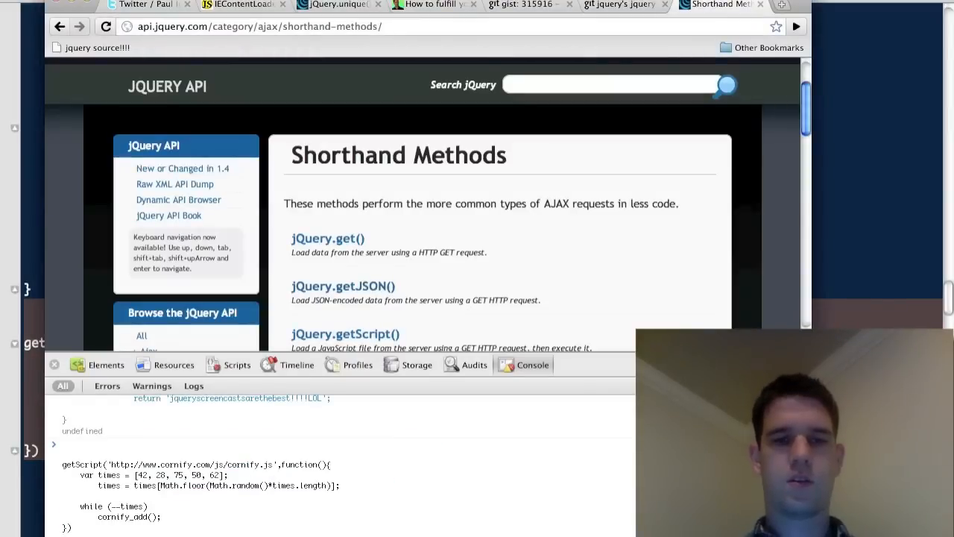
mouse_move(134, 459)
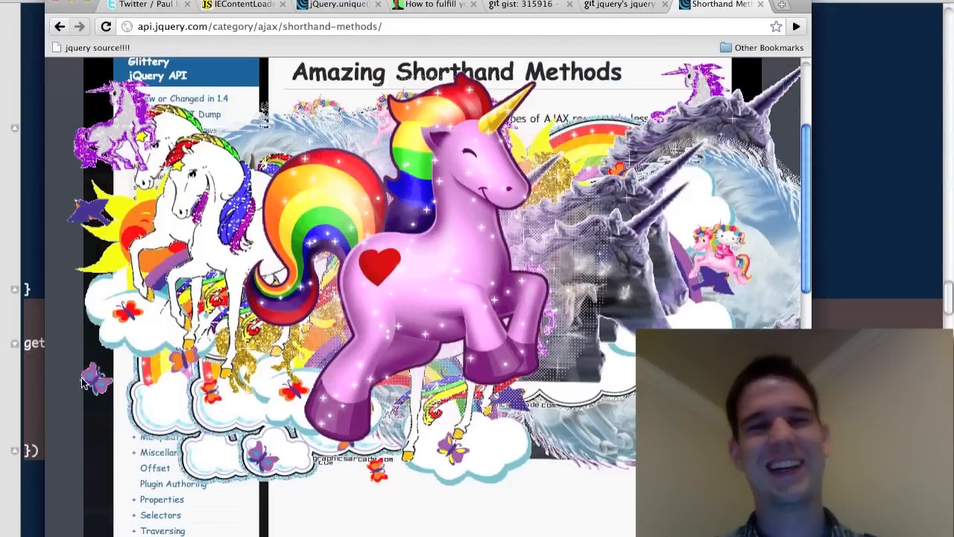
scroll(down, 3)
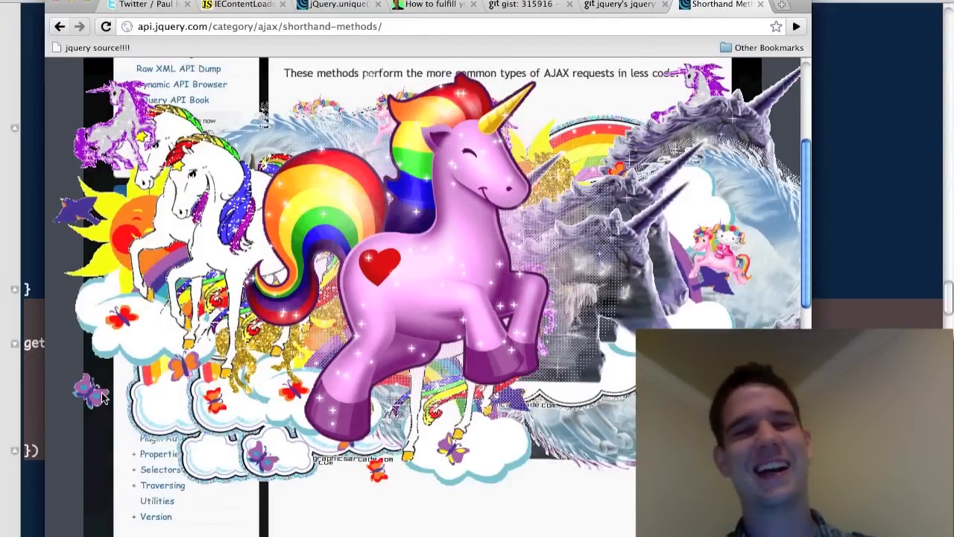
scroll(down, 3)
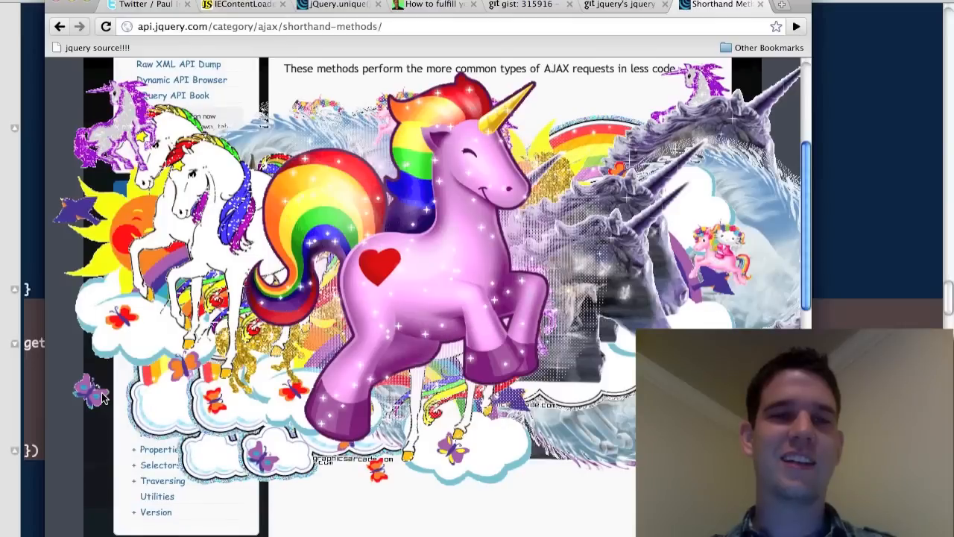
scroll(down, 3)
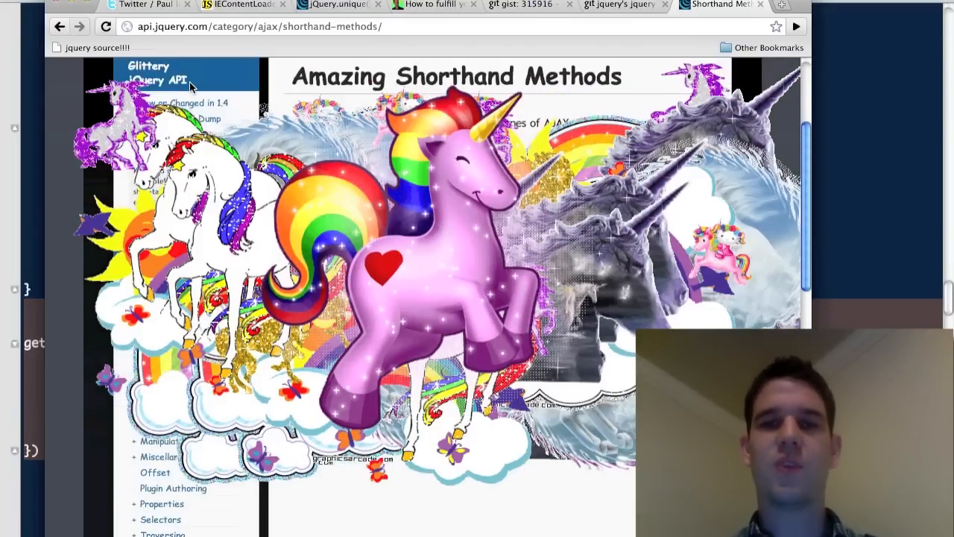
scroll(down, 3)
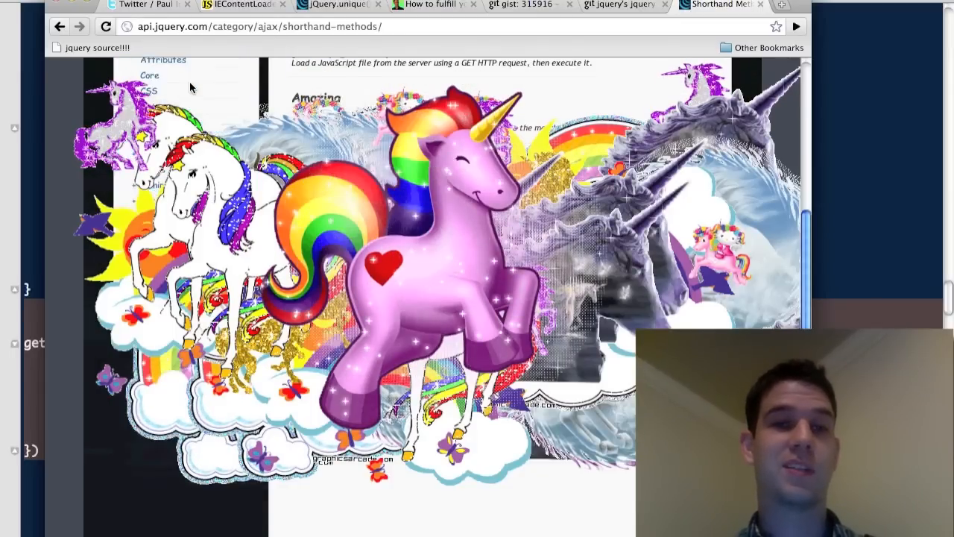
scroll(down, 3)
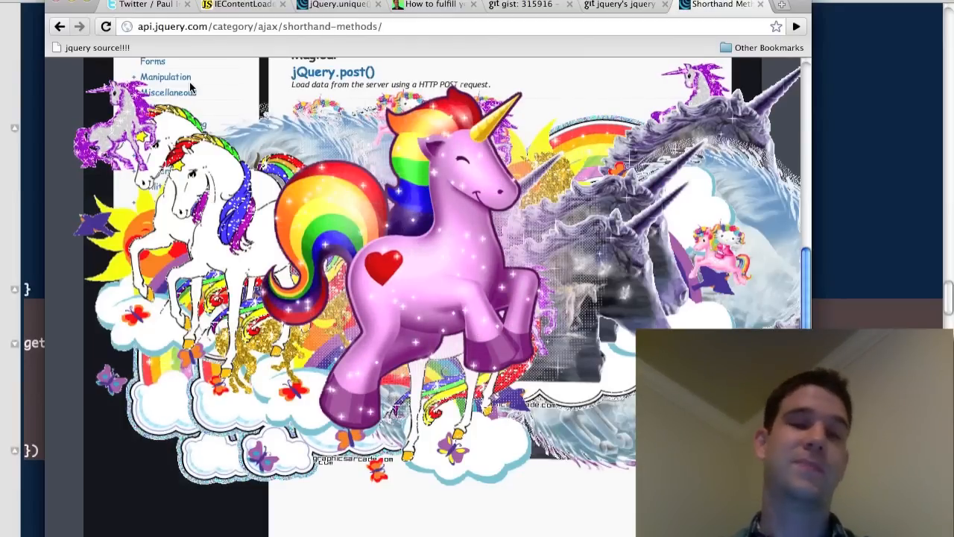
click(623, 5)
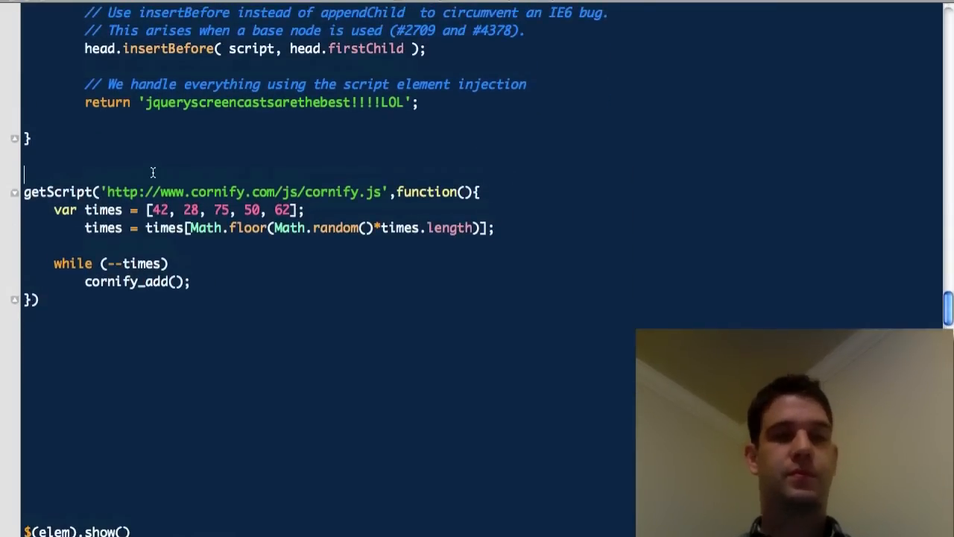
Add '// copyright' and '// license: WTFPL' comment lines above getScript.
text(// copyright paul irish)
text(// license)
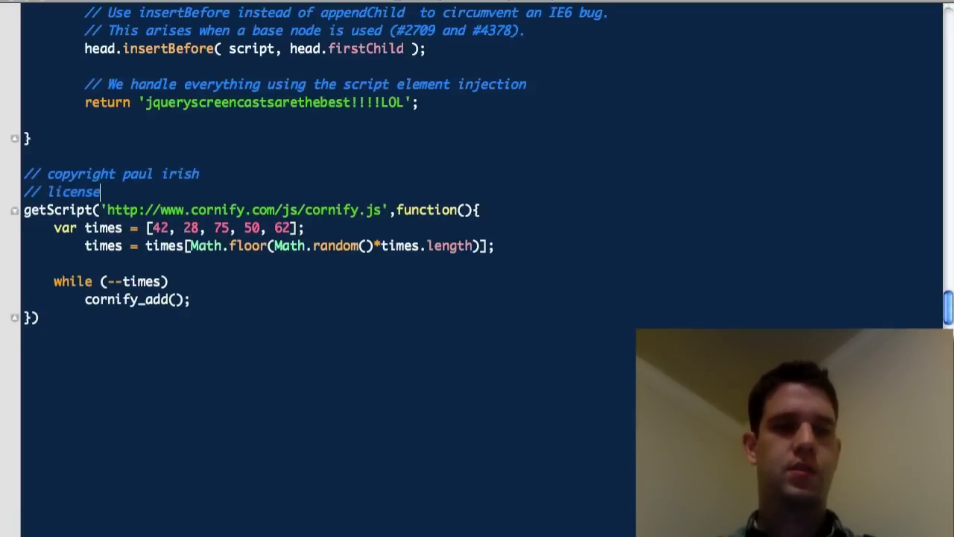
text(: WTFPL)
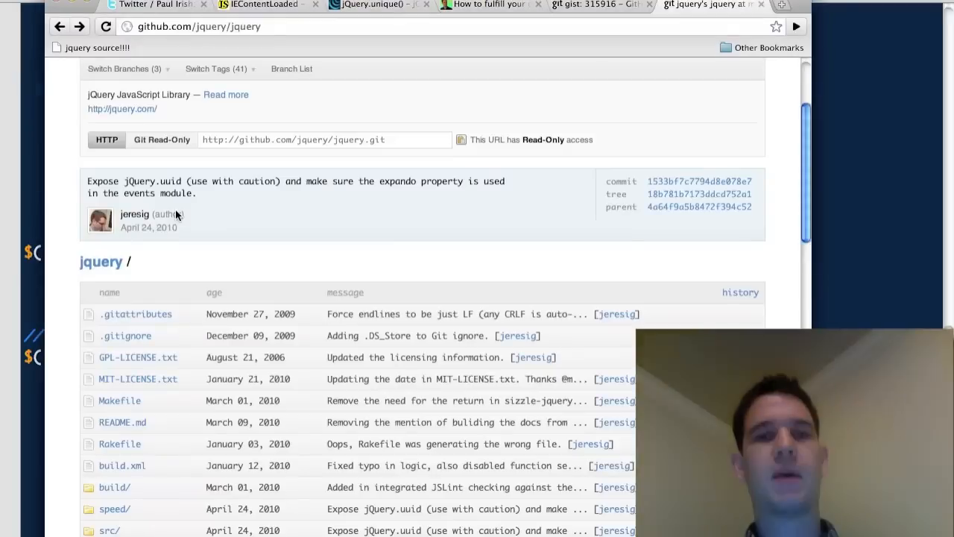
Search 'paulirish' and advance the jQuery Anti-Patterns for Performance slides.
text(paulirish.com/2009/perf/)
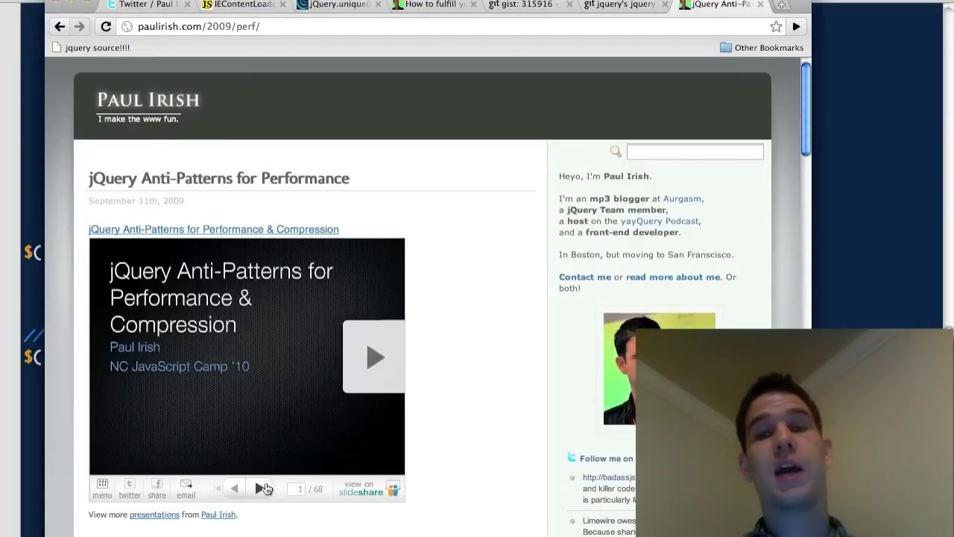
click(260, 489)
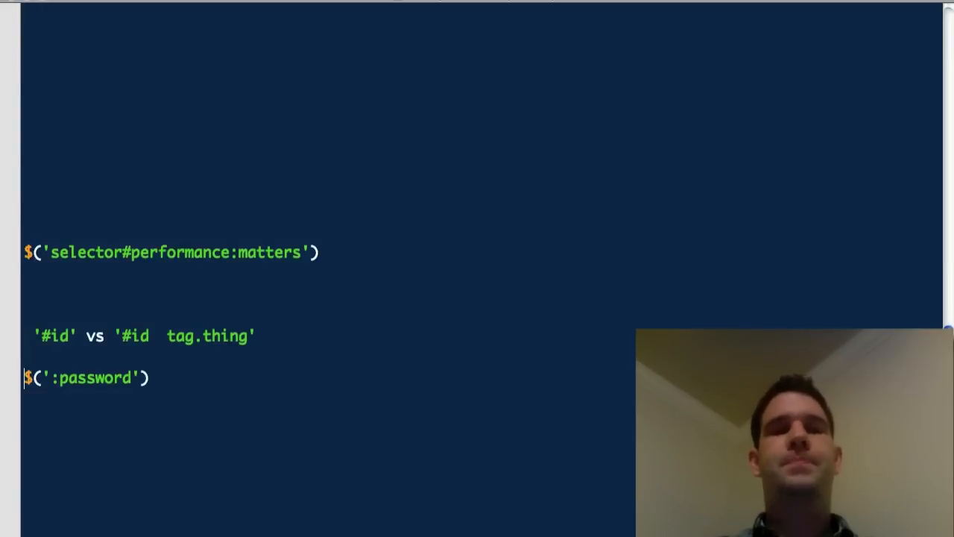
Replace 'vs' so the selectors read $('#id') and $('#id tag.thing').
double_click(56, 337)
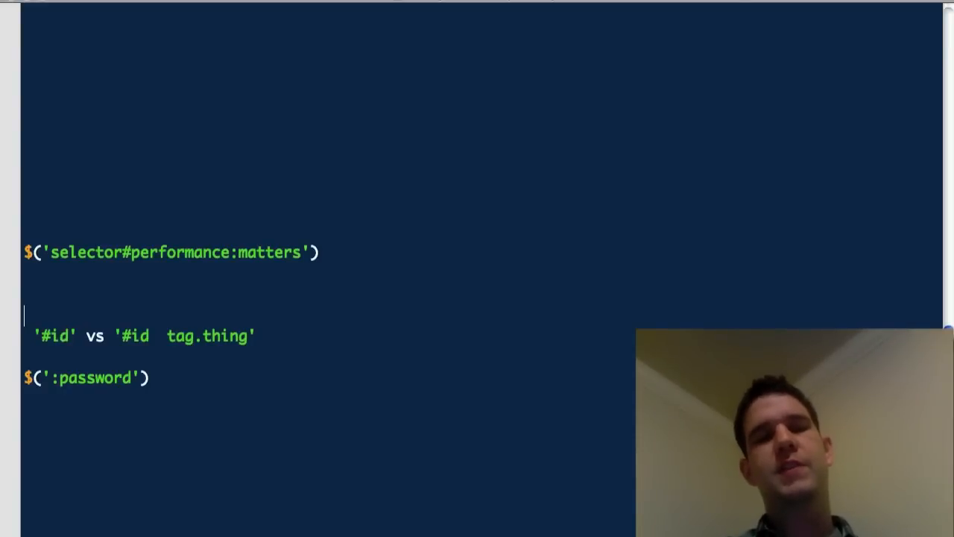
text($())
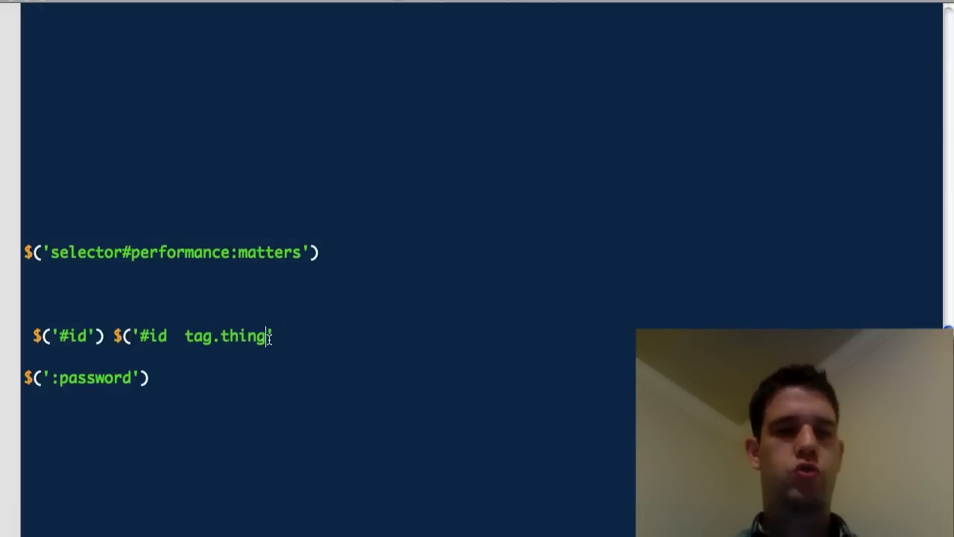
text('))
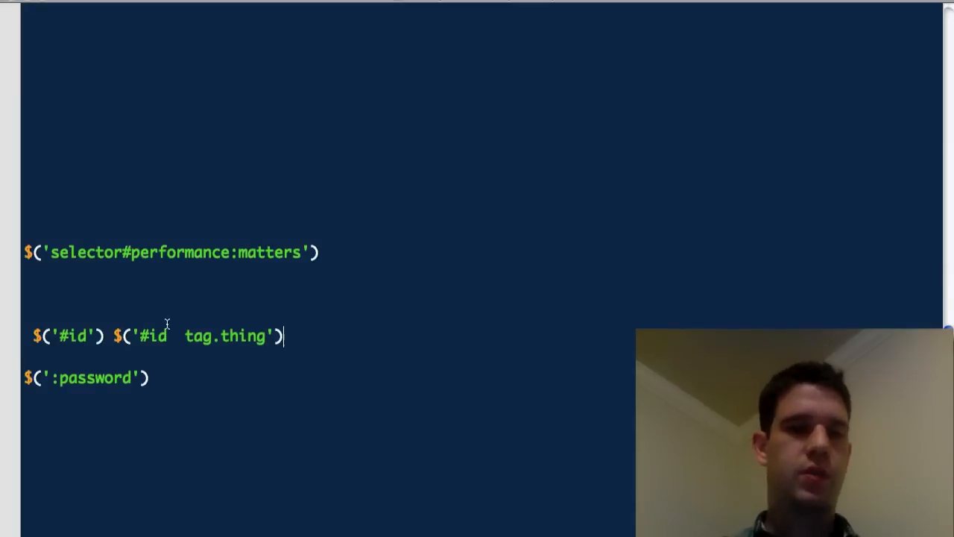
key(enter)
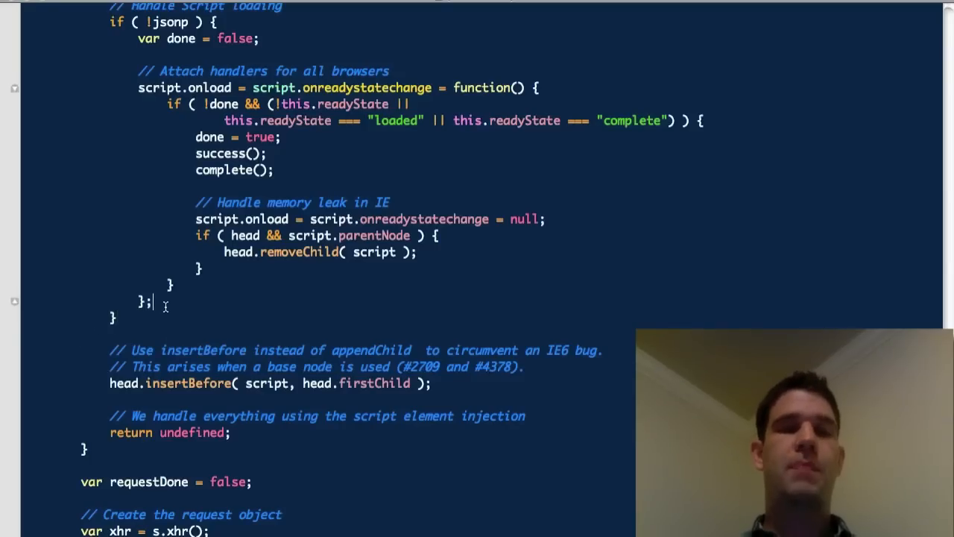
scroll(up, 3)
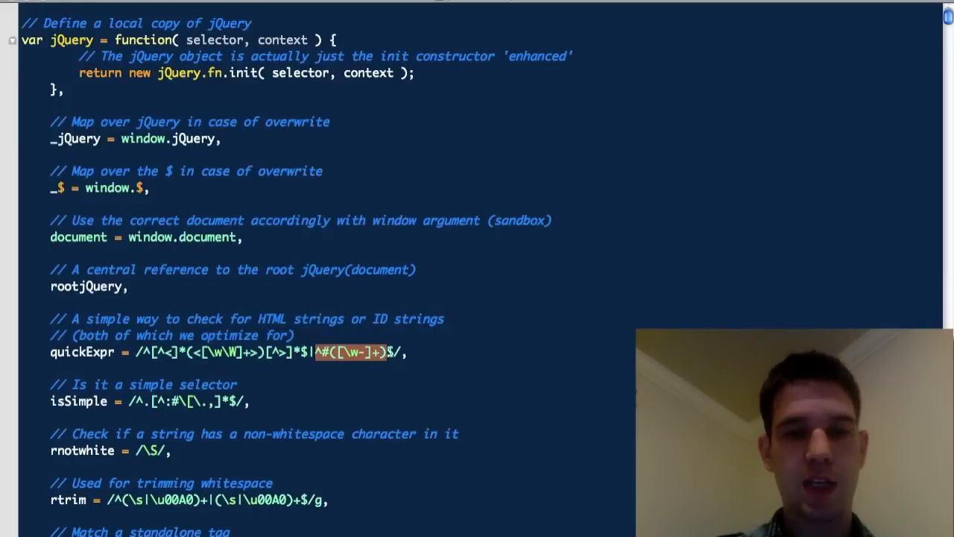
scroll(down, 3)
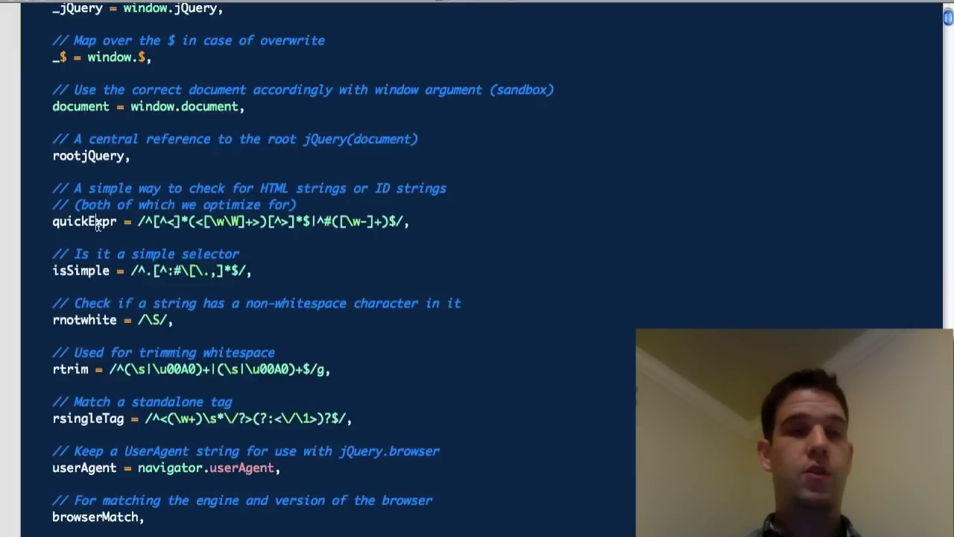
scroll(down, 3)
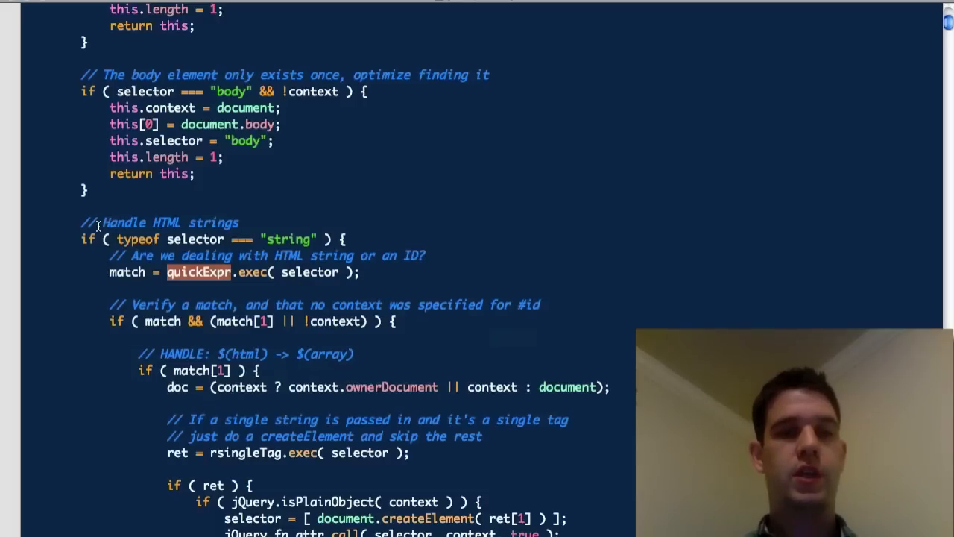
scroll(down, 3)
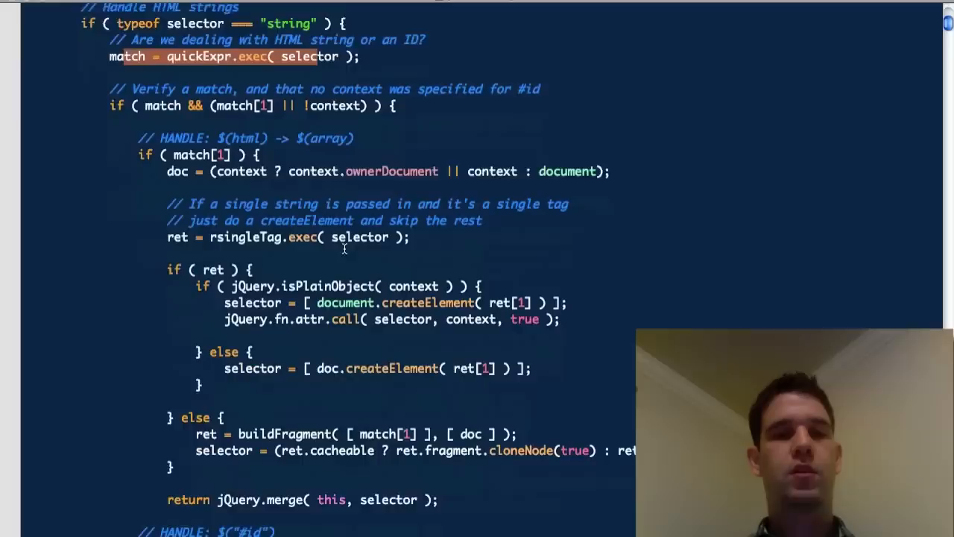
scroll(down, 3)
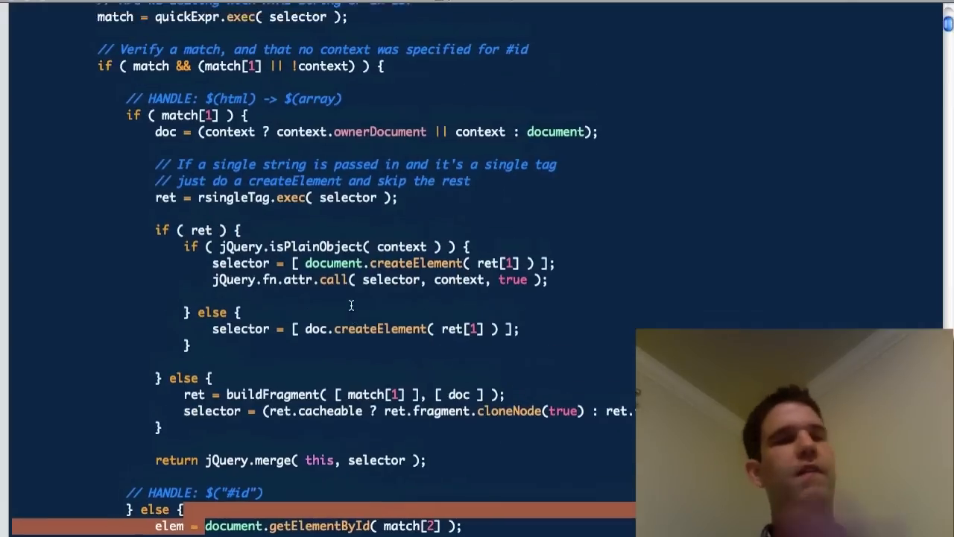
scroll(up, 3)
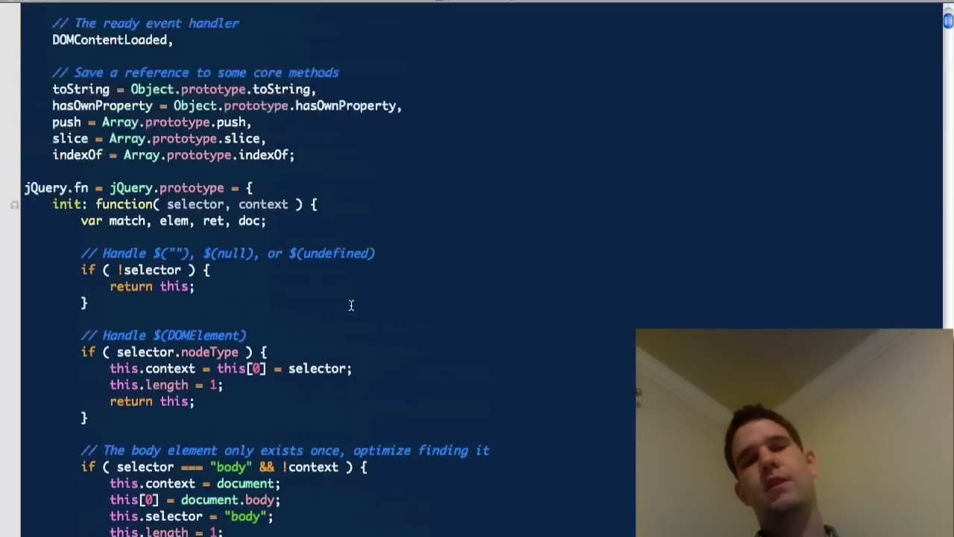
scroll(up, 3)
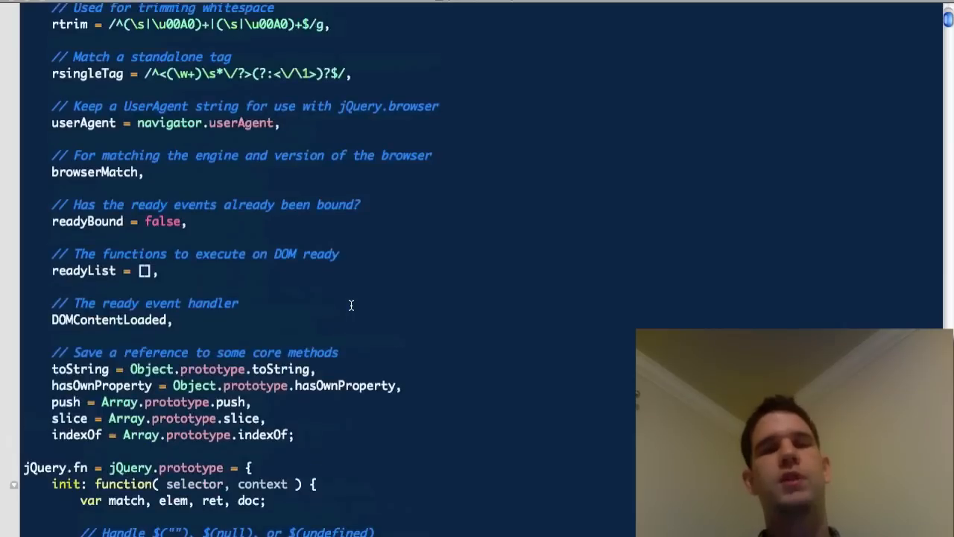
scroll(up, 3)
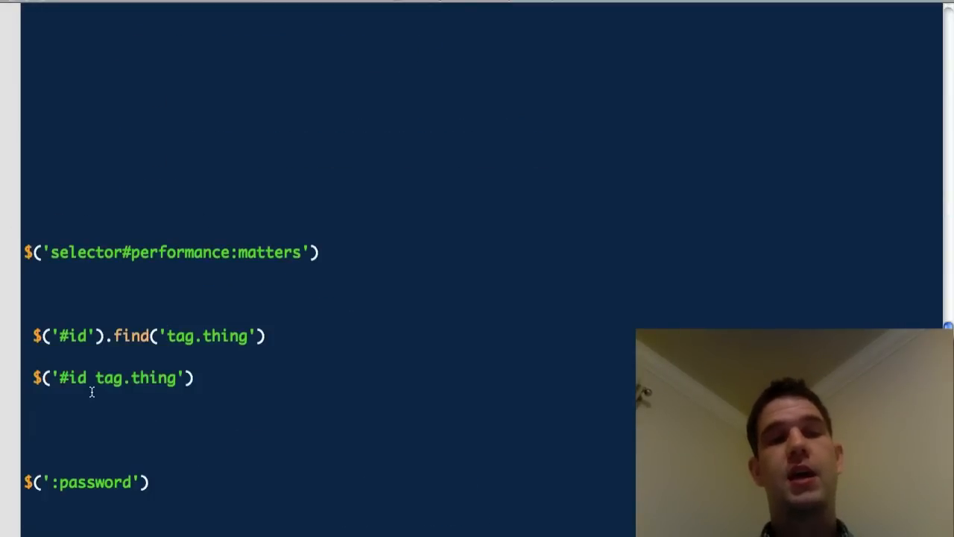
Select the id part of the notes selector, then scroll through Sizzle's main function.
double_click(73, 379)
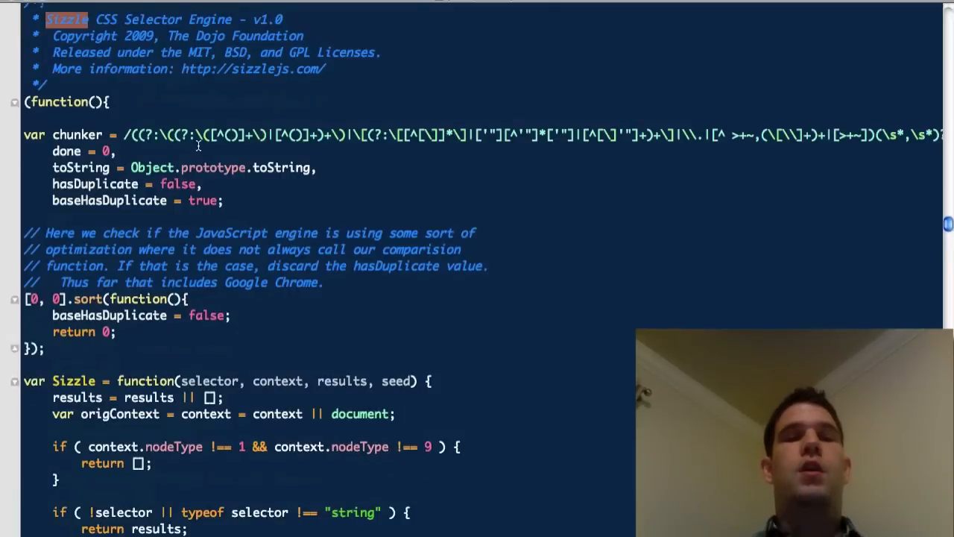
scroll(down, 3)
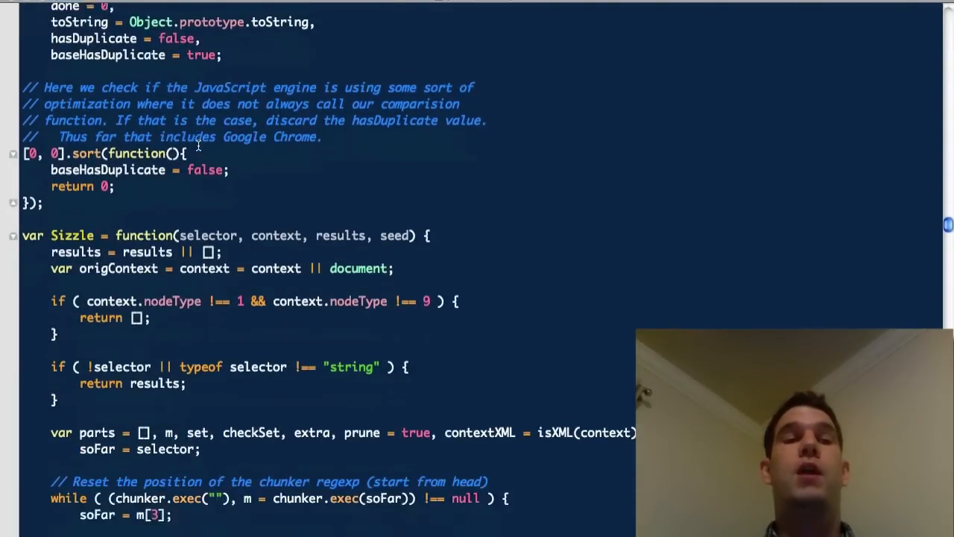
scroll(down, 3)
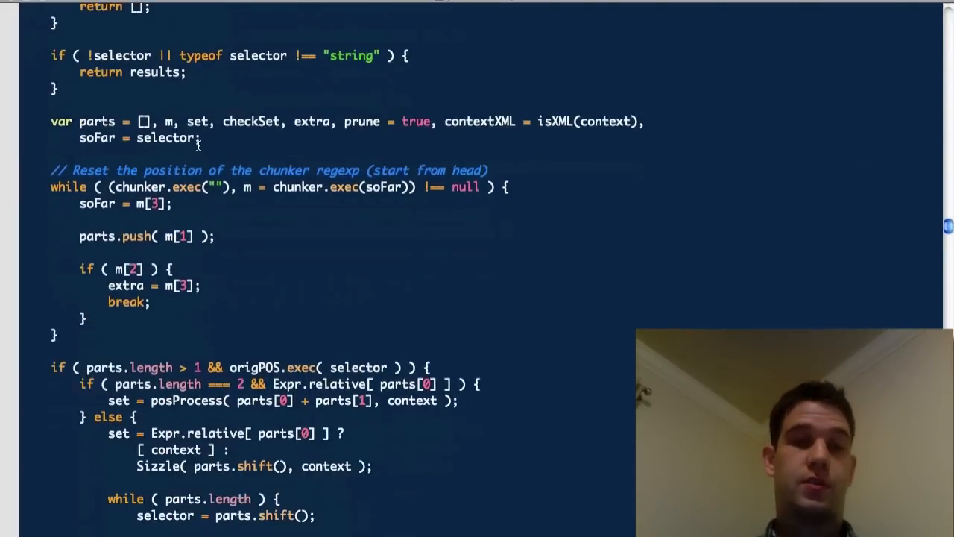
scroll(down, 3)
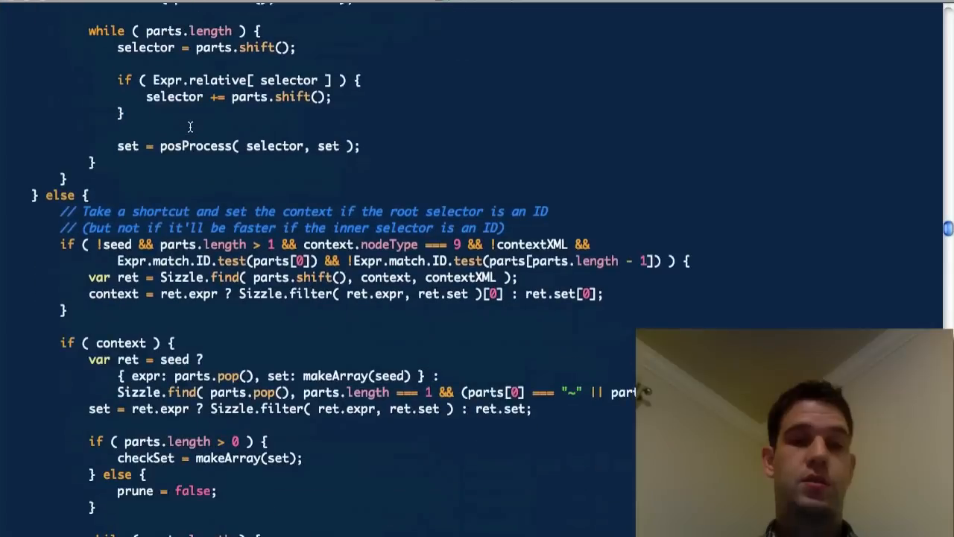
scroll(down, 3)
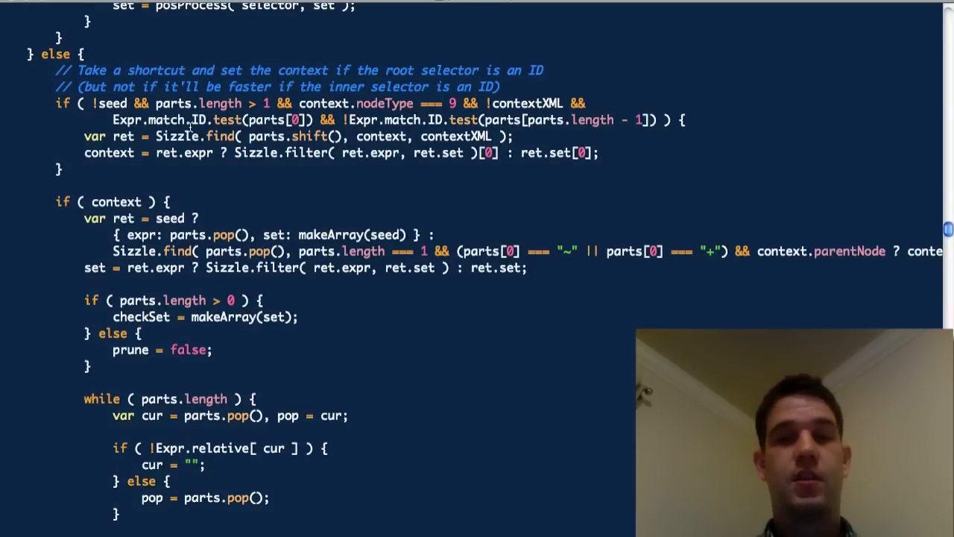
scroll(down, 3)
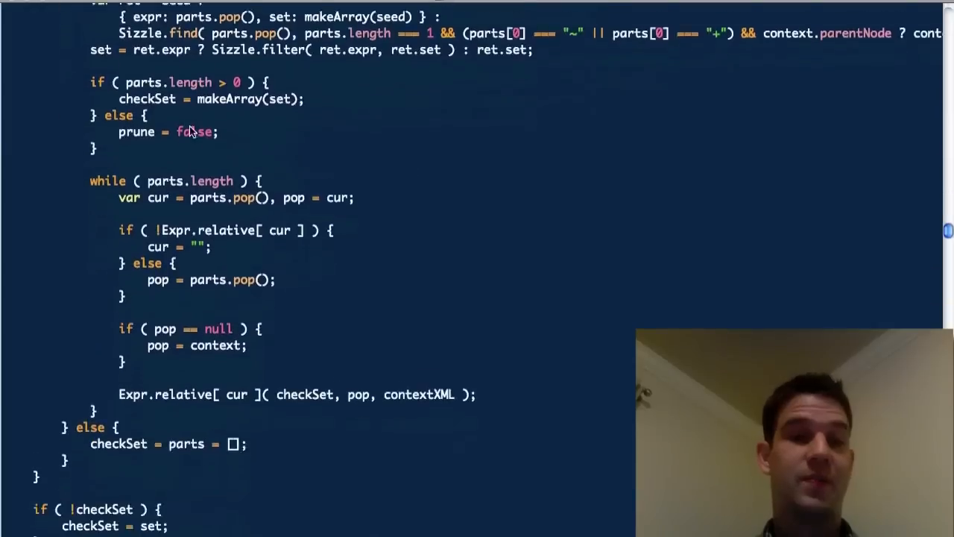
scroll(down, 3)
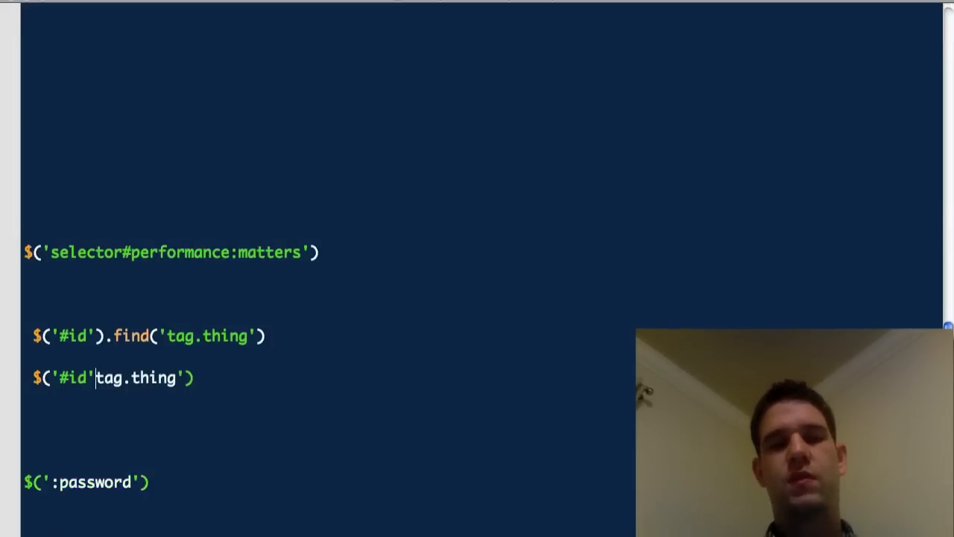
Close the selector after '#id' and add .find( to start $('#id').find(...).
text())
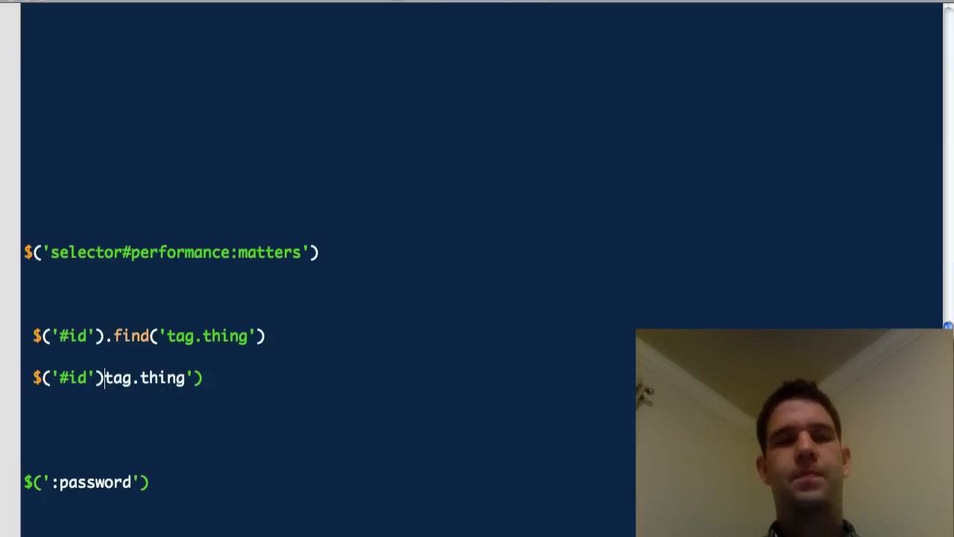
text(.find()
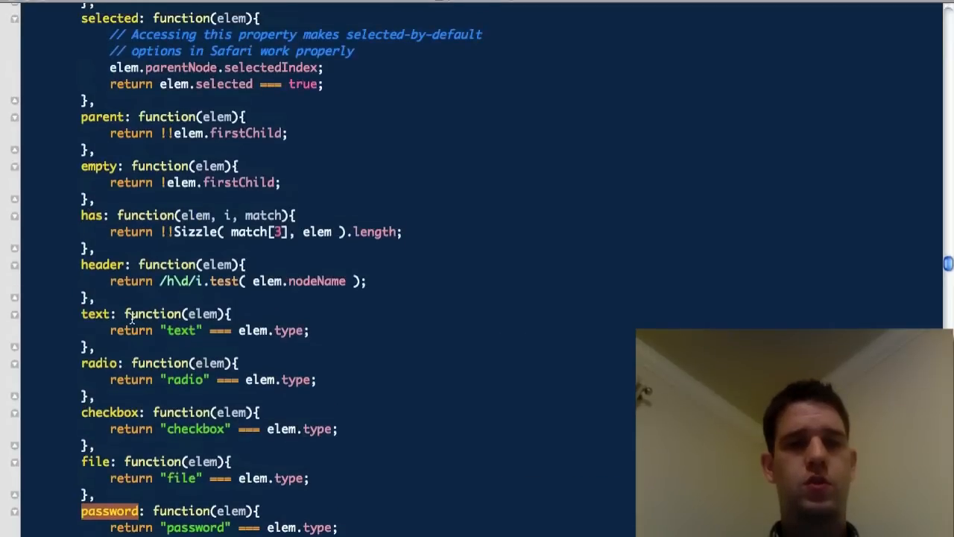
Scroll to Sizzle's password filter and highlight its 'password' string and elem parameter.
scroll(up, 3)
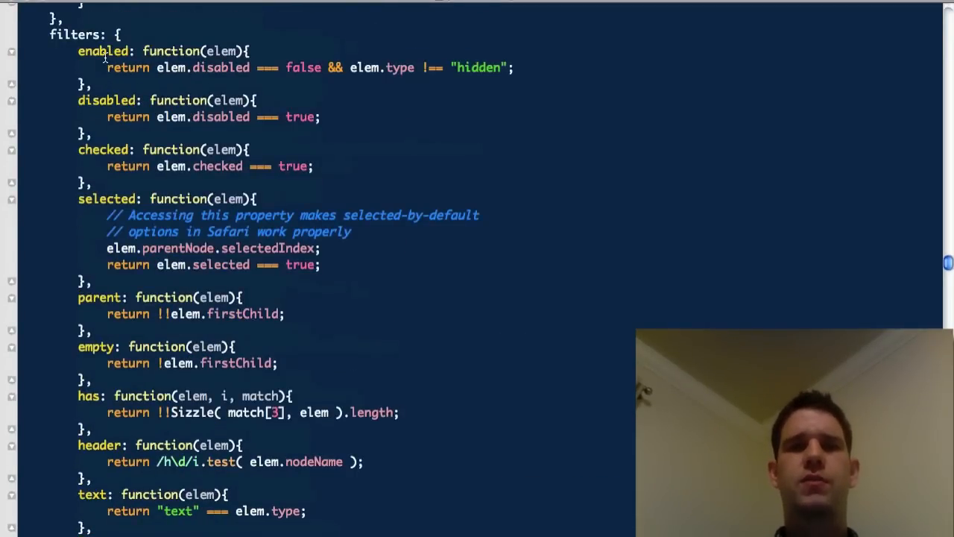
scroll(down, 3)
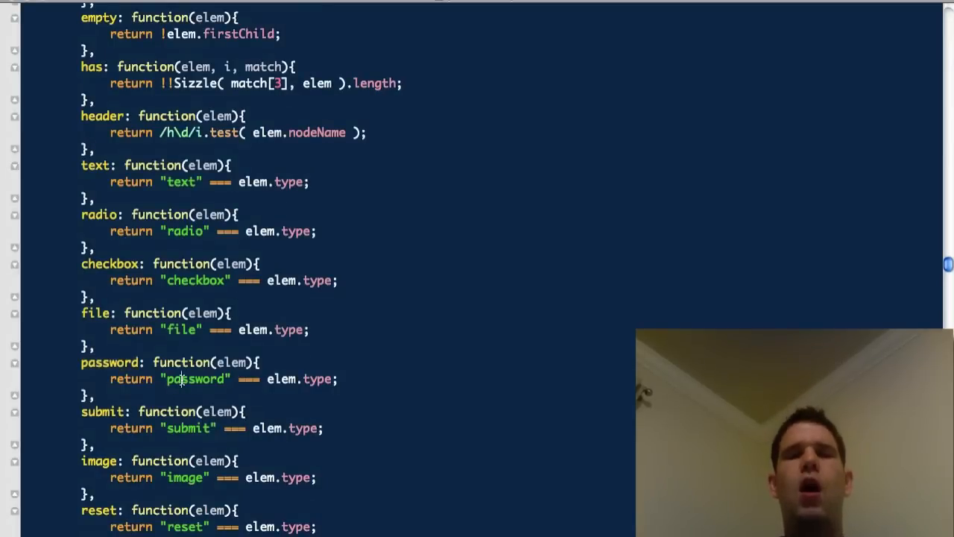
double_click(194, 379)
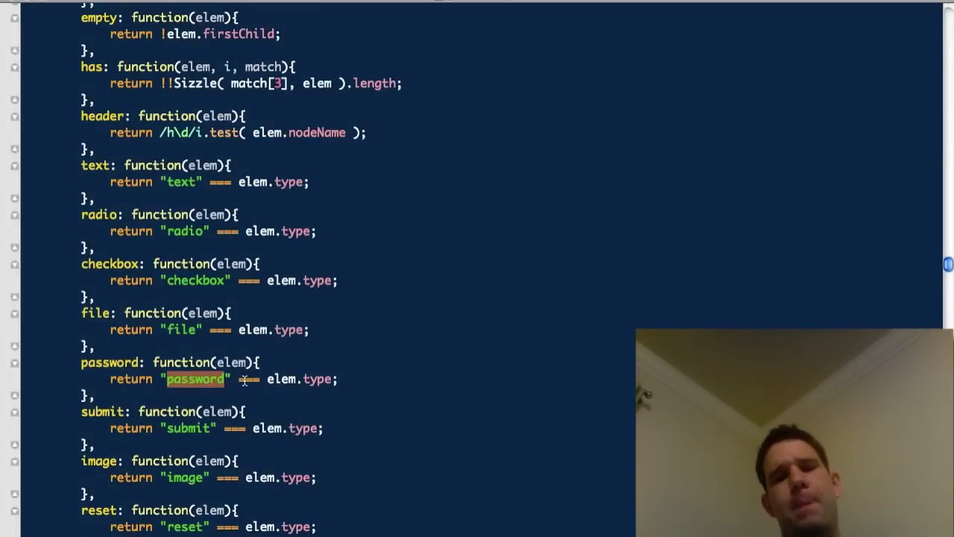
mouse_move(239, 358)
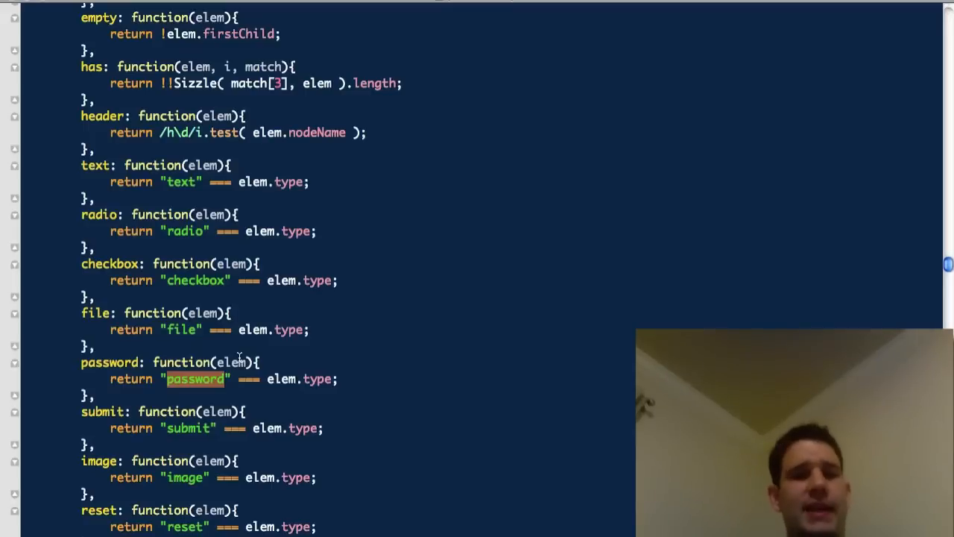
double_click(233, 362)
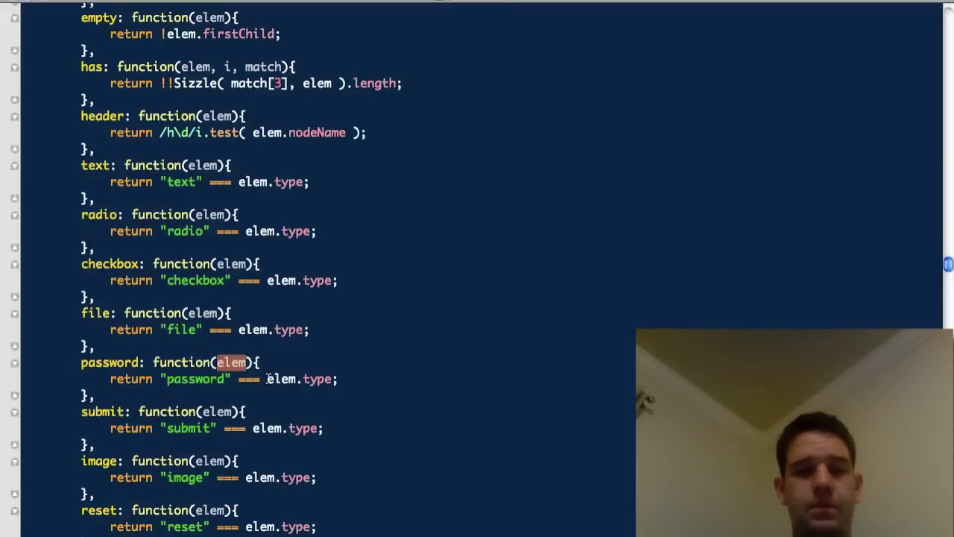
double_click(195, 379)
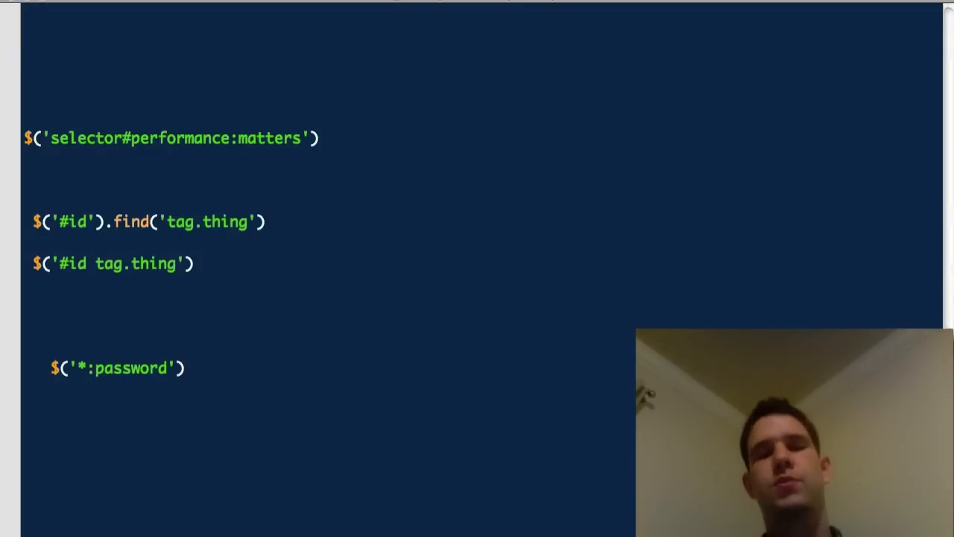
Rewrite the $(':password') line as $('form input:password').
text(input)
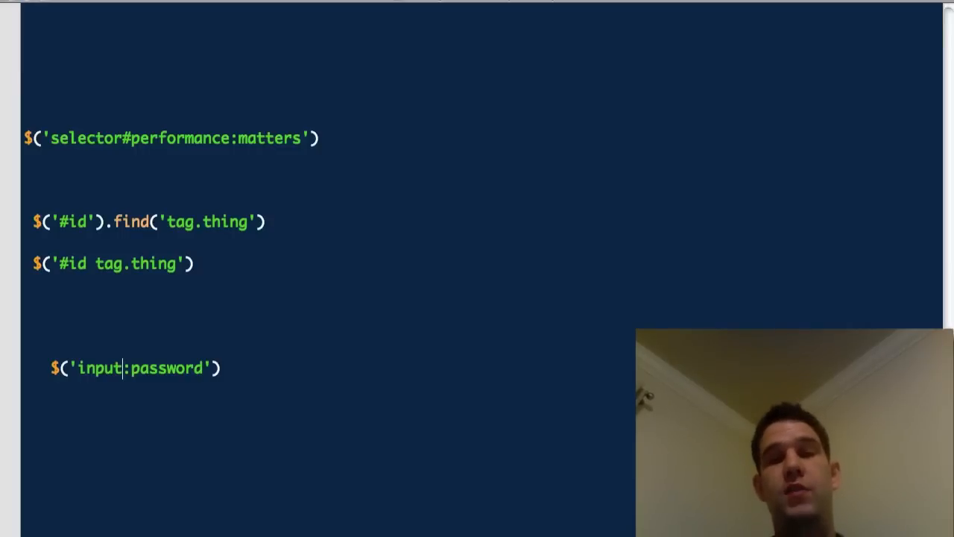
mouse_move(267, 389)
text(form)
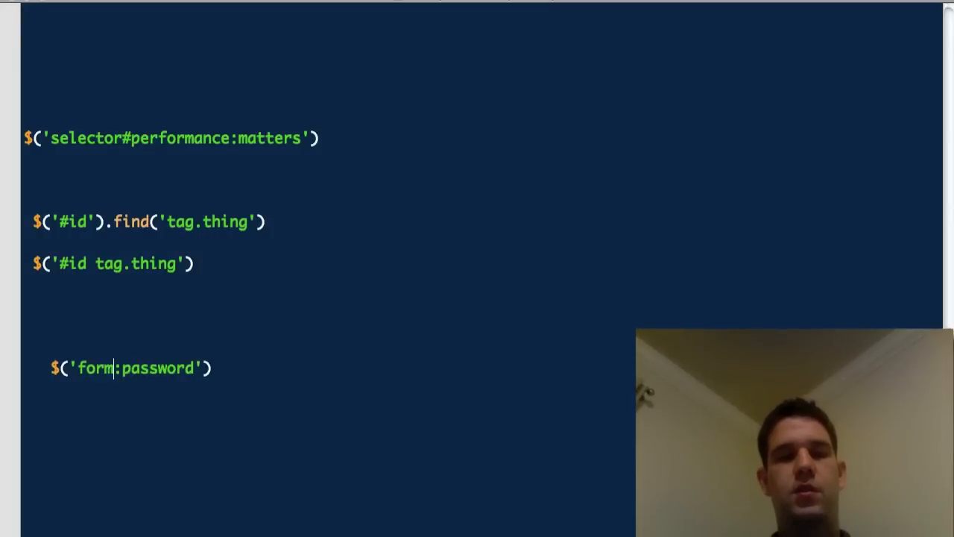
text(input)
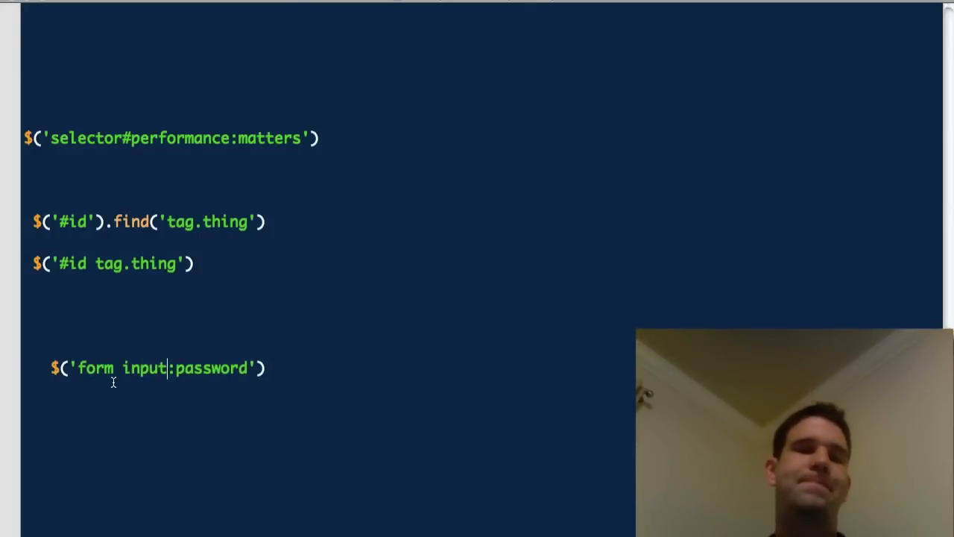
scroll(down, 3)
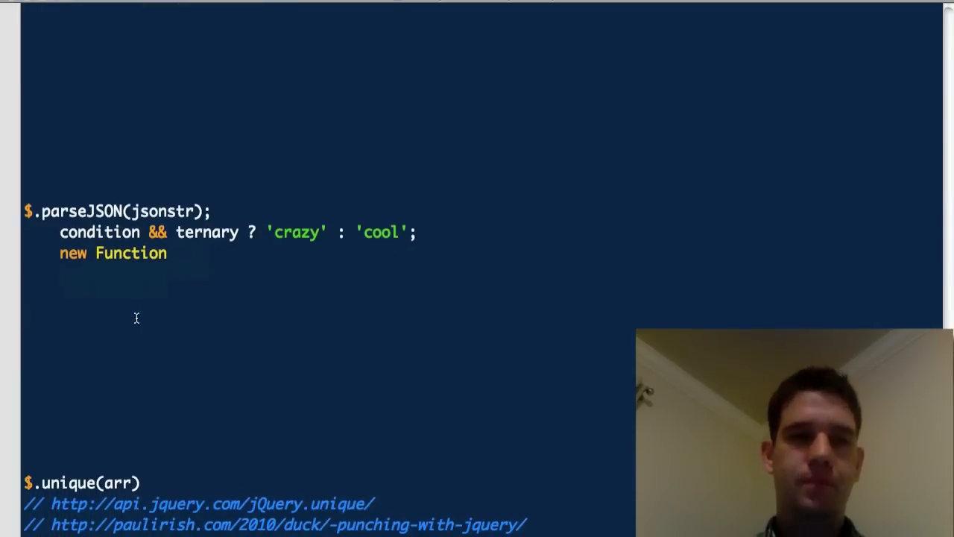
Find parseJSON in the jQuery source and select its native JSON parser return block.
double_click(85, 211)
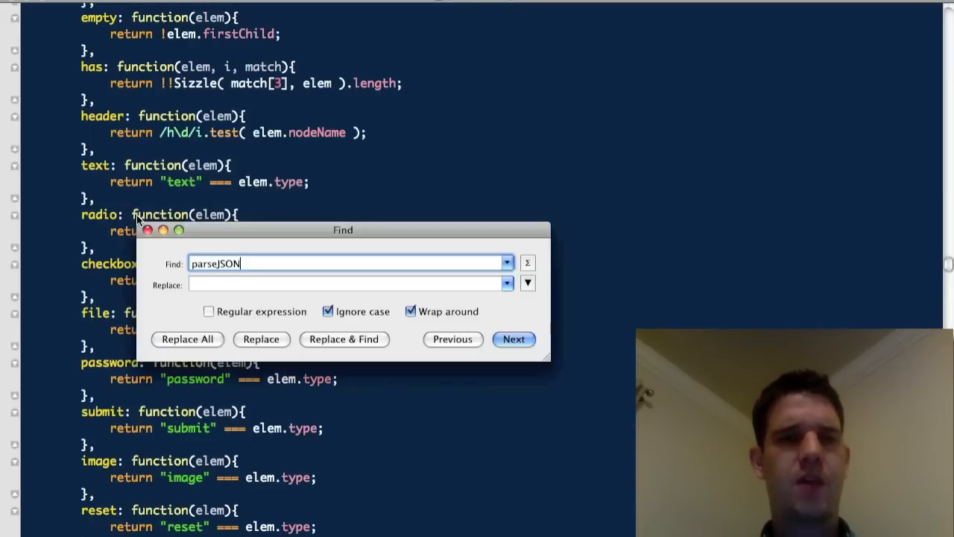
click(514, 340)
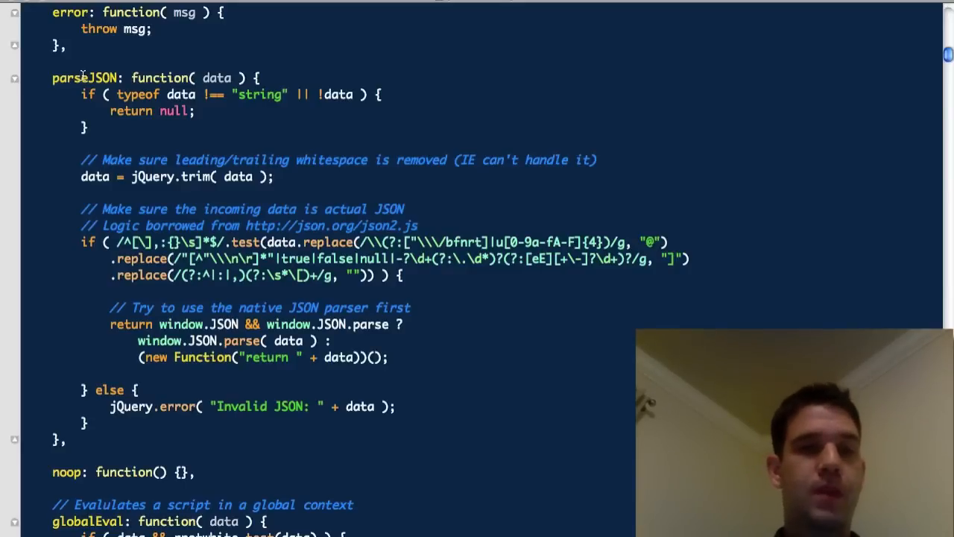
mouse_move(77, 185)
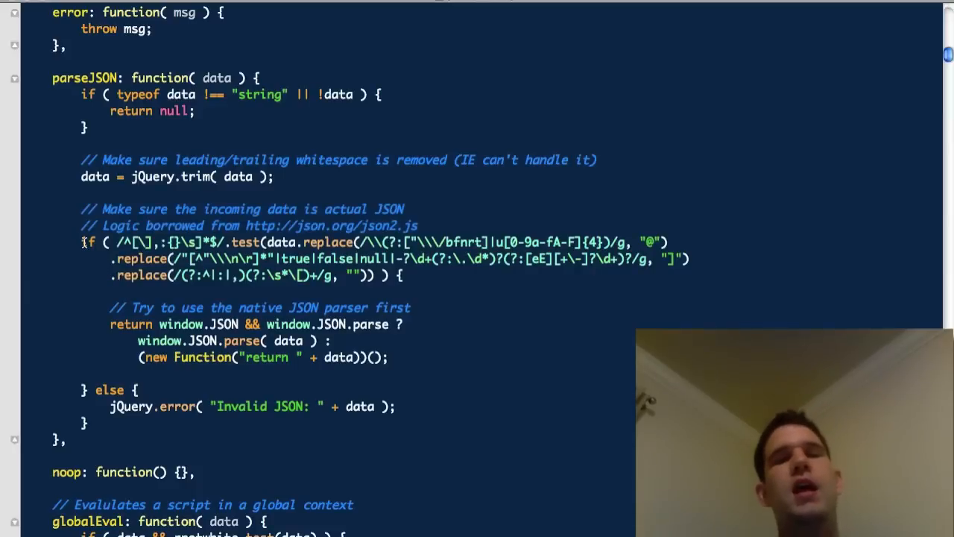
drag(113, 242, 388, 275)
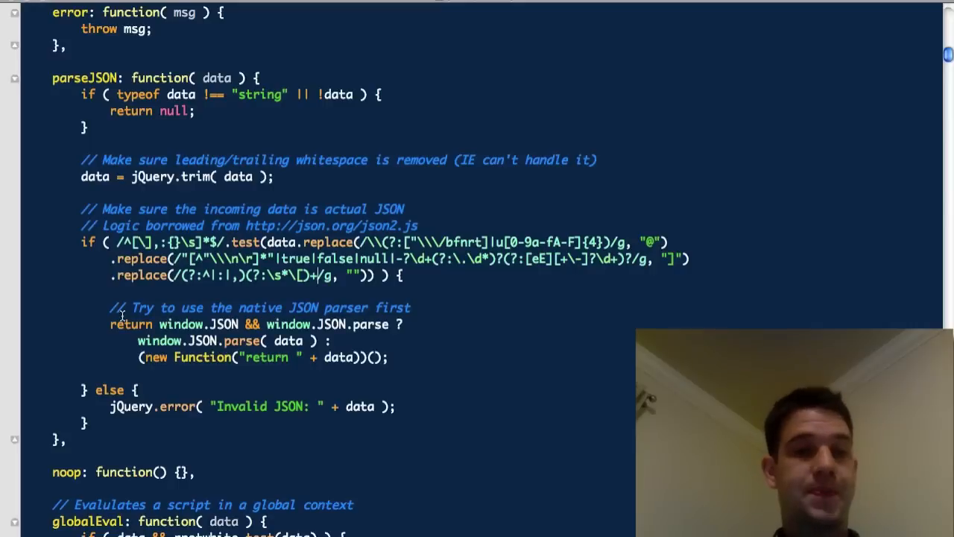
drag(110, 307, 387, 357)
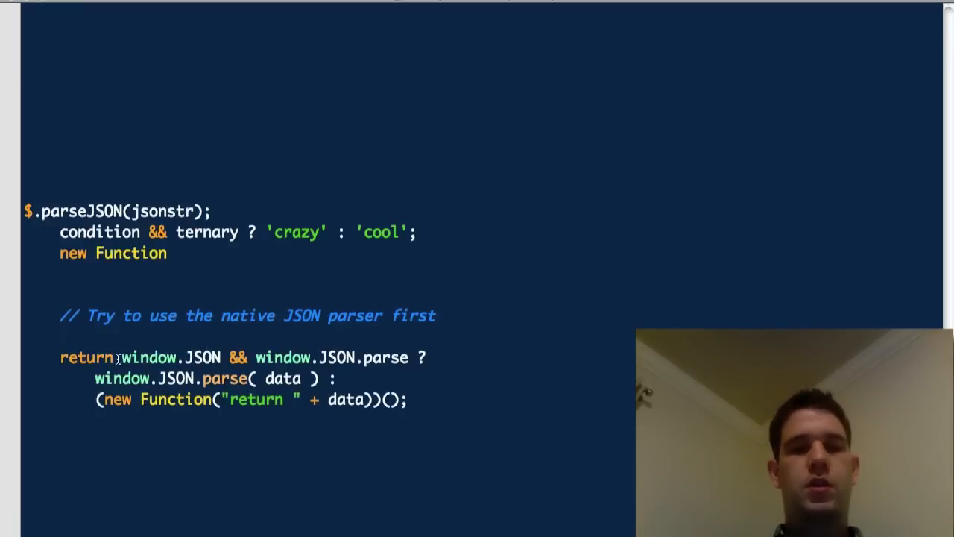
Space out the pasted new Function(...) fallback on its own line, prefixed with var x =.
drag(119, 357, 409, 357)
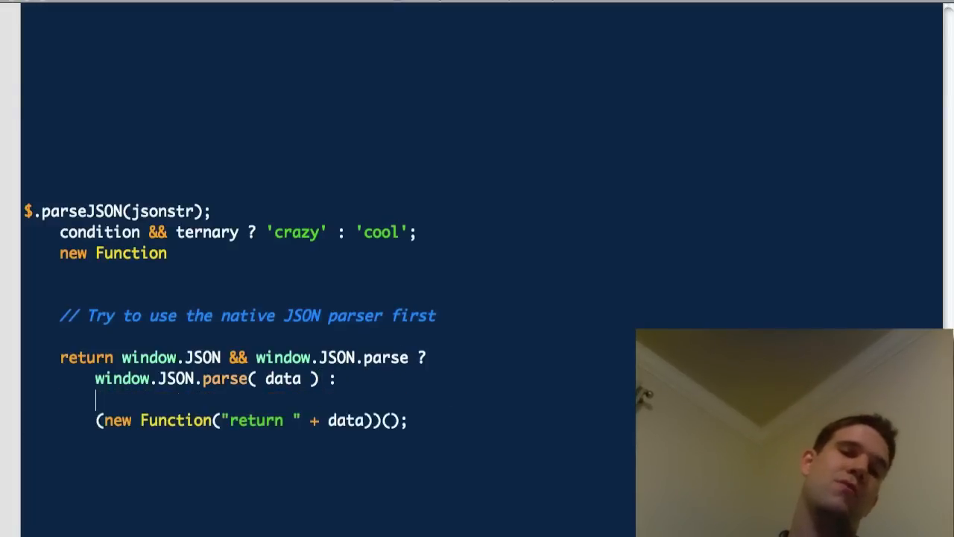
scroll(down, 3)
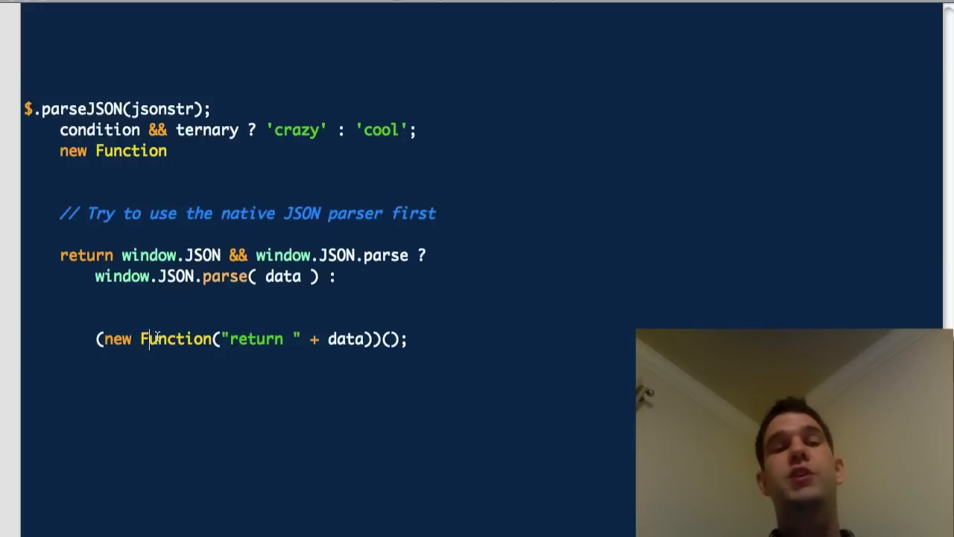
drag(224, 339, 357, 339)
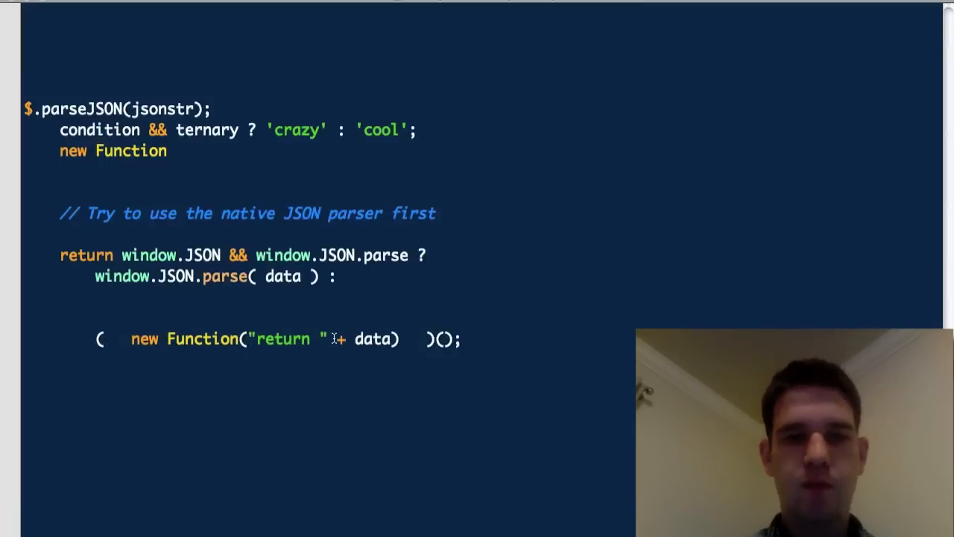
double_click(372, 339)
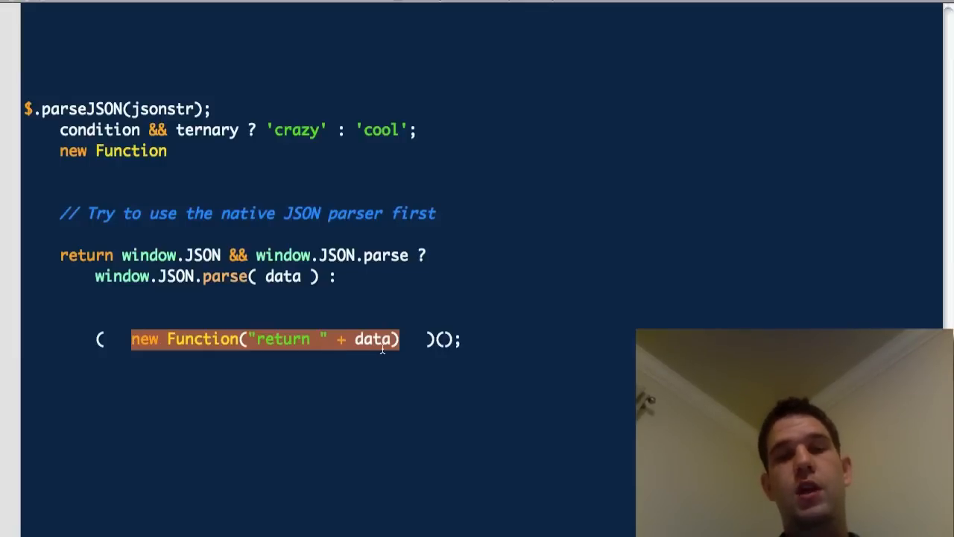
click(100, 339)
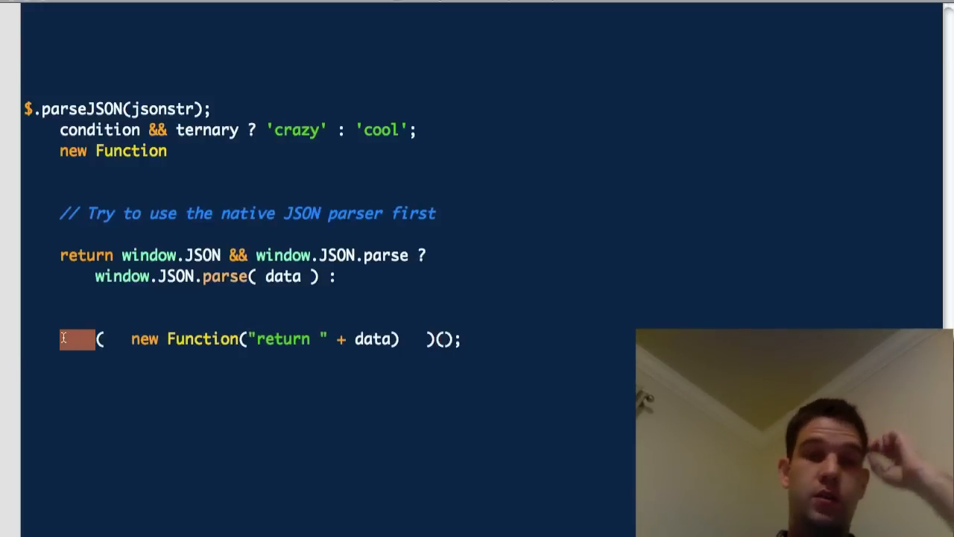
text(var x =)
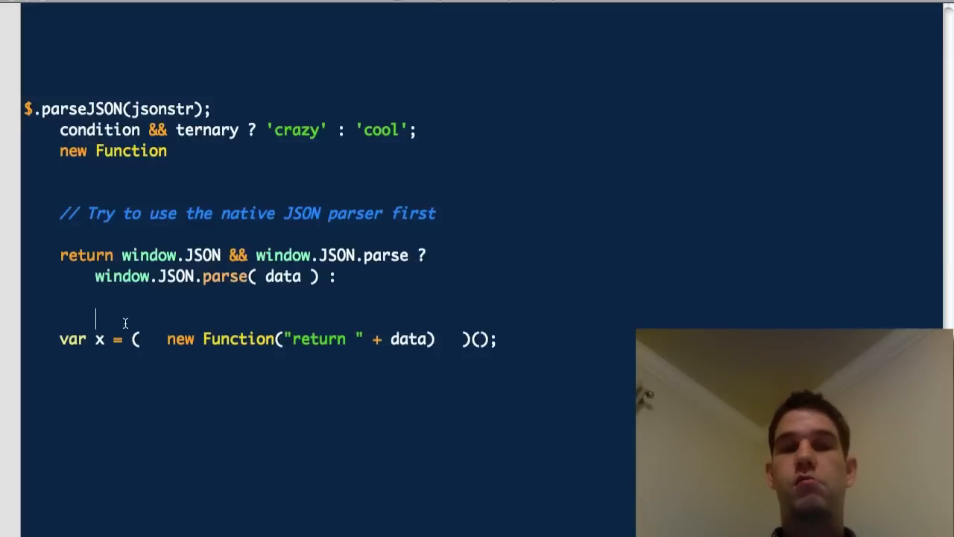
Type var x = eval('('+data+')'); above the new Function line, then select eval.
text(var)
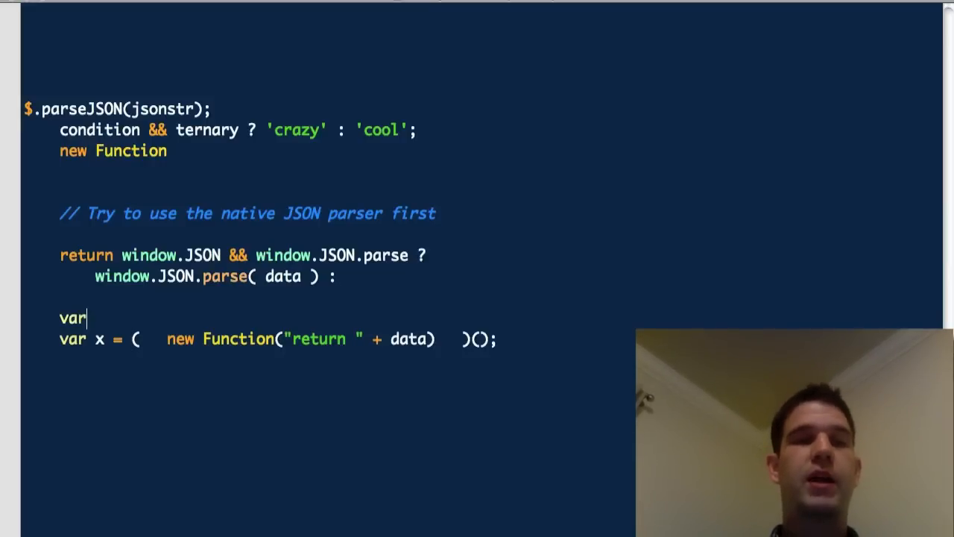
text(x = e)
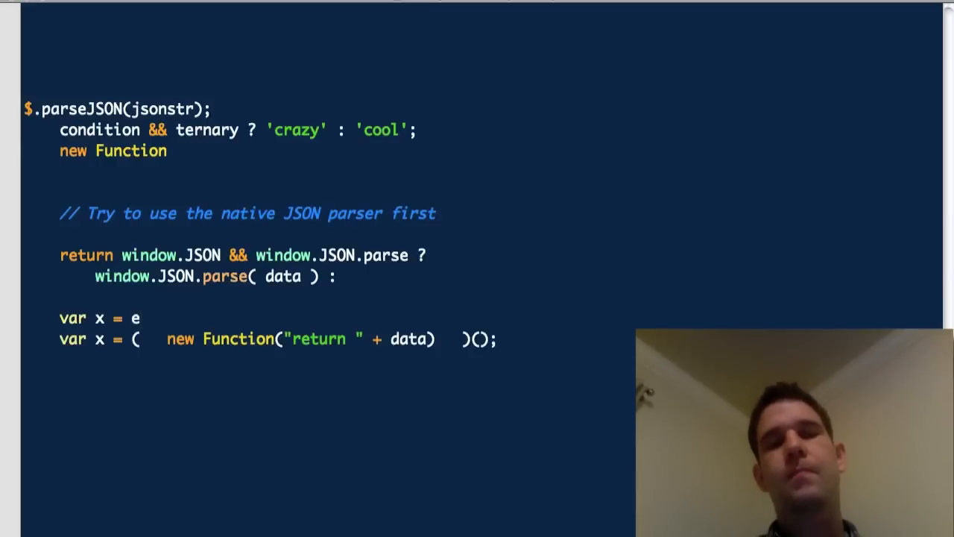
text(val)
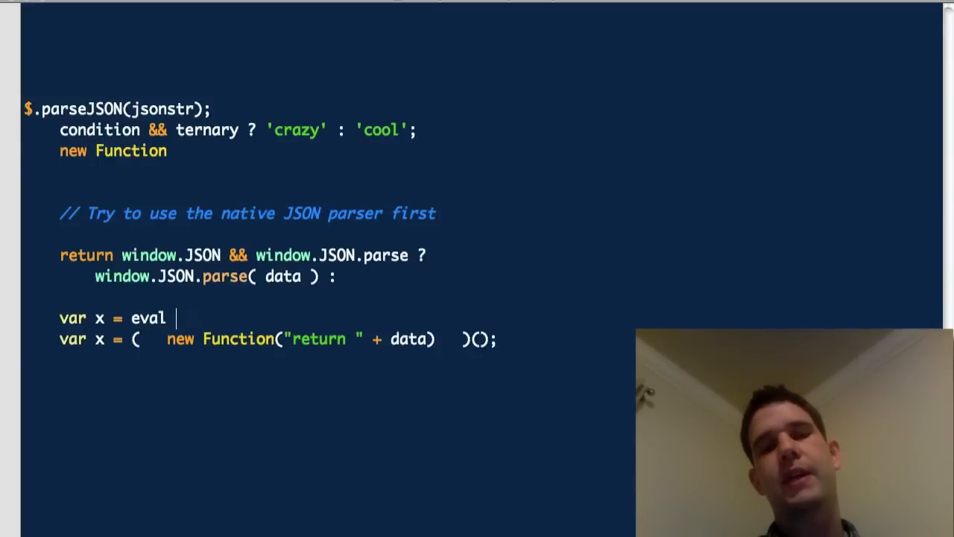
text(())
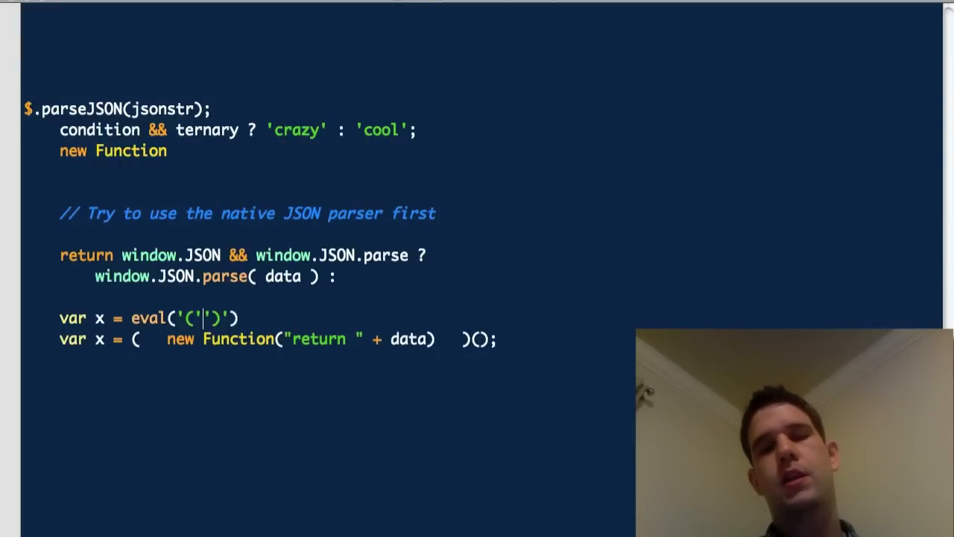
text(+data+)
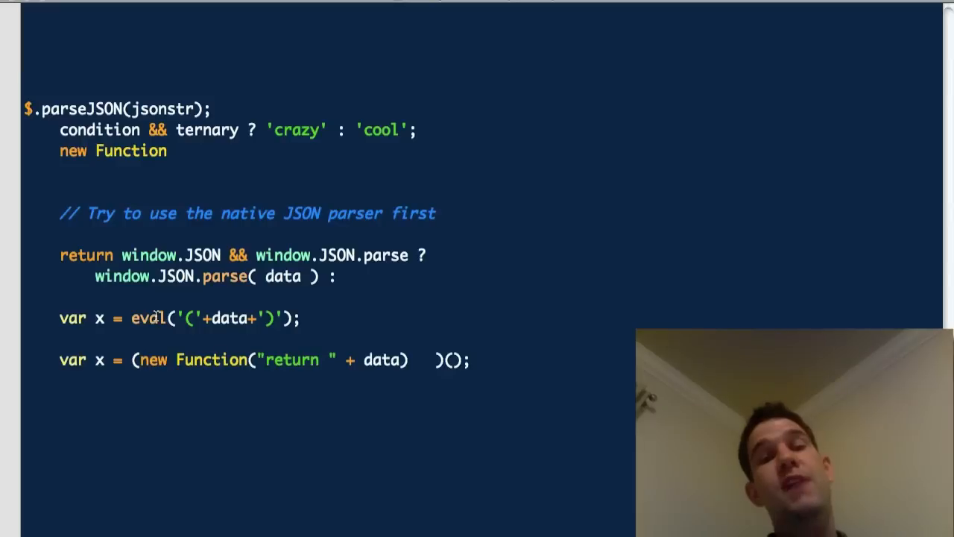
double_click(149, 318)
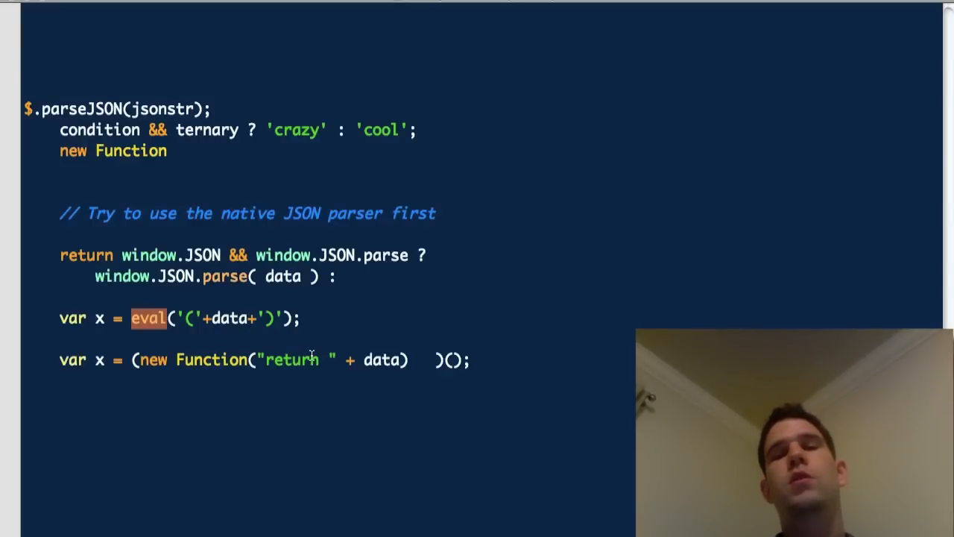
mouse_move(148, 317)
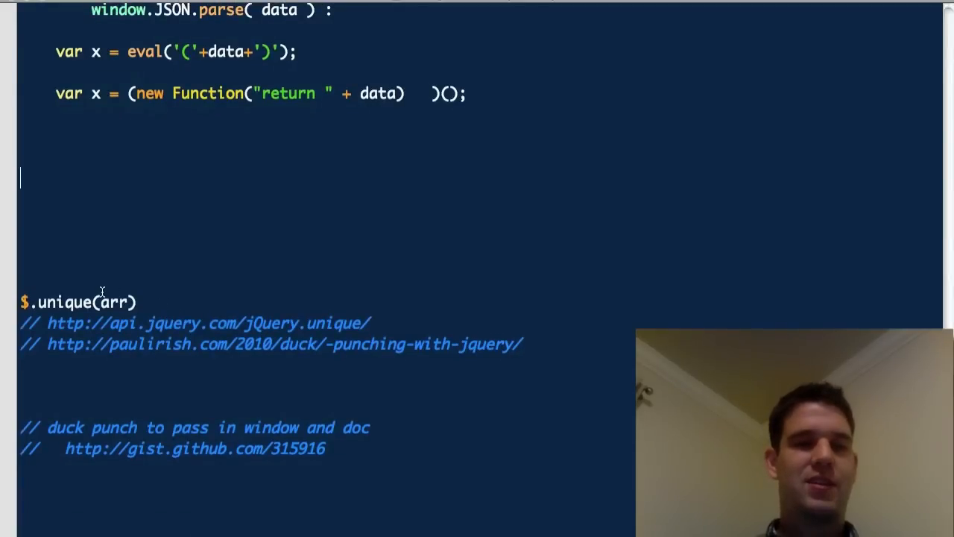
mouse_move(193, 225)
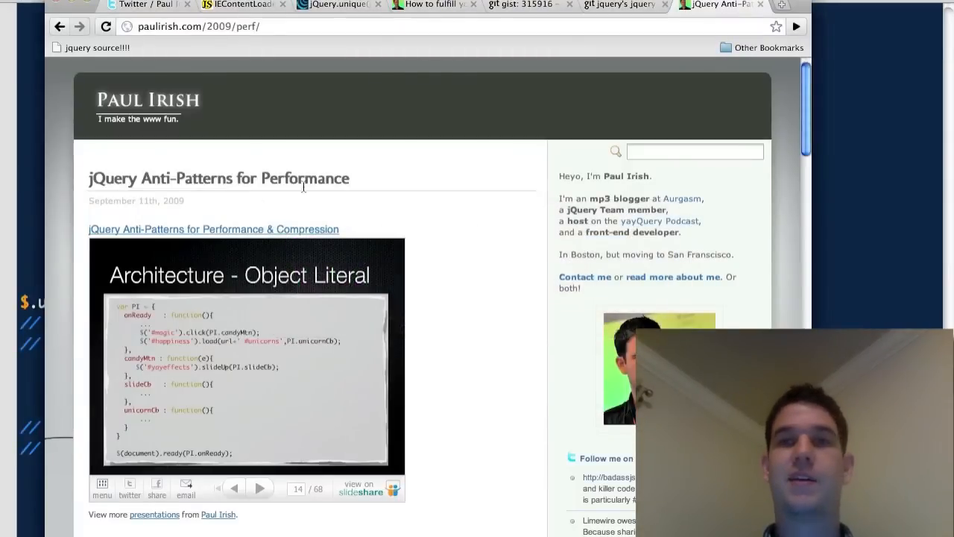
Switch to the jQuery.unique() documentation tab in Chrome.
click(336, 5)
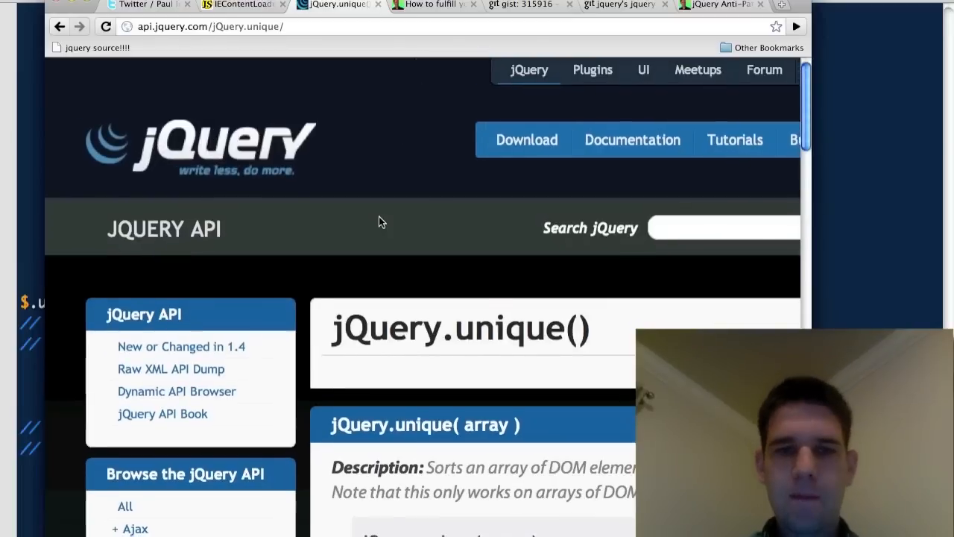
Scroll down to the jQuery.unique() description about removing duplicate DOM elements.
scroll(down, 3)
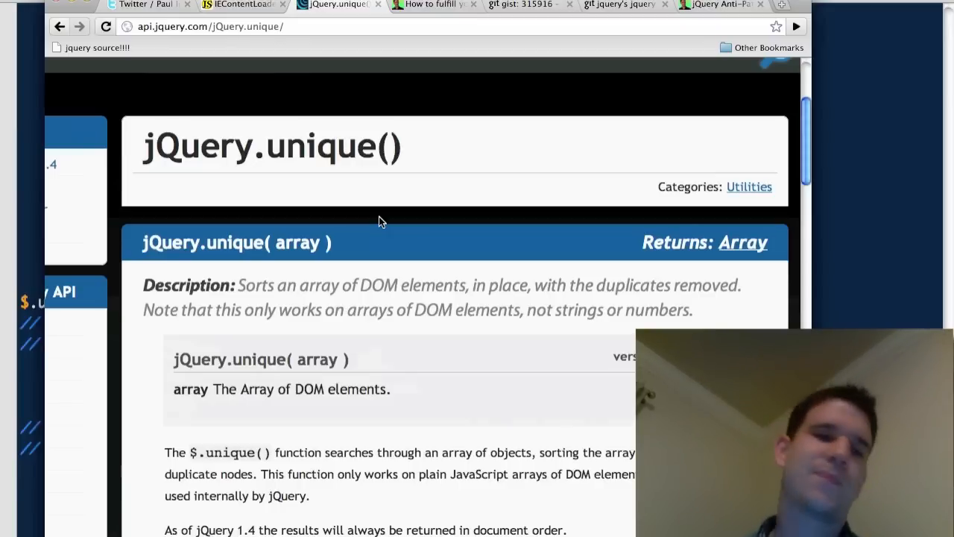
mouse_move(387, 225)
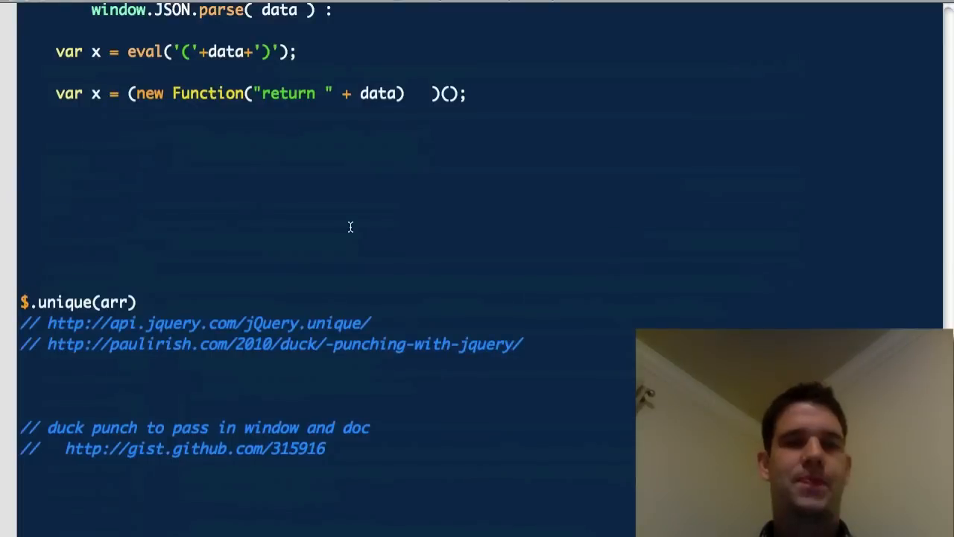
Search the jQuery source for 'unique =' to reveal jQuery.unique = Sizzle.uniqueSort.
key(cmd+f)
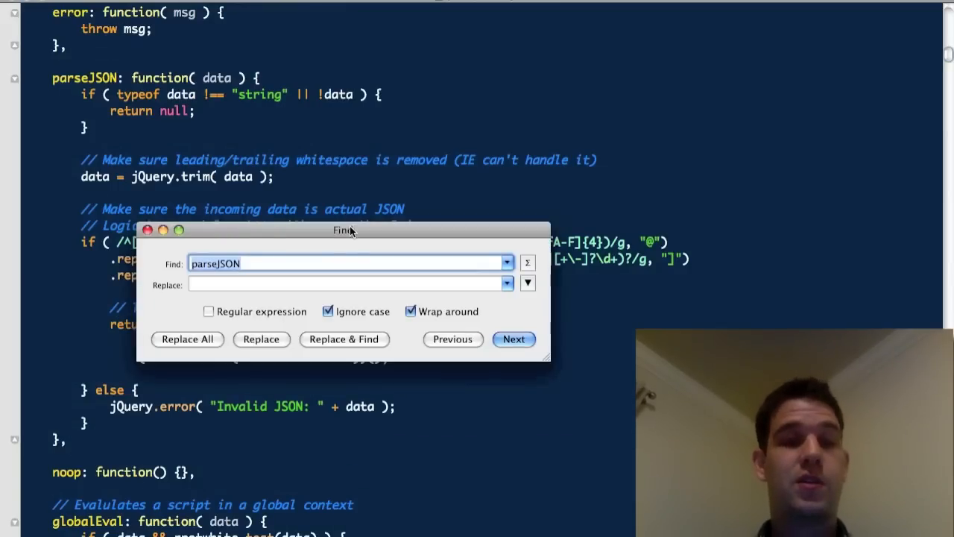
text(unique =)
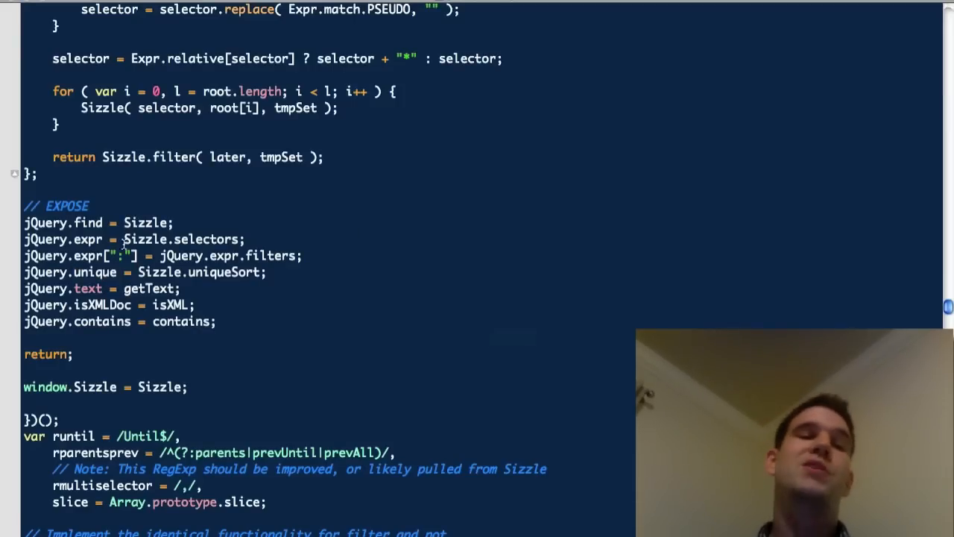
drag(149, 255, 266, 272)
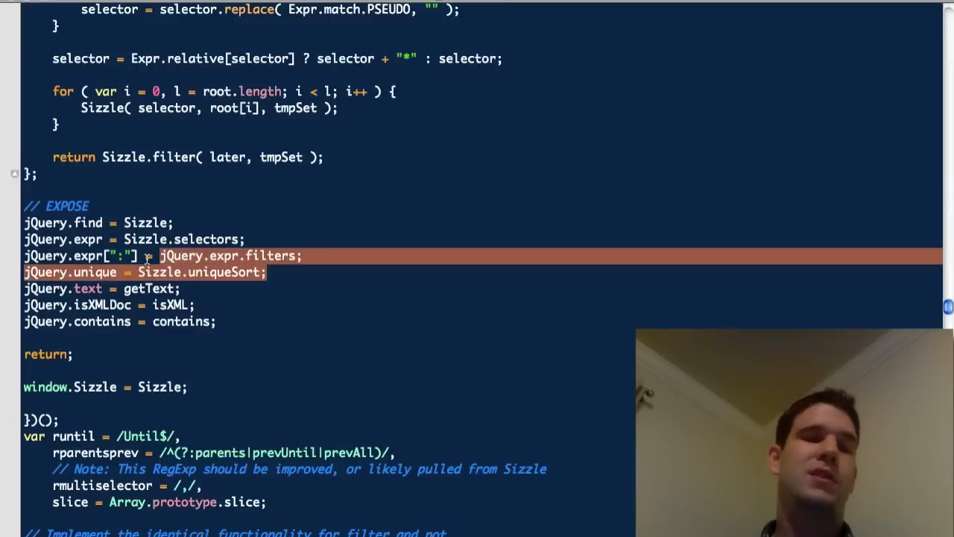
click(149, 256)
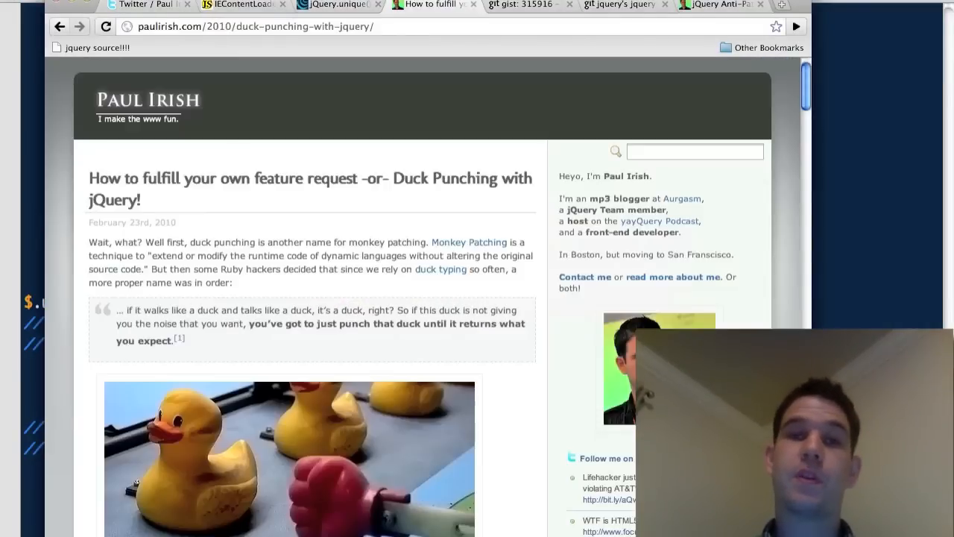
Scroll the Duck Punching article to Example 2 and highlight the replacement $.unique function body.
scroll(down, 3)
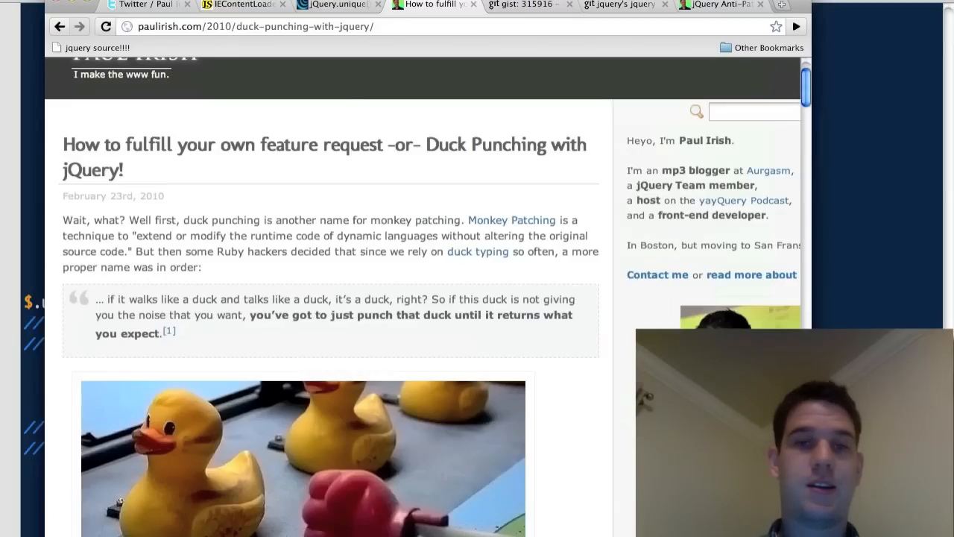
scroll(down, 3)
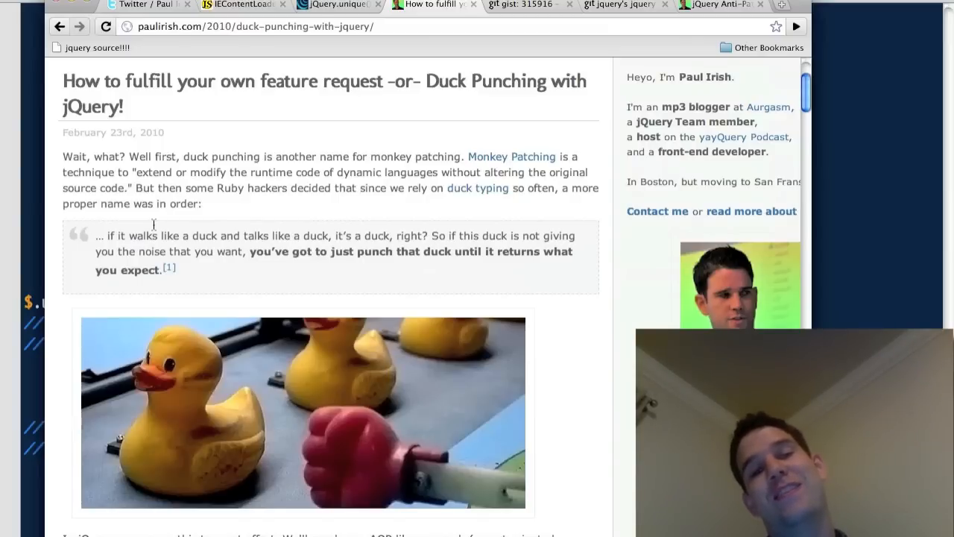
scroll(down, 3)
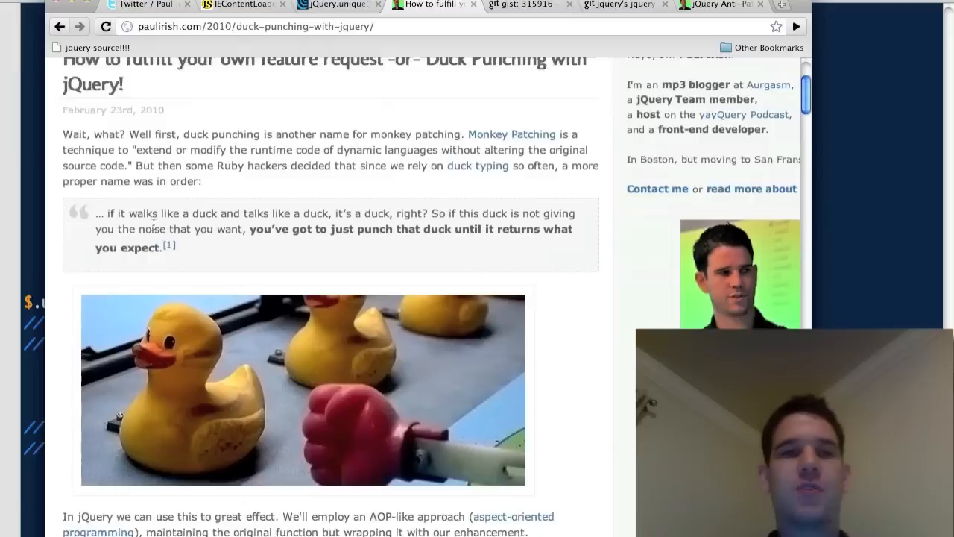
scroll(down, 3)
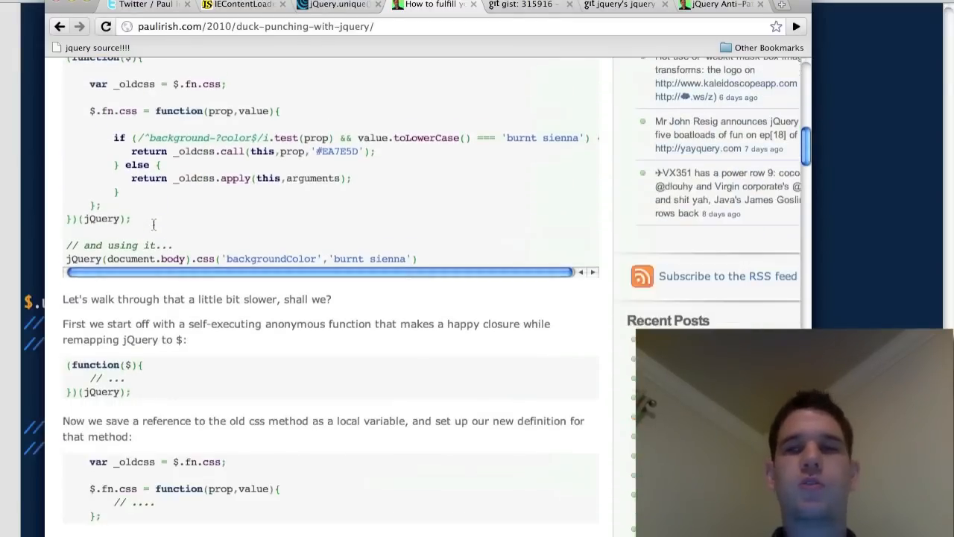
scroll(down, 3)
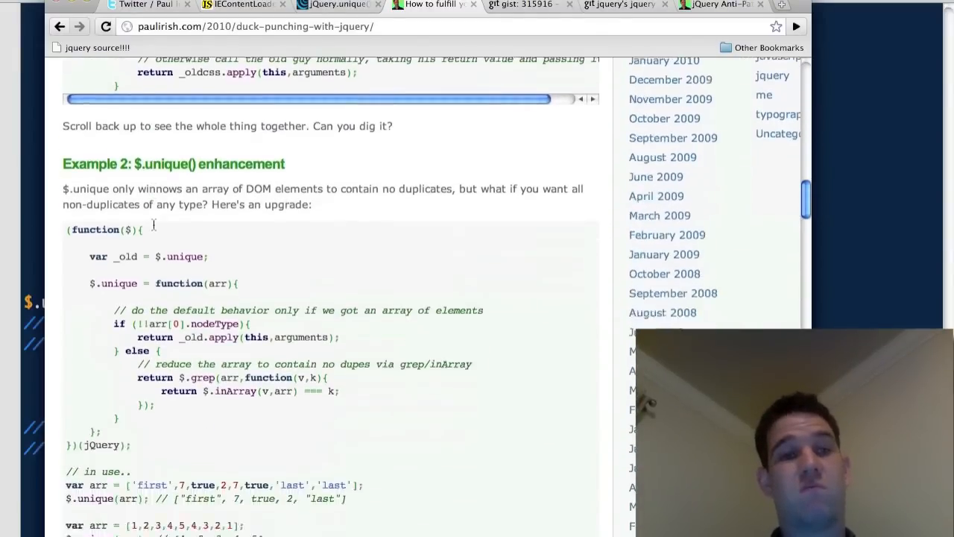
scroll(down, 3)
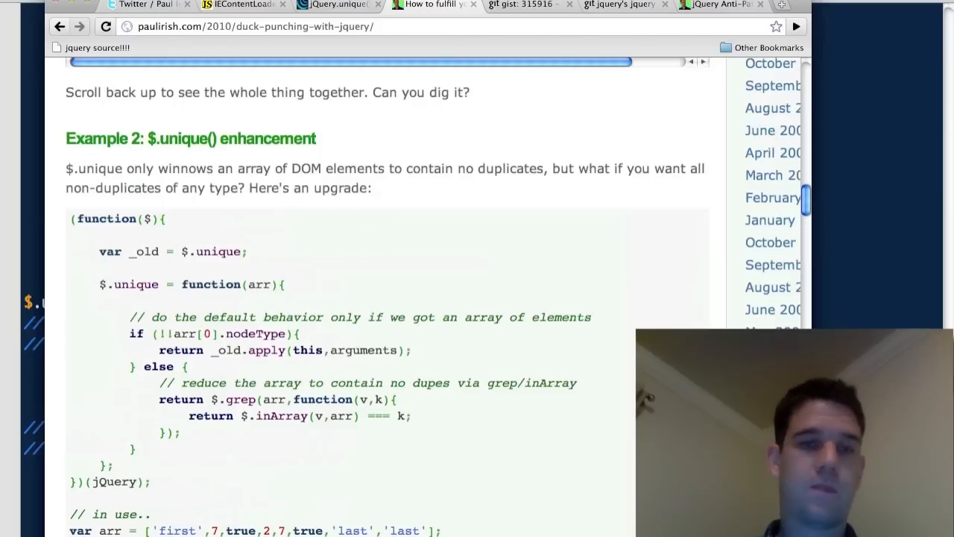
scroll(down, 3)
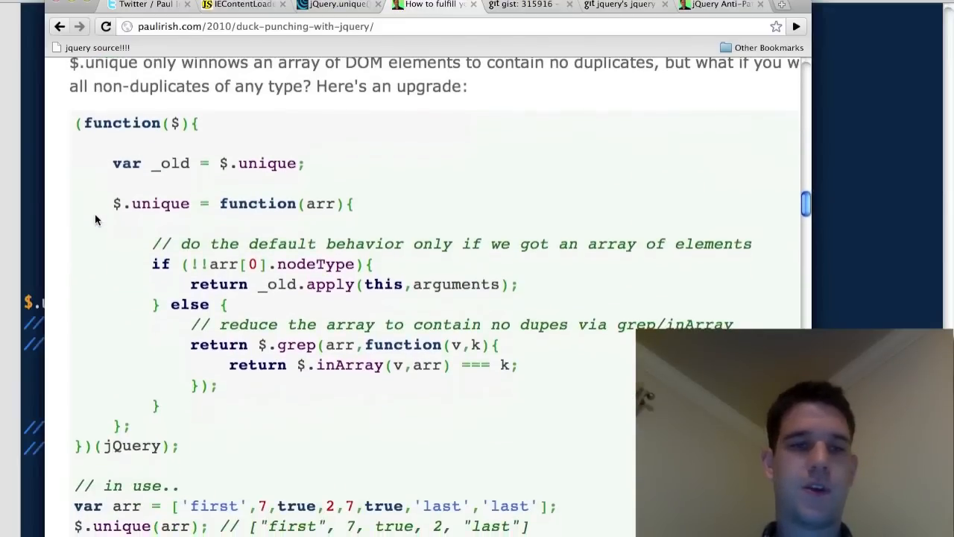
drag(95, 219, 247, 459)
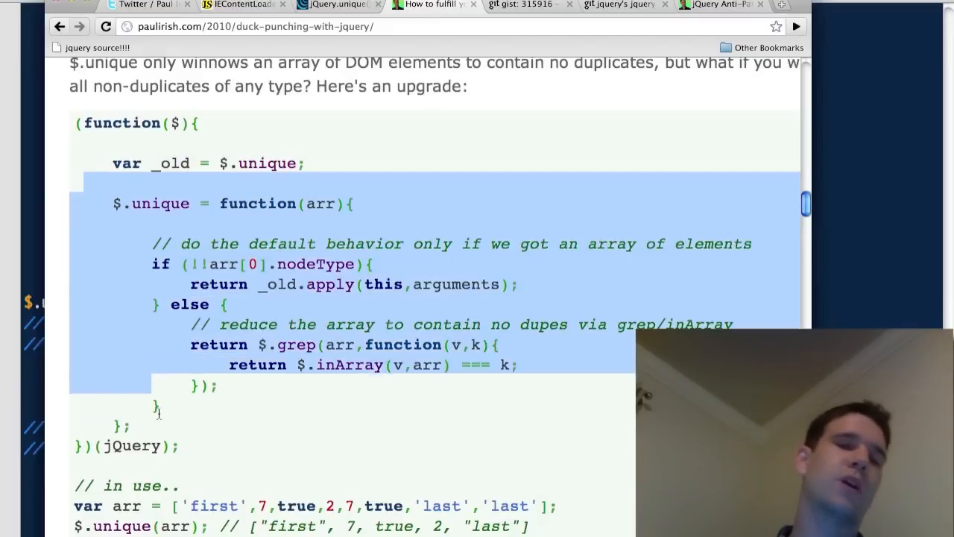
click(164, 408)
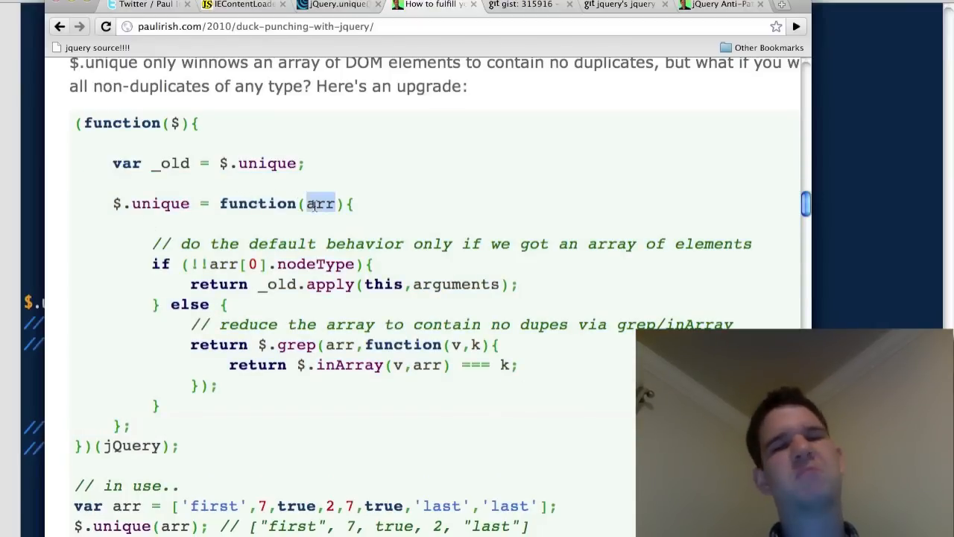
mouse_move(251, 186)
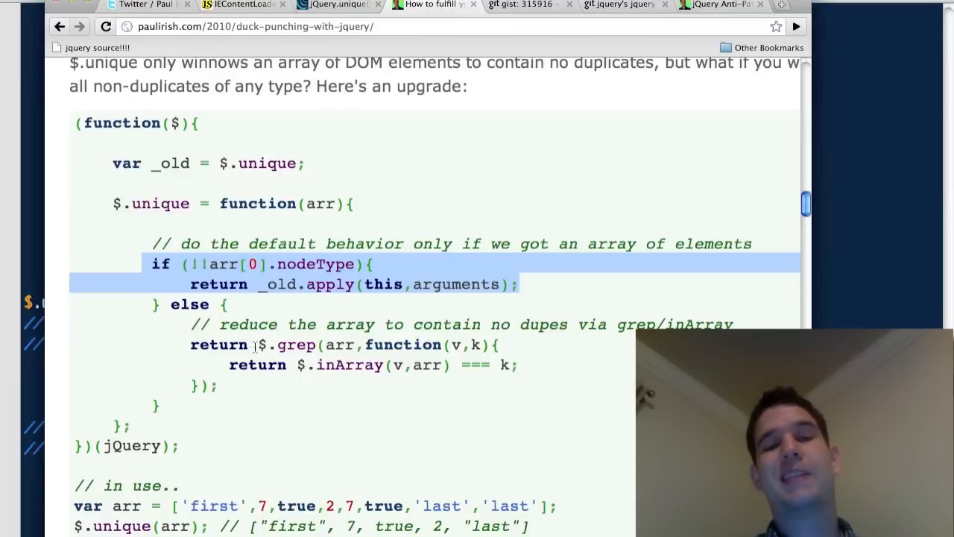
Highlight the $.inArray and $.grep calls, then scroll on and open the gist link.
double_click(343, 364)
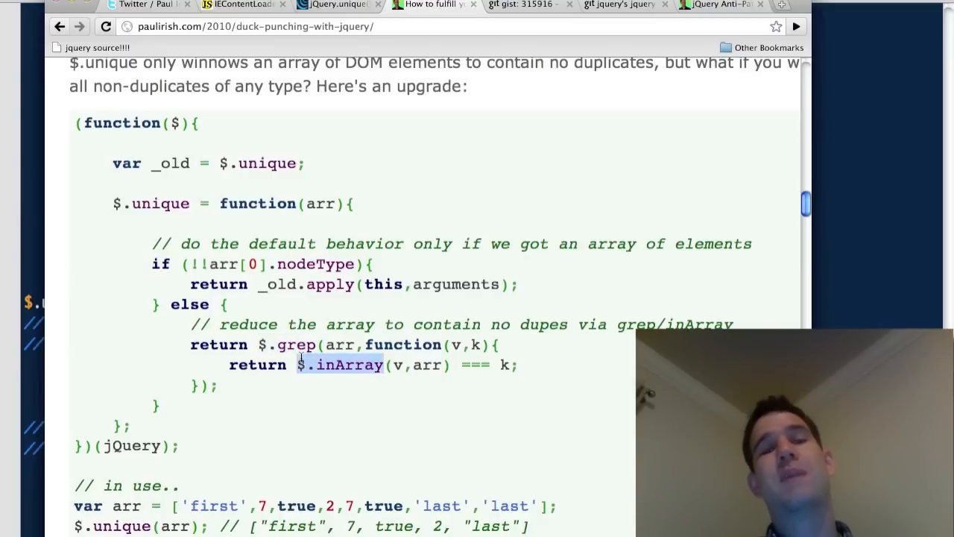
double_click(296, 345)
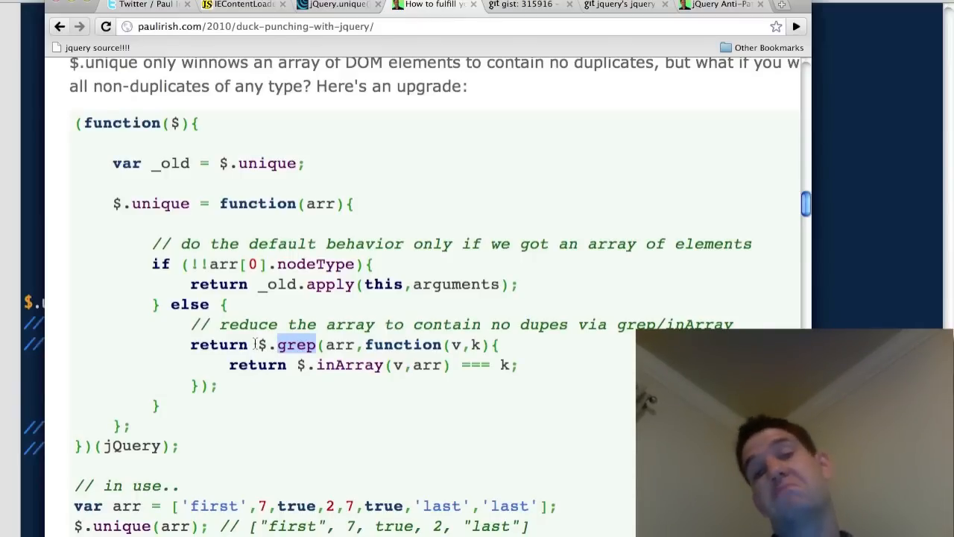
scroll(down, 3)
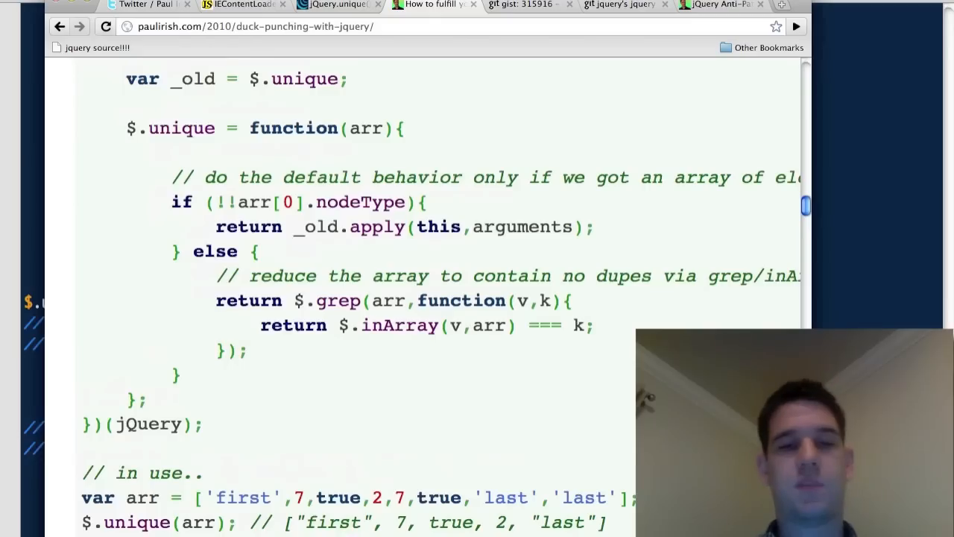
scroll(down, 3)
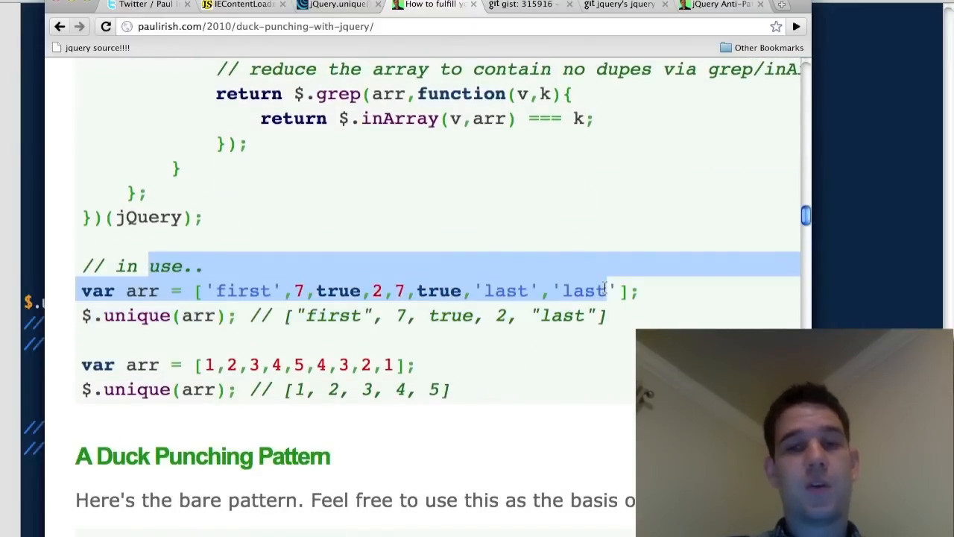
click(440, 290)
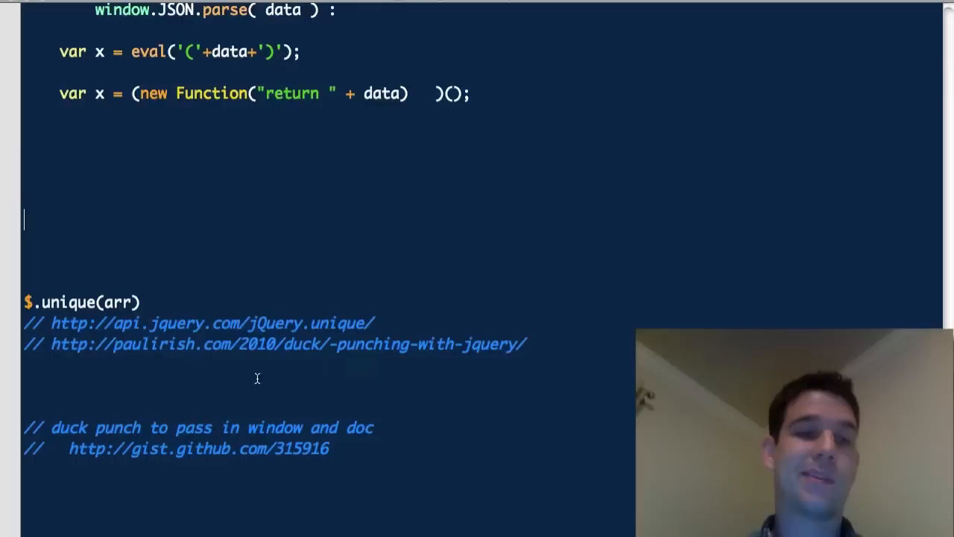
Scroll through gist 315916's window/document closure-pattern explanation.
scroll(down, 3)
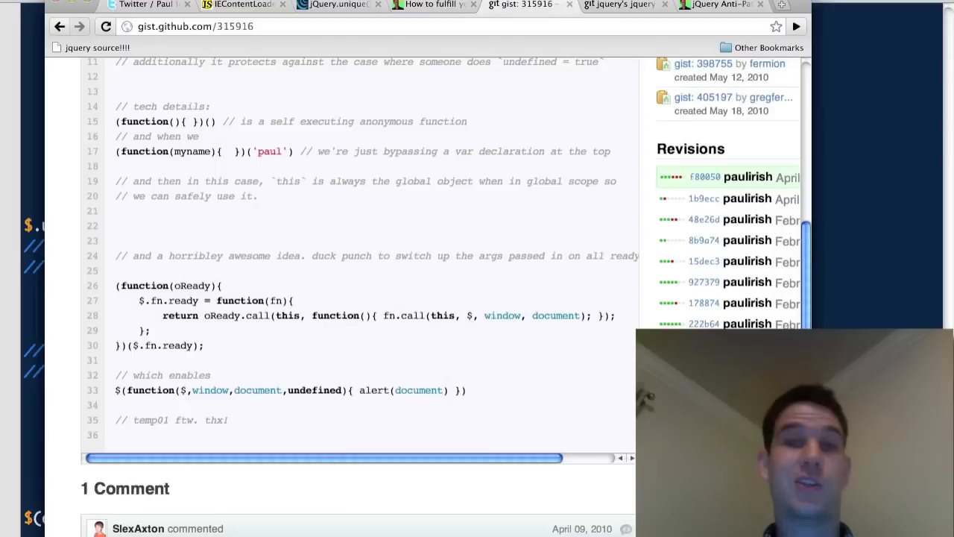
scroll(up, 3)
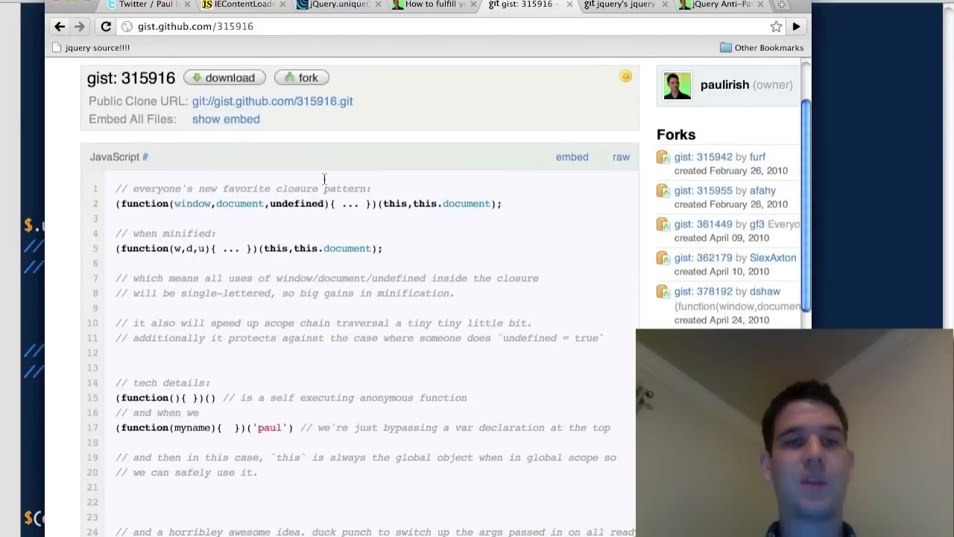
double_click(192, 202)
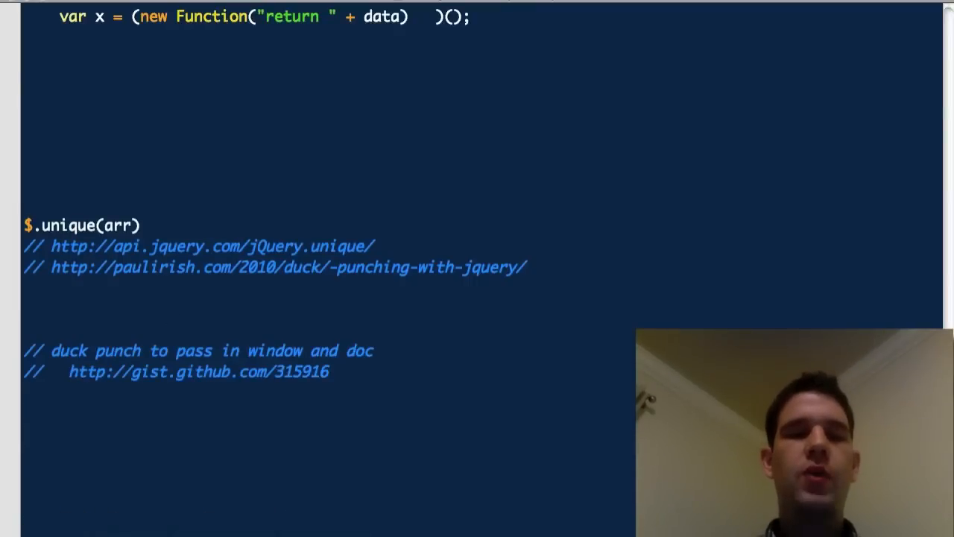
Type a $(function($,window,document,undefined){ }) ready block under the duck punch comment.
text($(function()))
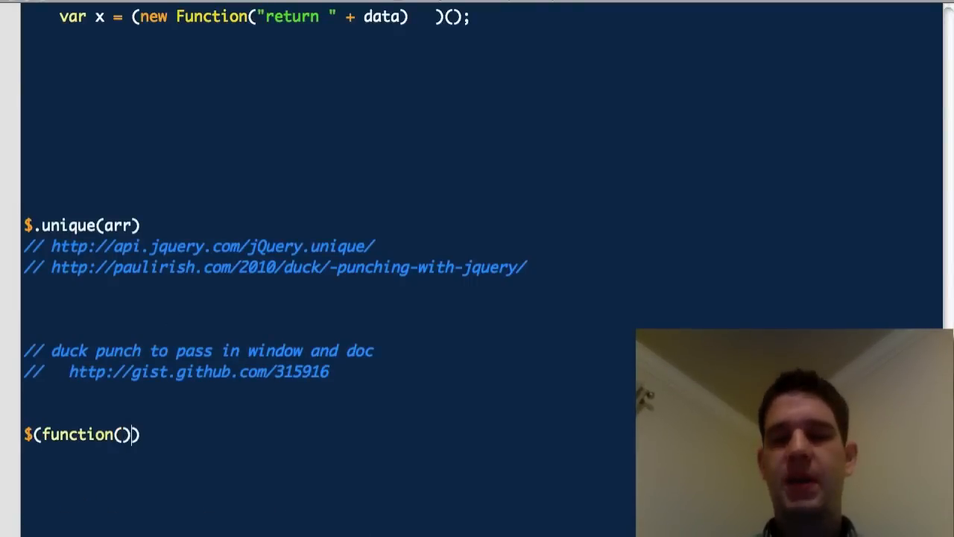
text({)
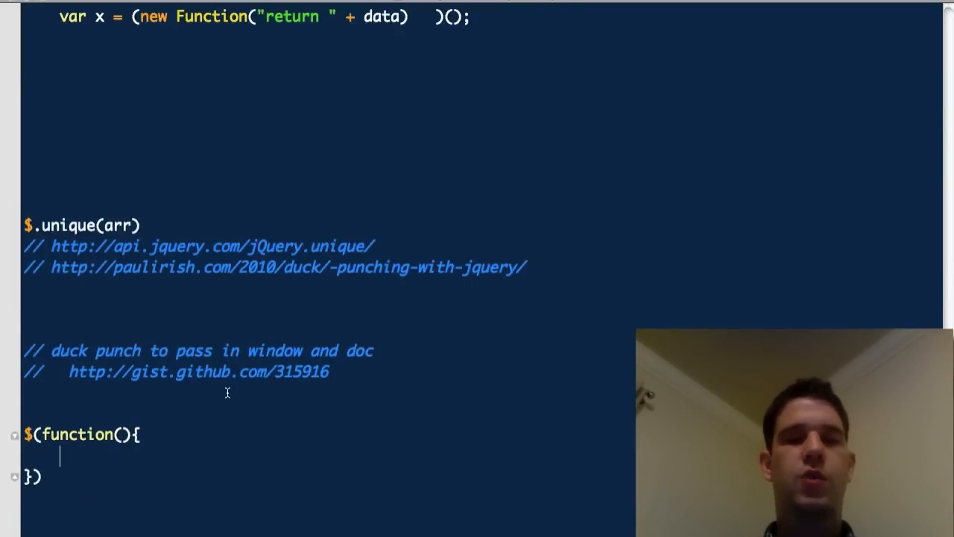
mouse_move(133, 417)
text(jQuery)
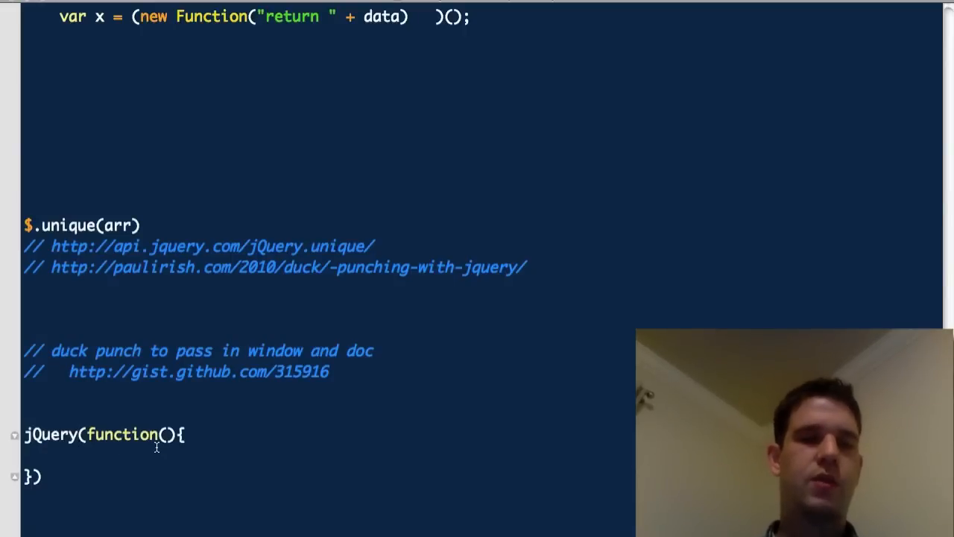
text($)
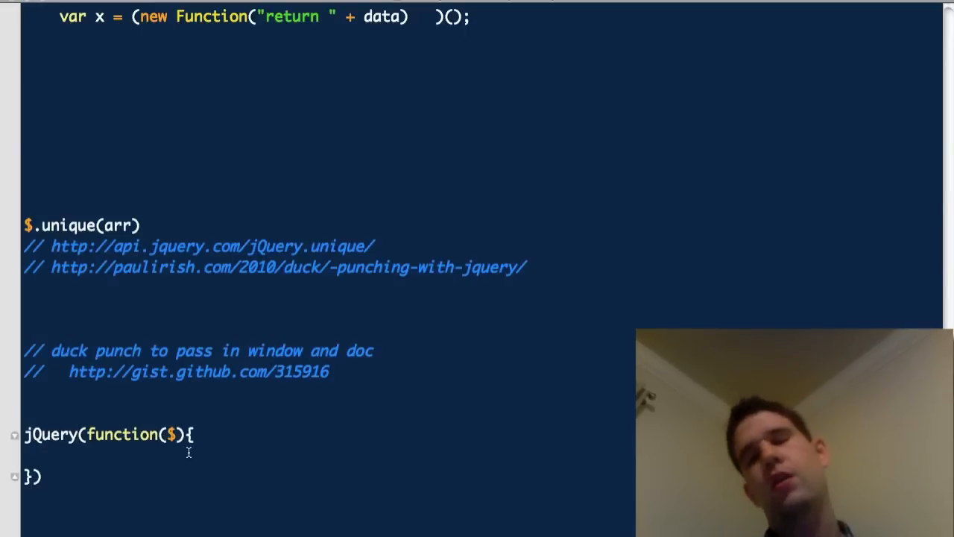
text(,)
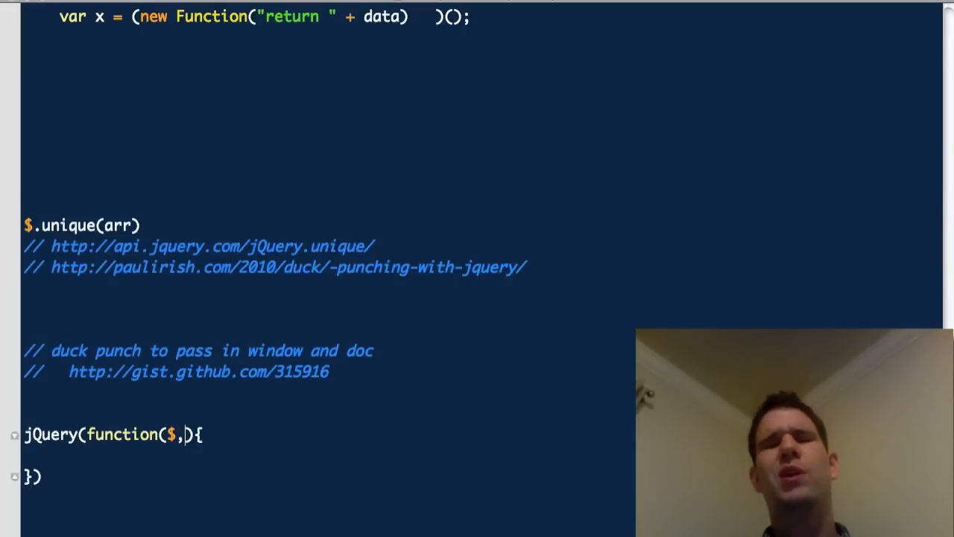
text(windo)
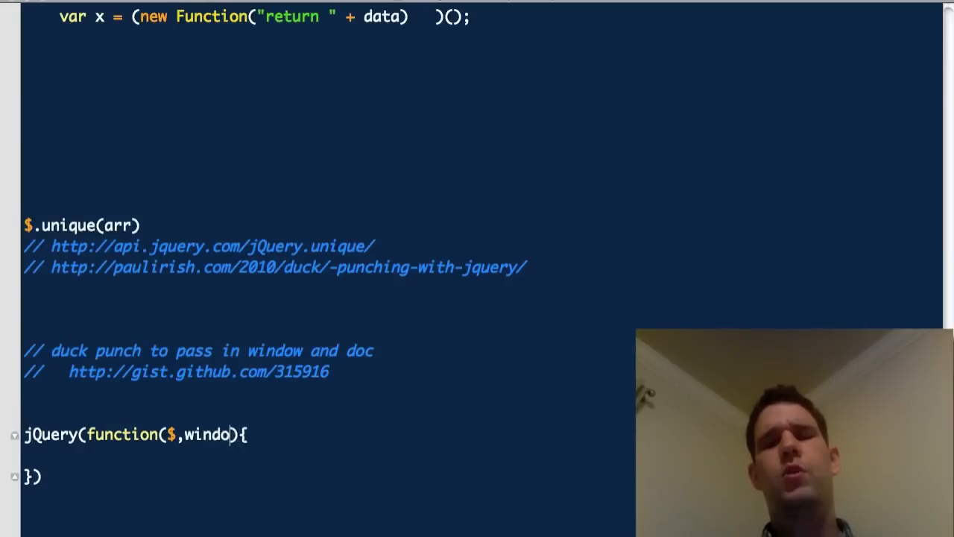
text(w,document,und)
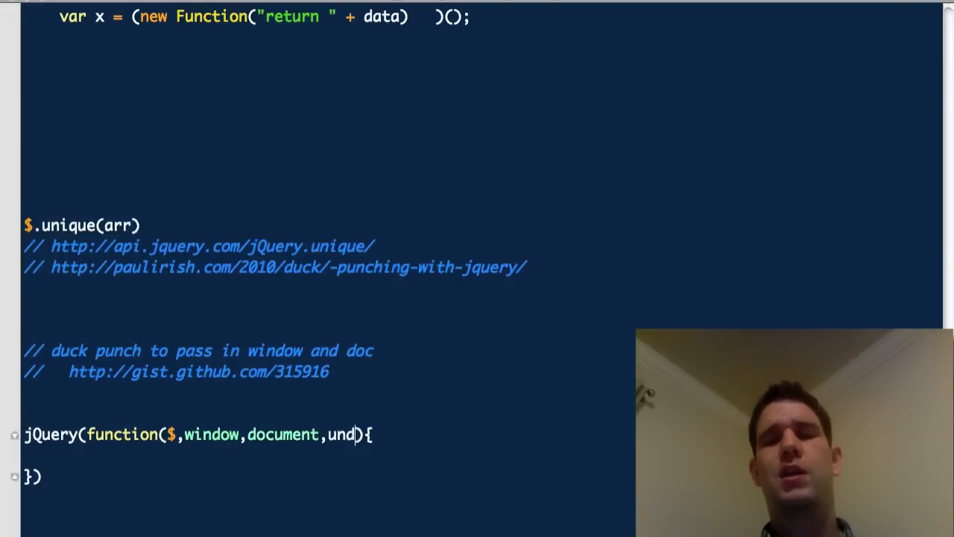
text(efined)
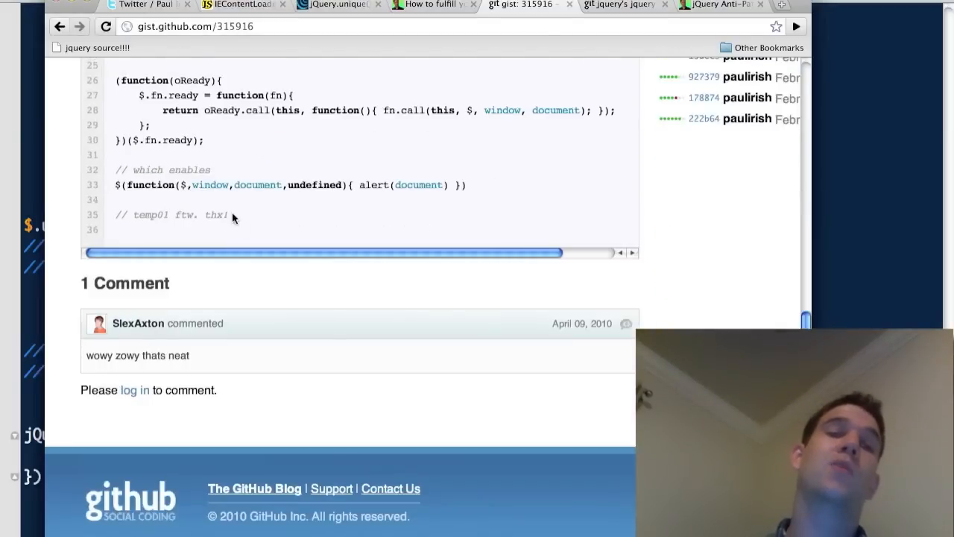
Highlight $.fn.ready and fn.call in the gist's duck-punched ready code.
drag(112, 75, 205, 141)
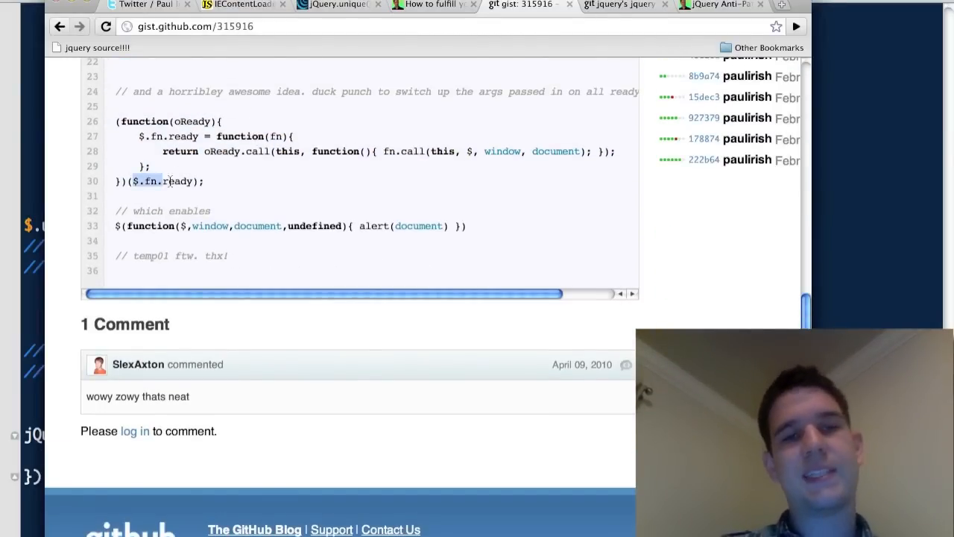
double_click(175, 181)
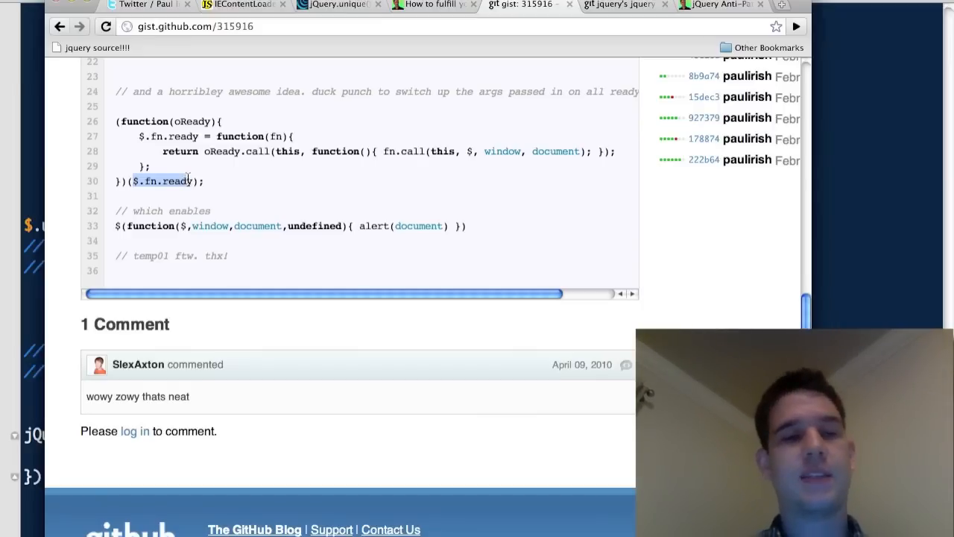
double_click(193, 121)
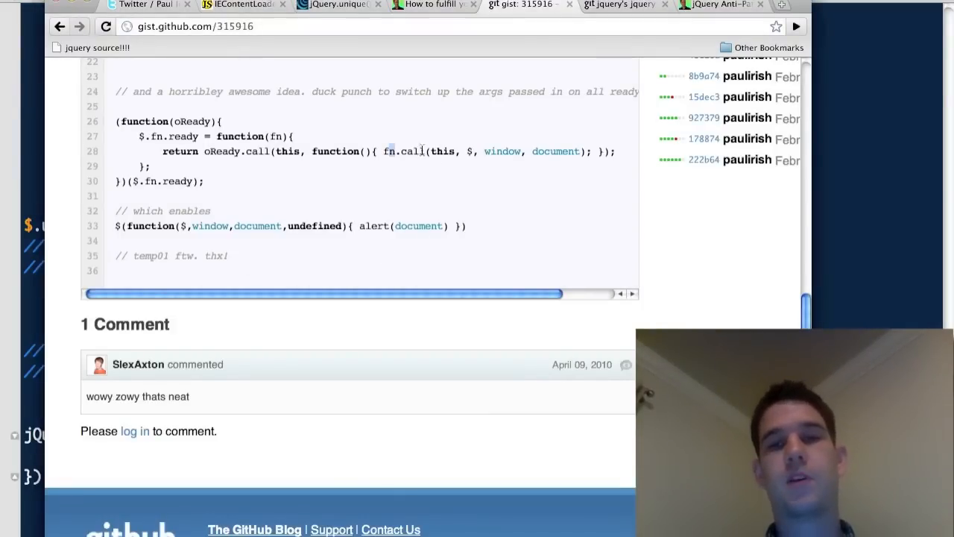
drag(114, 121, 205, 181)
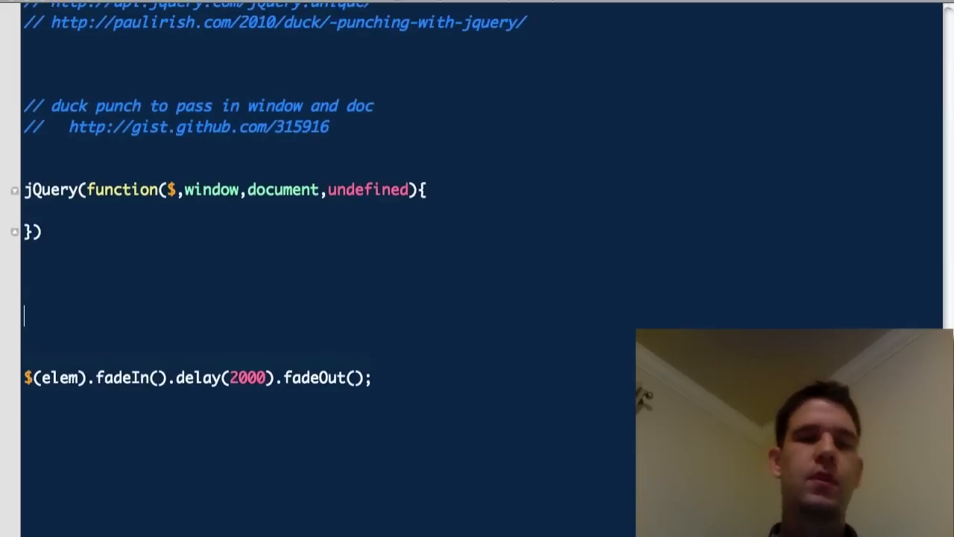
Look up delay in the jQuery source and remove .fadeIn() from the notes' chain.
scroll(down, 3)
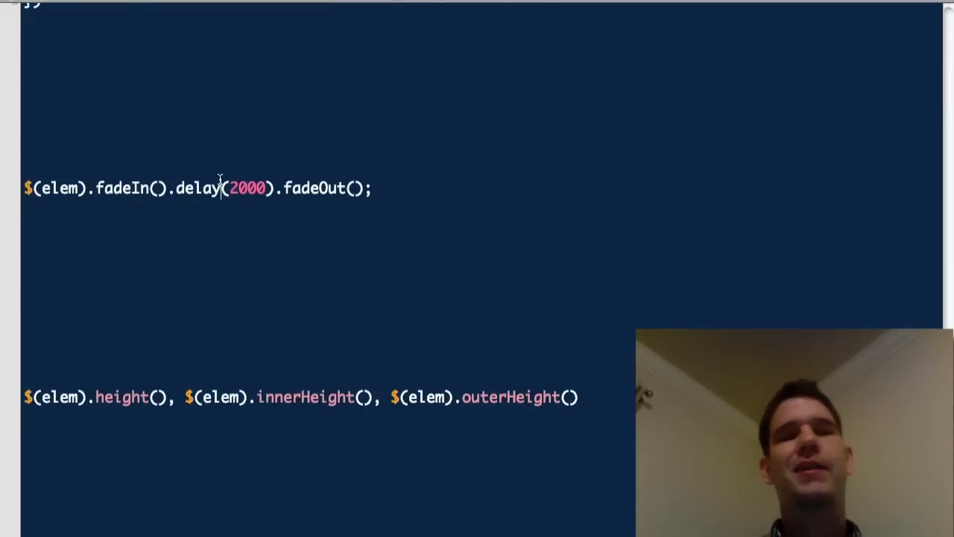
double_click(198, 188)
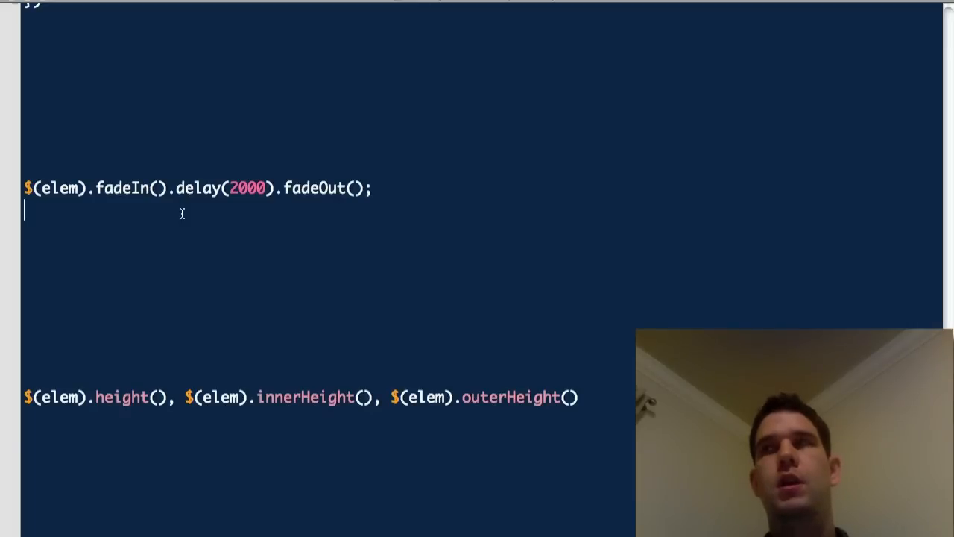
double_click(197, 188)
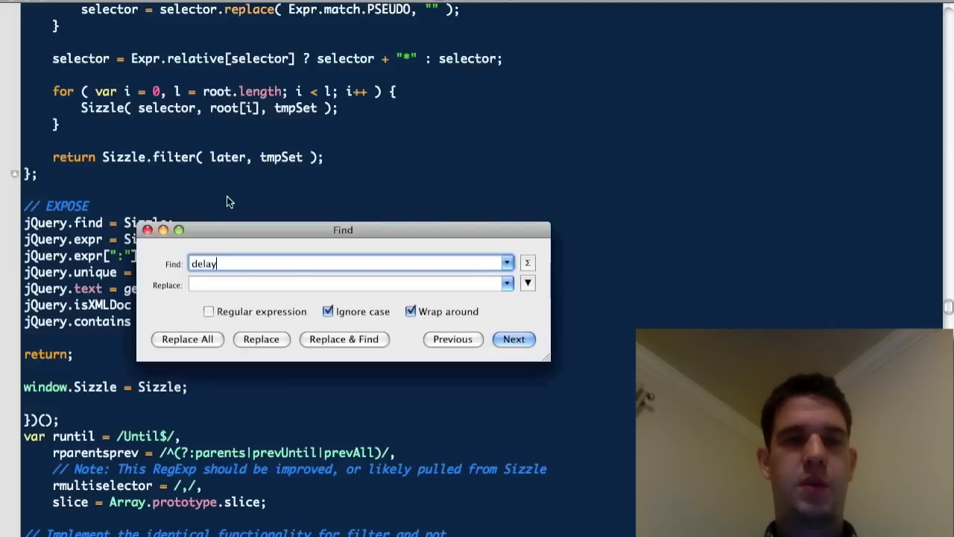
click(514, 340)
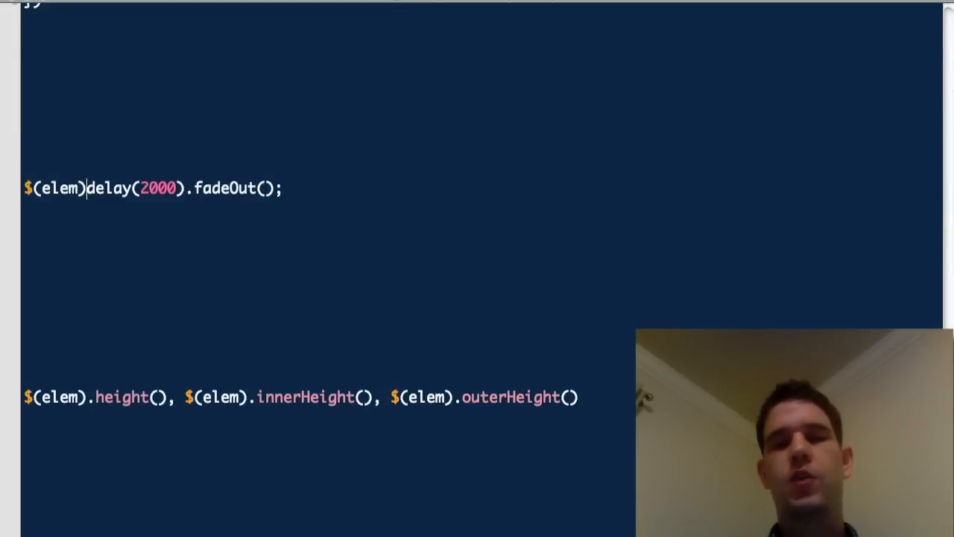
Wrap $(elem).delay(2000).fadeOut(); inside a $(elem).queue(function(){ }) callback.
text(.fadeIn().)
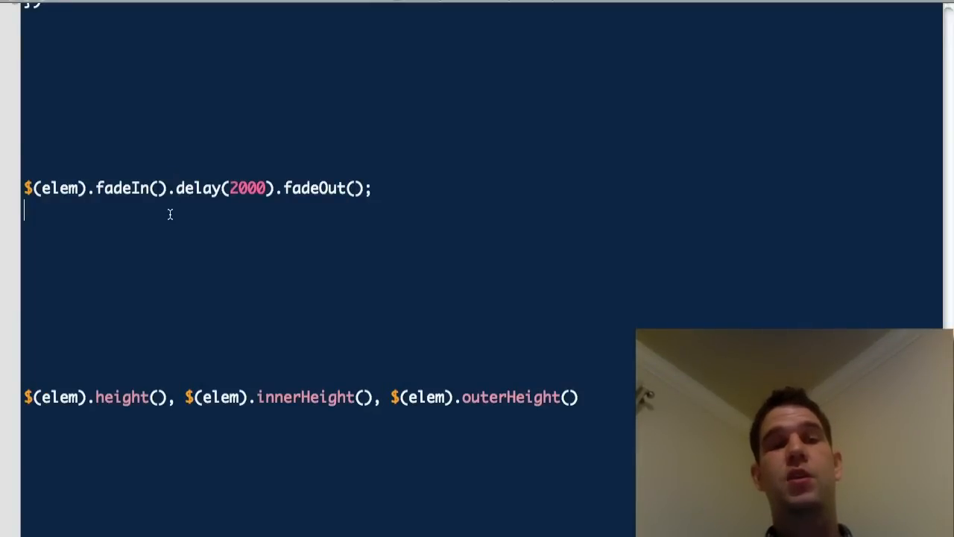
text($())
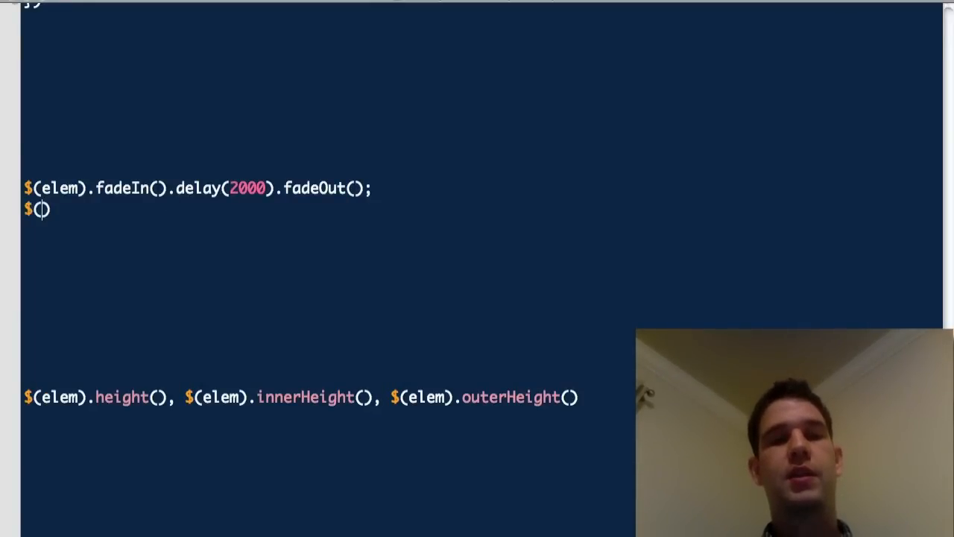
text(elem)≥q)
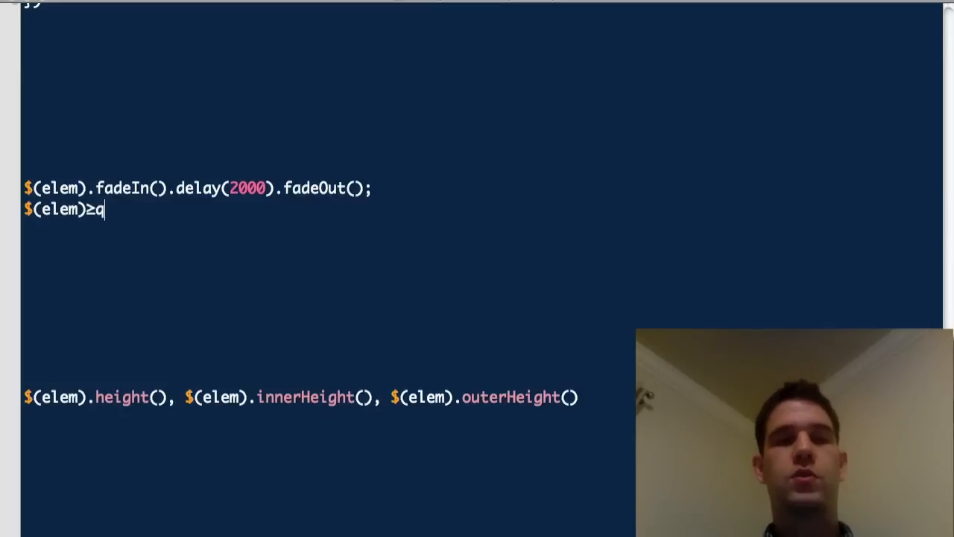
text(.queu)
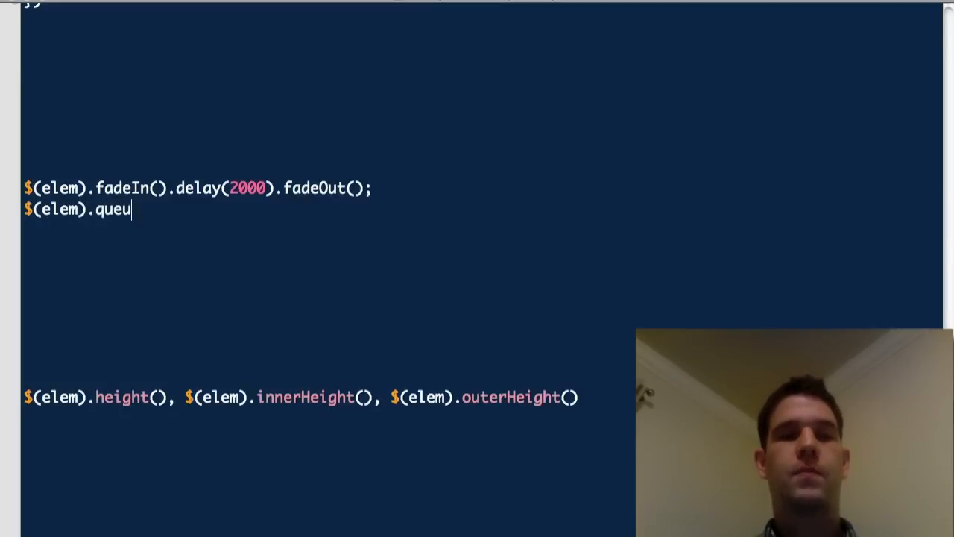
text(e(function))
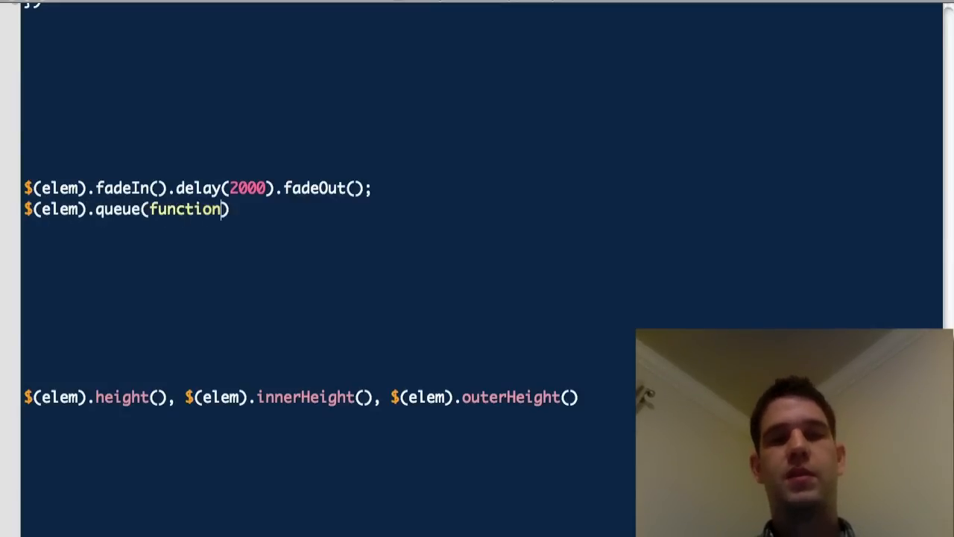
text((){)
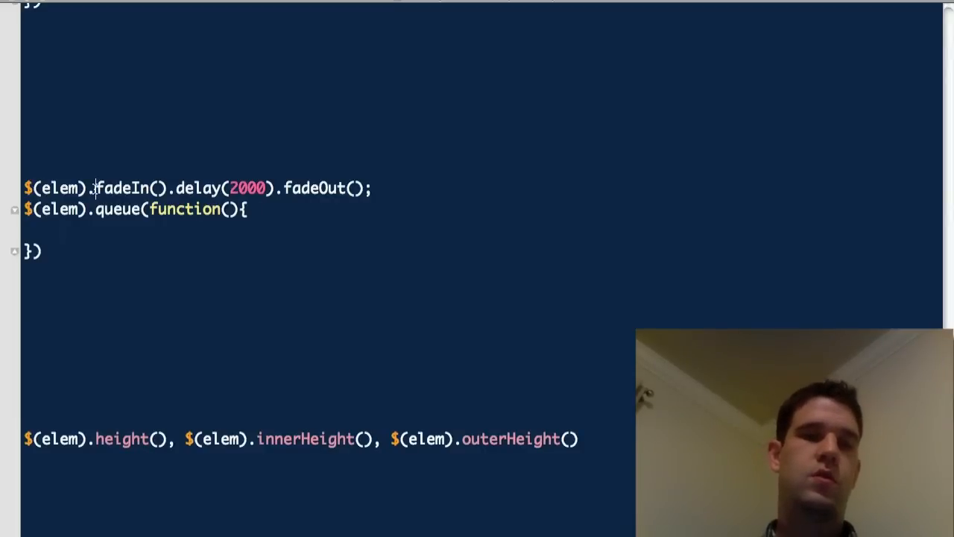
triple_click(193, 187)
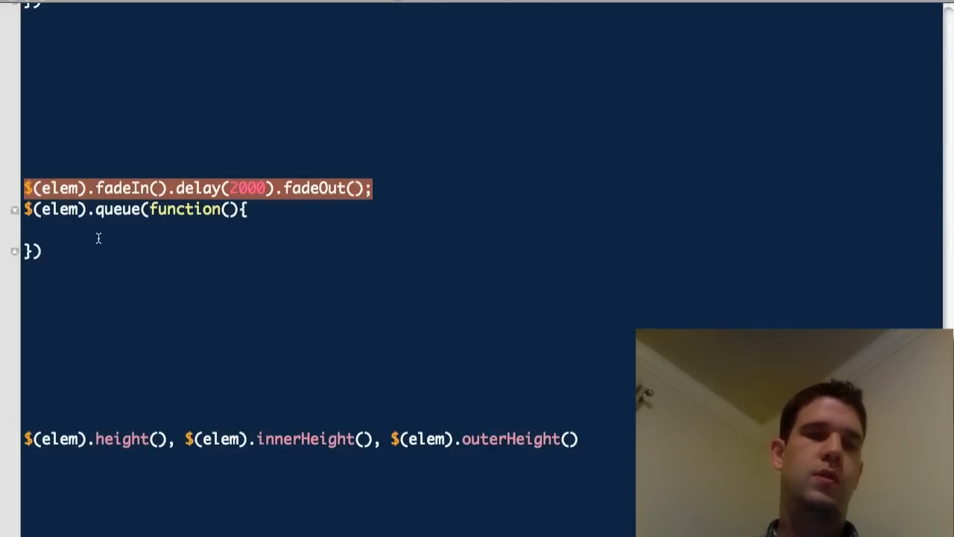
text($(elem).delay(2000).fadeOut();)
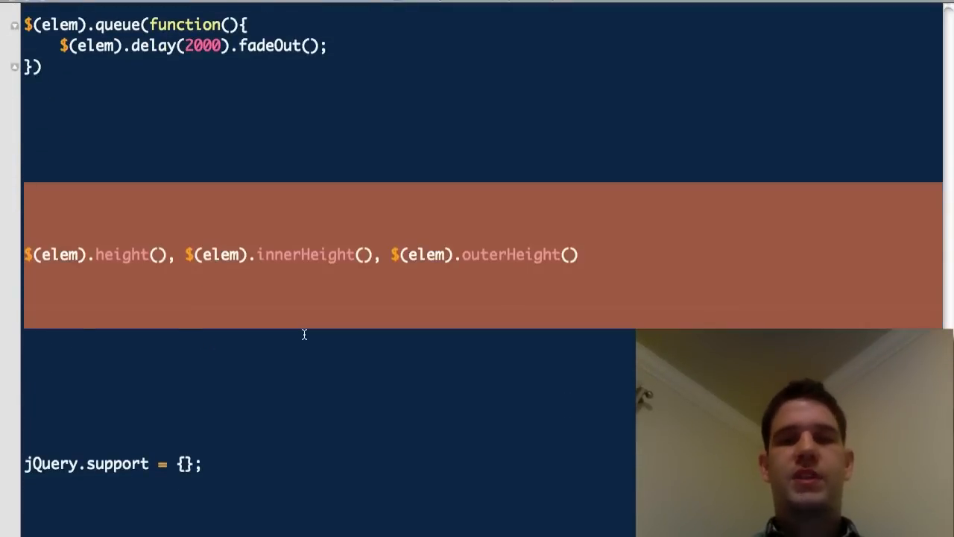
scroll(down, 3)
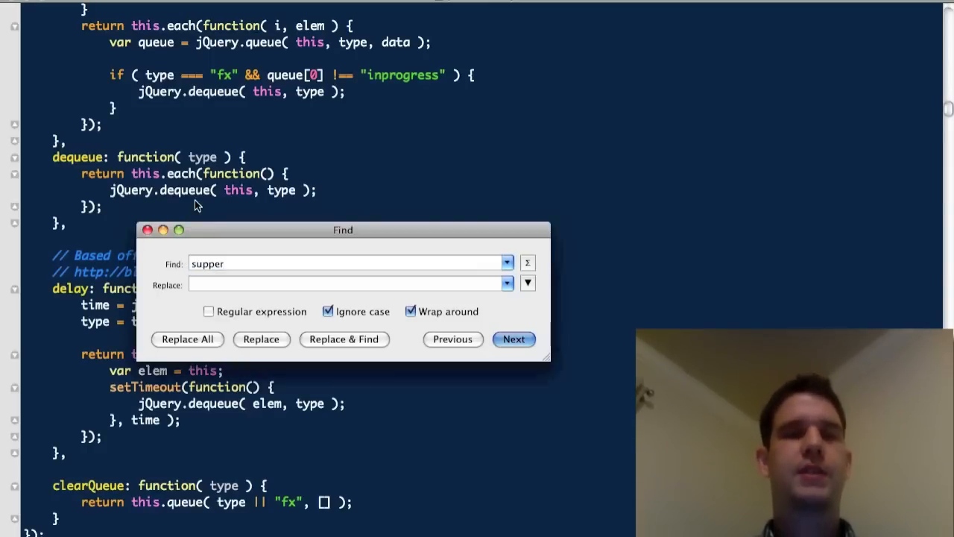
Step through the matches for 'support' in the jQuery 1.4.2 source.
click(343, 263)
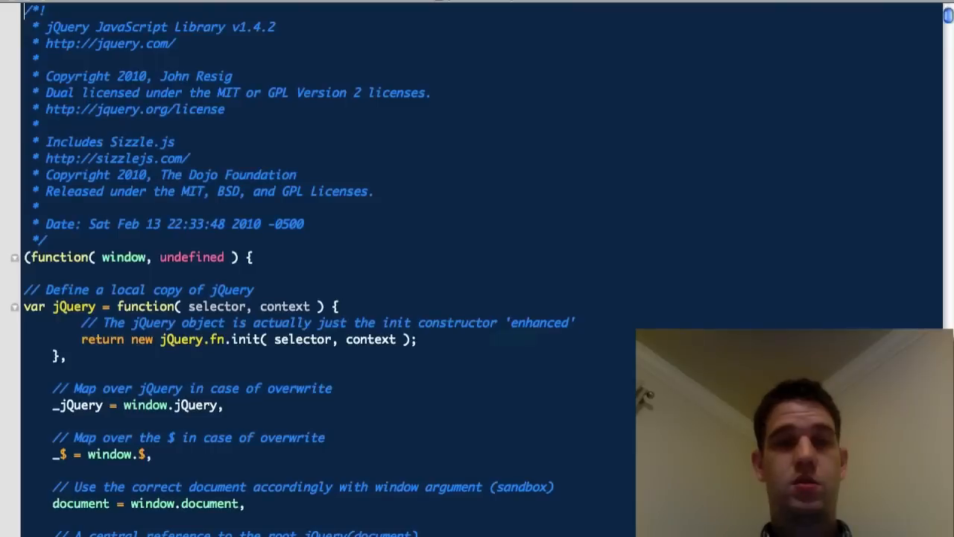
scroll(down, 3)
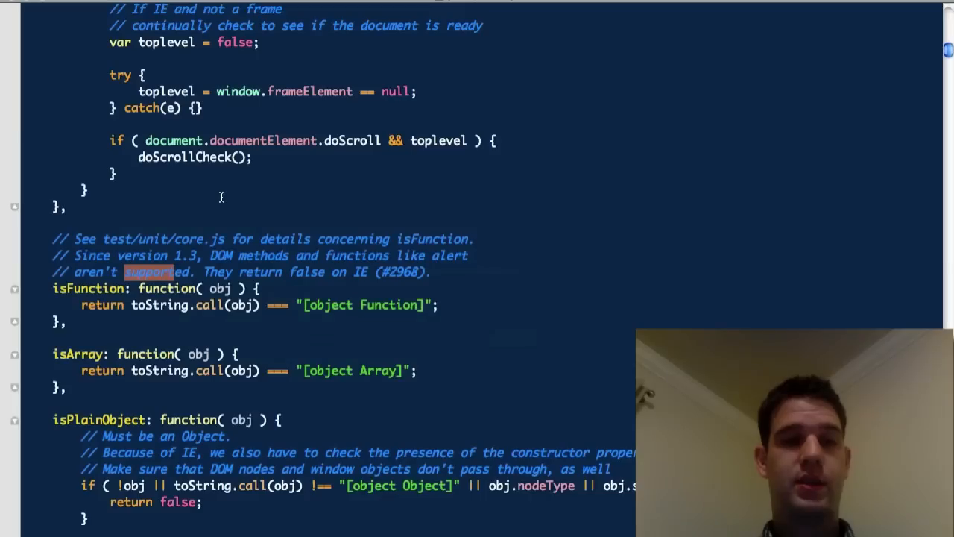
scroll(down, 3)
text(api)
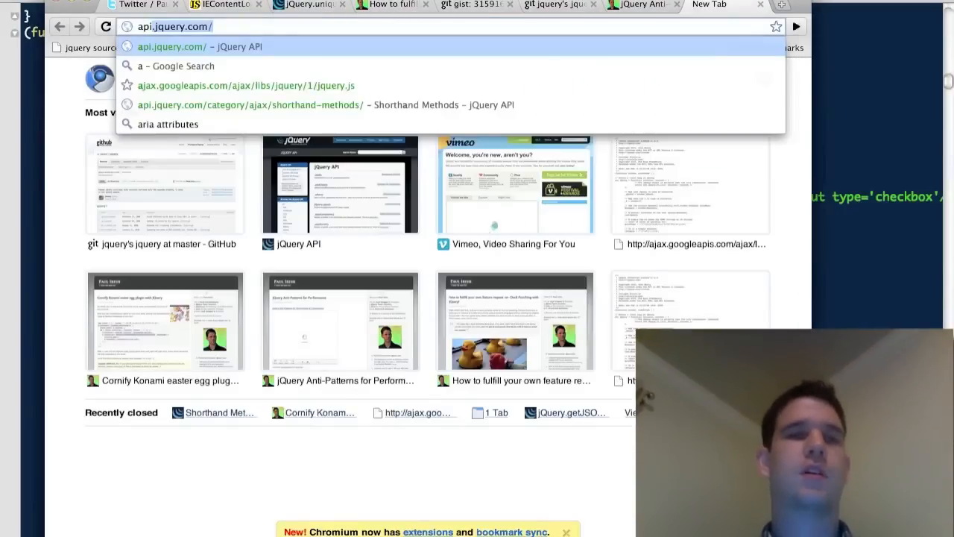
Load api.jquery.com/jQuery.support and highlight the htmlSerialize test in its list.
text(/jQuery.support/)
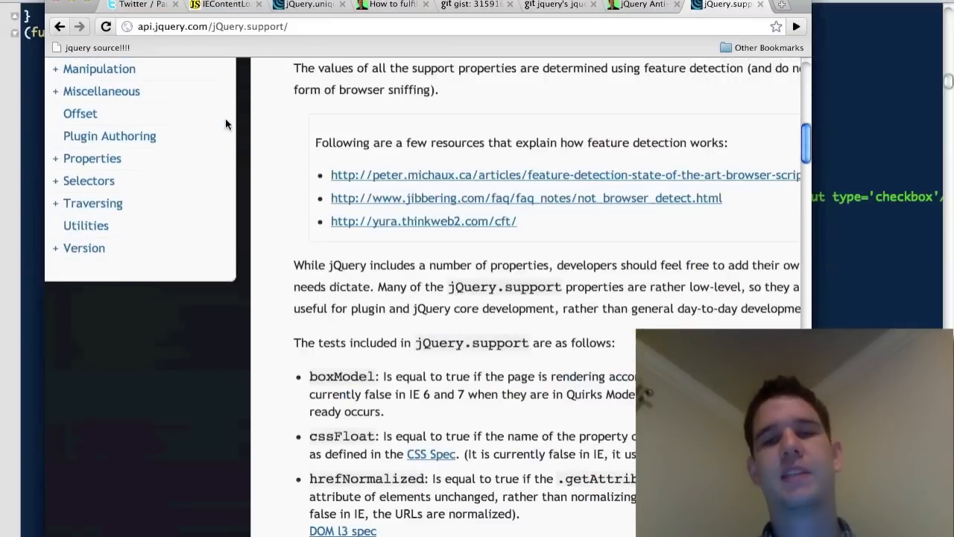
scroll(down, 3)
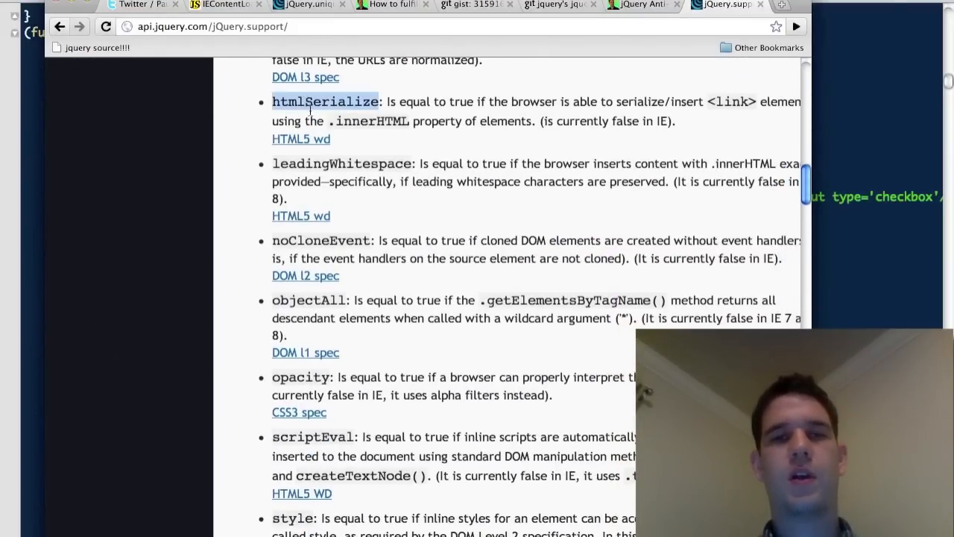
double_click(320, 240)
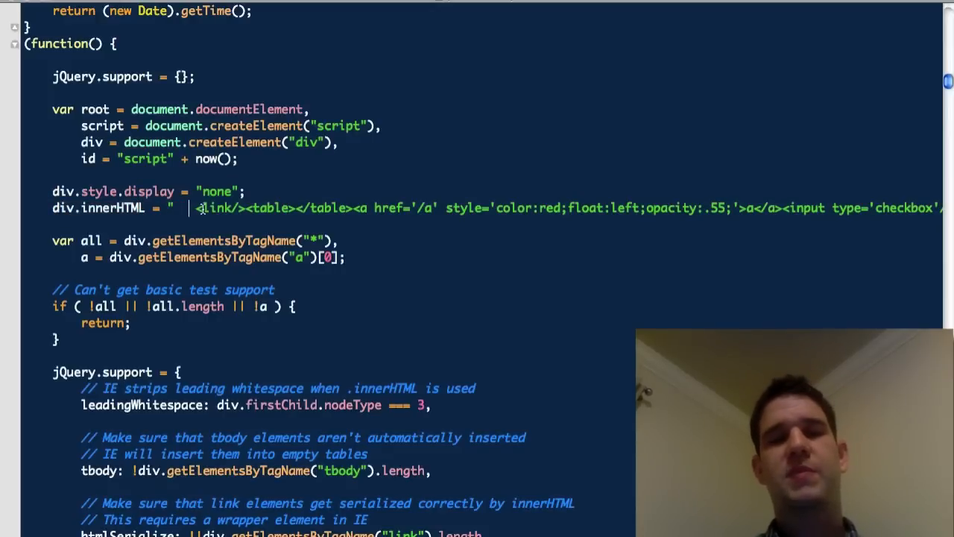
scroll(right, 3)
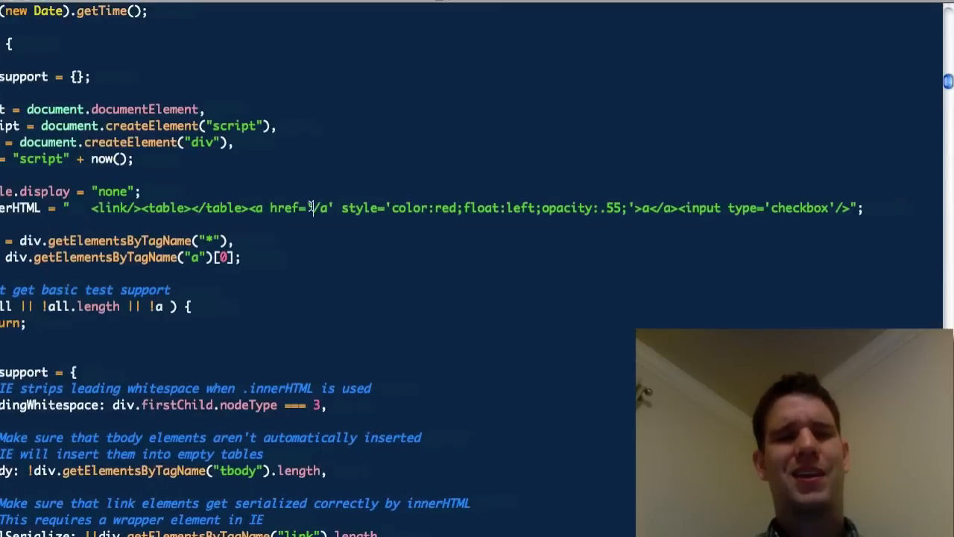
double_click(317, 207)
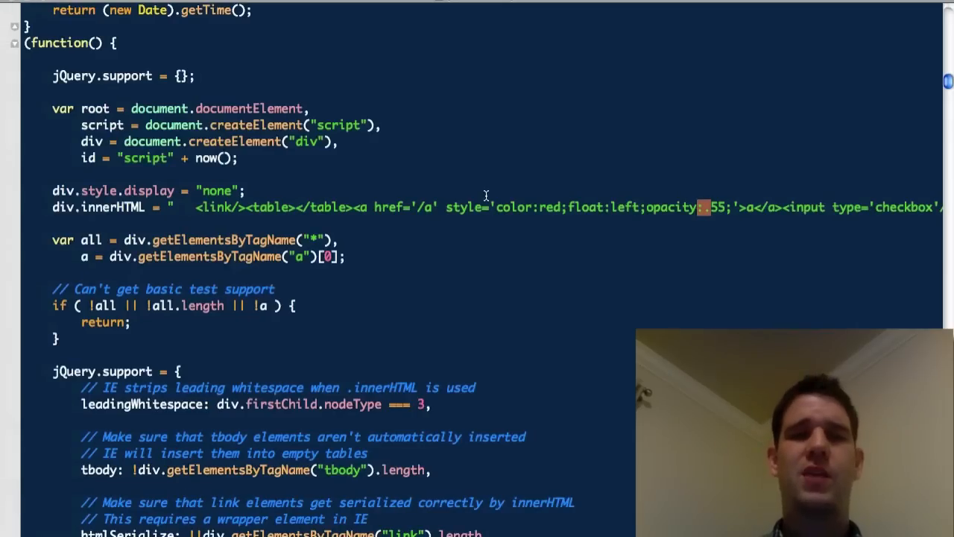
scroll(down, 3)
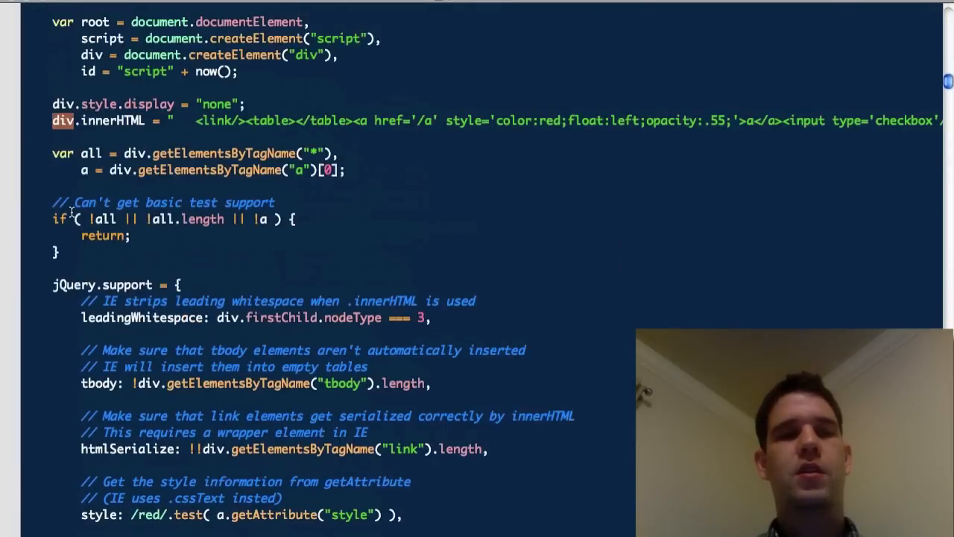
scroll(down, 3)
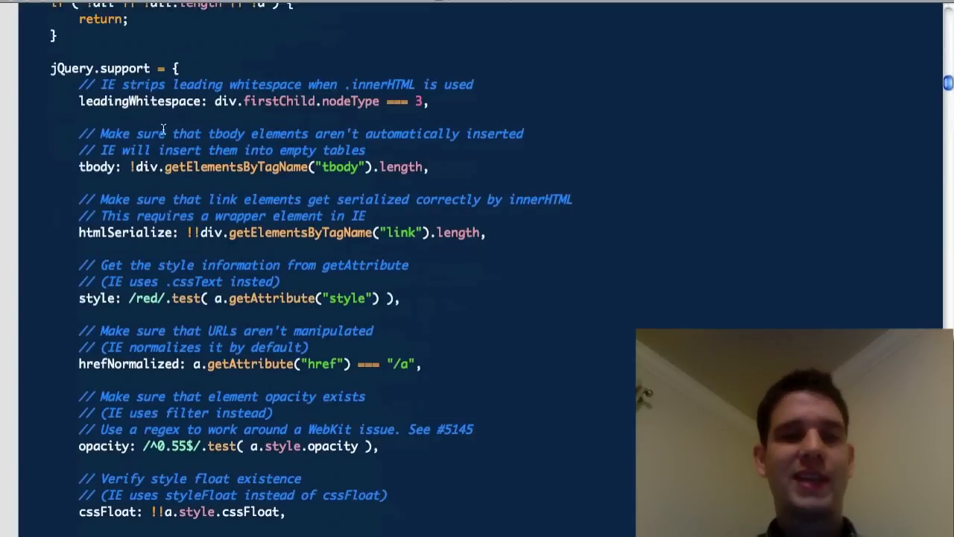
double_click(144, 167)
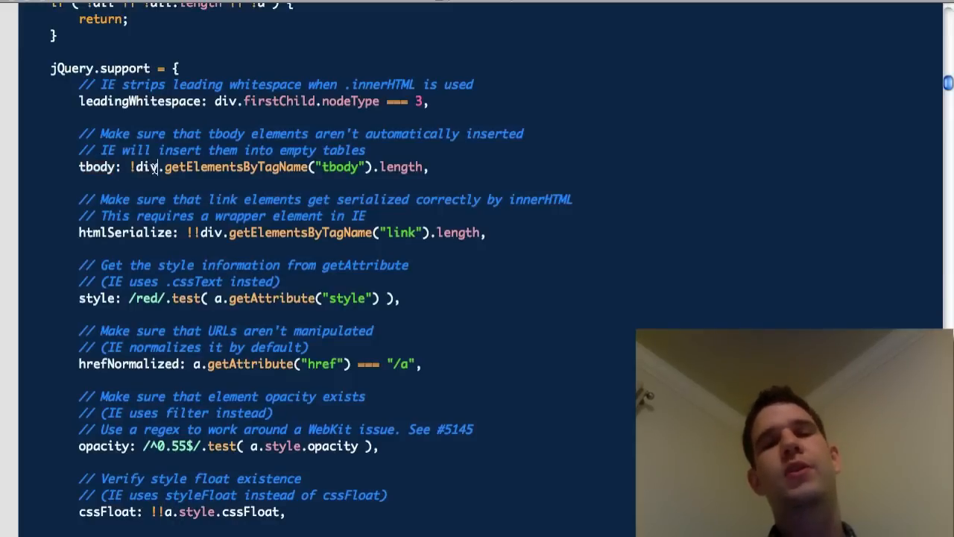
double_click(146, 166)
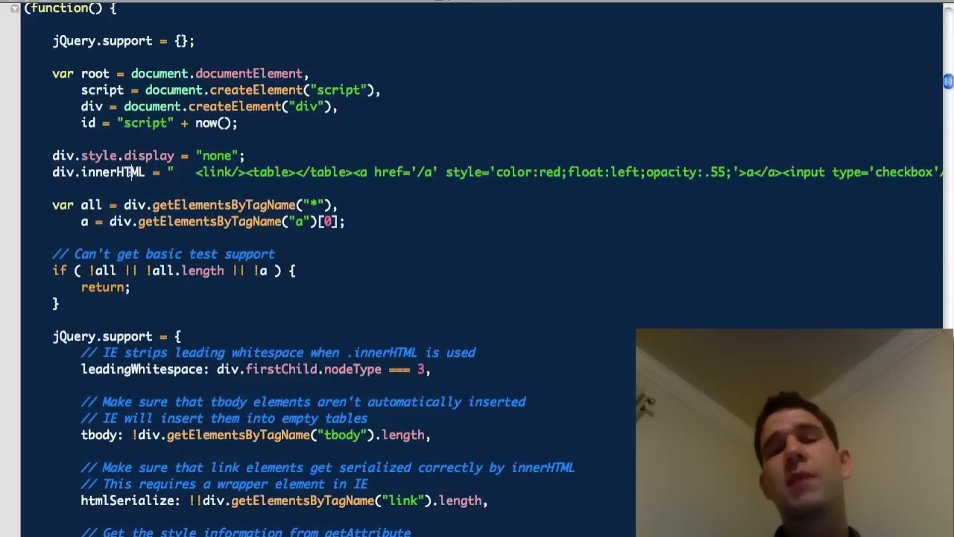
scroll(down, 3)
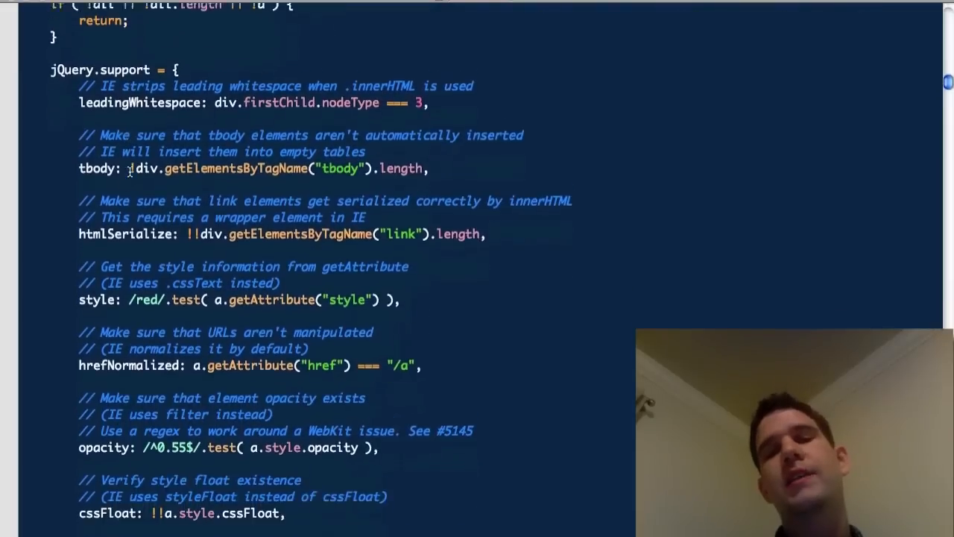
scroll(down, 3)
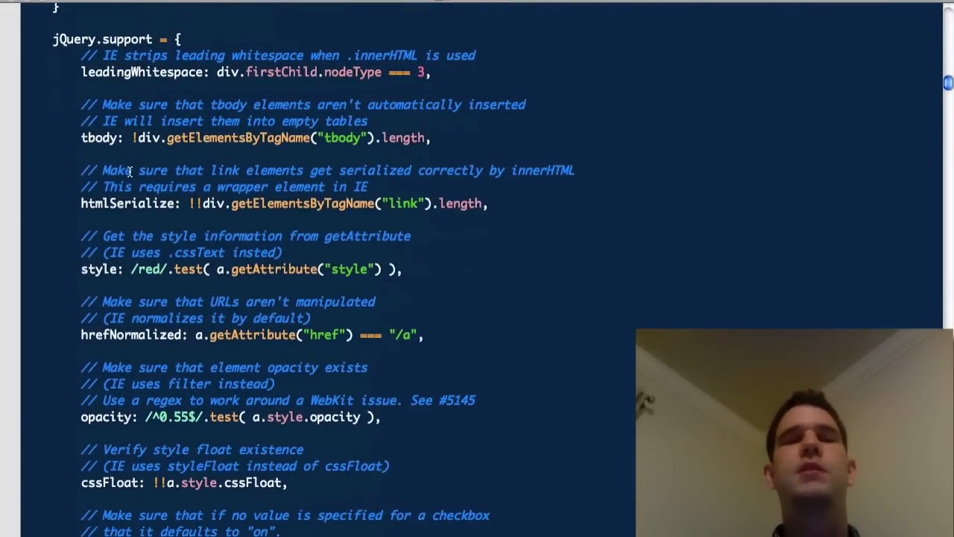
double_click(126, 203)
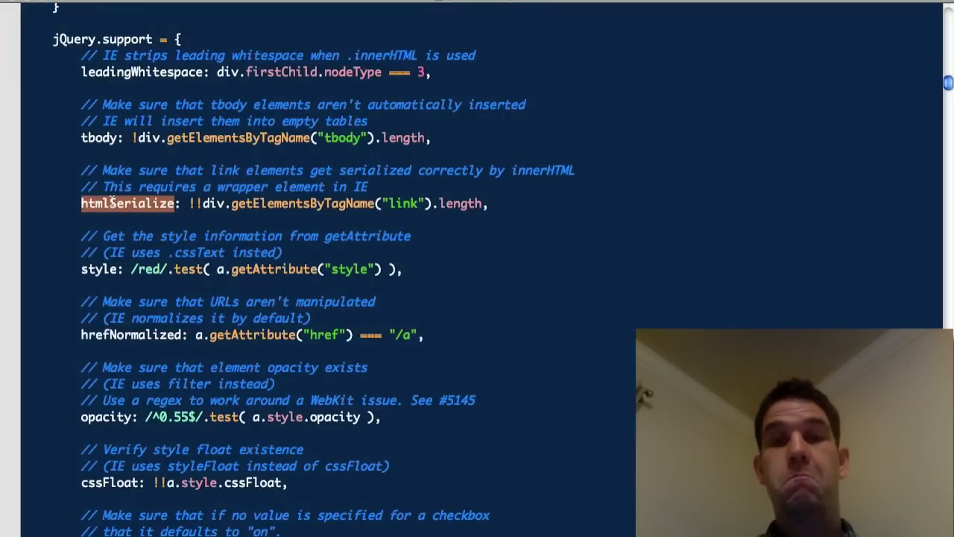
scroll(down, 3)
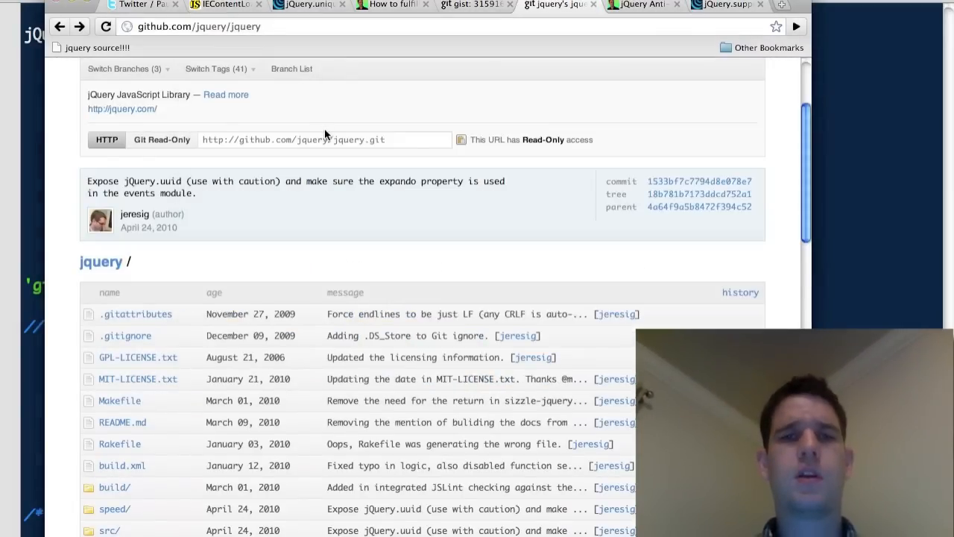
Browse the jQuery repository's src folder on GitHub, then view the Makefile.
scroll(down, 3)
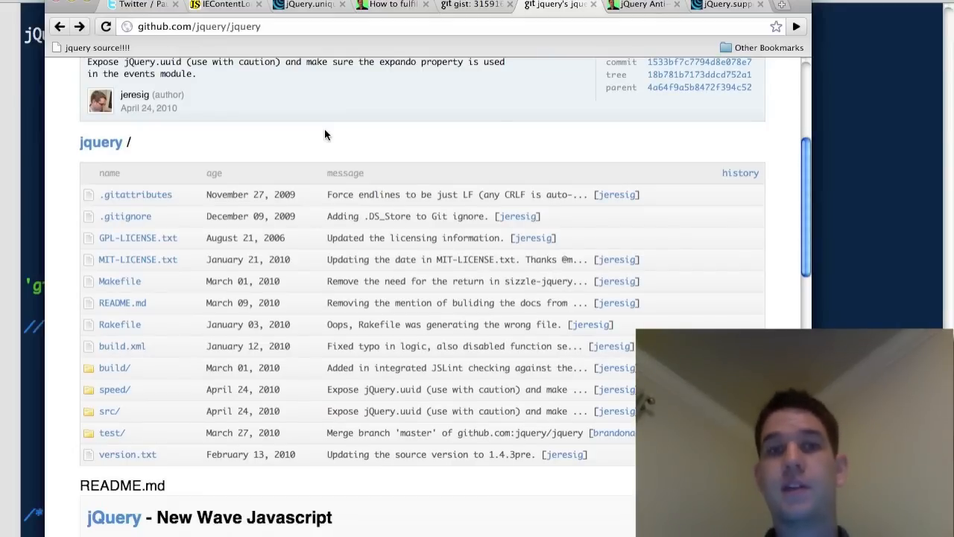
scroll(down, 3)
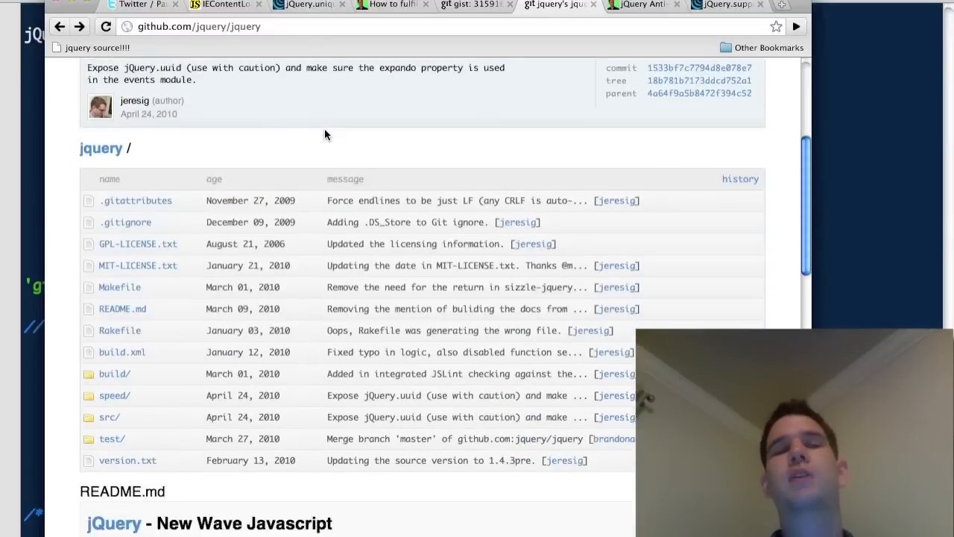
click(110, 417)
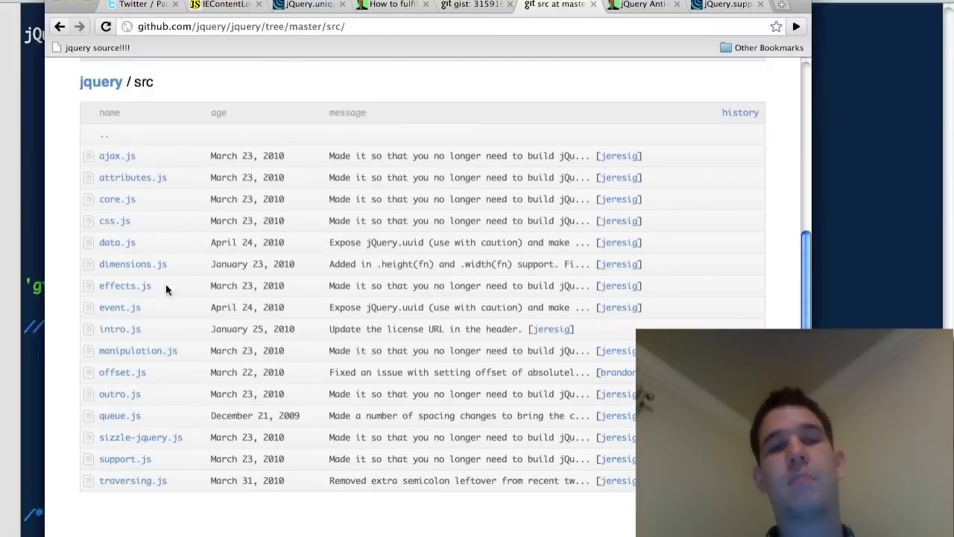
mouse_move(118, 237)
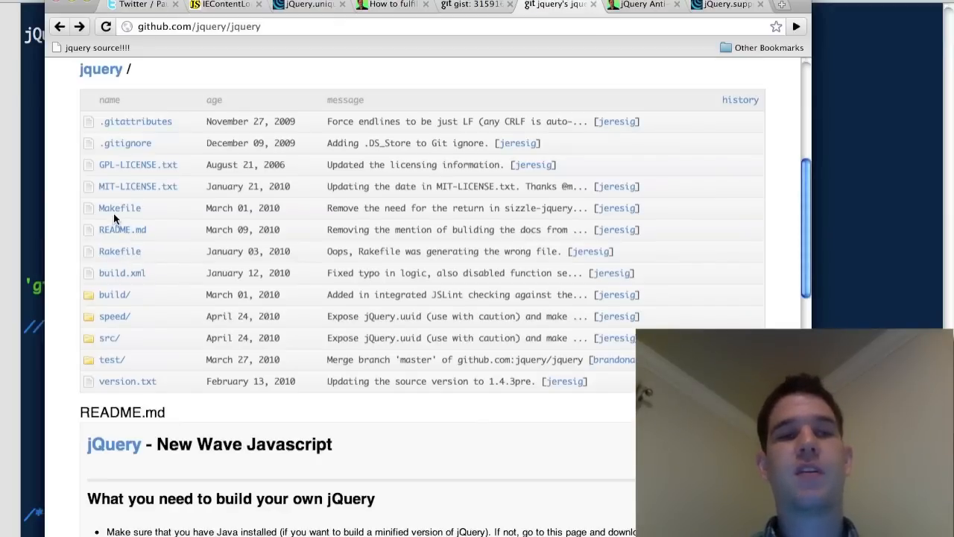
click(120, 208)
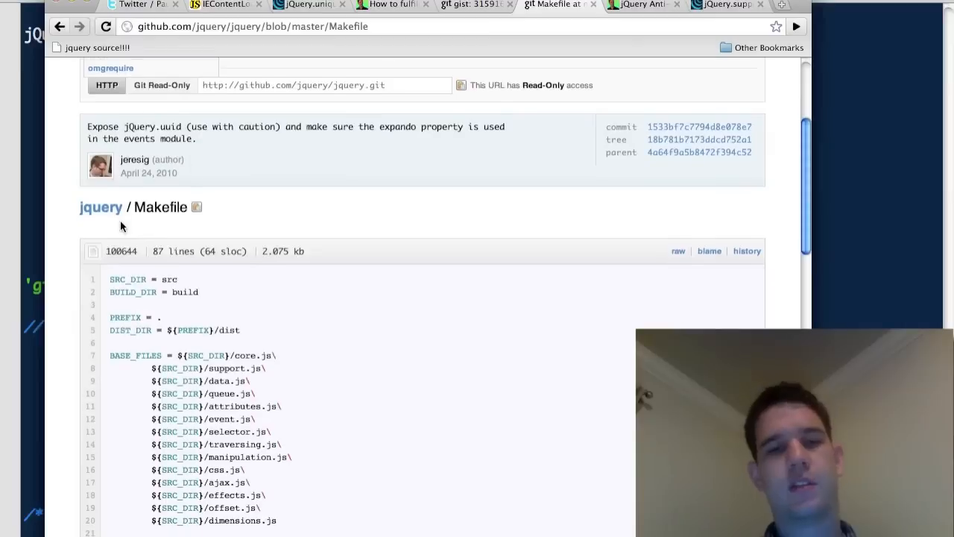
scroll(down, 3)
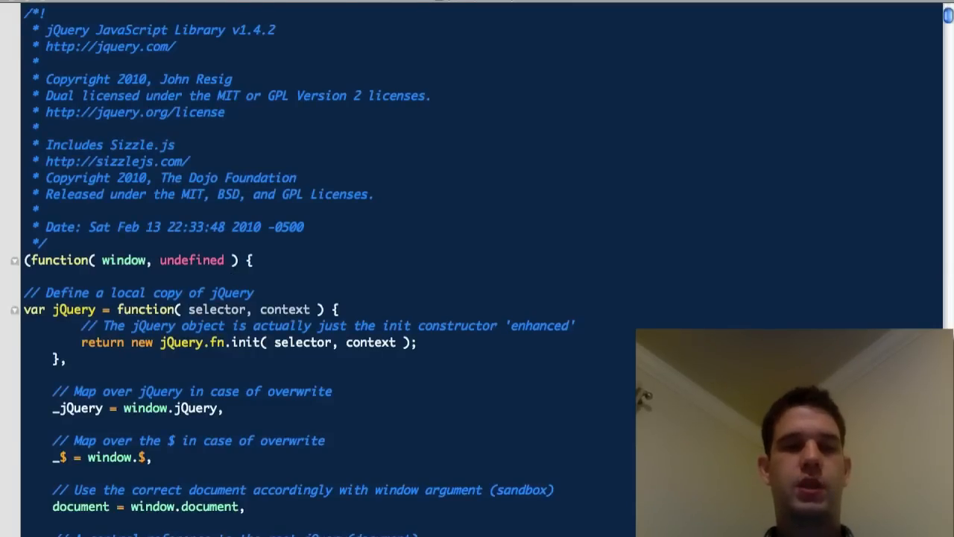
scroll(down, 3)
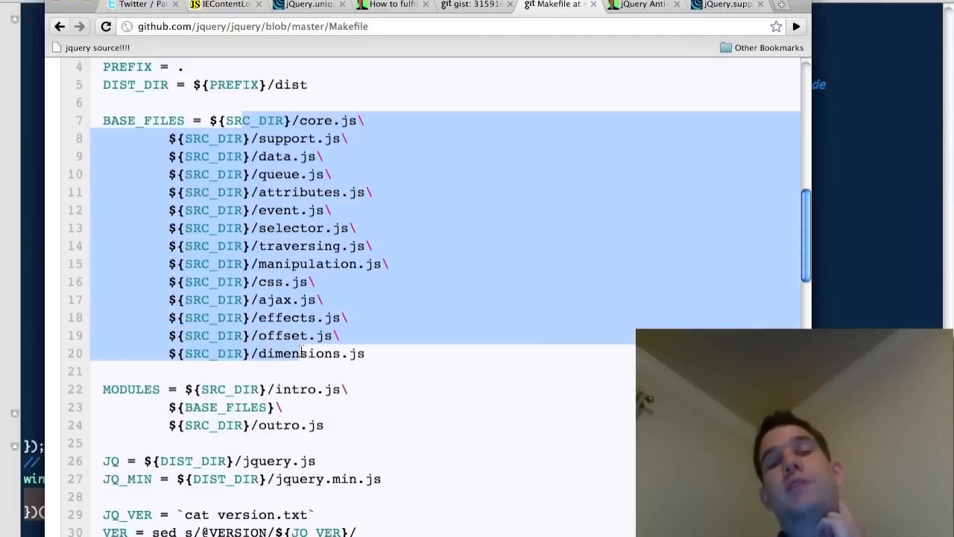
Select the Makefile's BASE_FILES list and open a new blank tab.
click(384, 354)
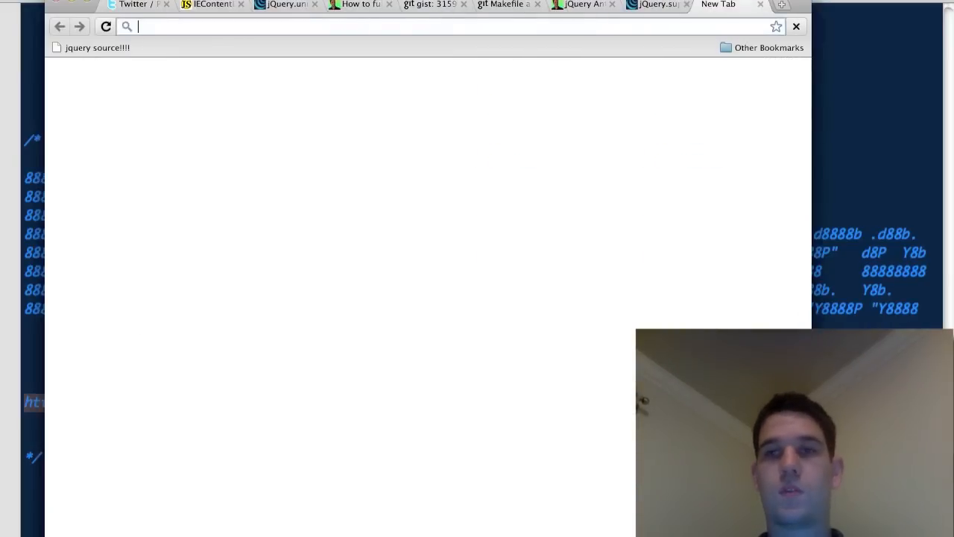
Load ajax.googleapis.com/ajax/libs/jquery/1/jquery.js in the new tab.
right_click(97, 47)
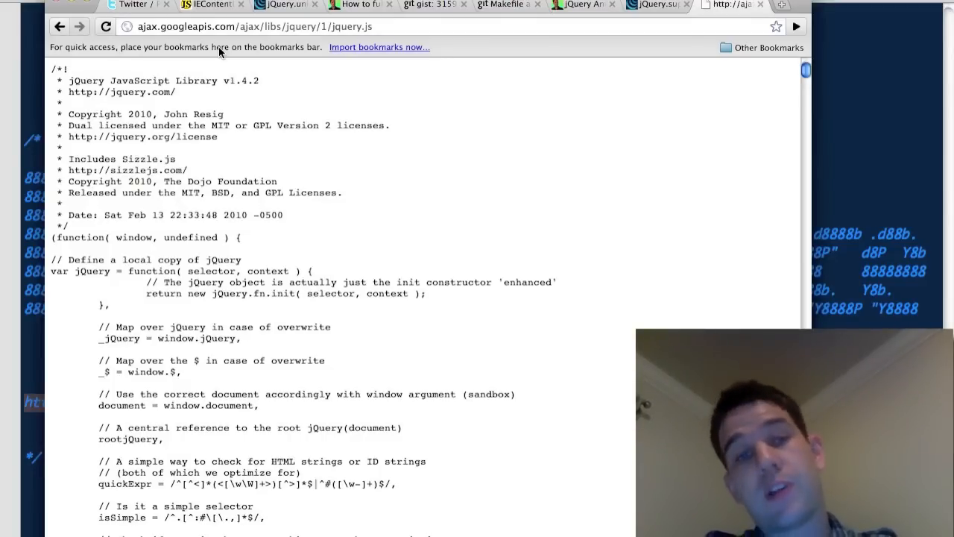
scroll(down, 3)
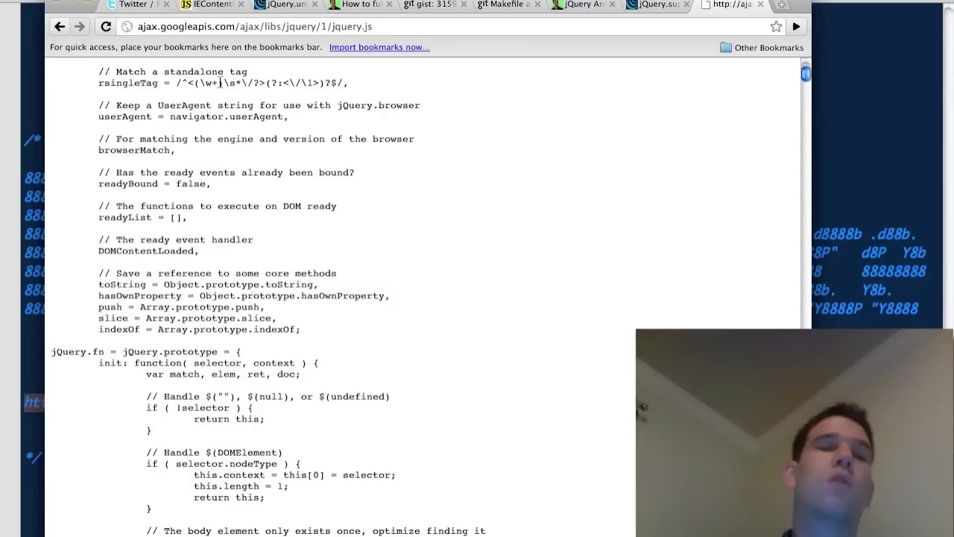
scroll(down, 3)
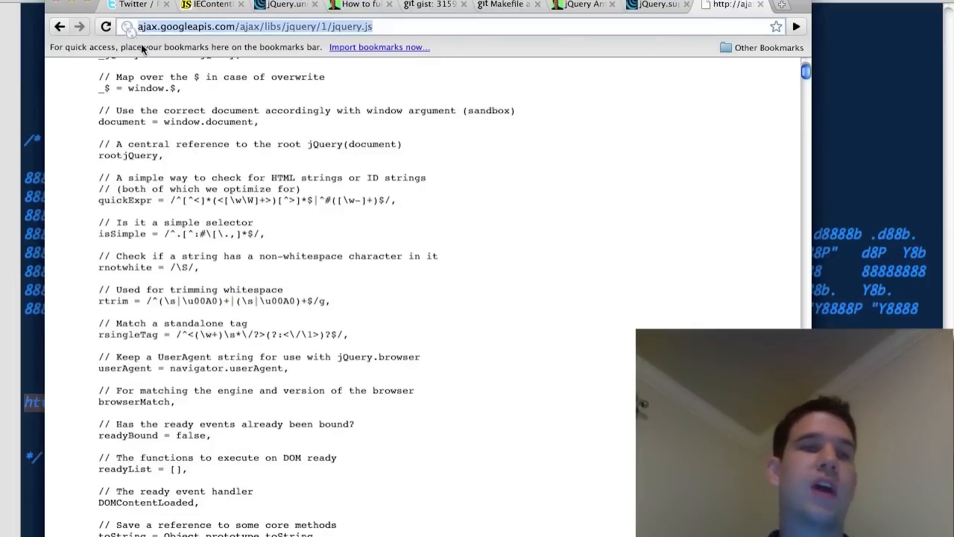
Bookmark the hosted jQuery source as 'jQuery Source Fo Lyfe'.
right_click(111, 47)
text(J)
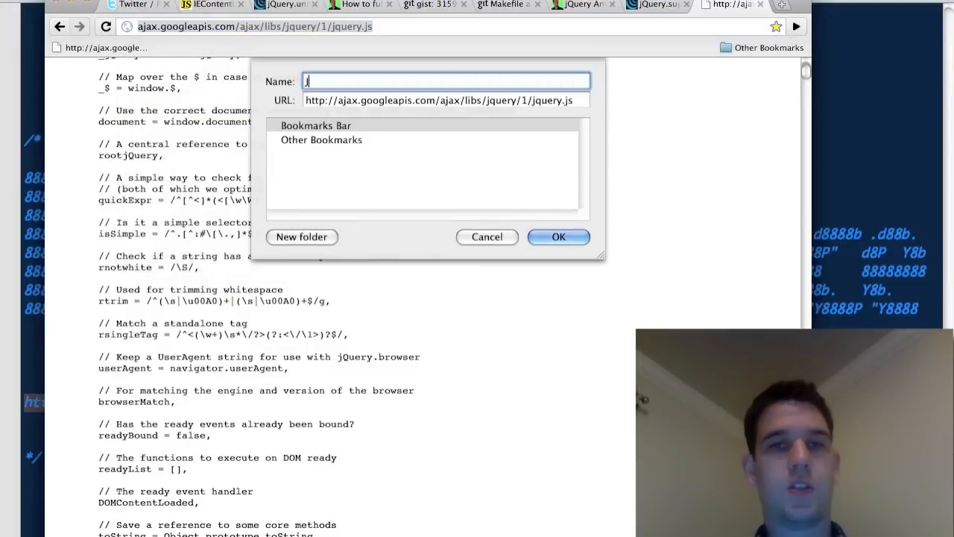
text(Query Source Fo Lyfe)
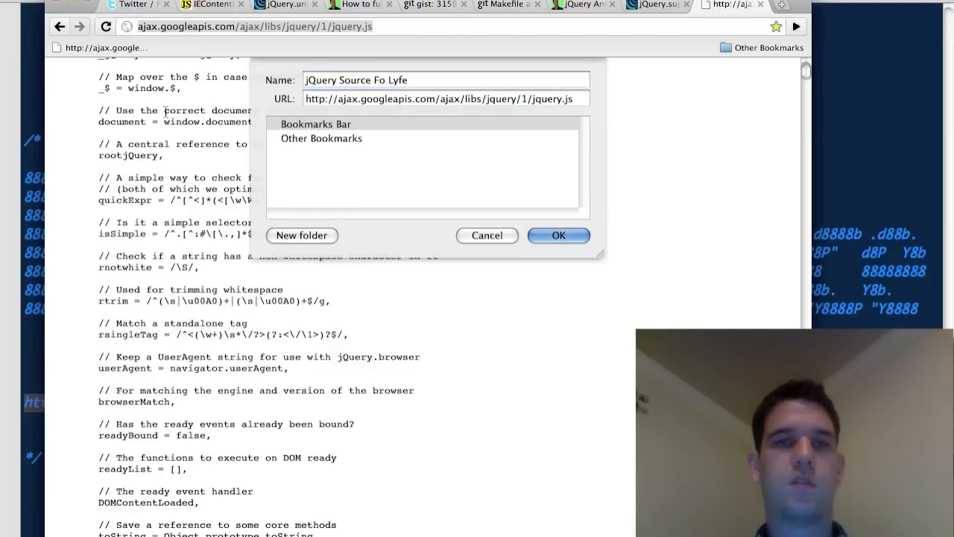
click(558, 235)
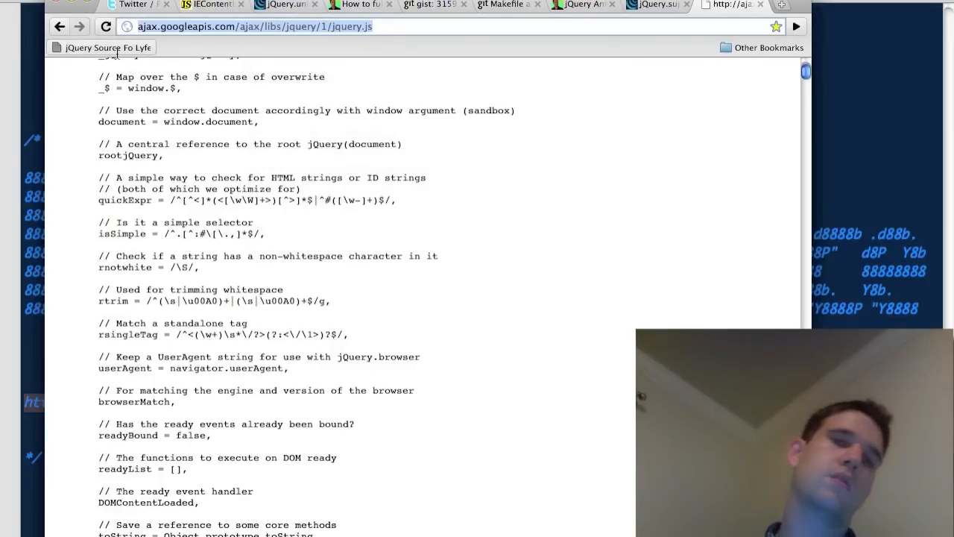
scroll(up, 3)
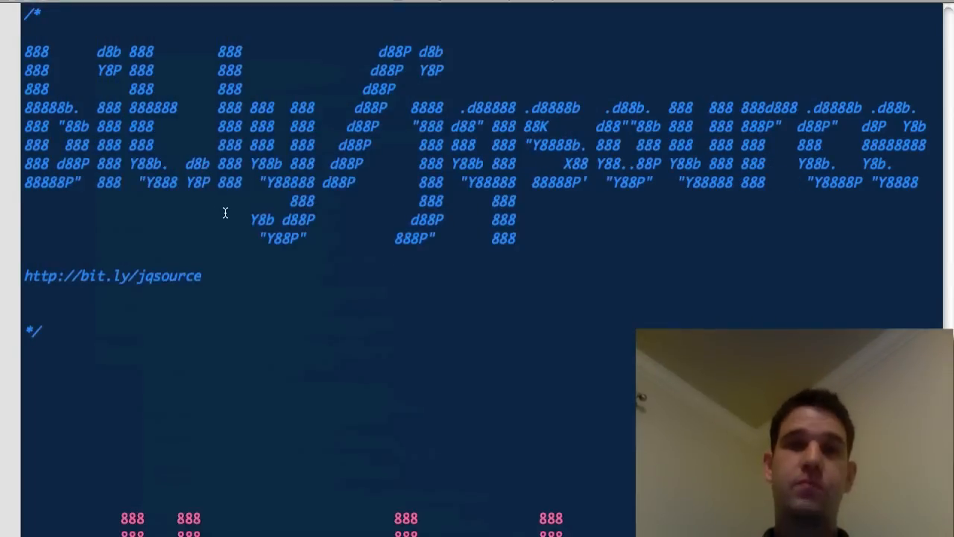
scroll(down, 3)
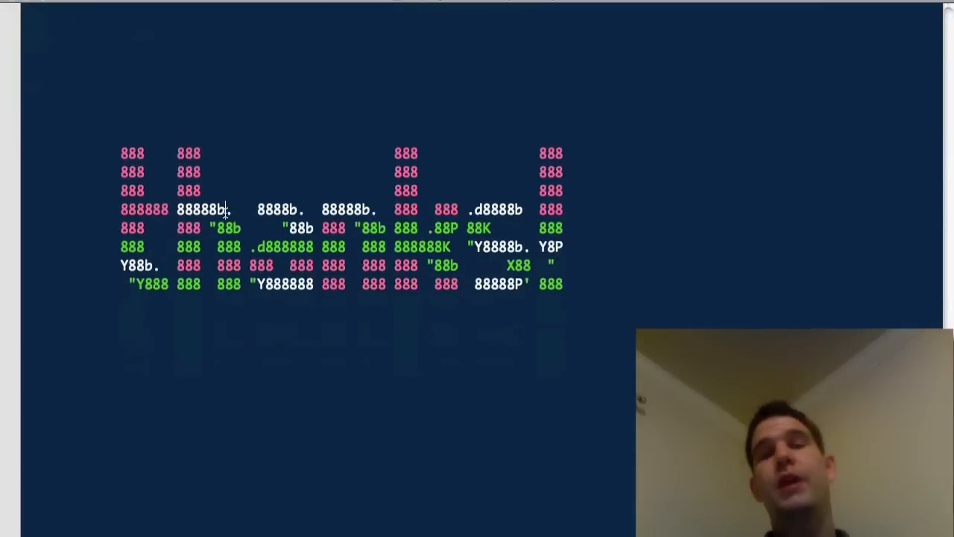